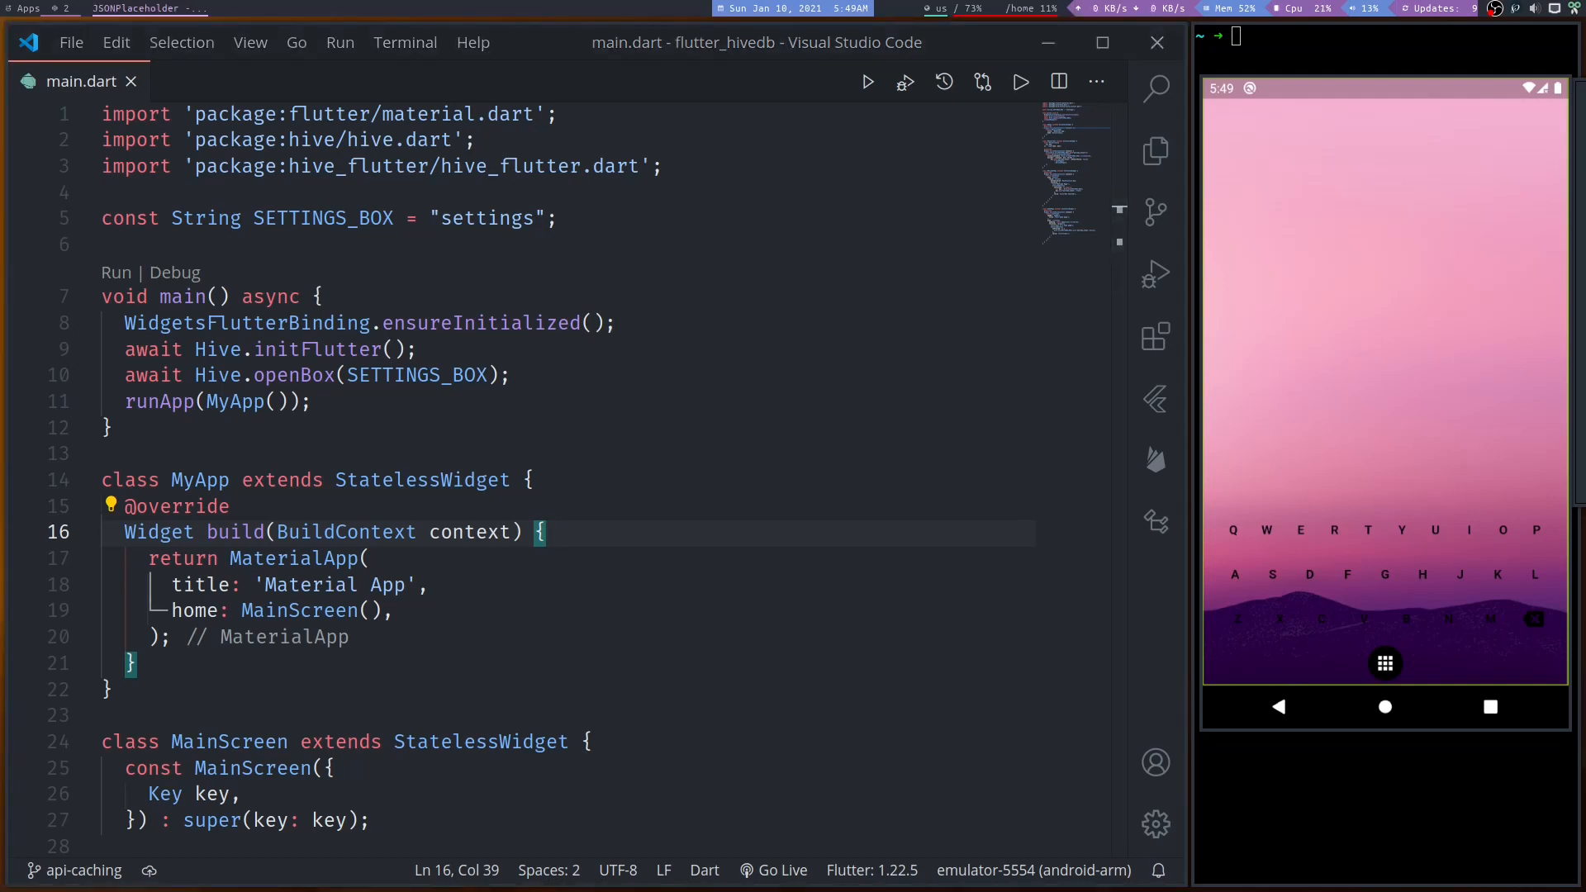
mouse_move(299, 610)
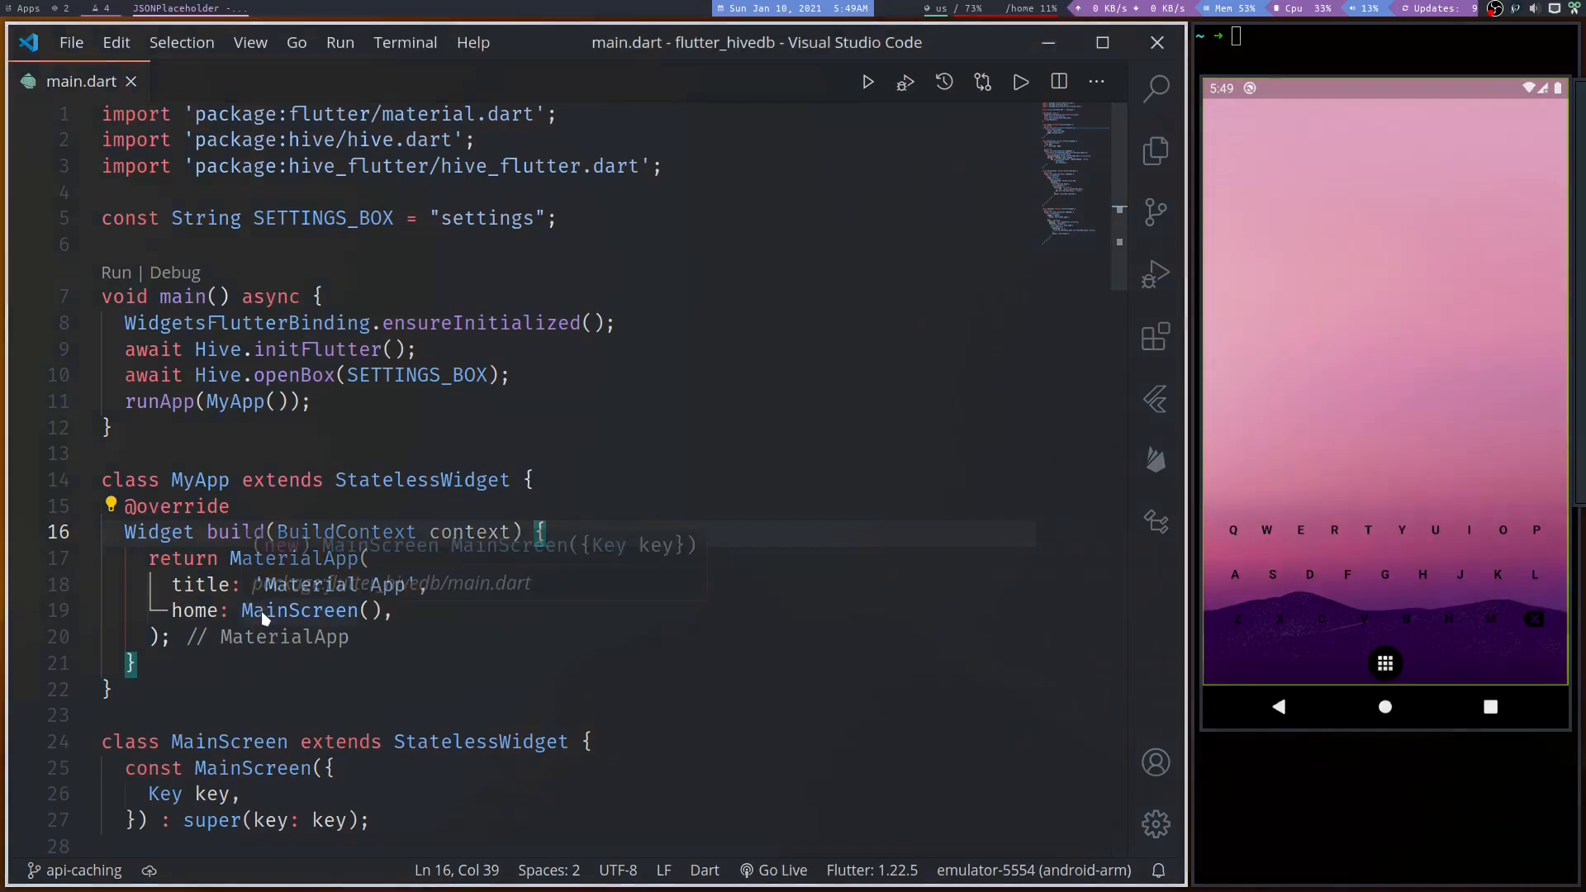
- Switch from VS Code to the browser showing jsonplaceholder.typicode.com
left_click(173, 9)
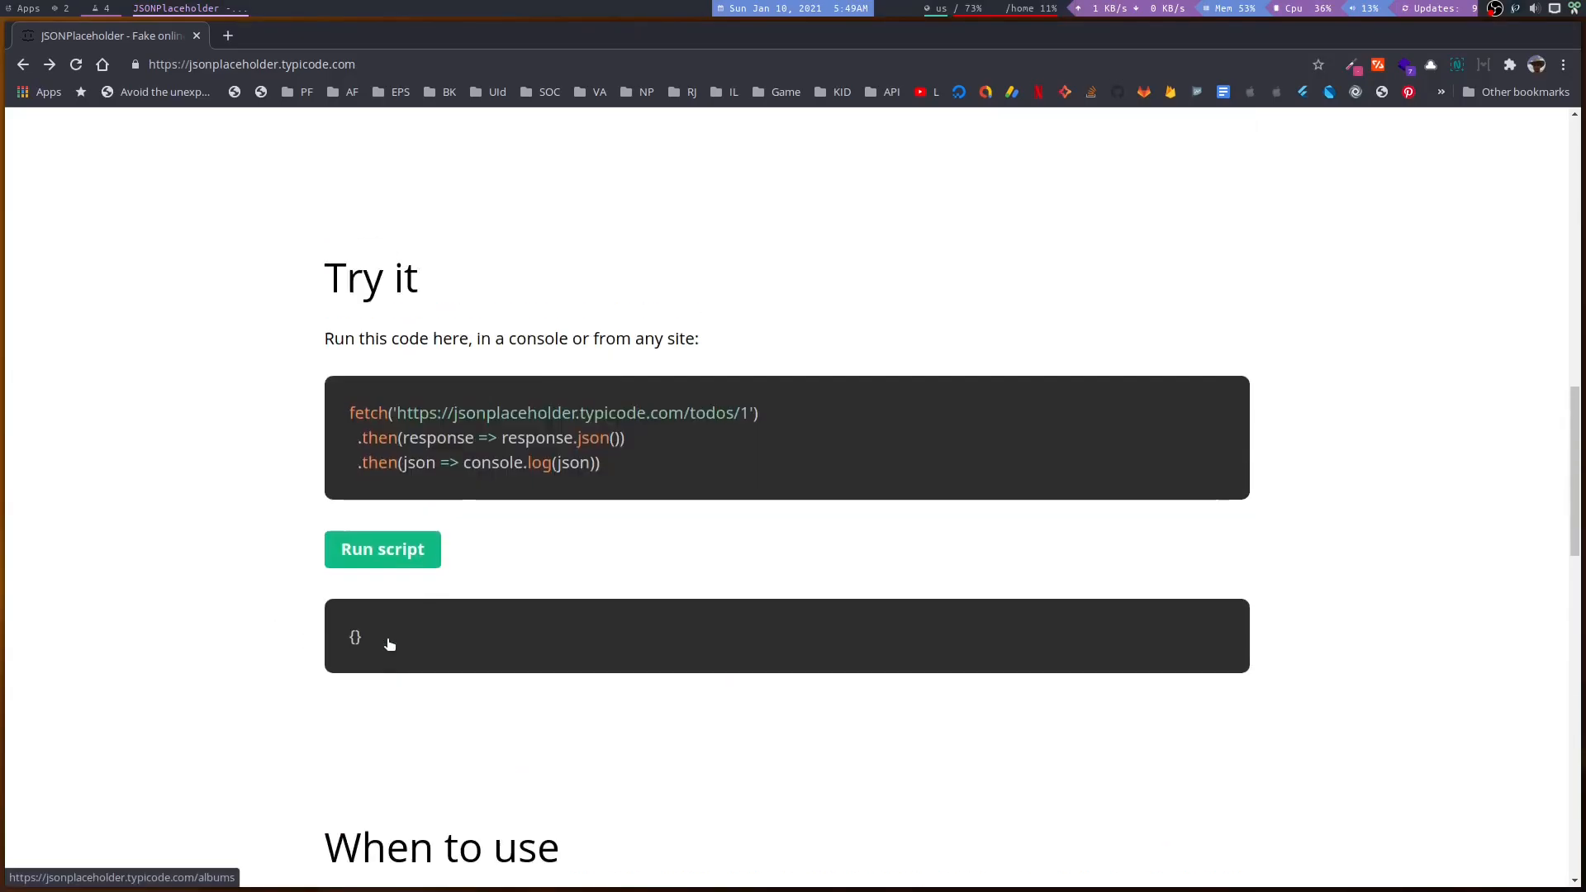
- Select the site address, then bring the Resources section listing /posts into view
scroll("up", 3)
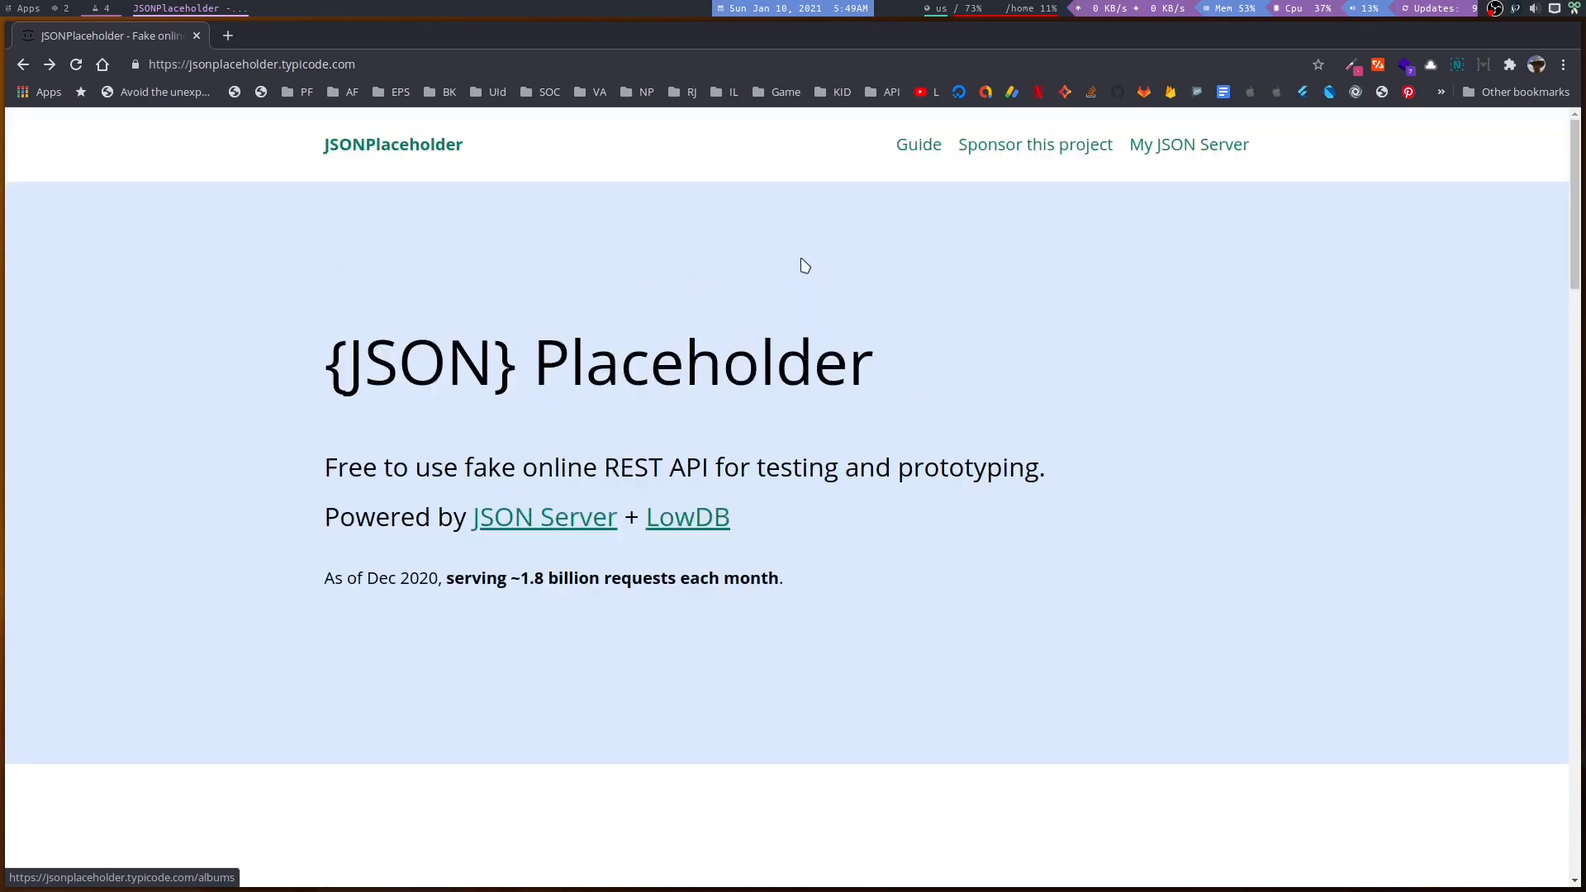
left_click(252, 64)
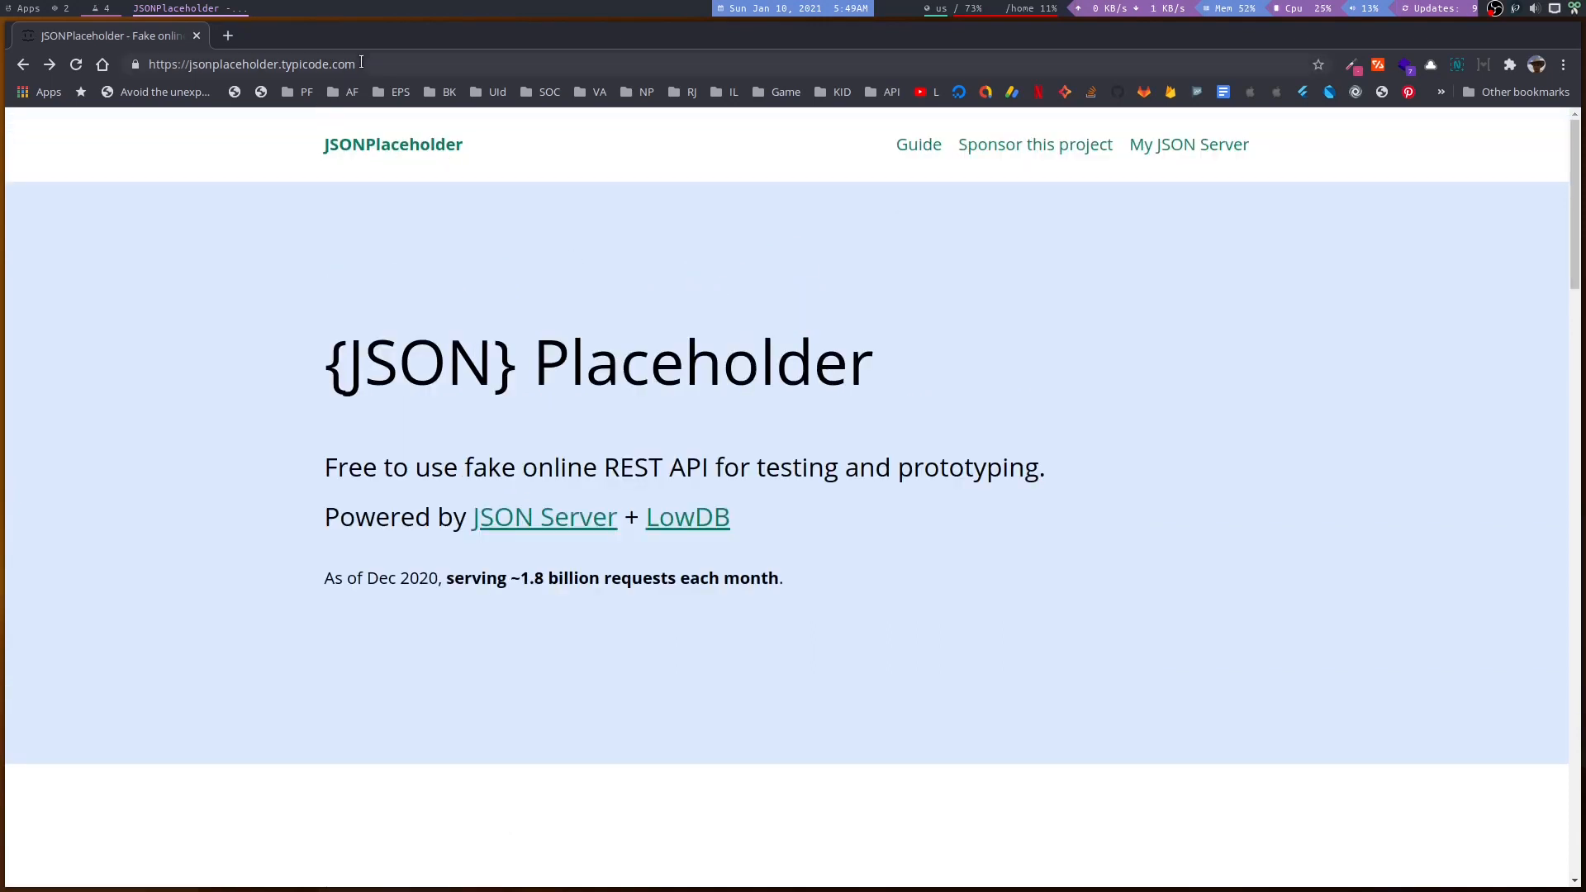
left_click(251, 64)
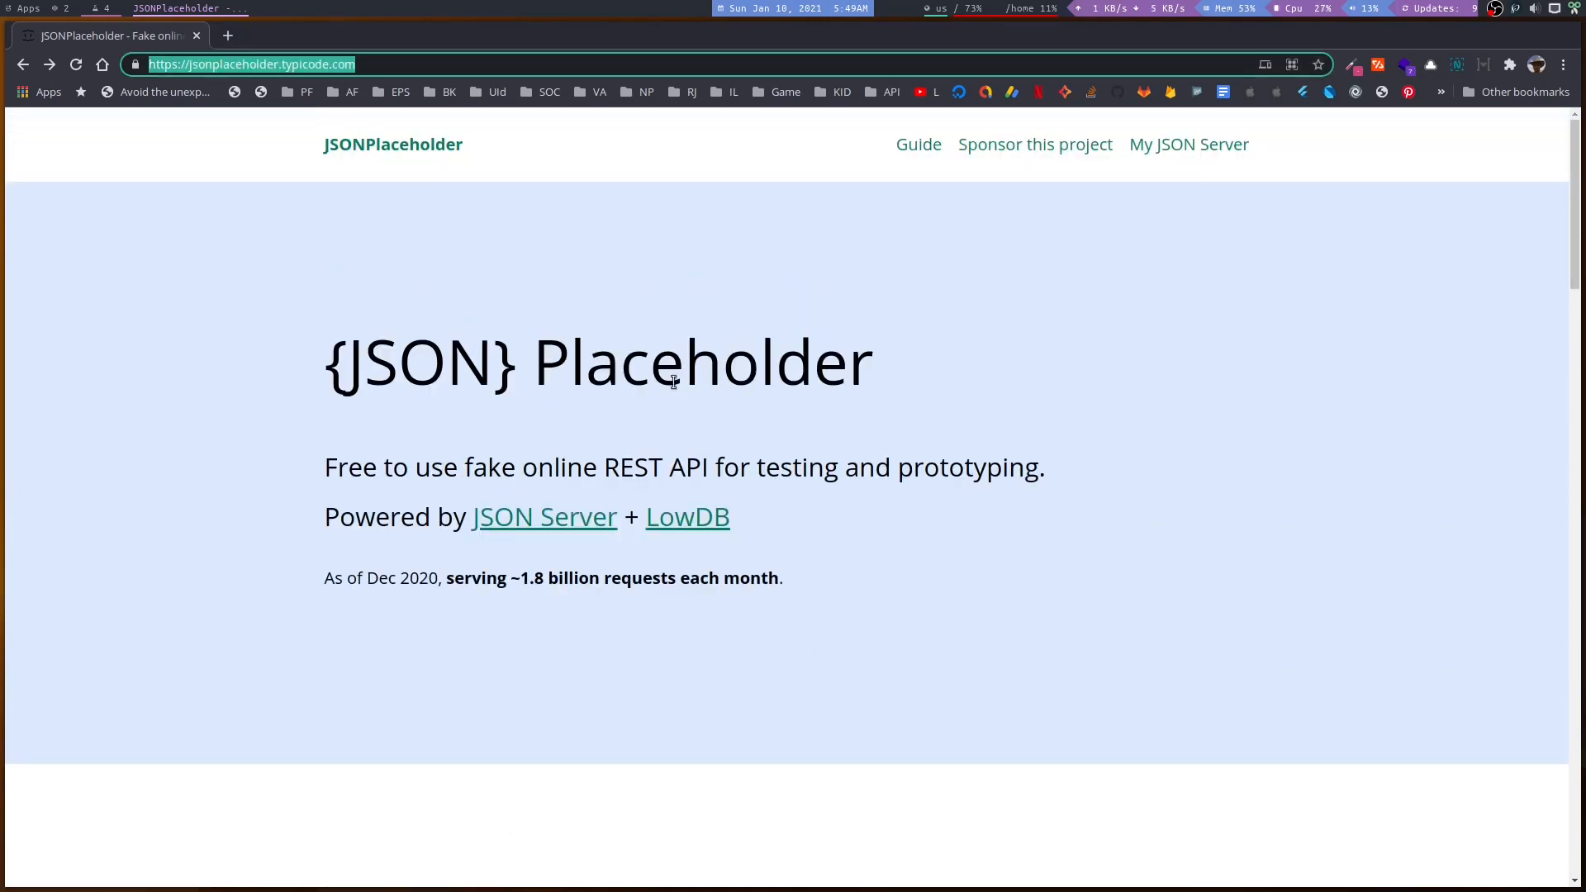
scroll("down", 3)
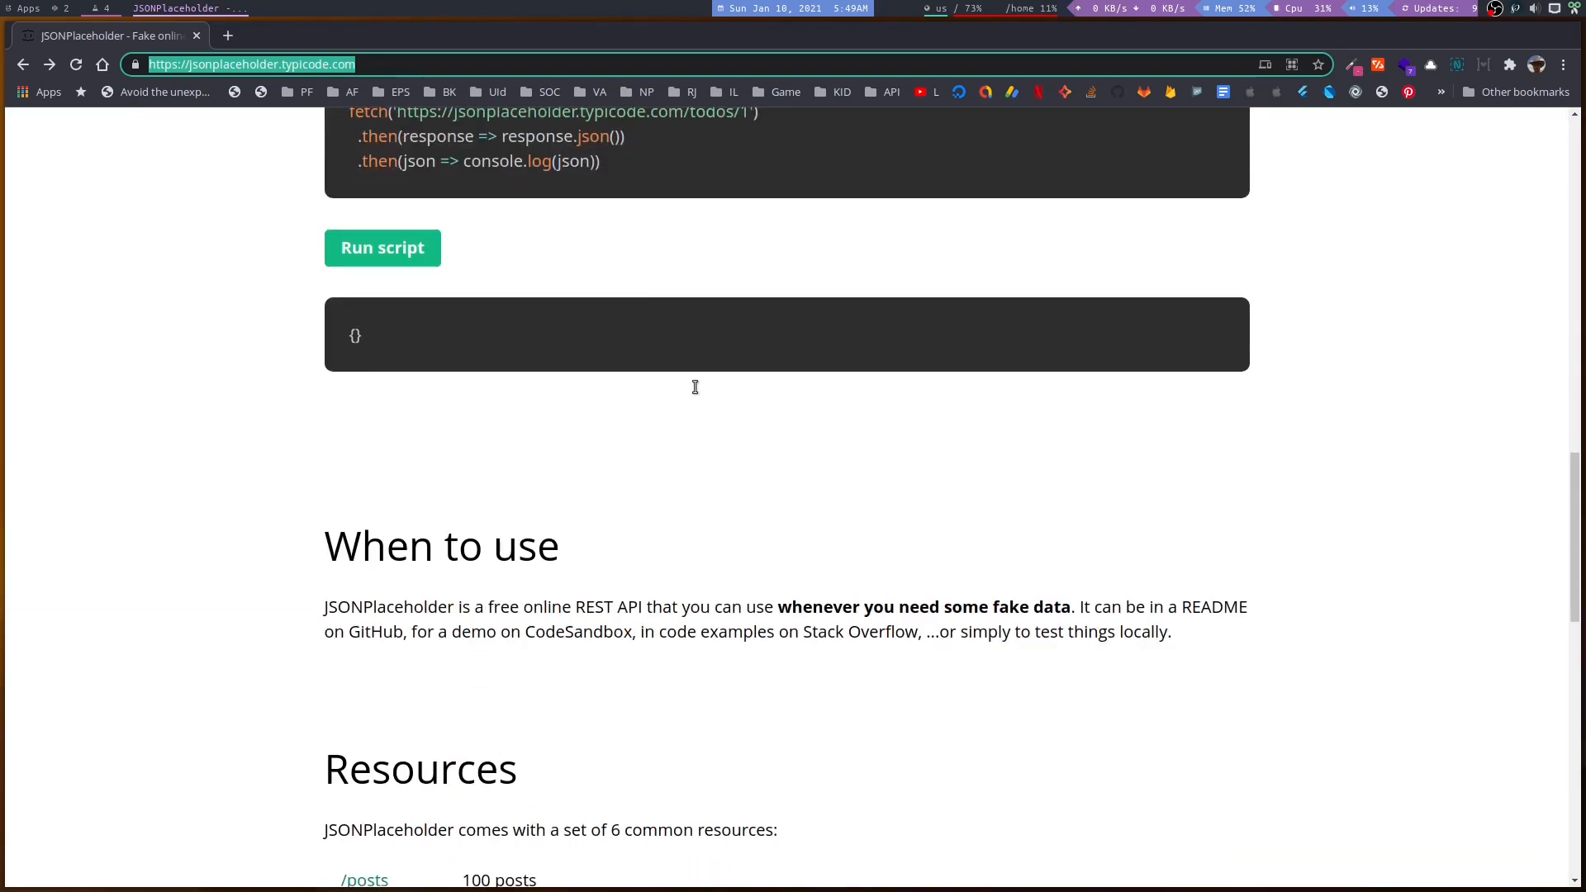
scroll("down", 3)
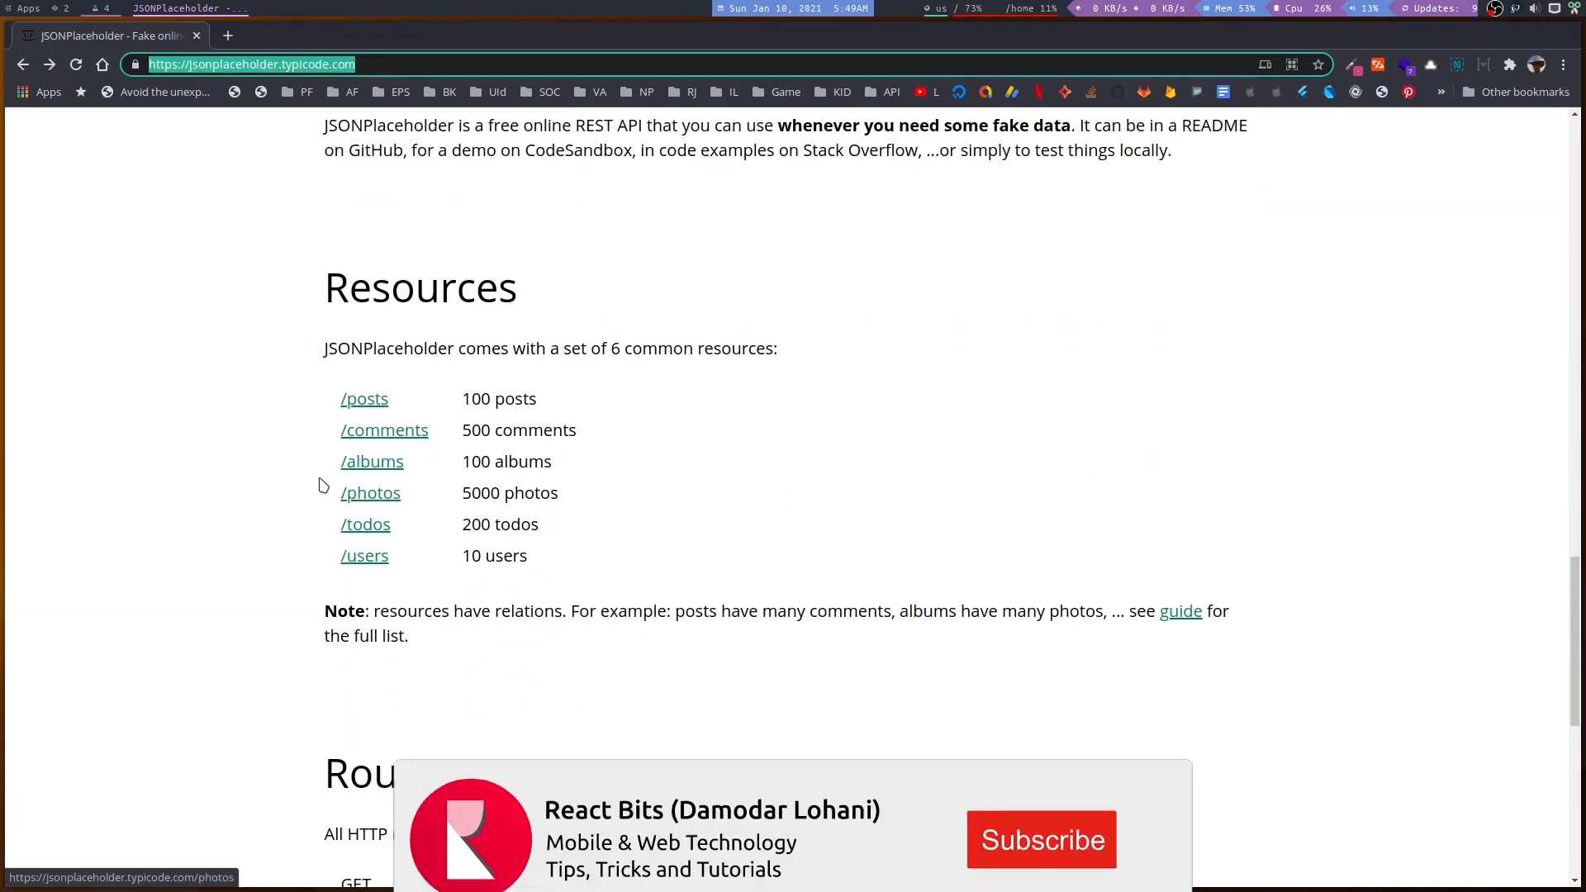
left_click(1041, 840)
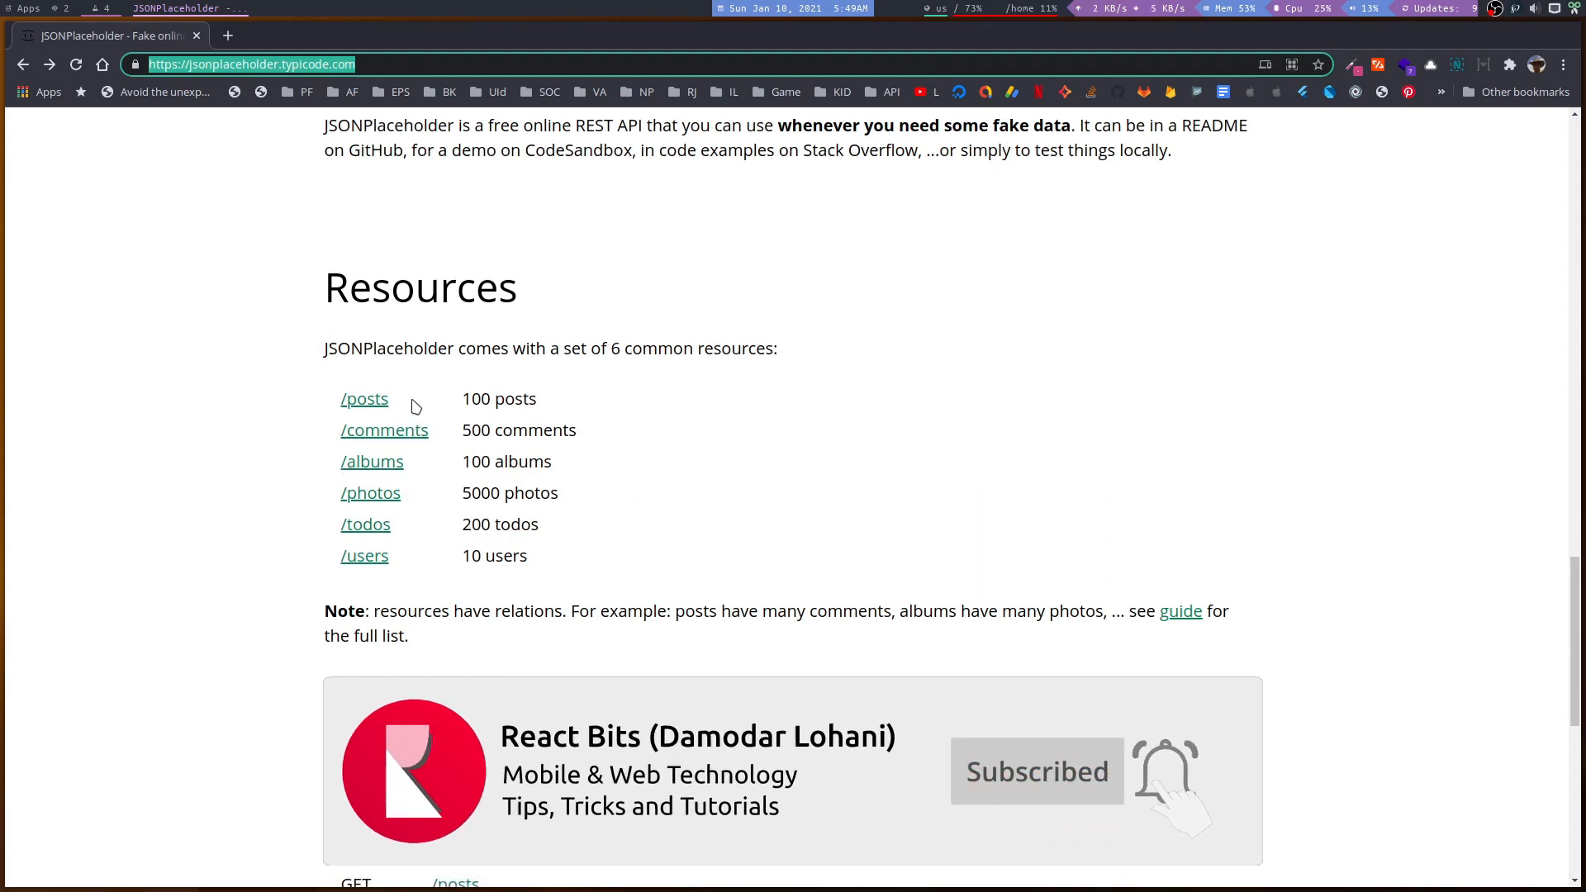
scroll("down", 3)
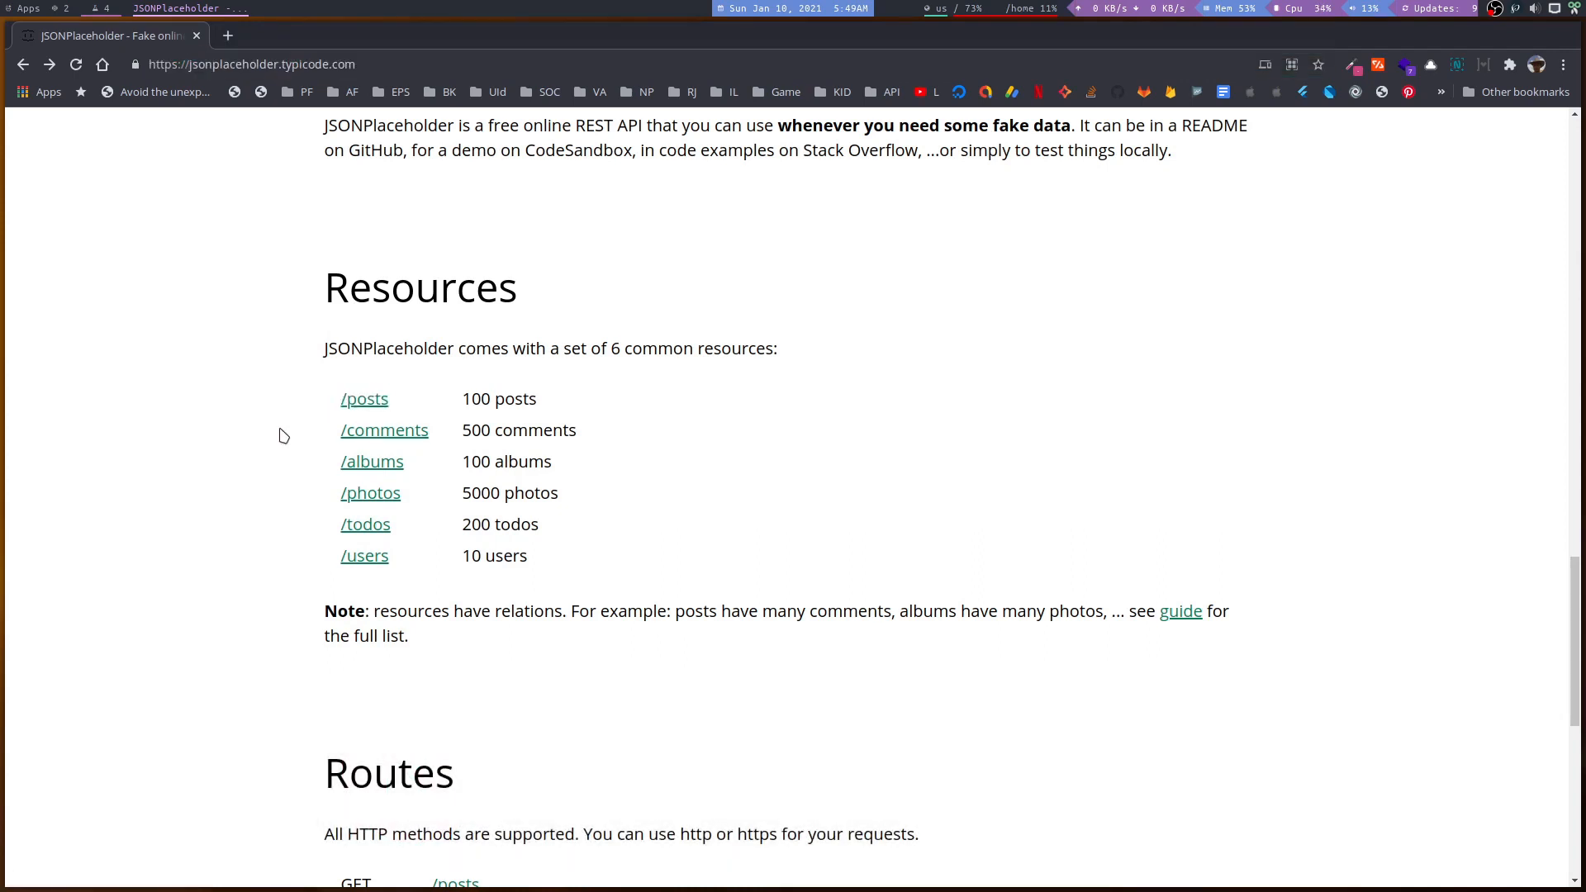
mouse_move(353, 418)
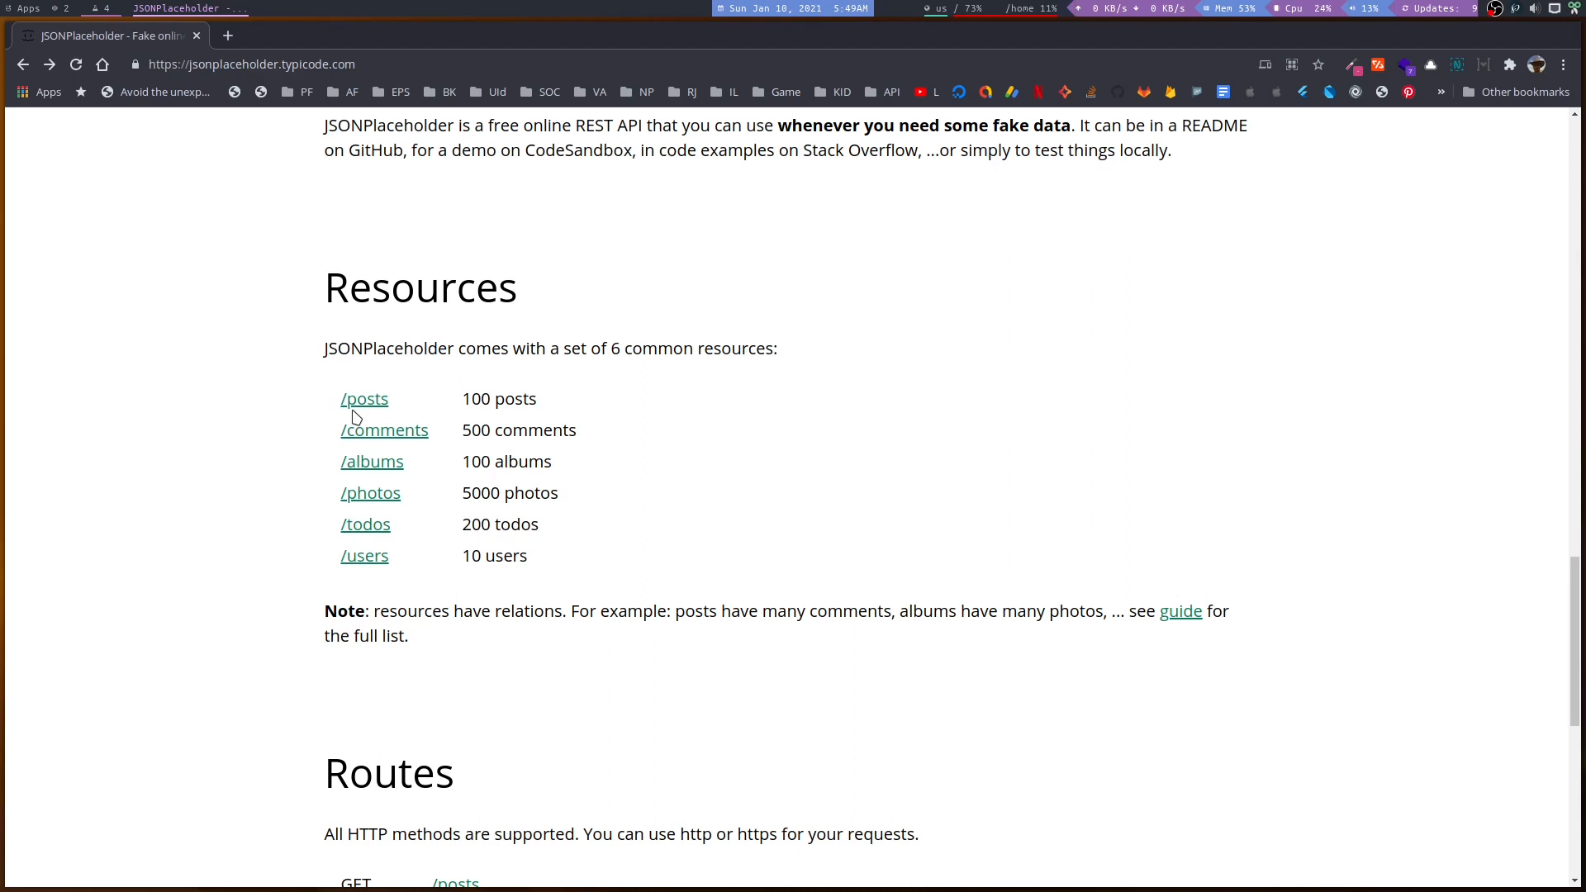
mouse_move(424, 420)
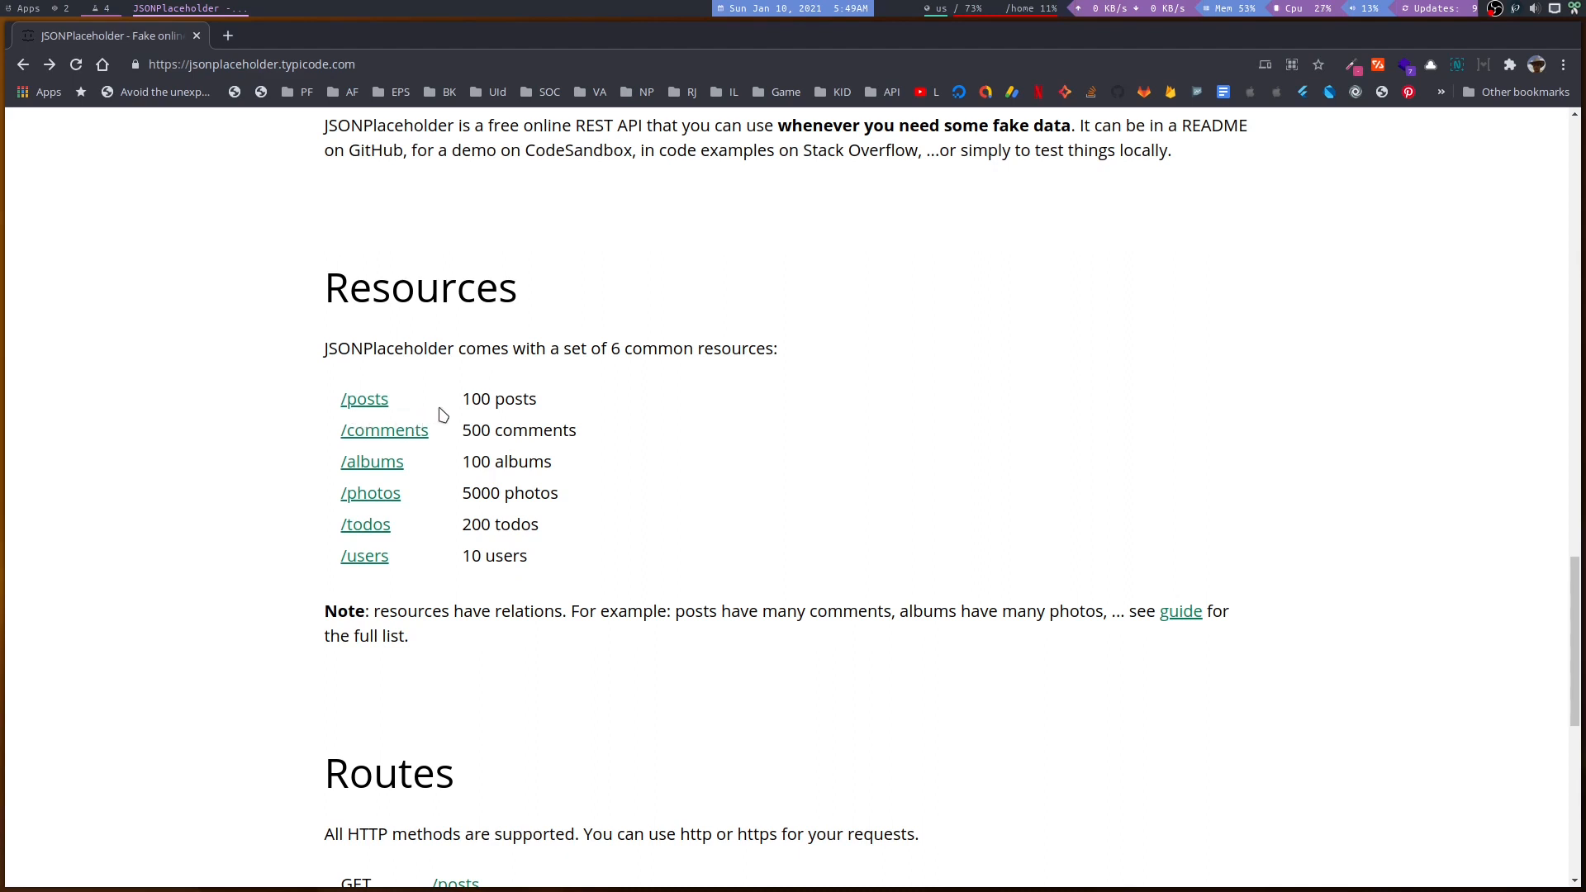
mouse_move(563, 422)
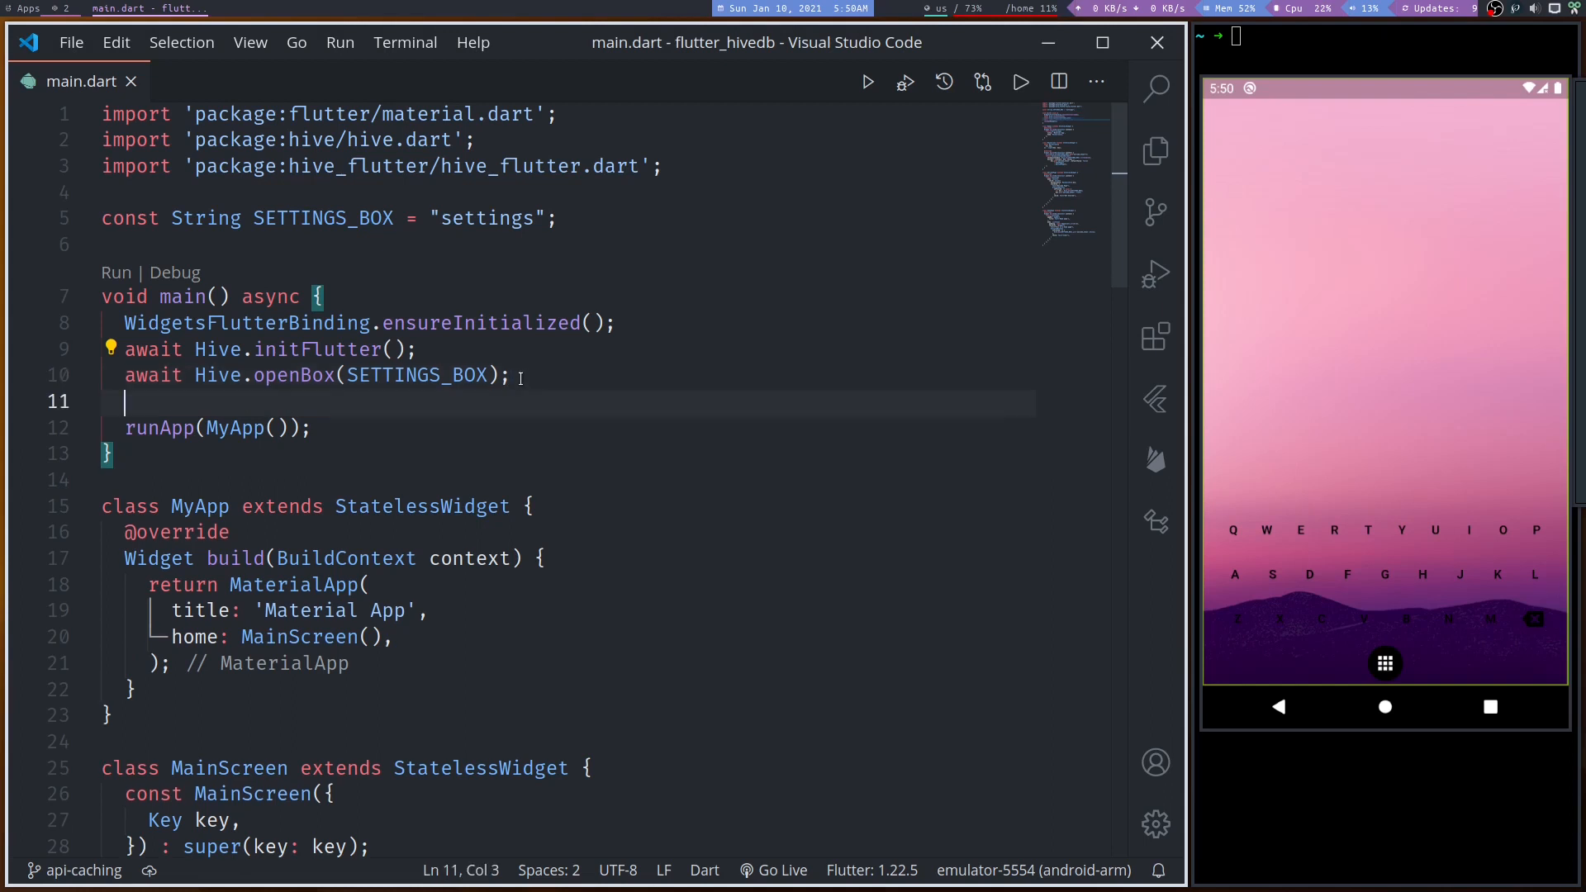
- Declare a POSTS_BOX string constant and open that Hive box in main after the settings box
type("await Hive")
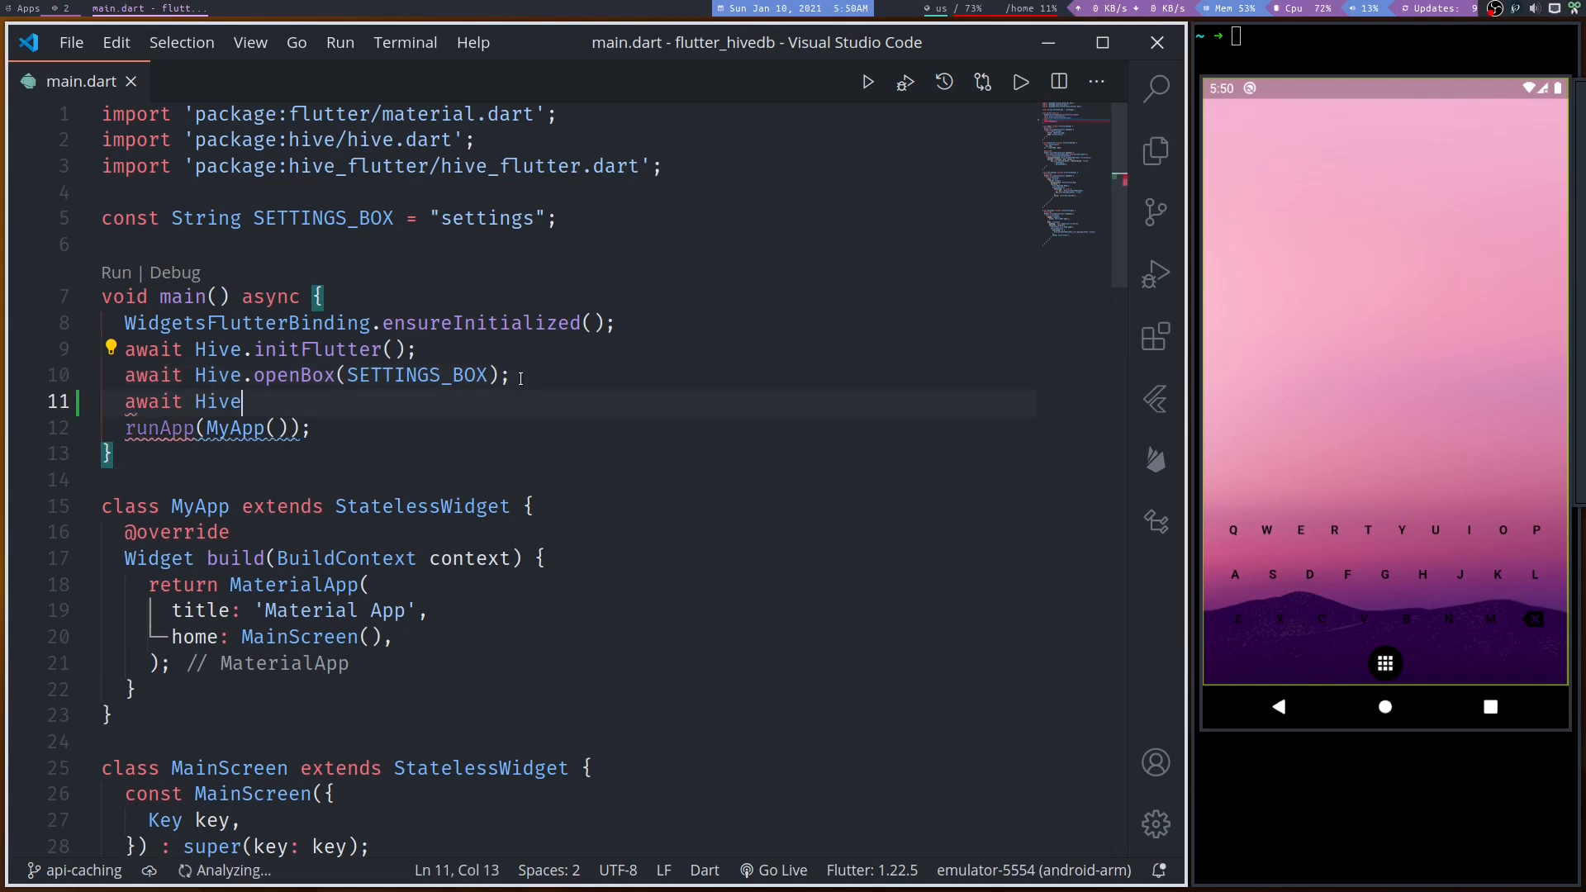
type(".openBox(")
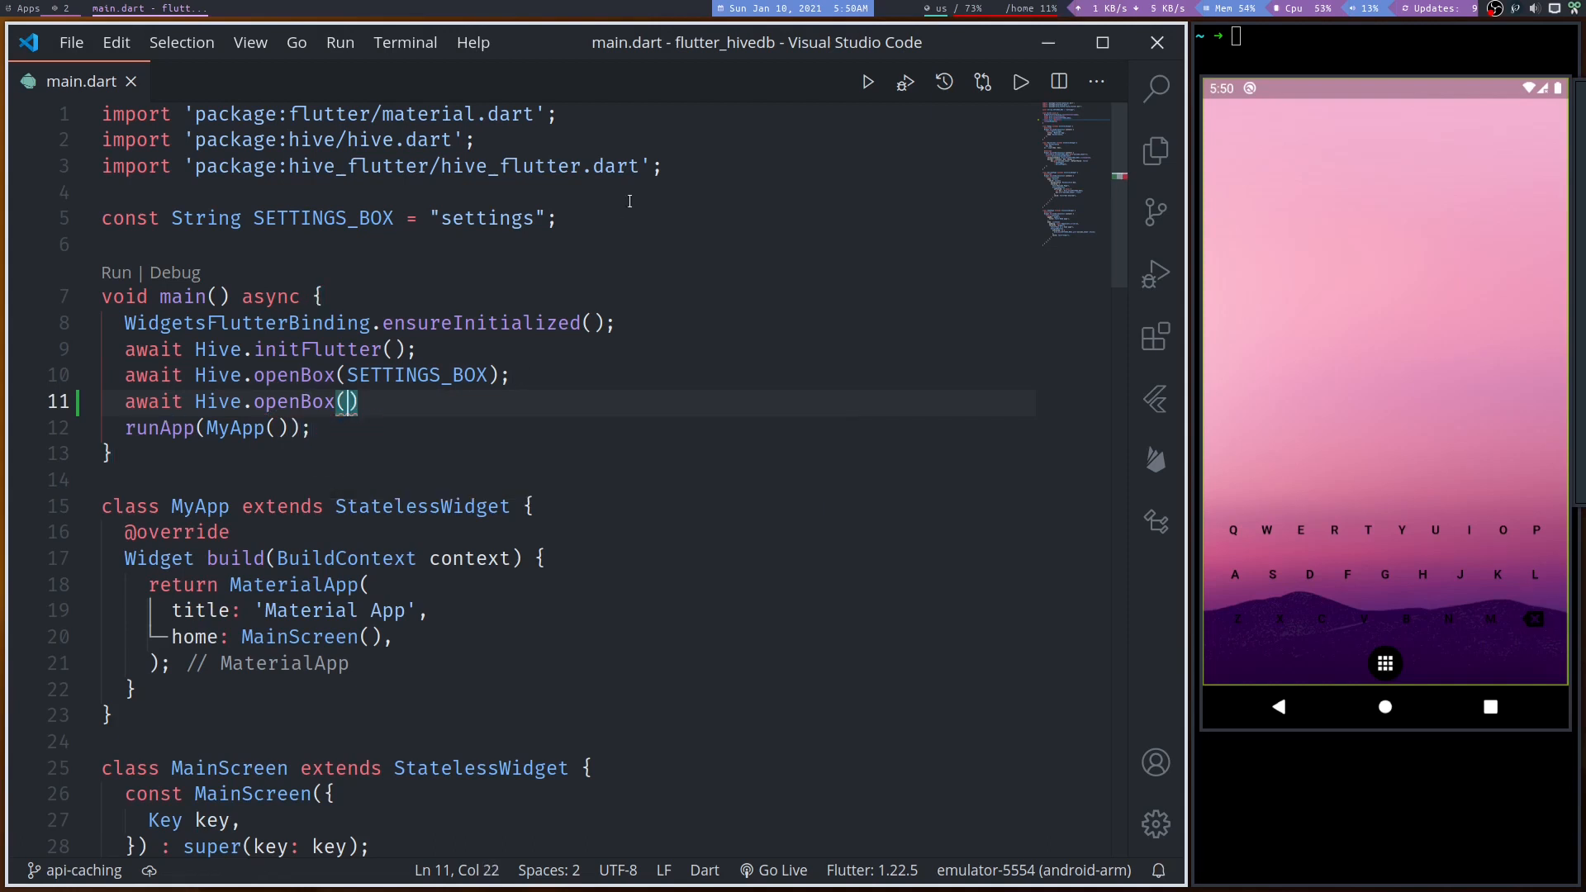
type("const")
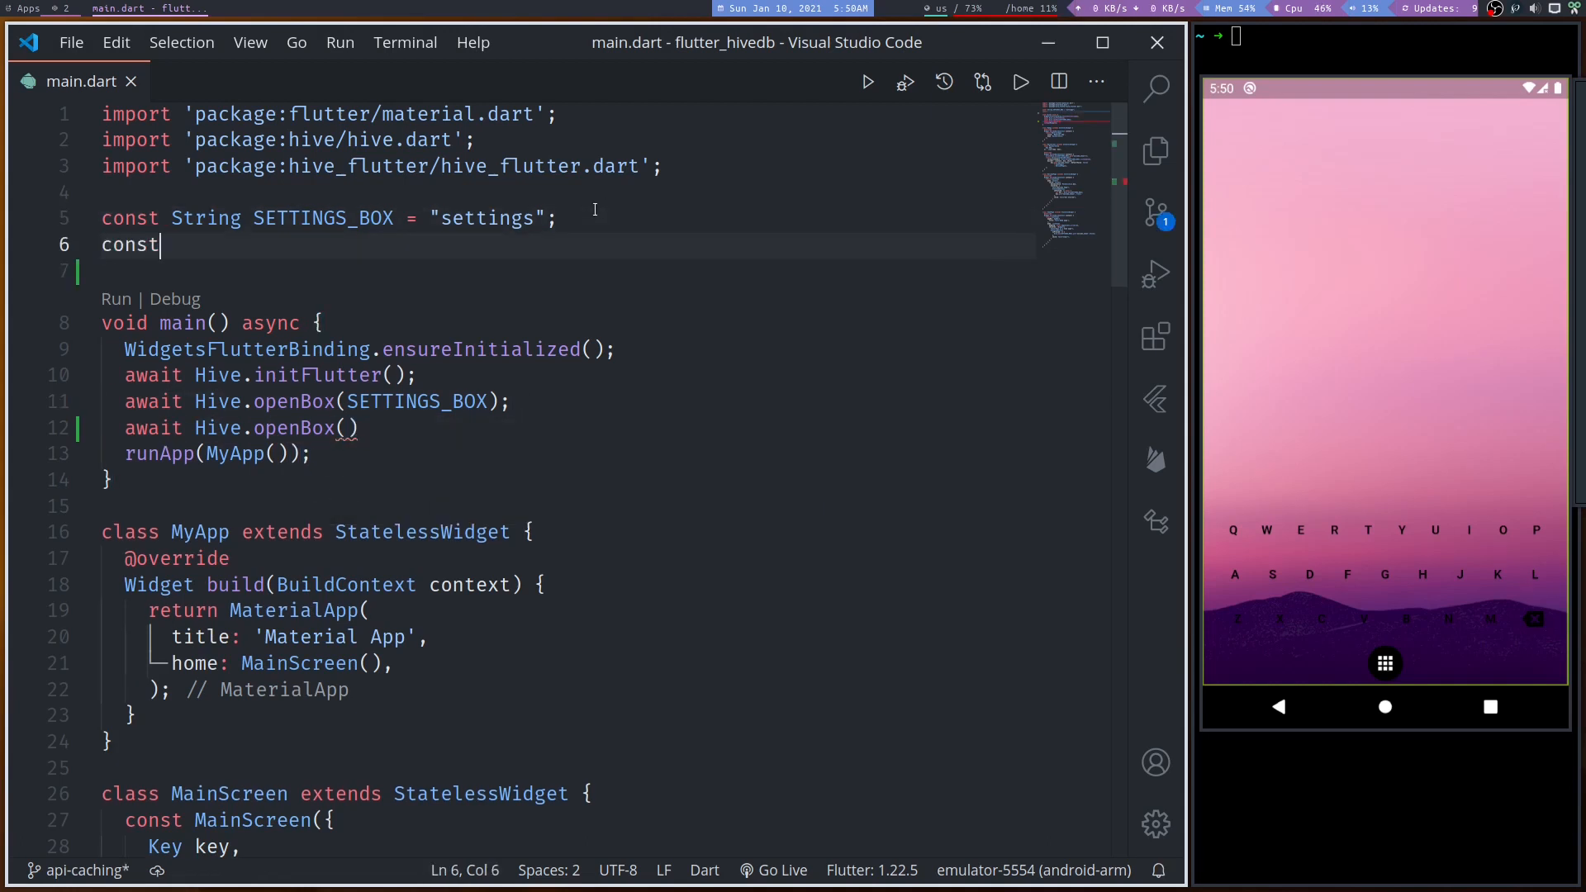
type("String POSTS_BOX =")
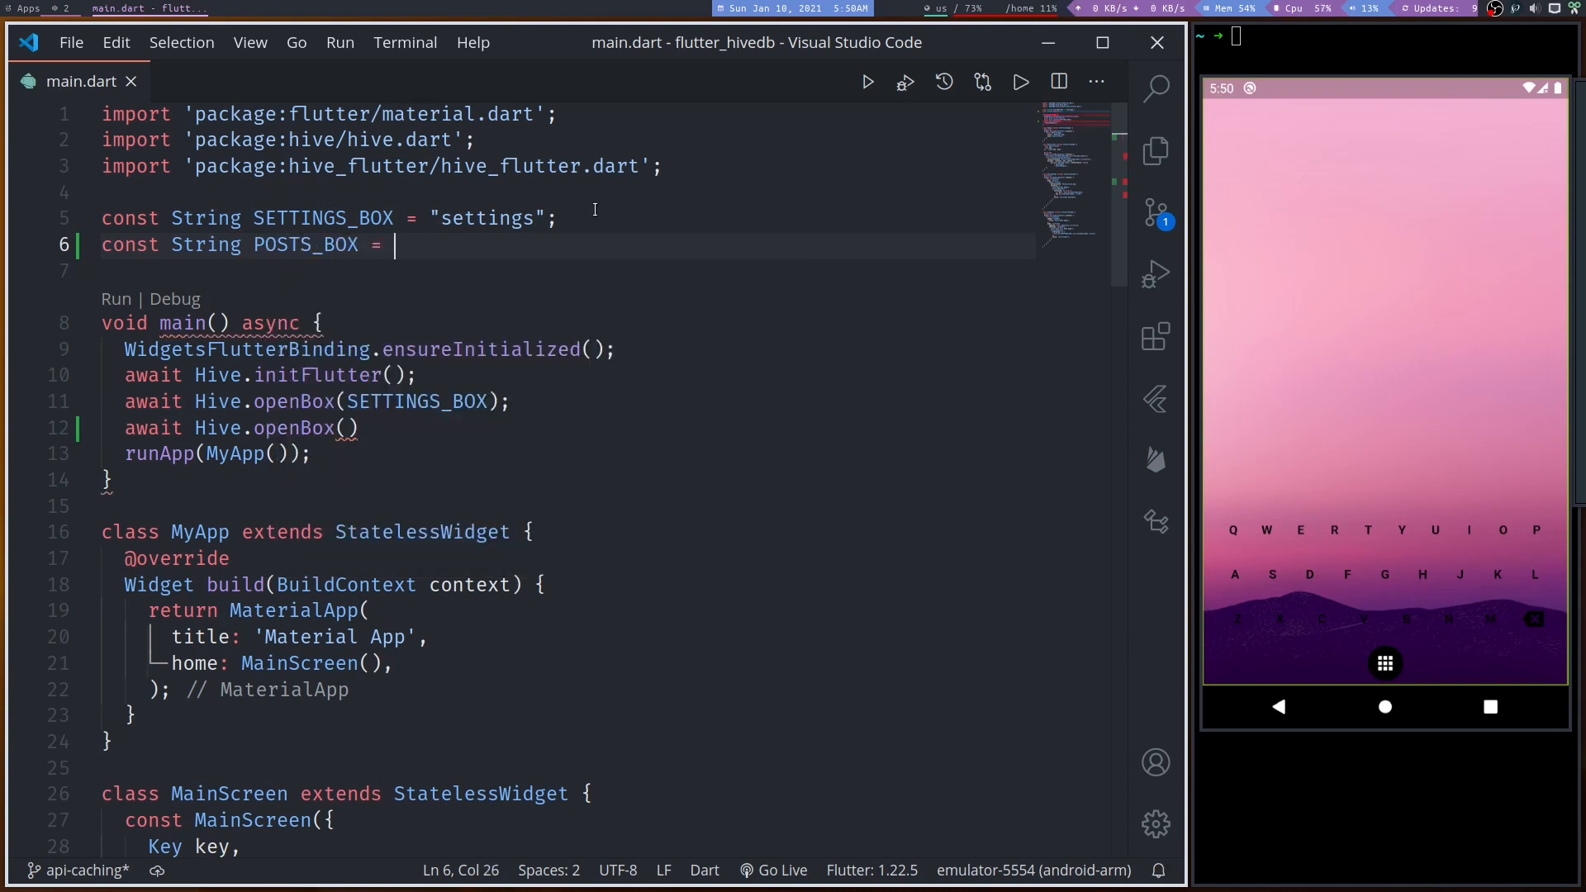
type("\"post\"")
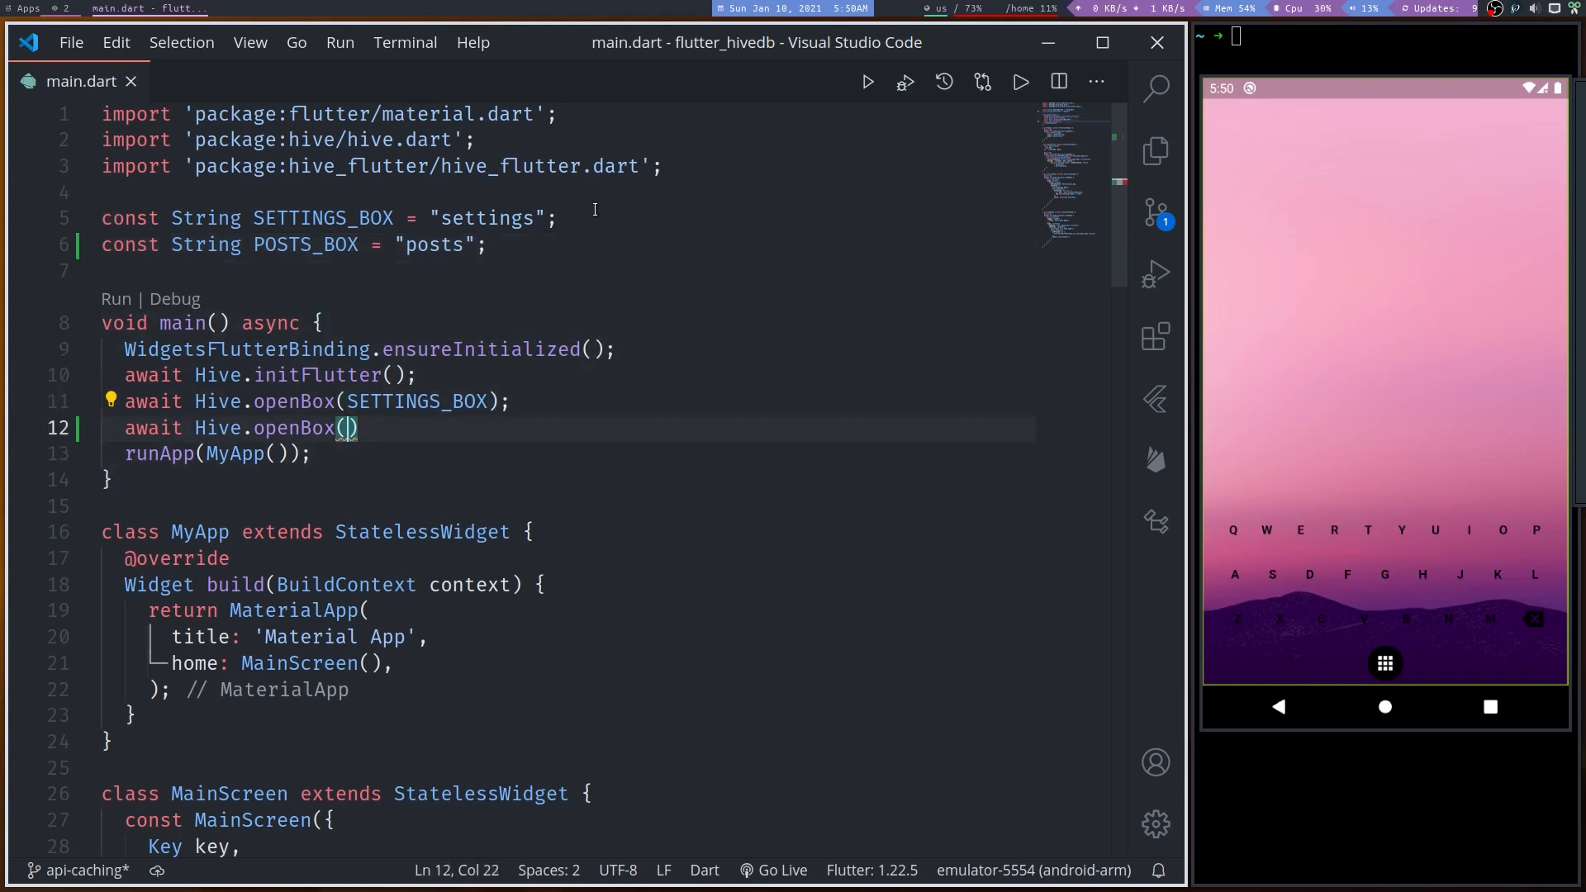
type("PO")
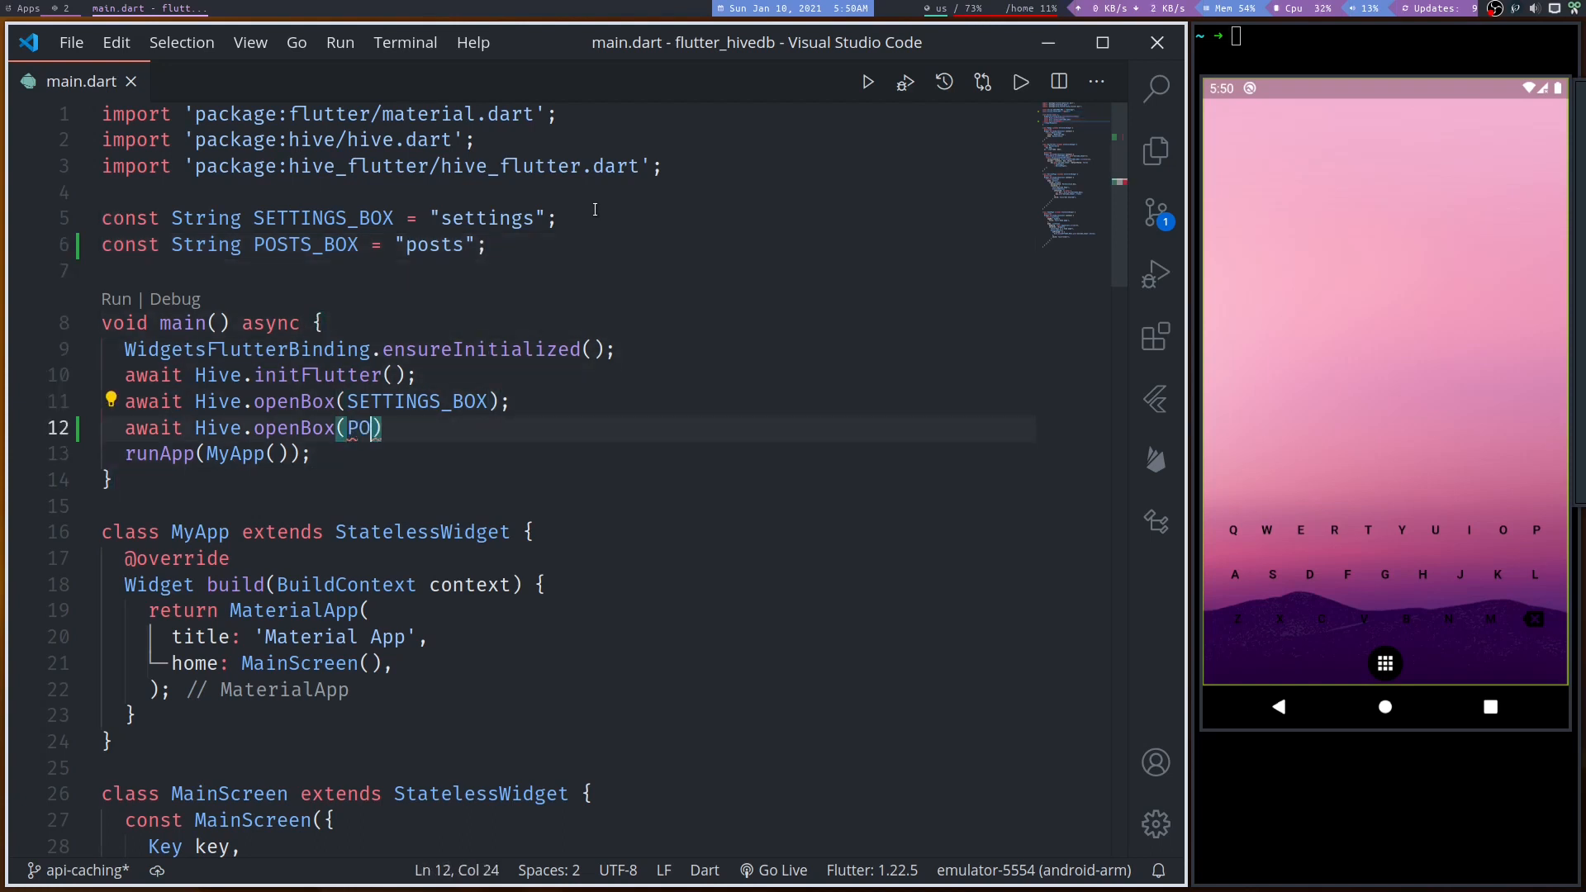
type("STS_BOX")
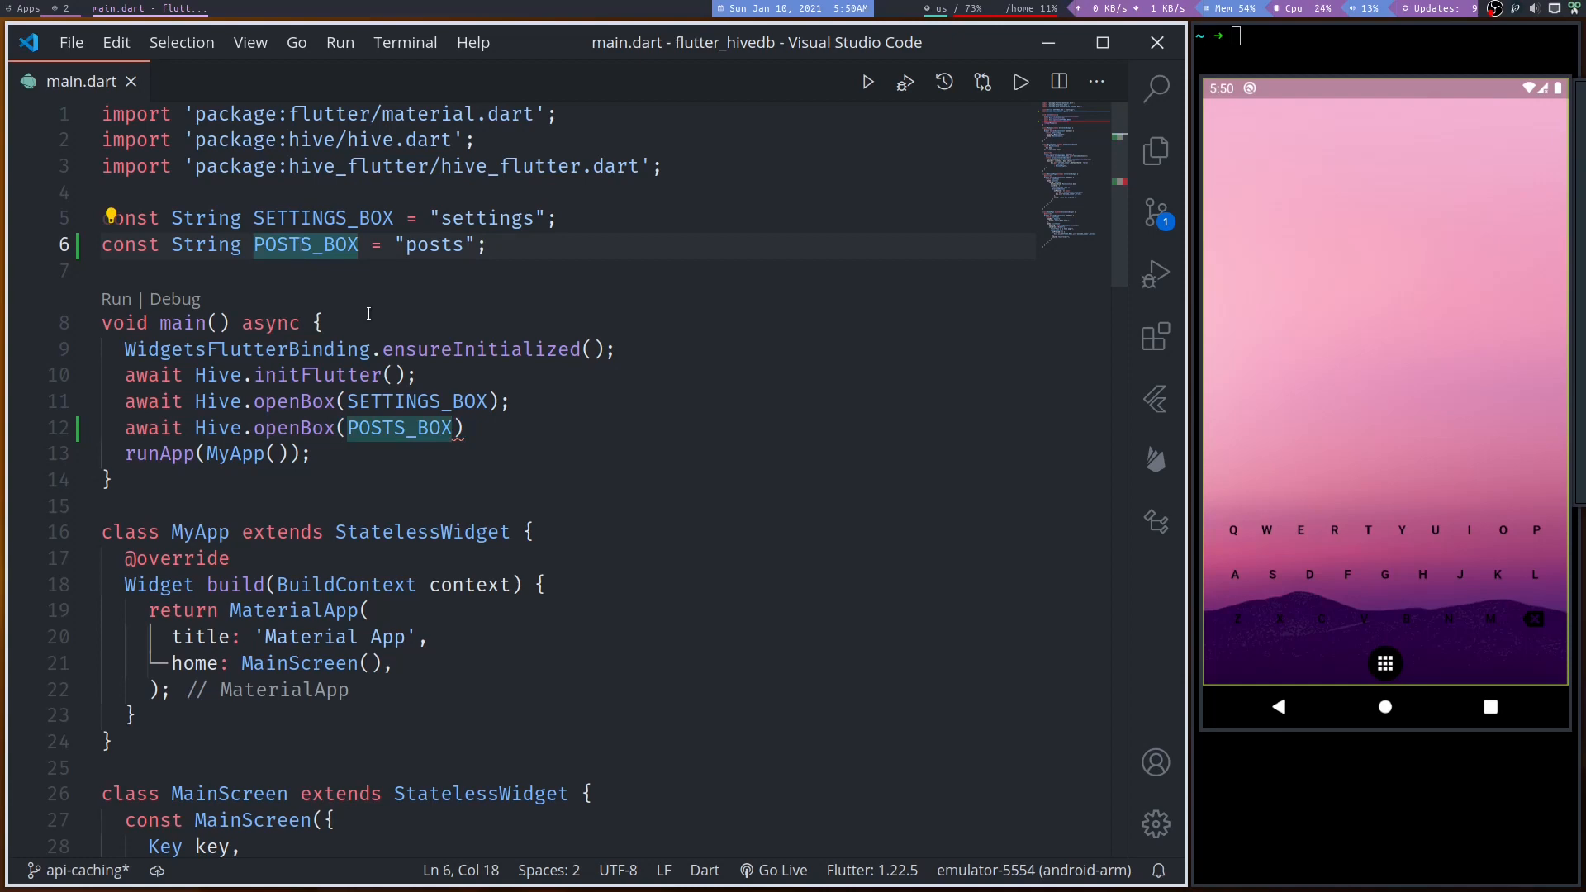
- Rename the constant to API_BOX everywhere and set its value to "api_data"
key("F2")
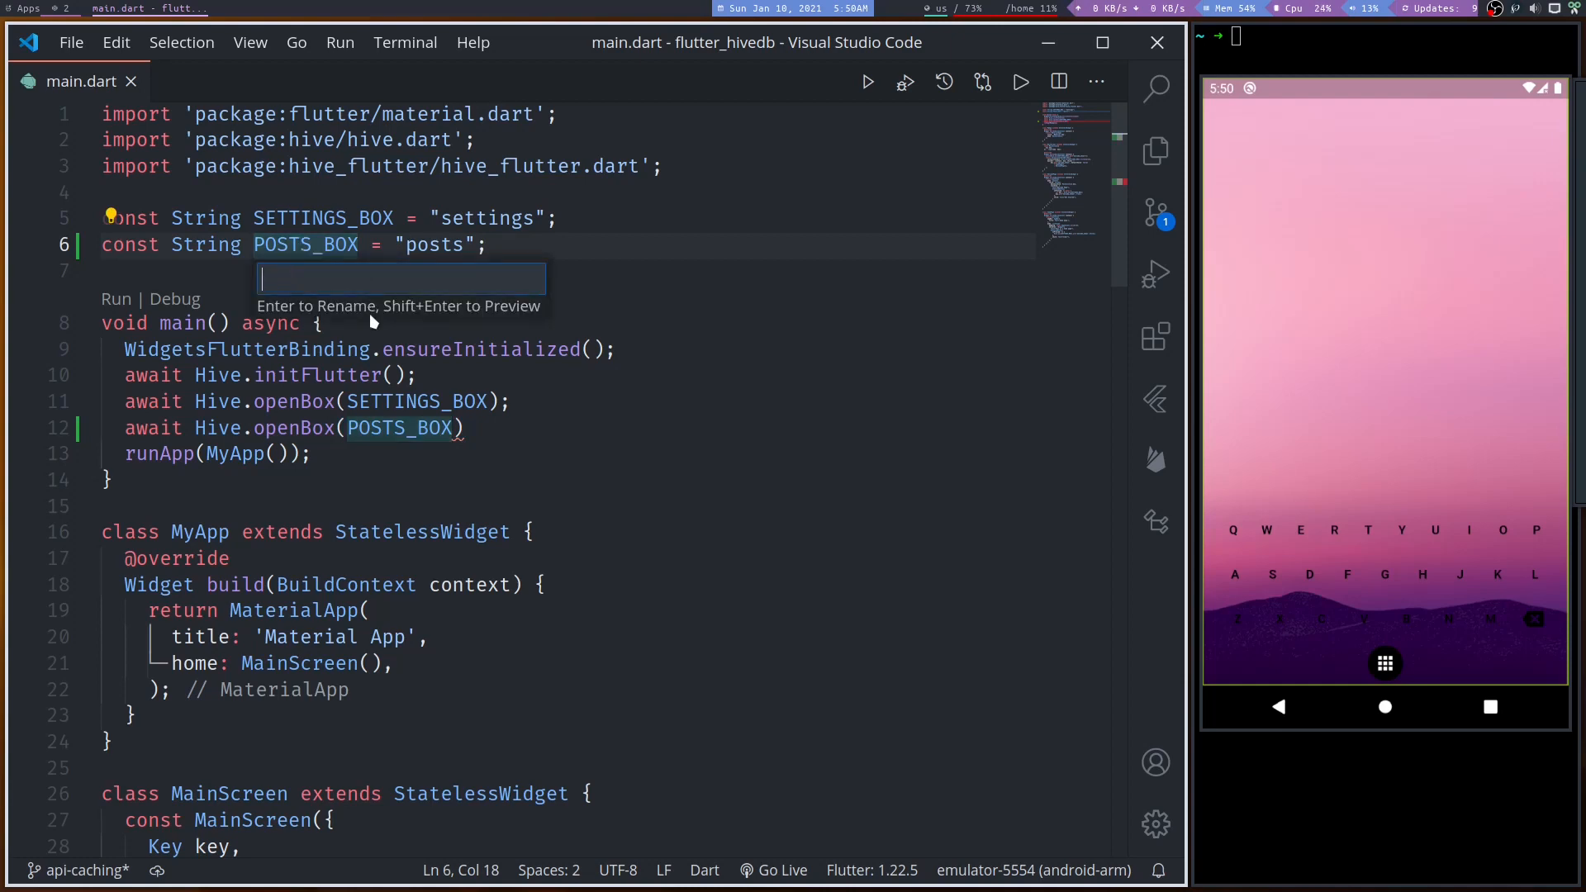
type("API_BOX")
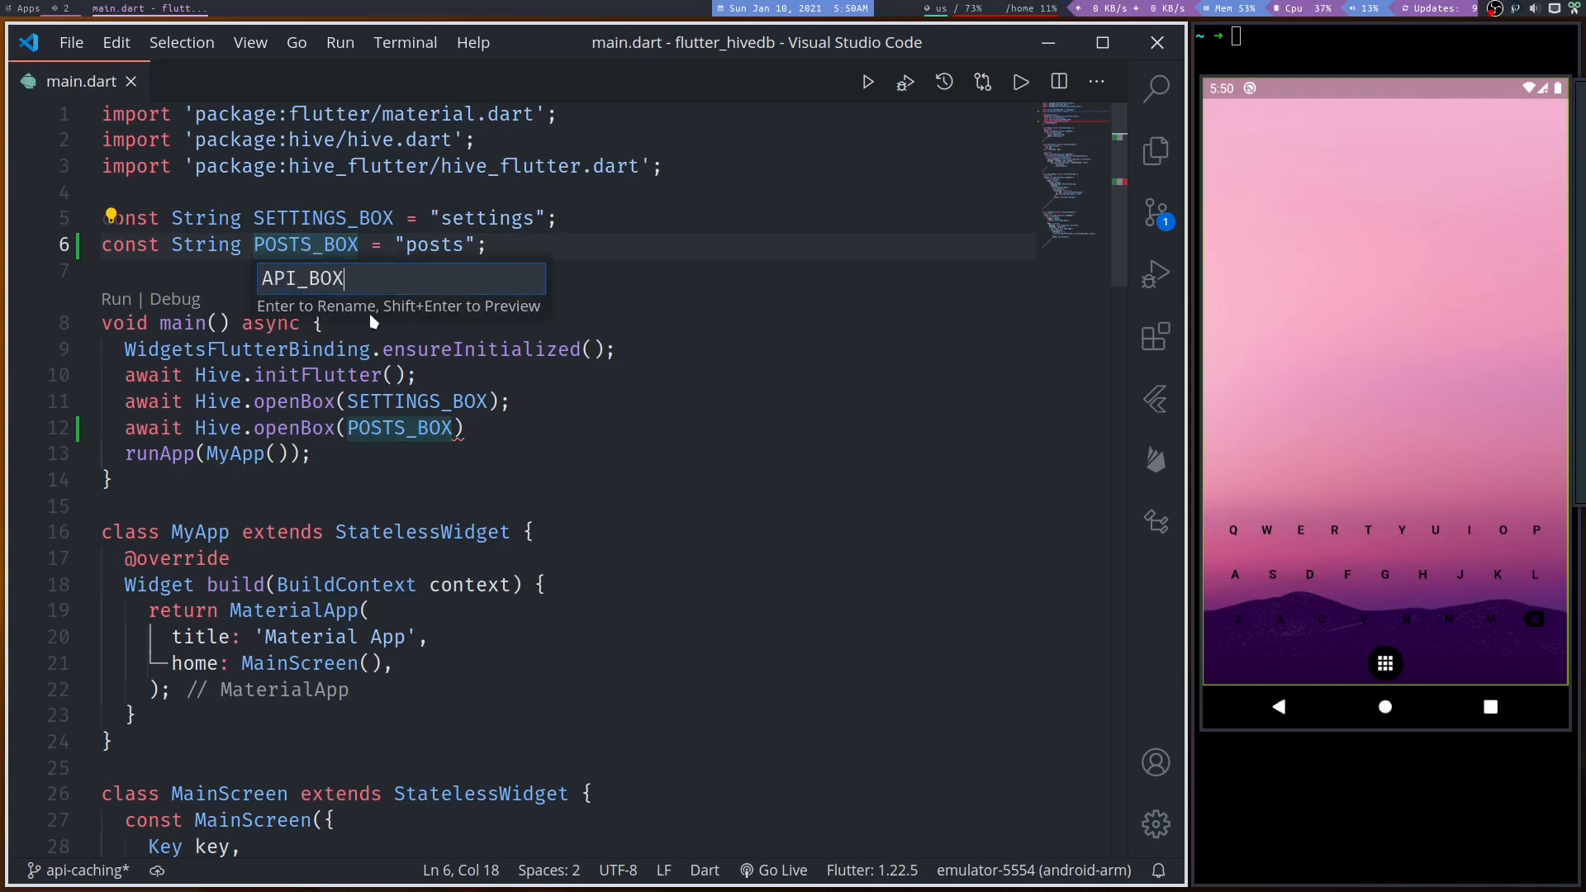
key("Escape")
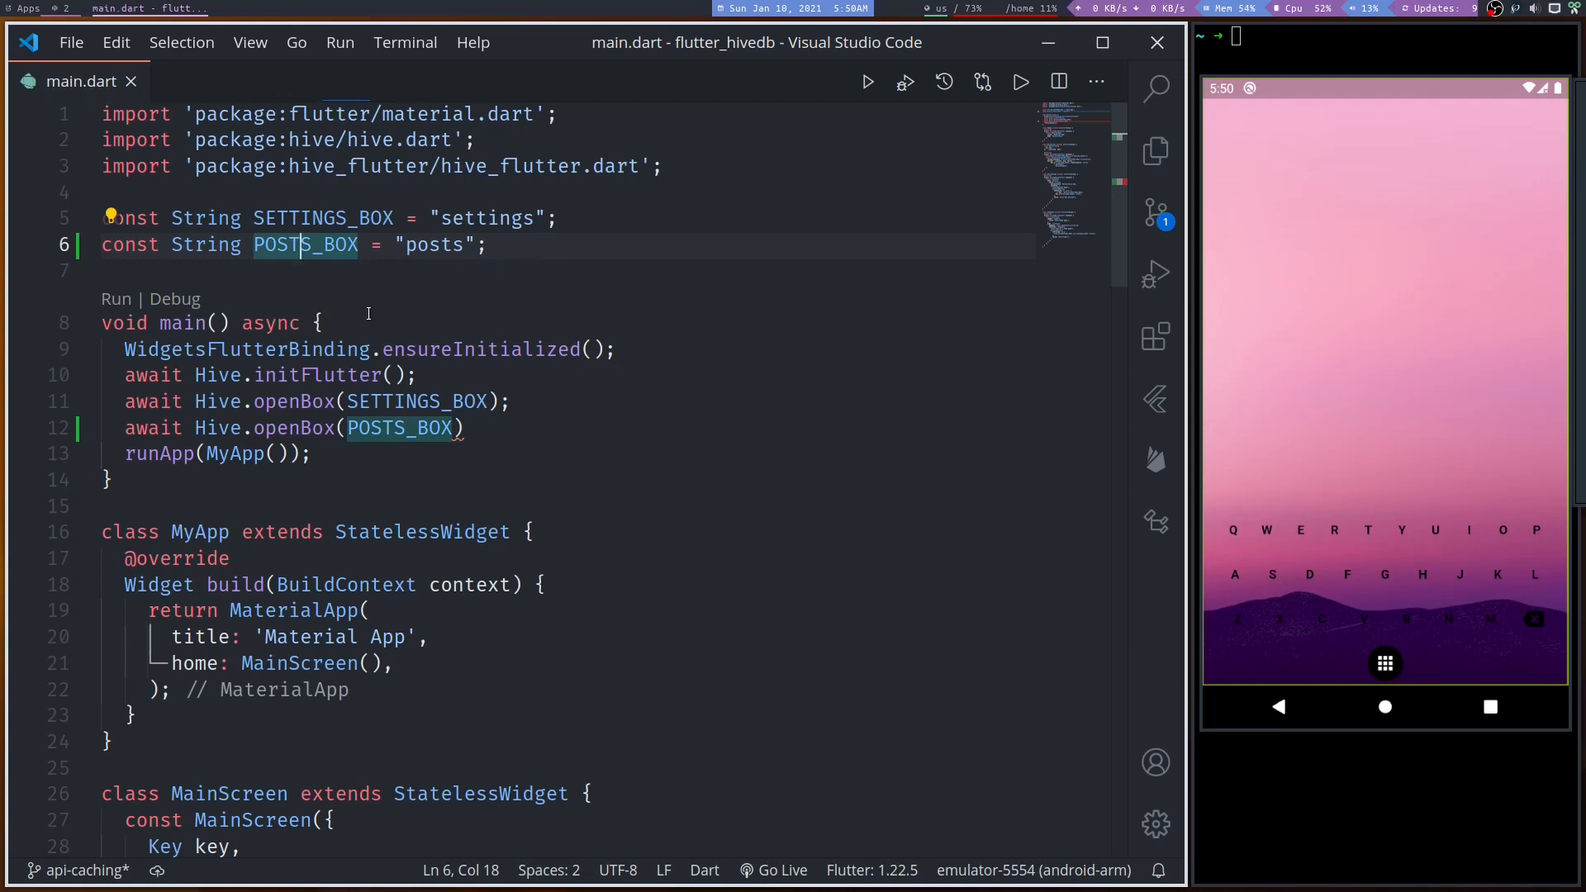
type("API_BOX")
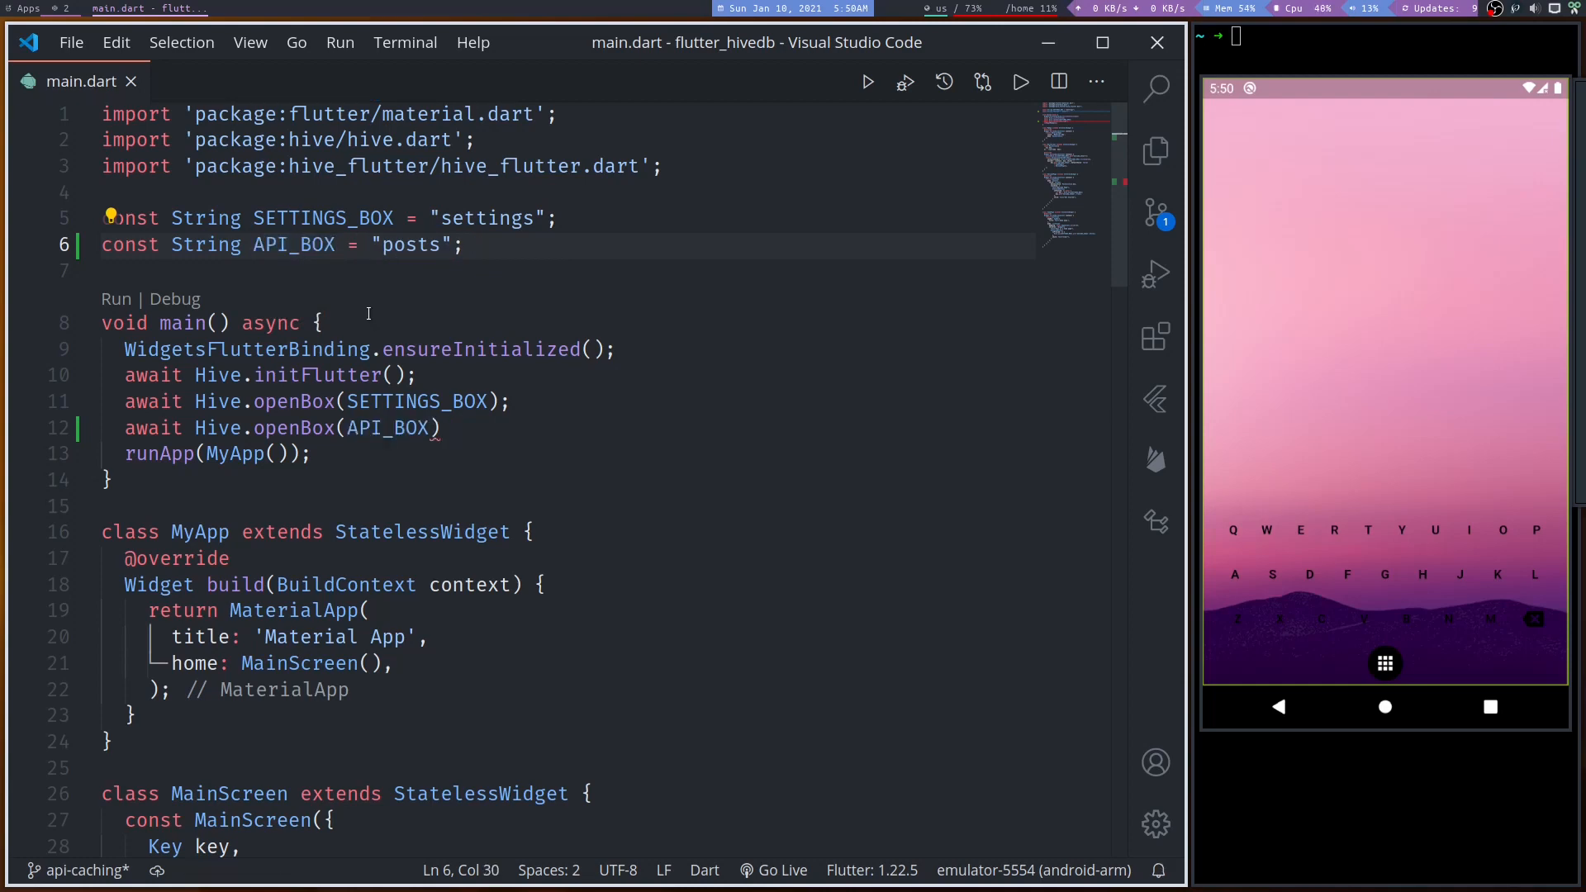
type("api_")
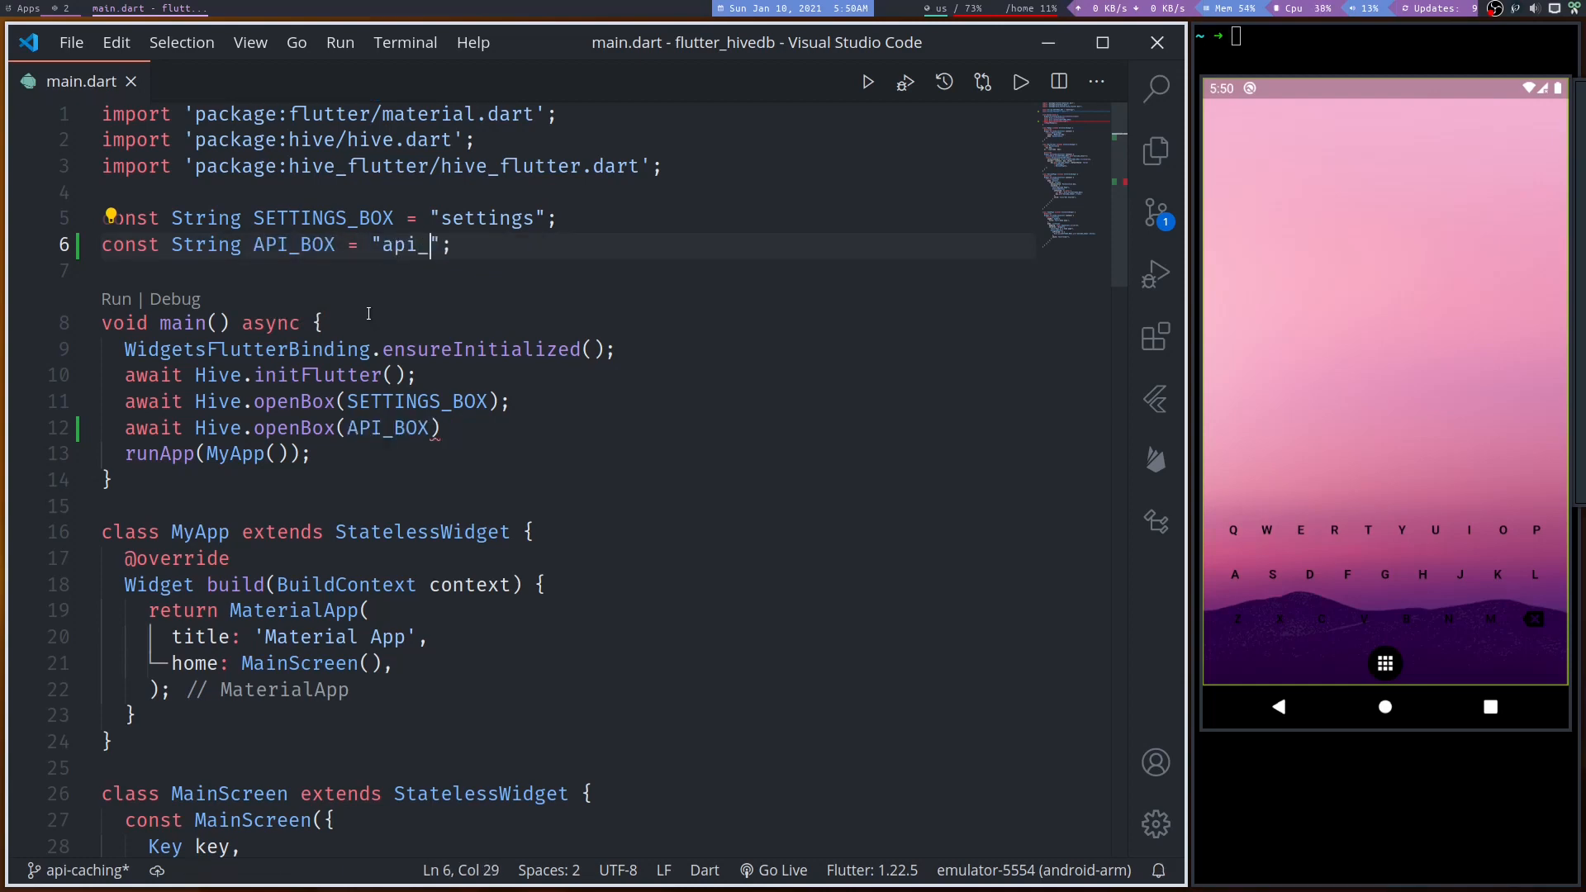
type("data")
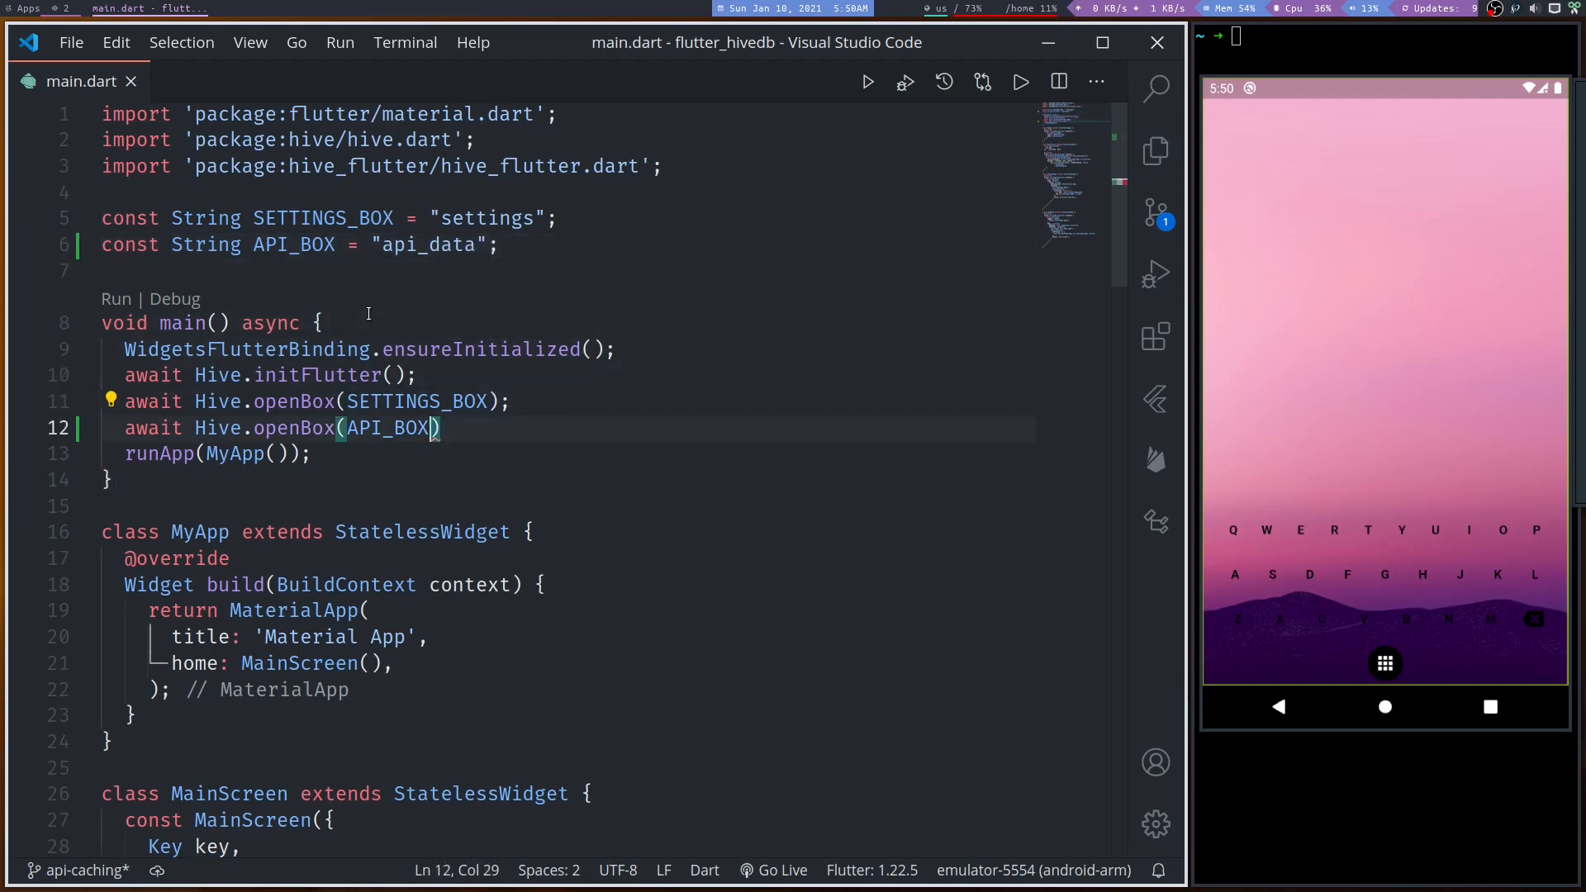
type(";")
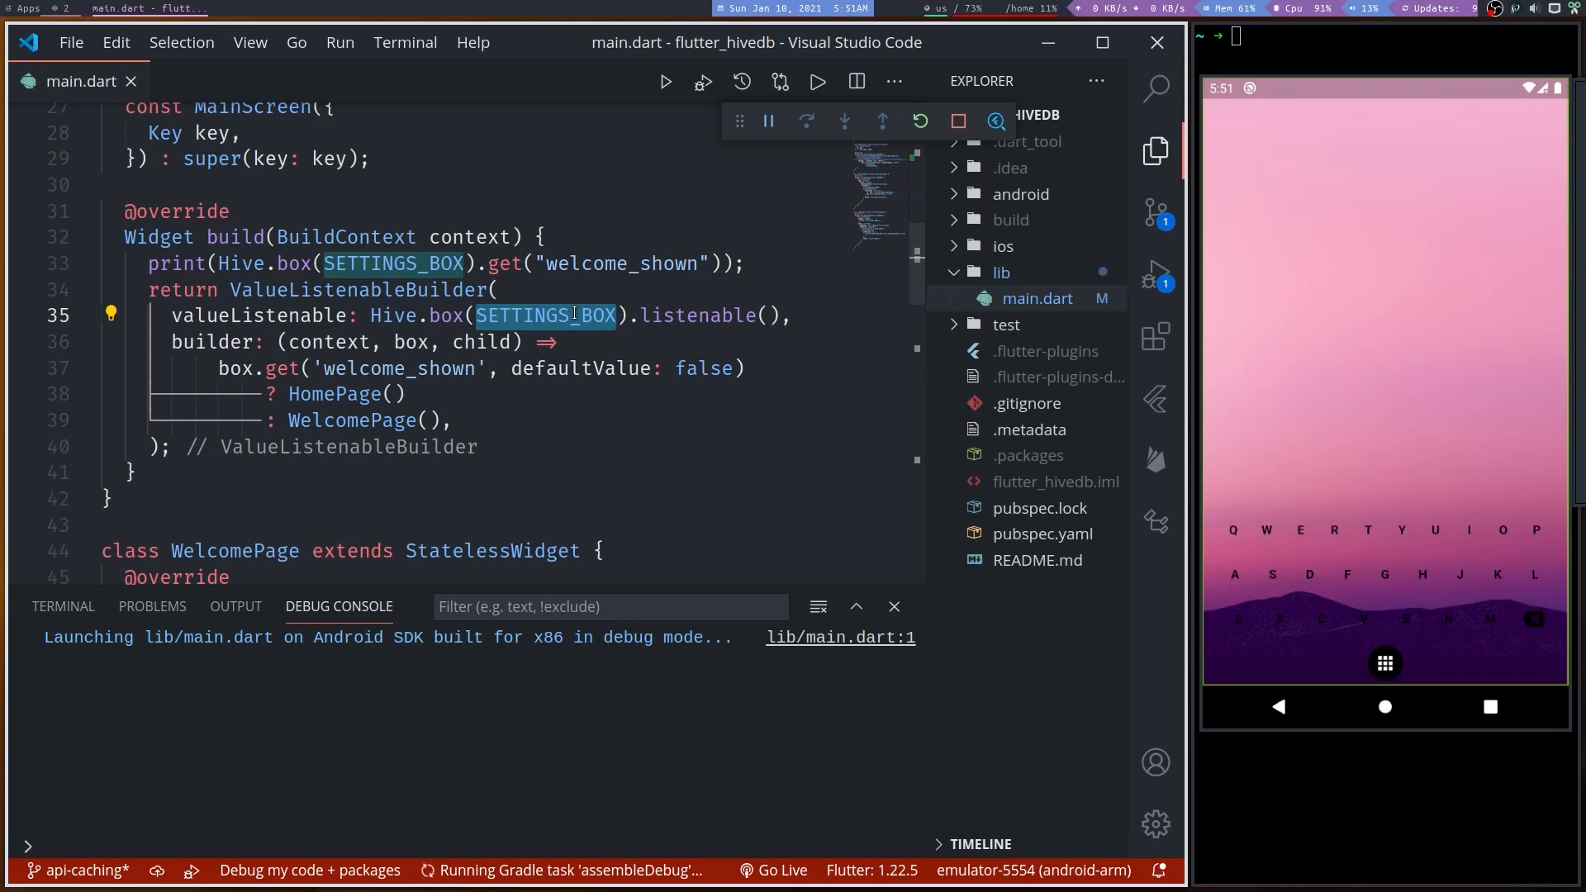
mouse_move(546, 314)
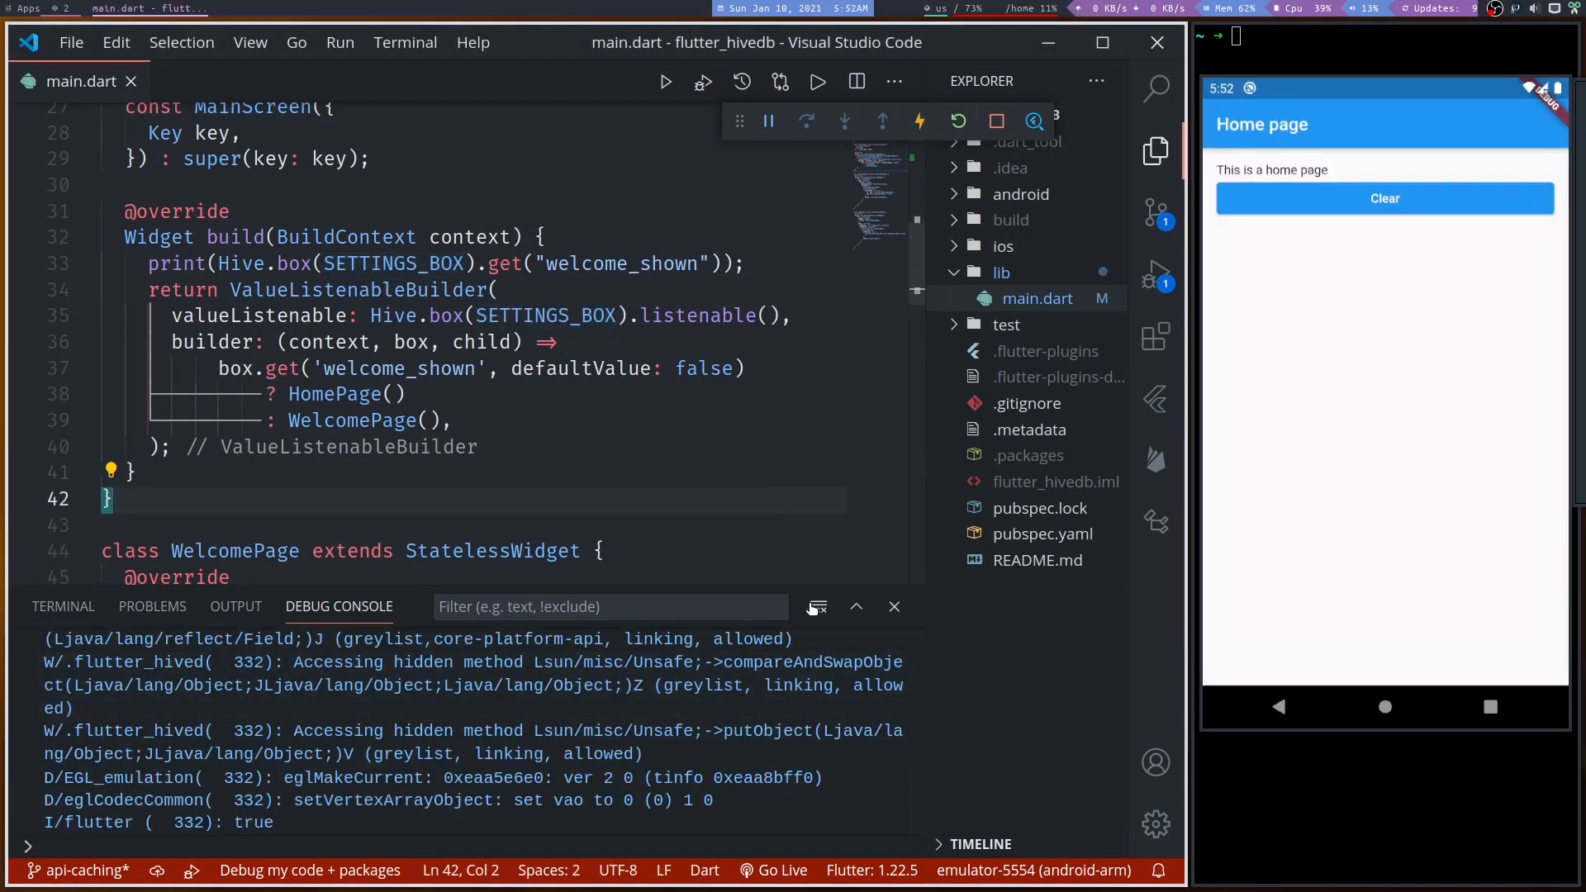
- Launch the app in debug mode on the emulator showing the Home page
left_click(894, 607)
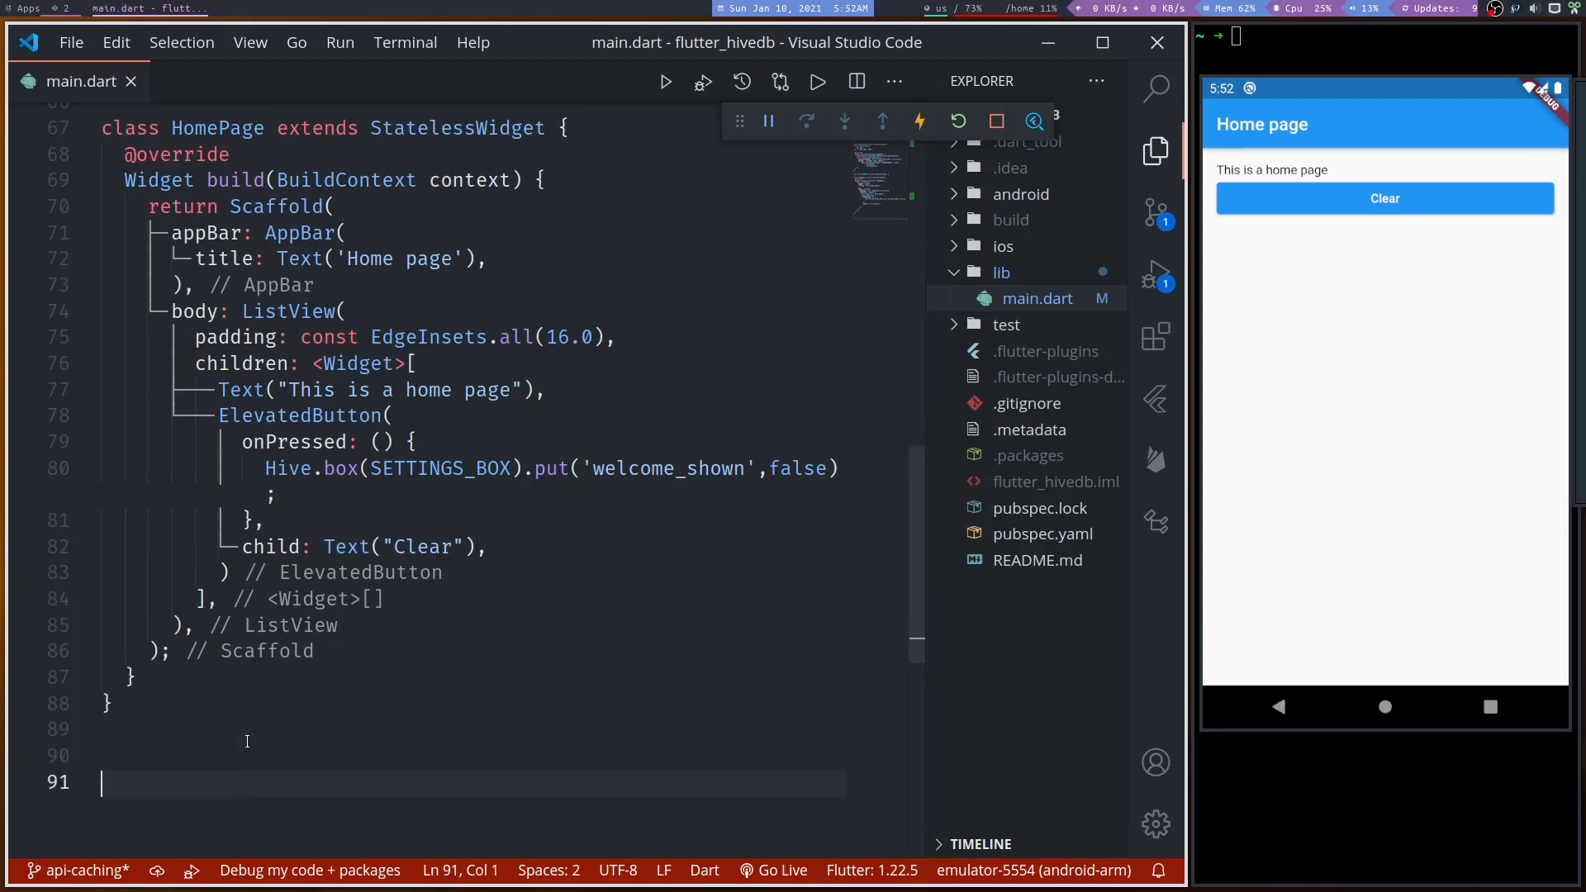
- Add an ApiService class with an empty async Future getPosts() method below HomePage
type("class API")
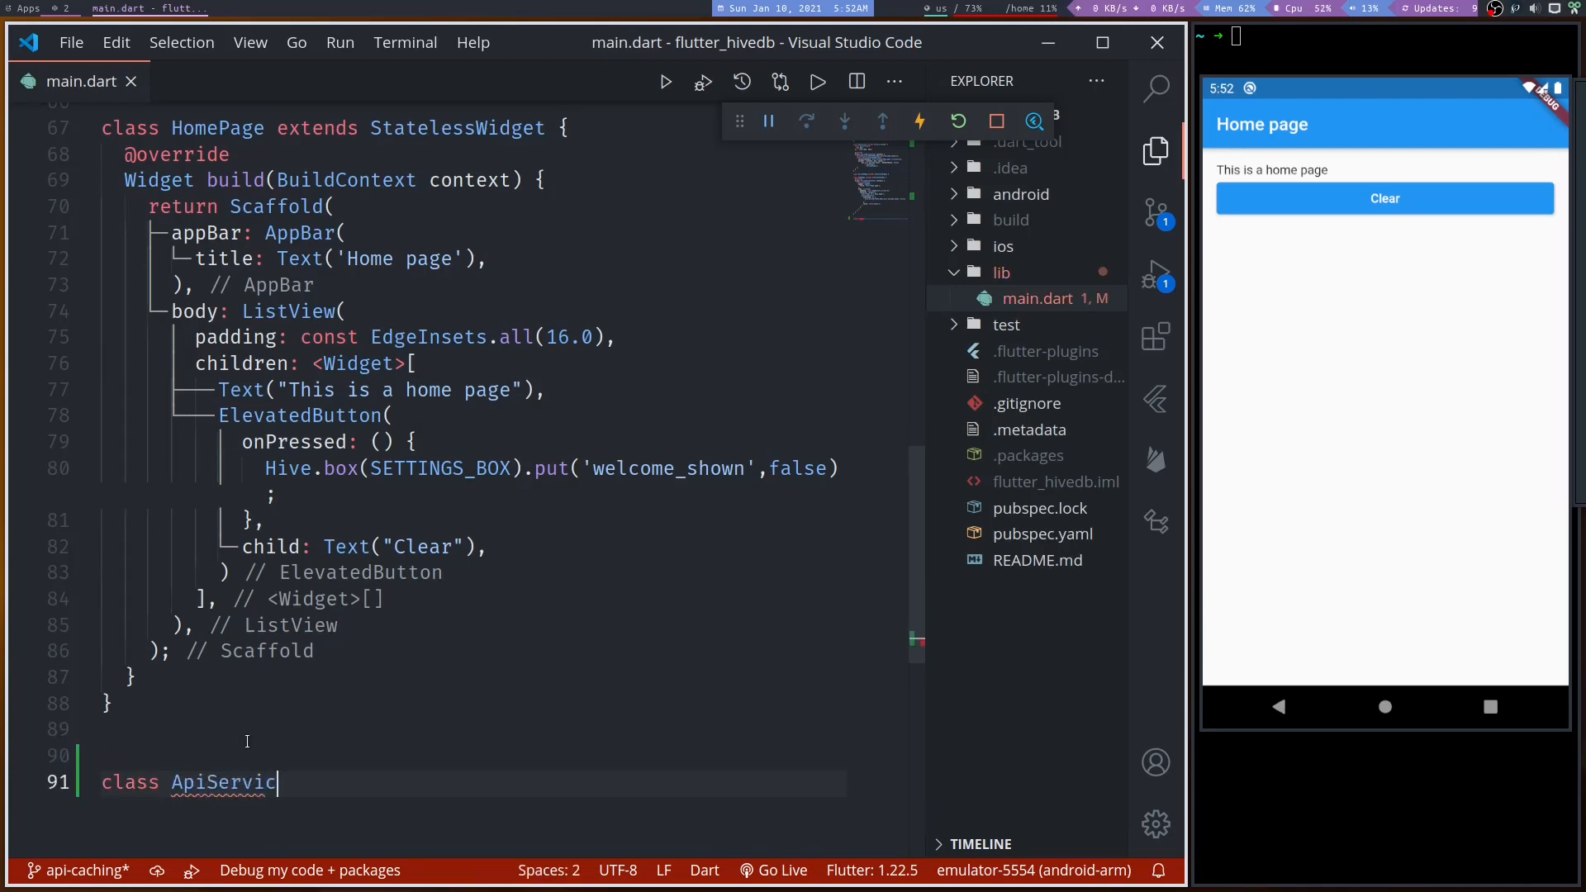
type("e {")
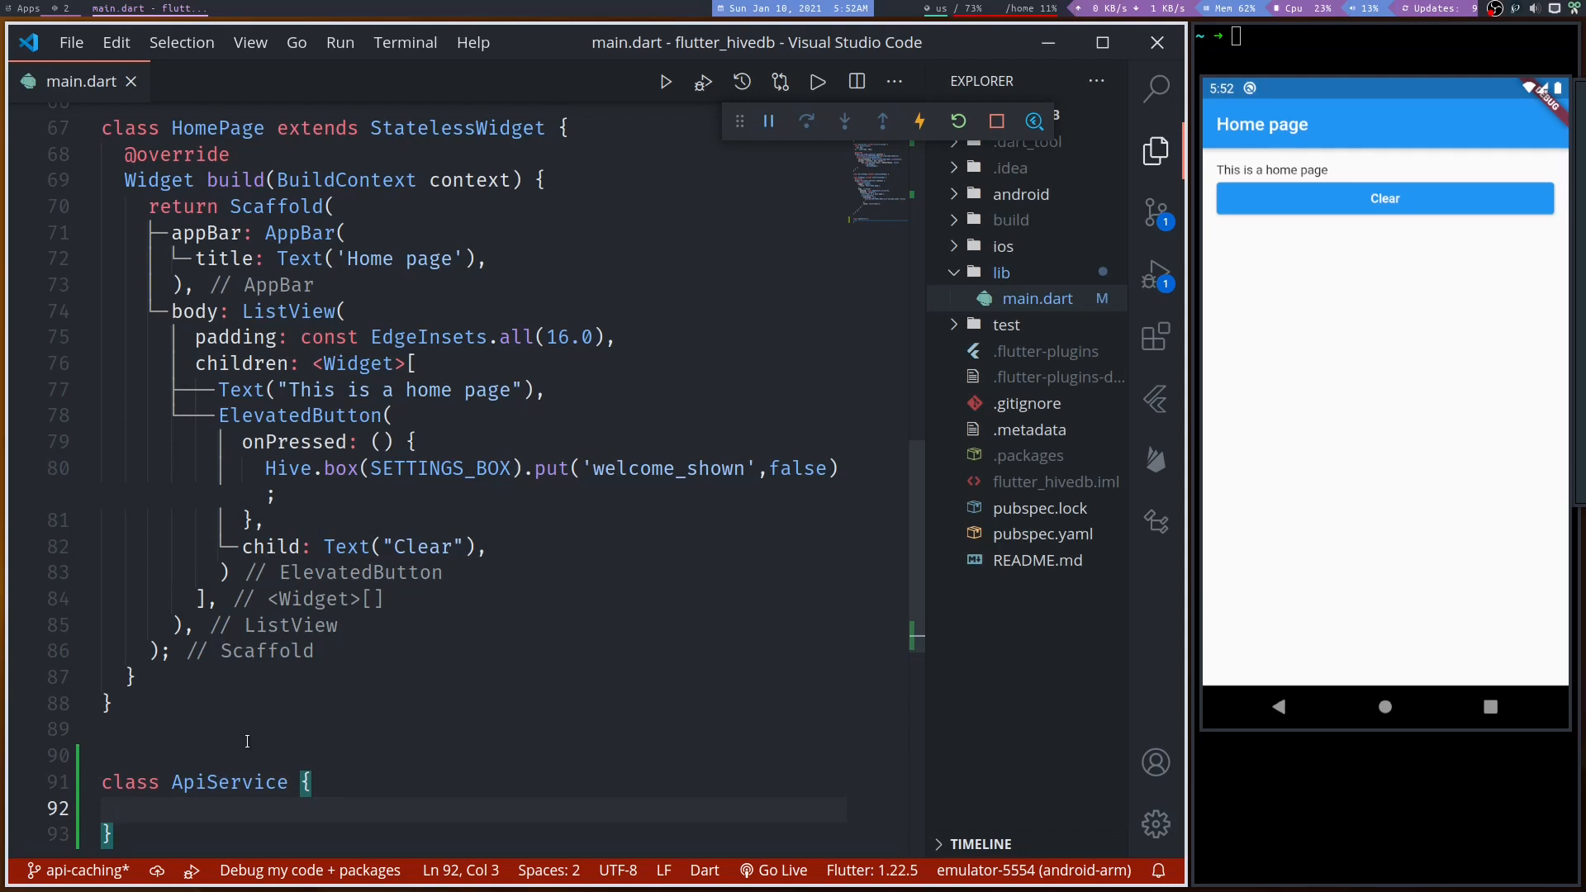
type("Future<void")
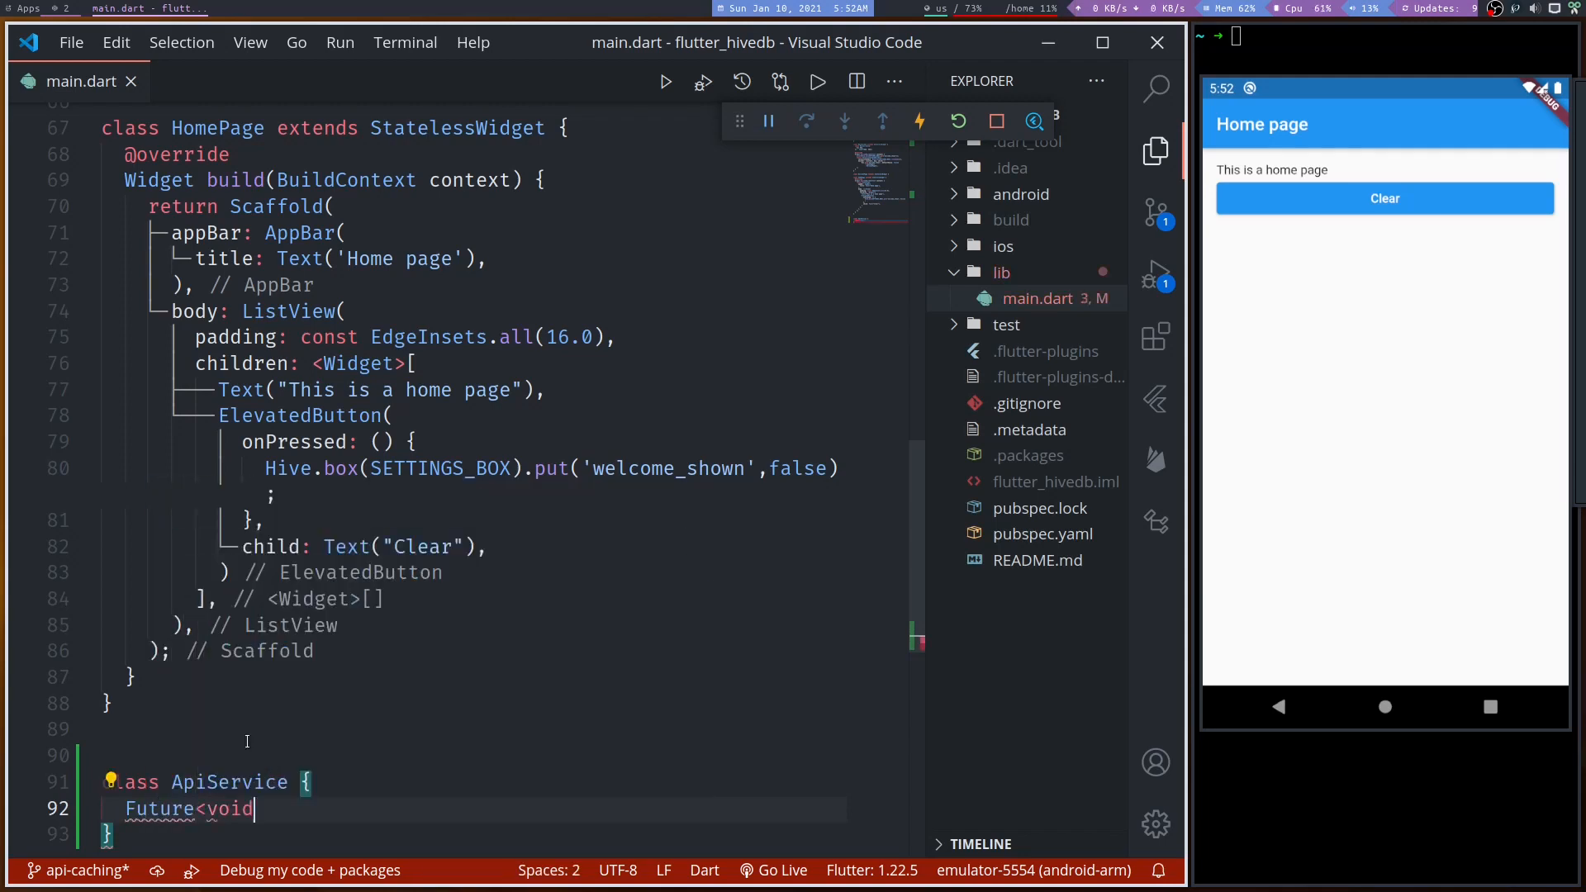
key("BackSpace")
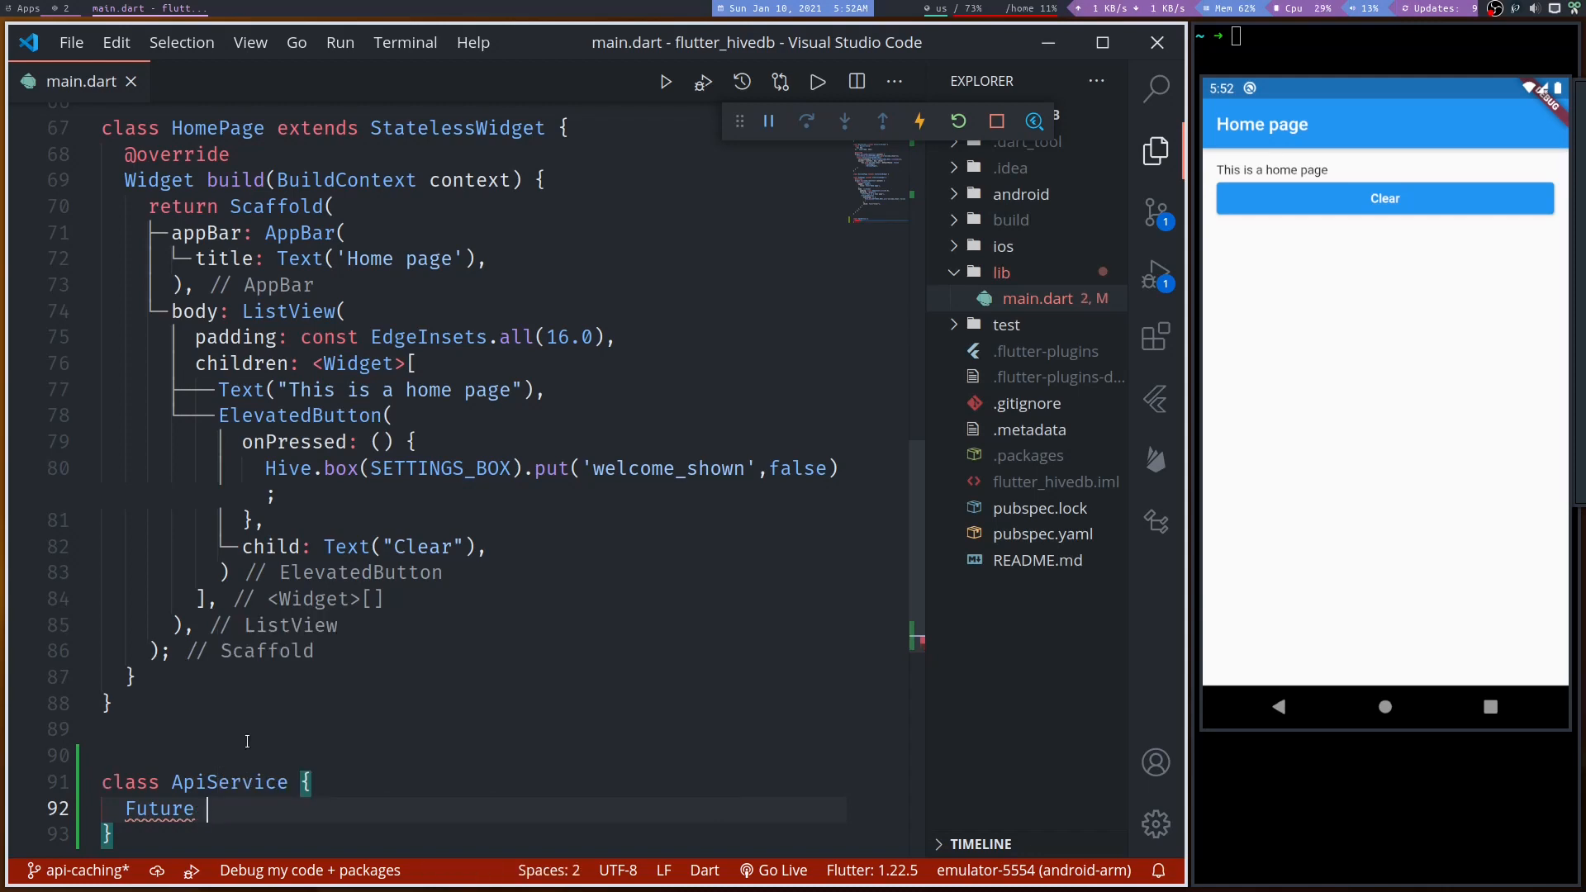
type("getPosts()")
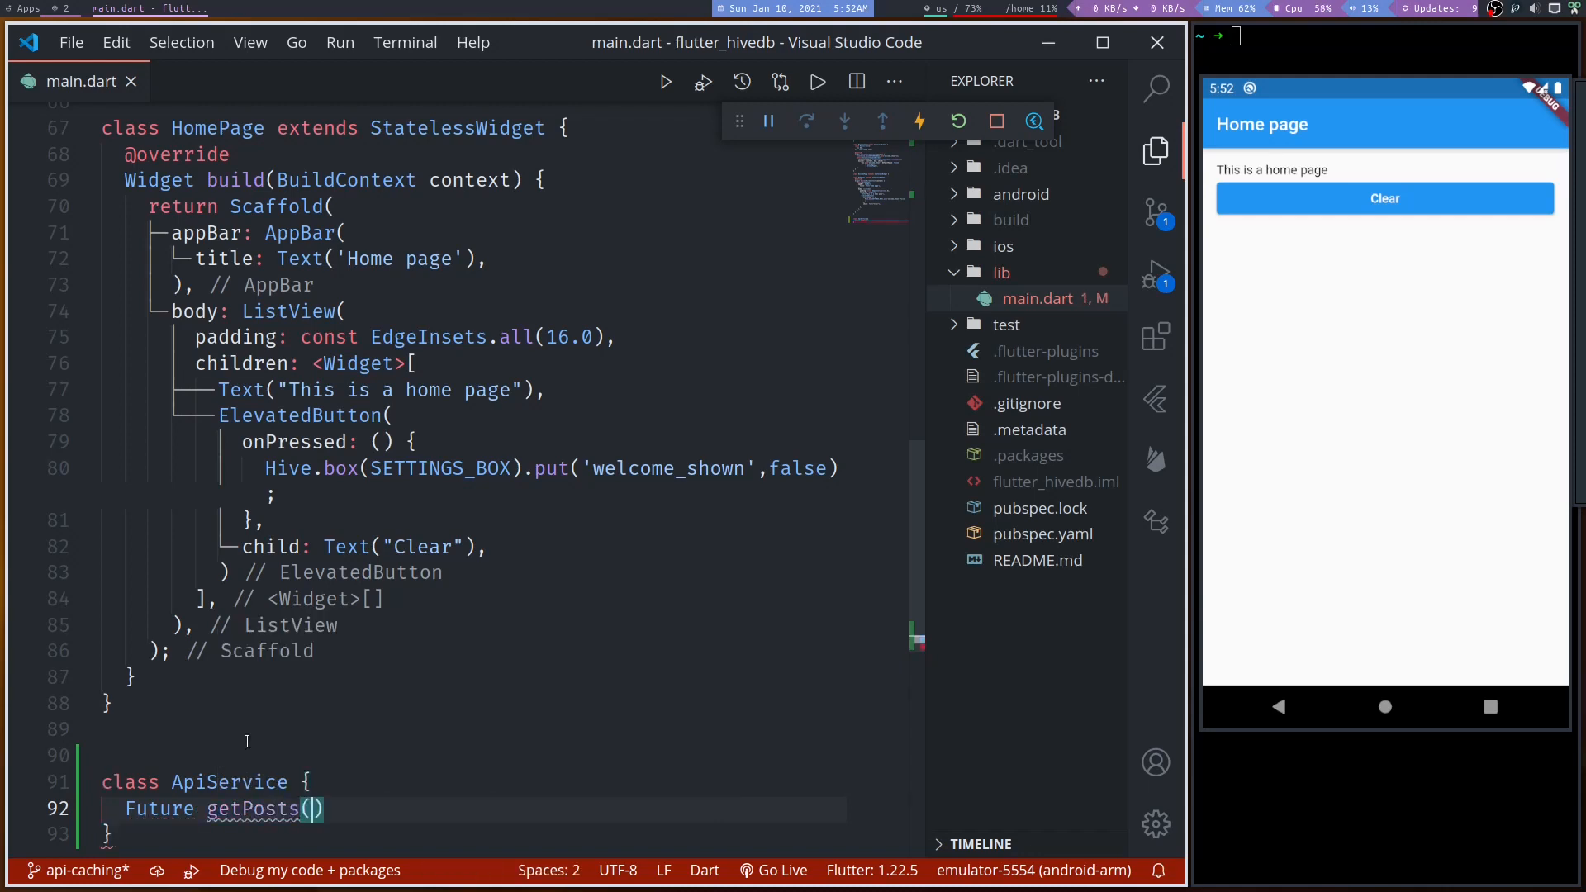
type("async {")
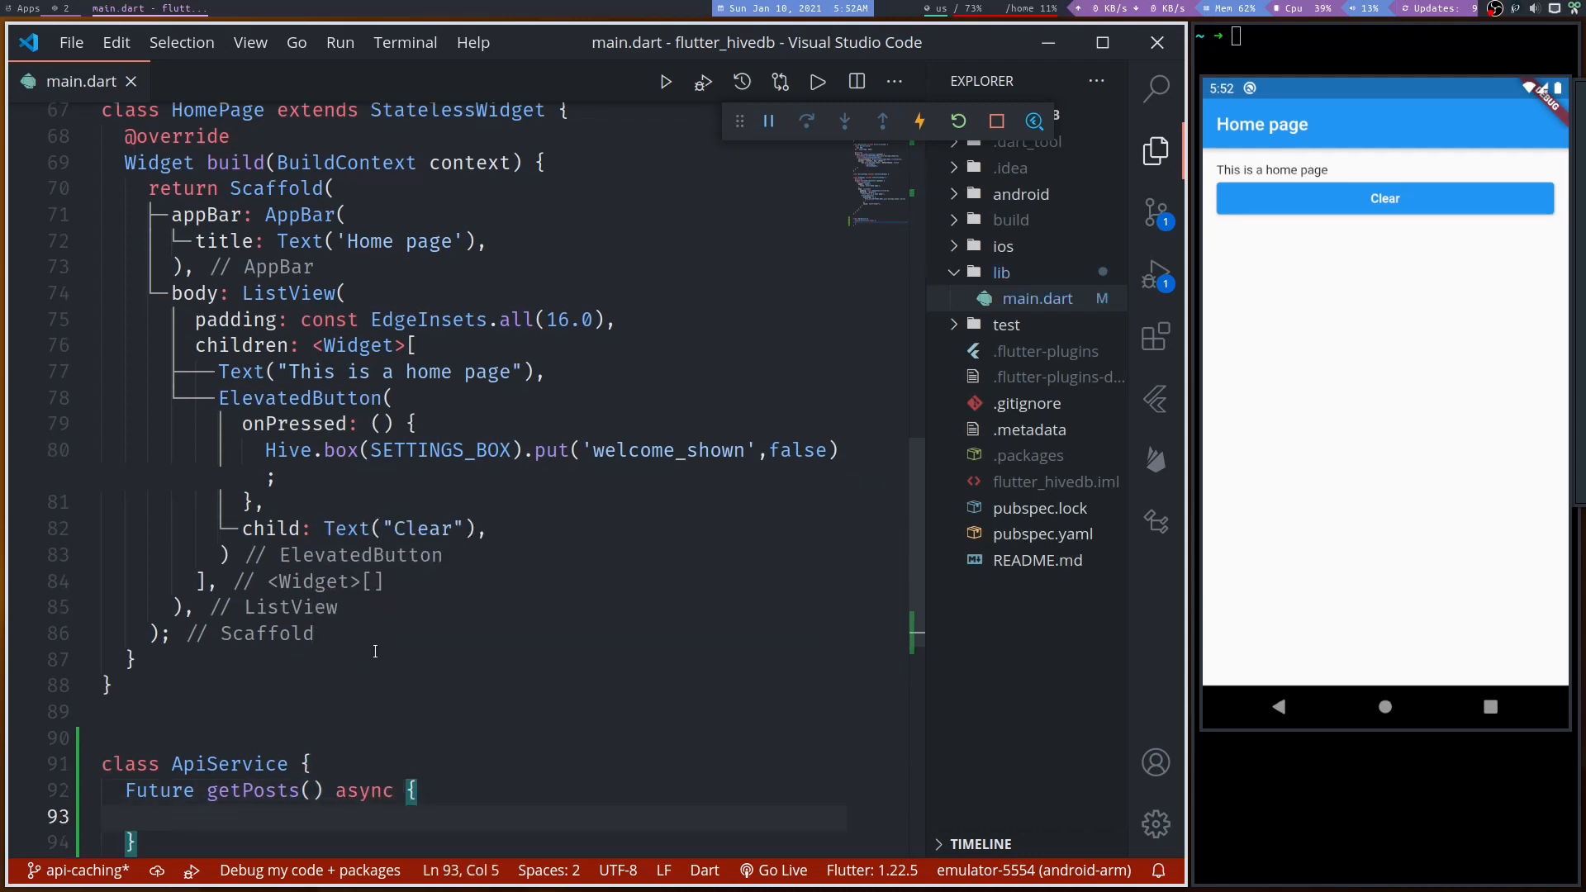
scroll("down", 3)
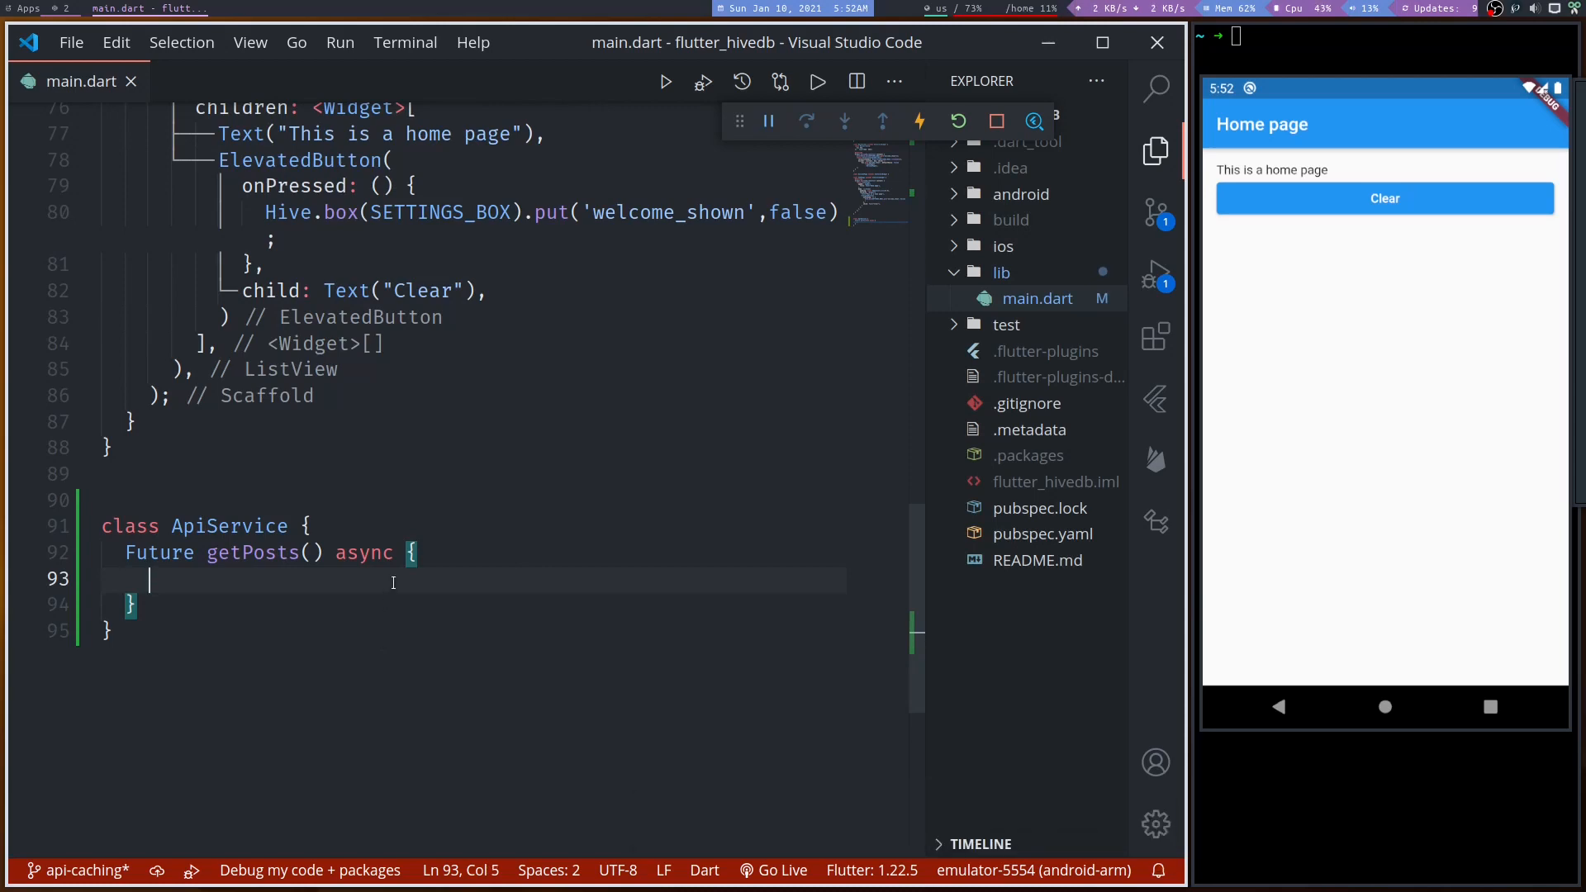
left_click(1043, 533)
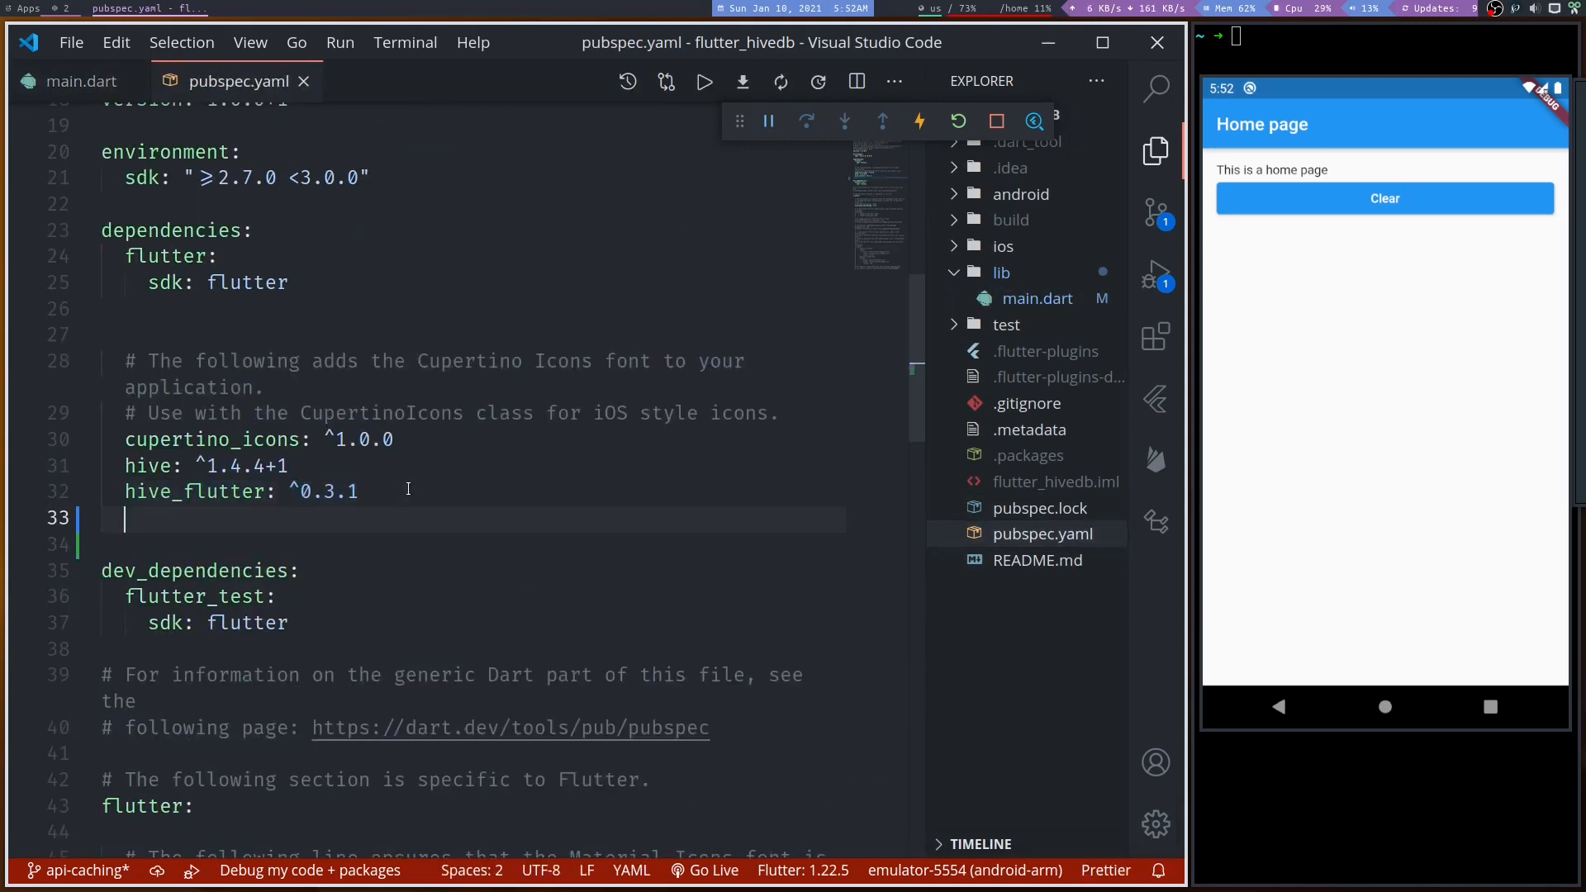
- Add http under dependencies in pubspec.yaml and save to fetch packages, returning to main.dart
type("http:")
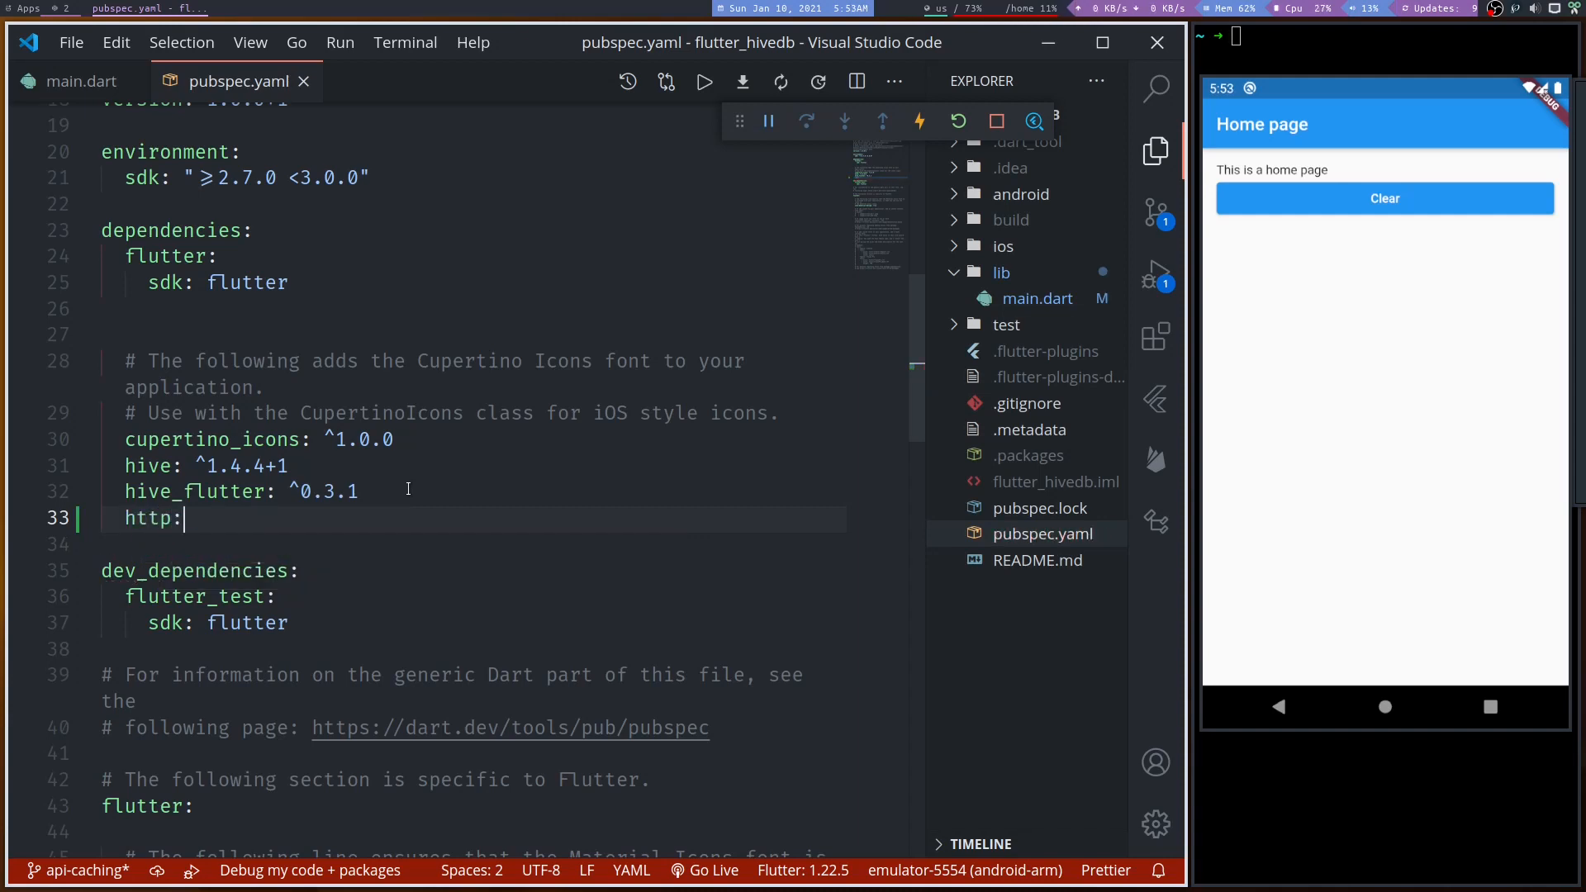
key("ctrl+s")
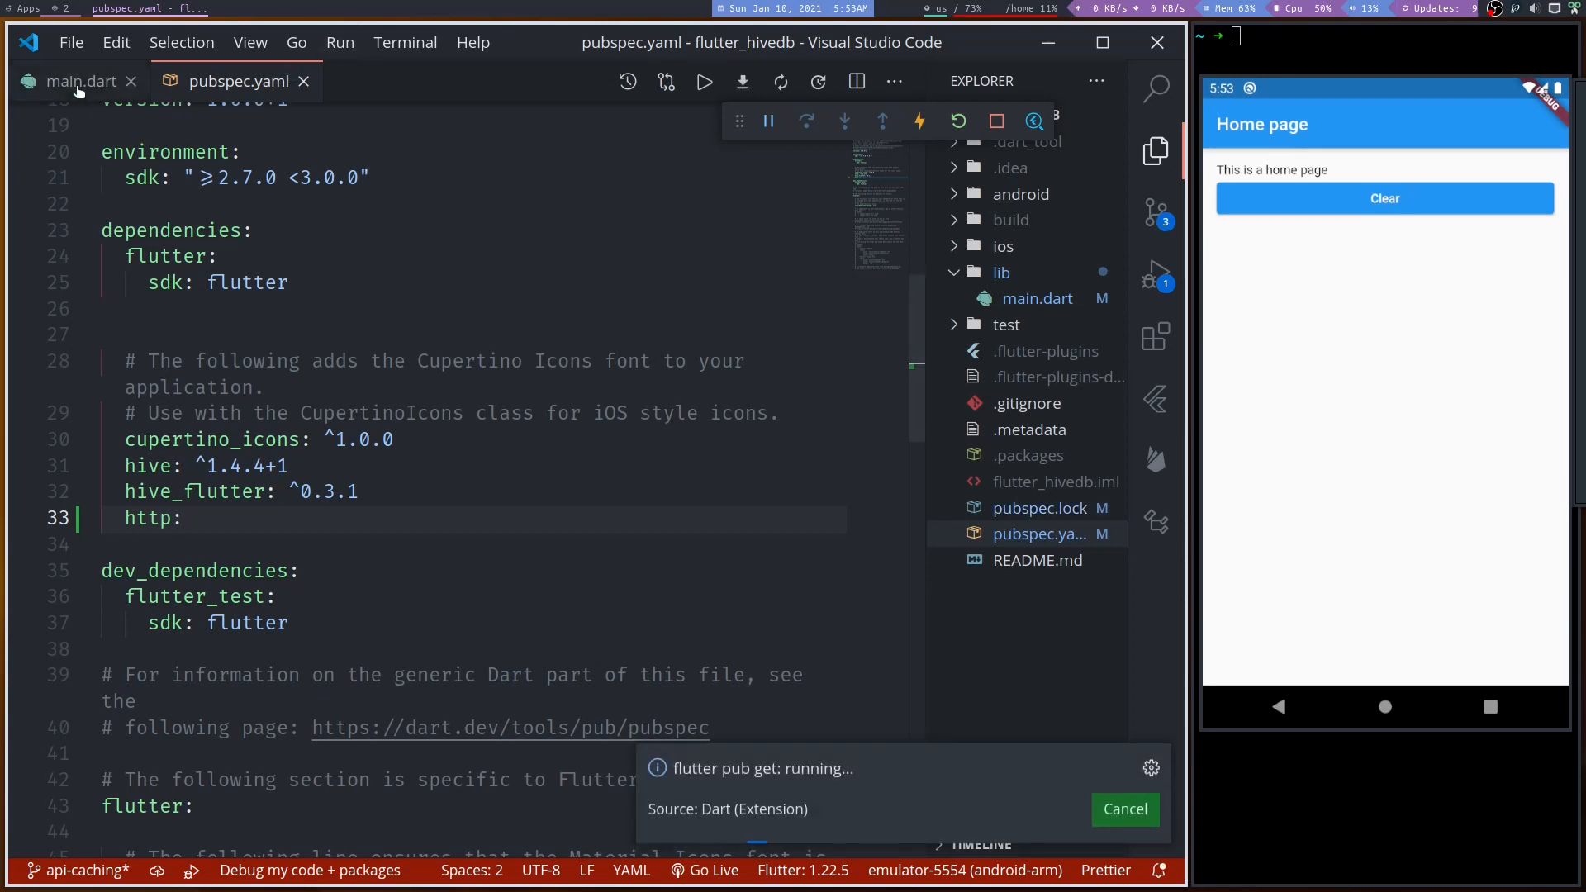
left_click(77, 81)
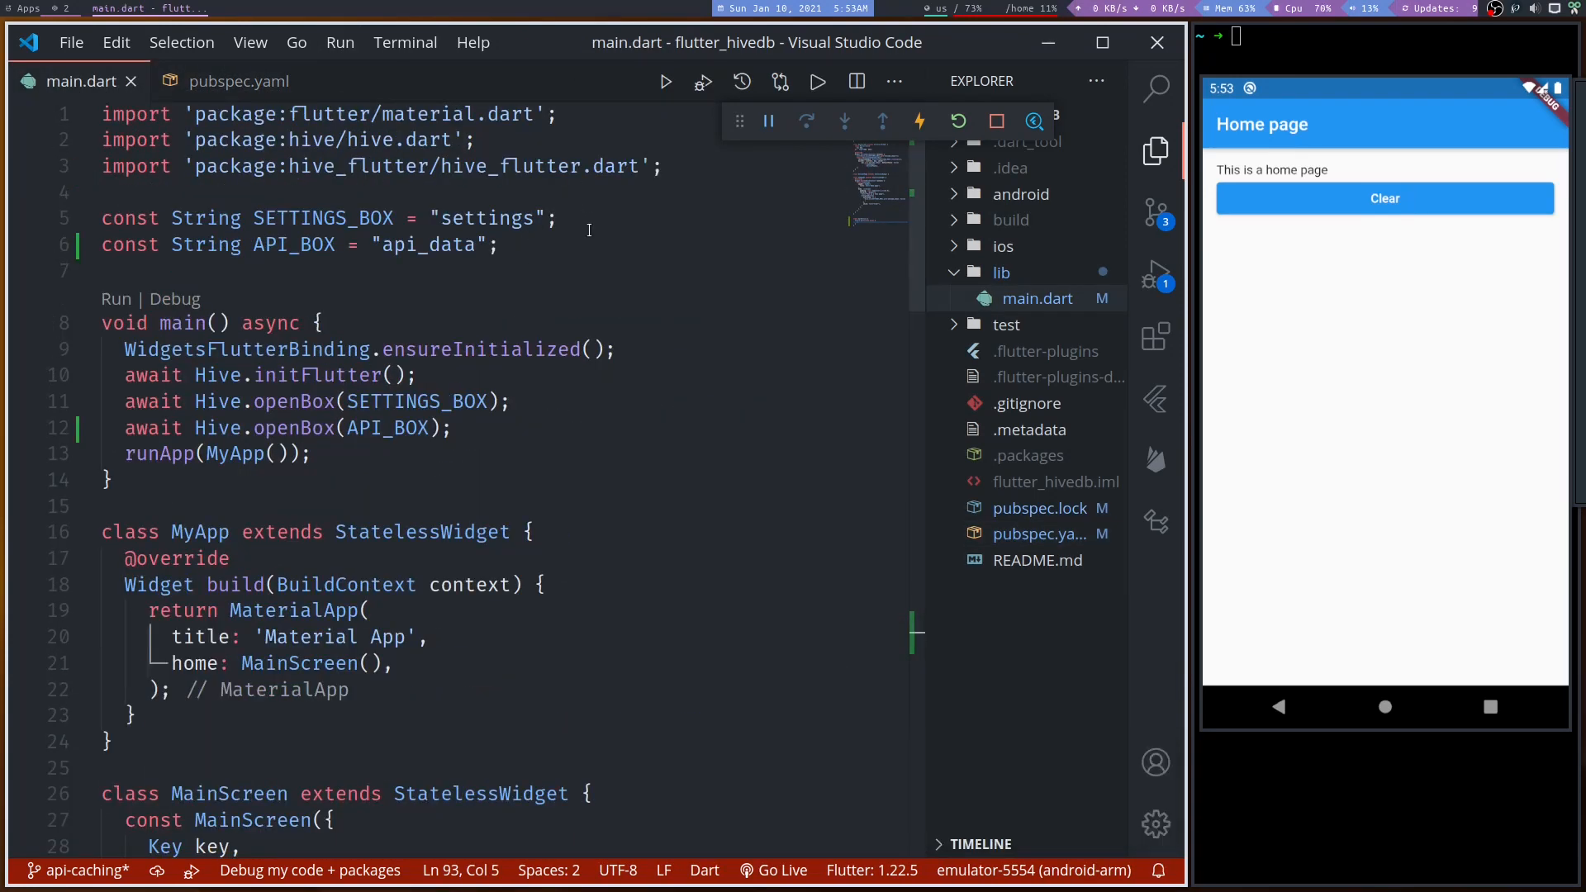
- Import package:http/http.dart at the top of main.dart
type("i")
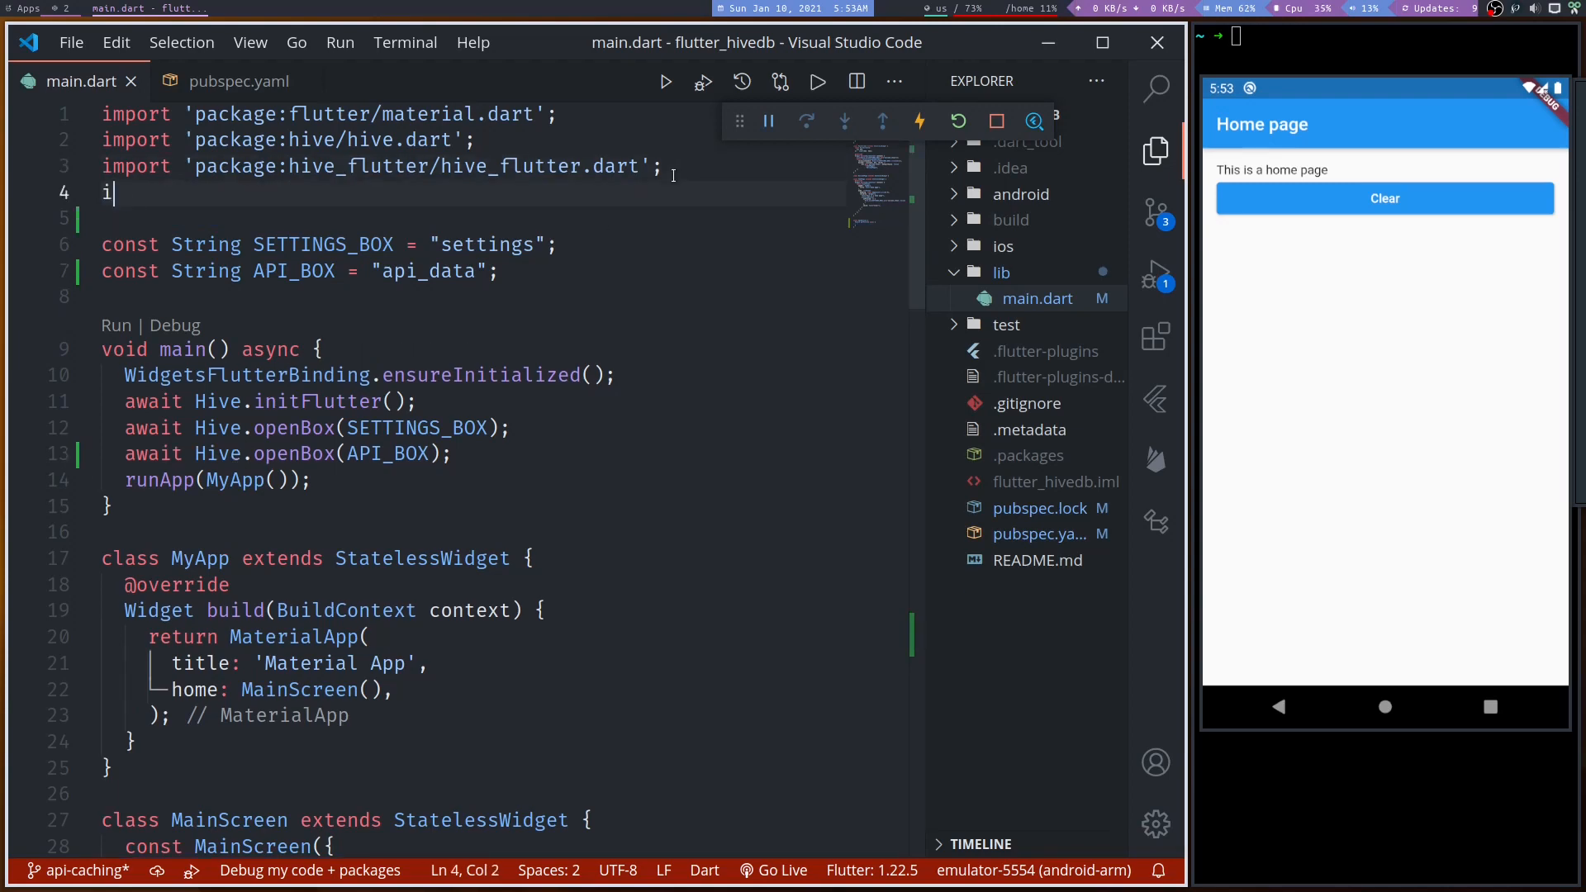
type("mport '';")
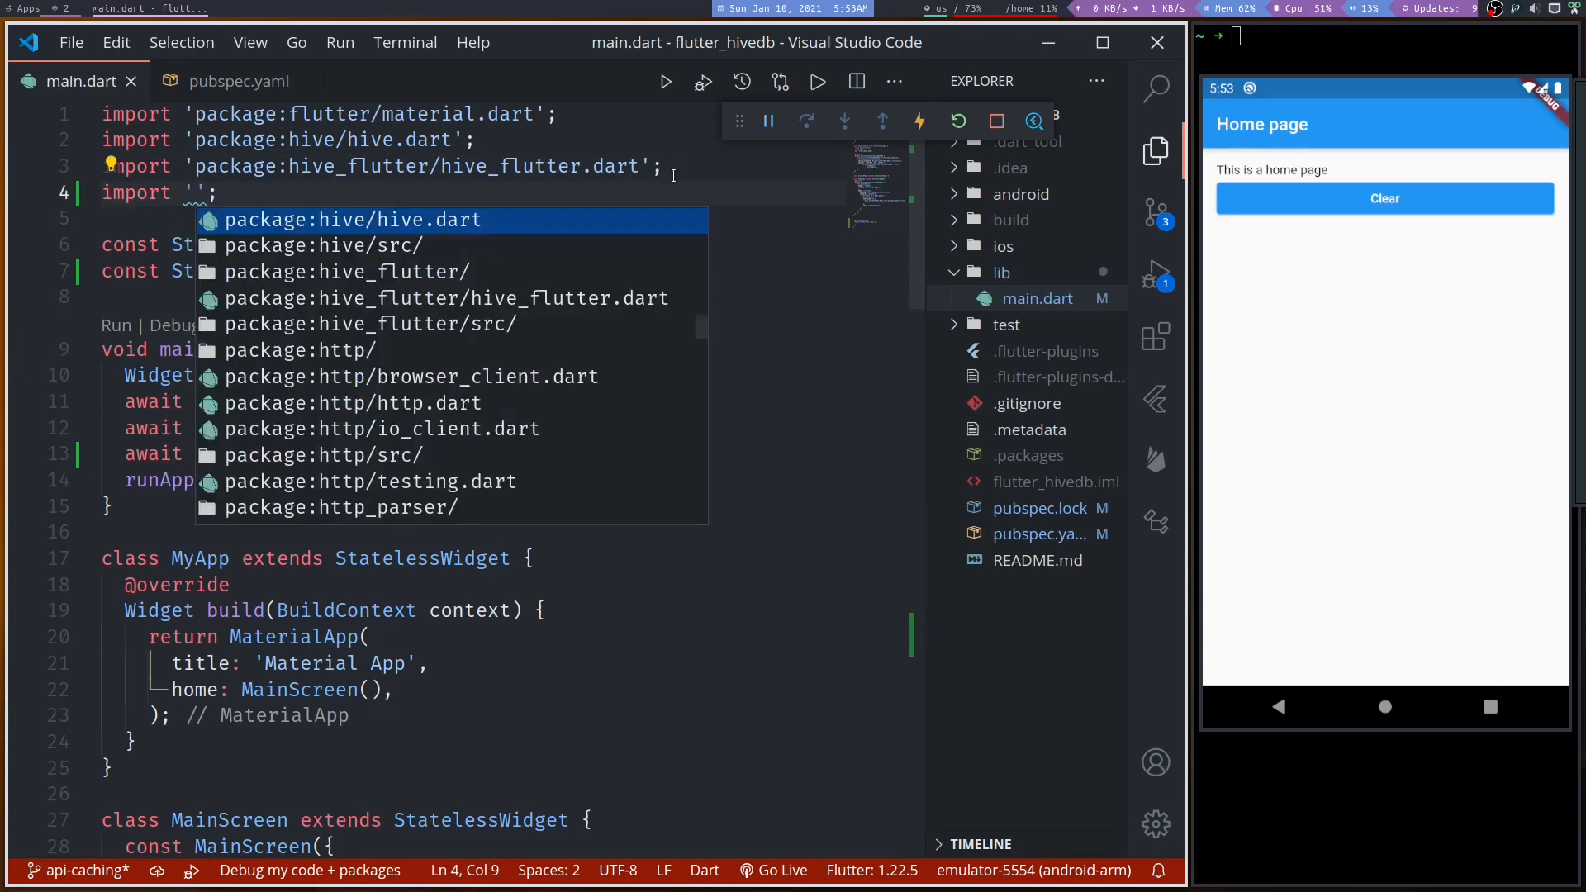
type("http")
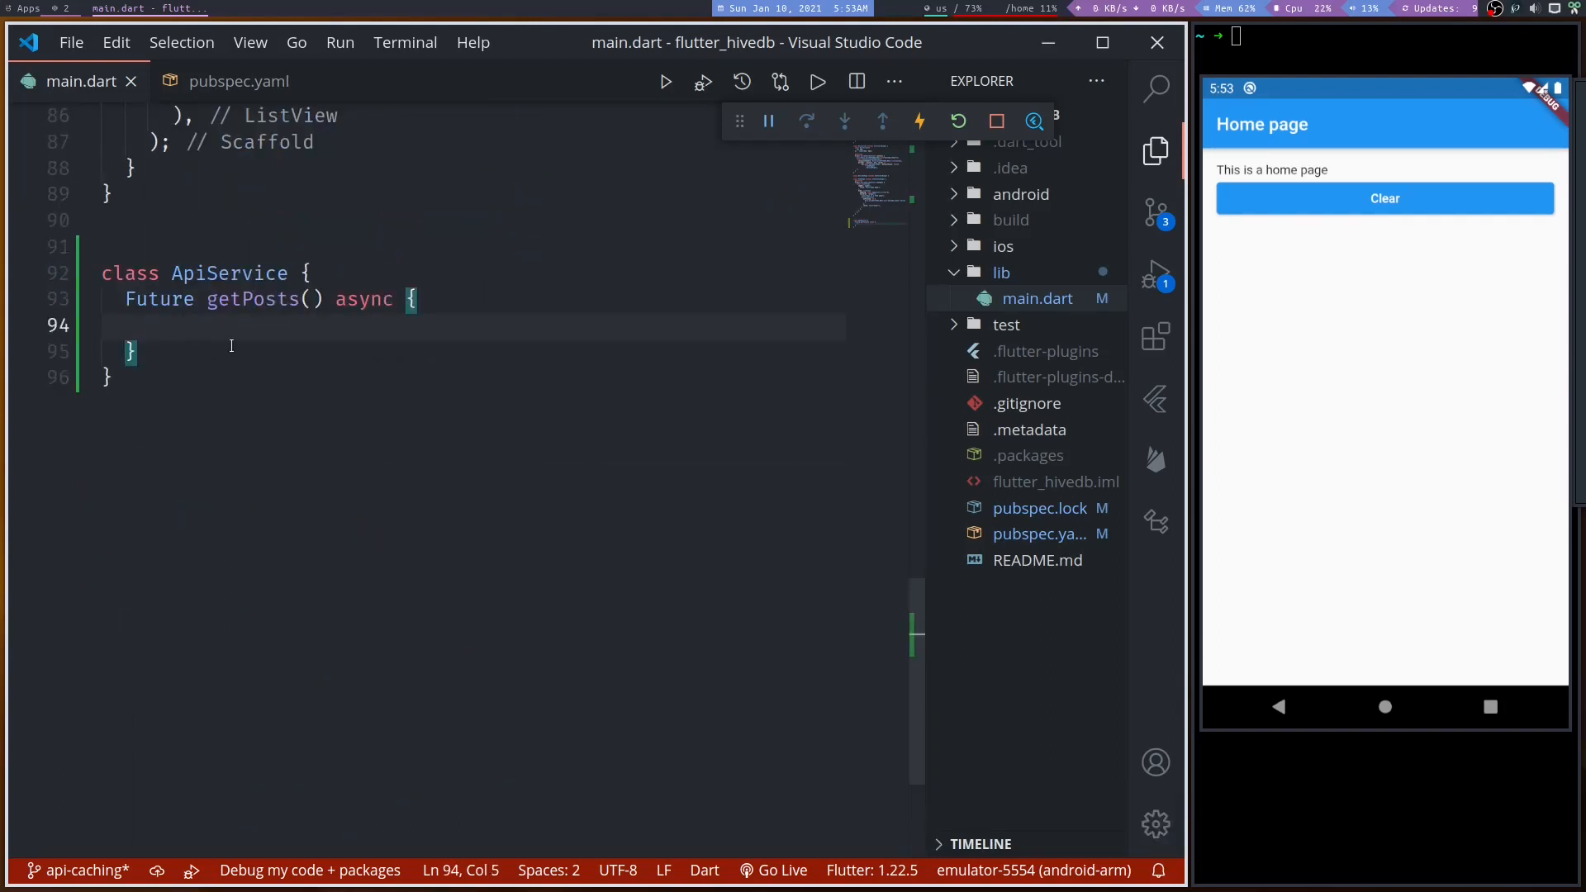
type("final res =")
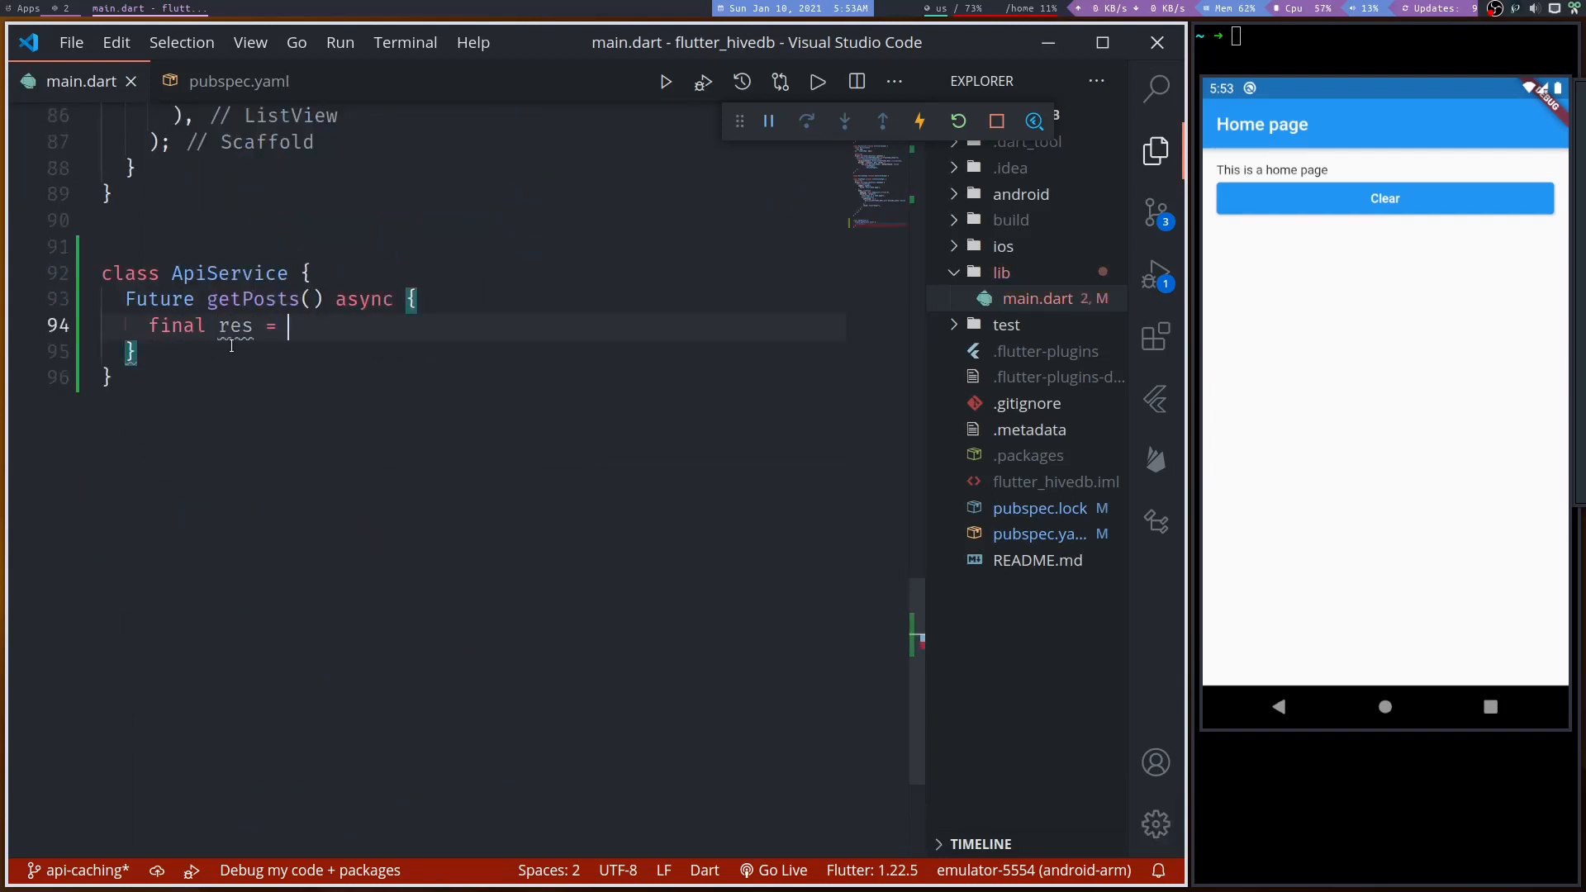
type("await http")
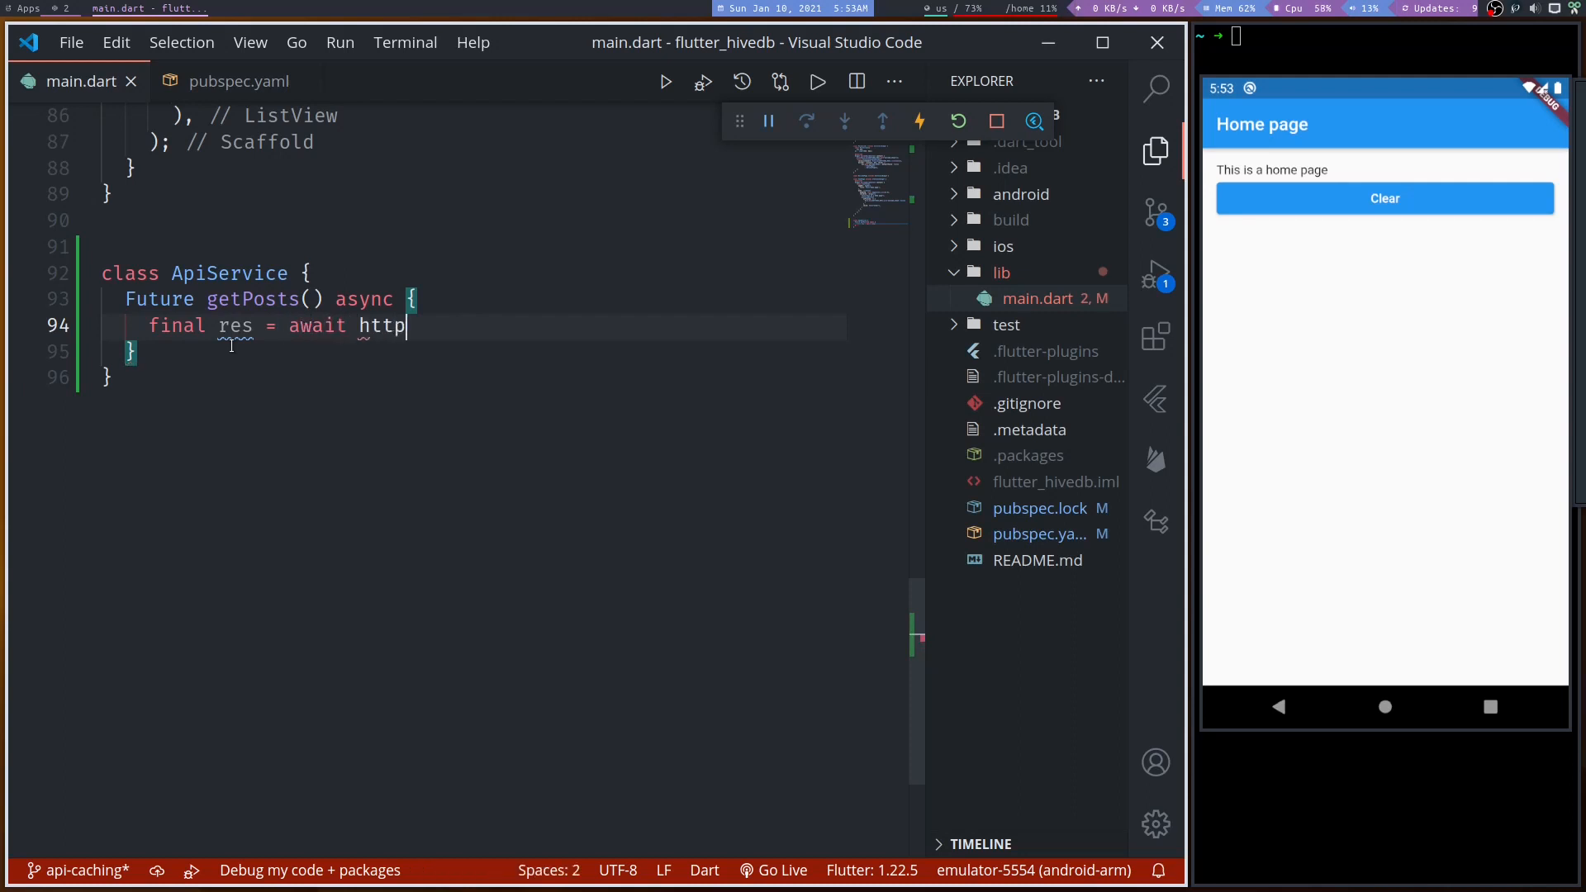
type(".get(url)")
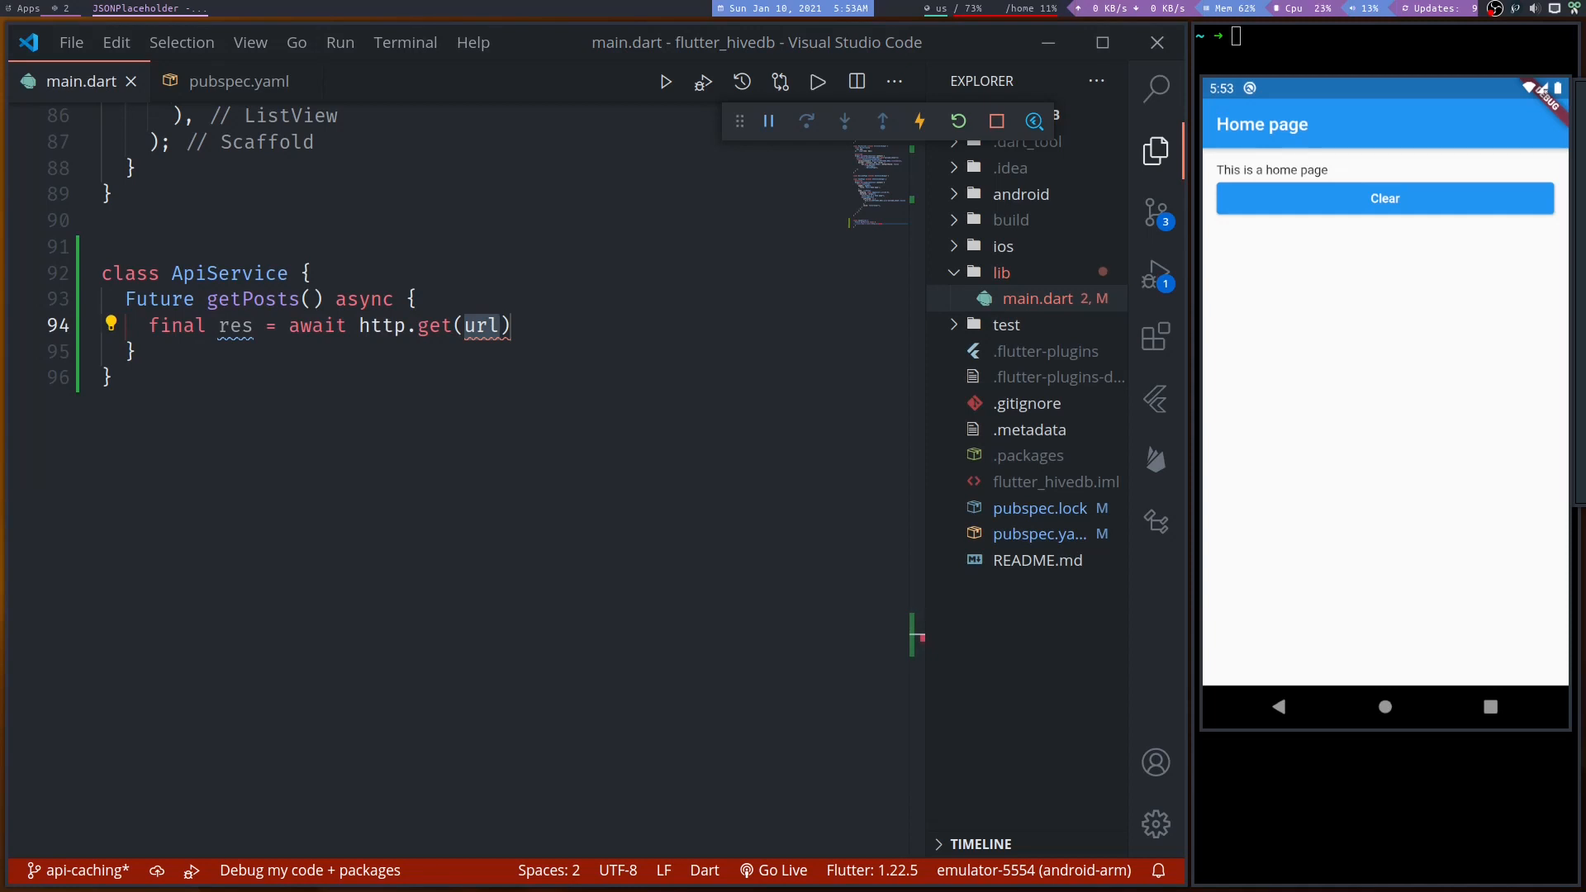
left_click(485, 326)
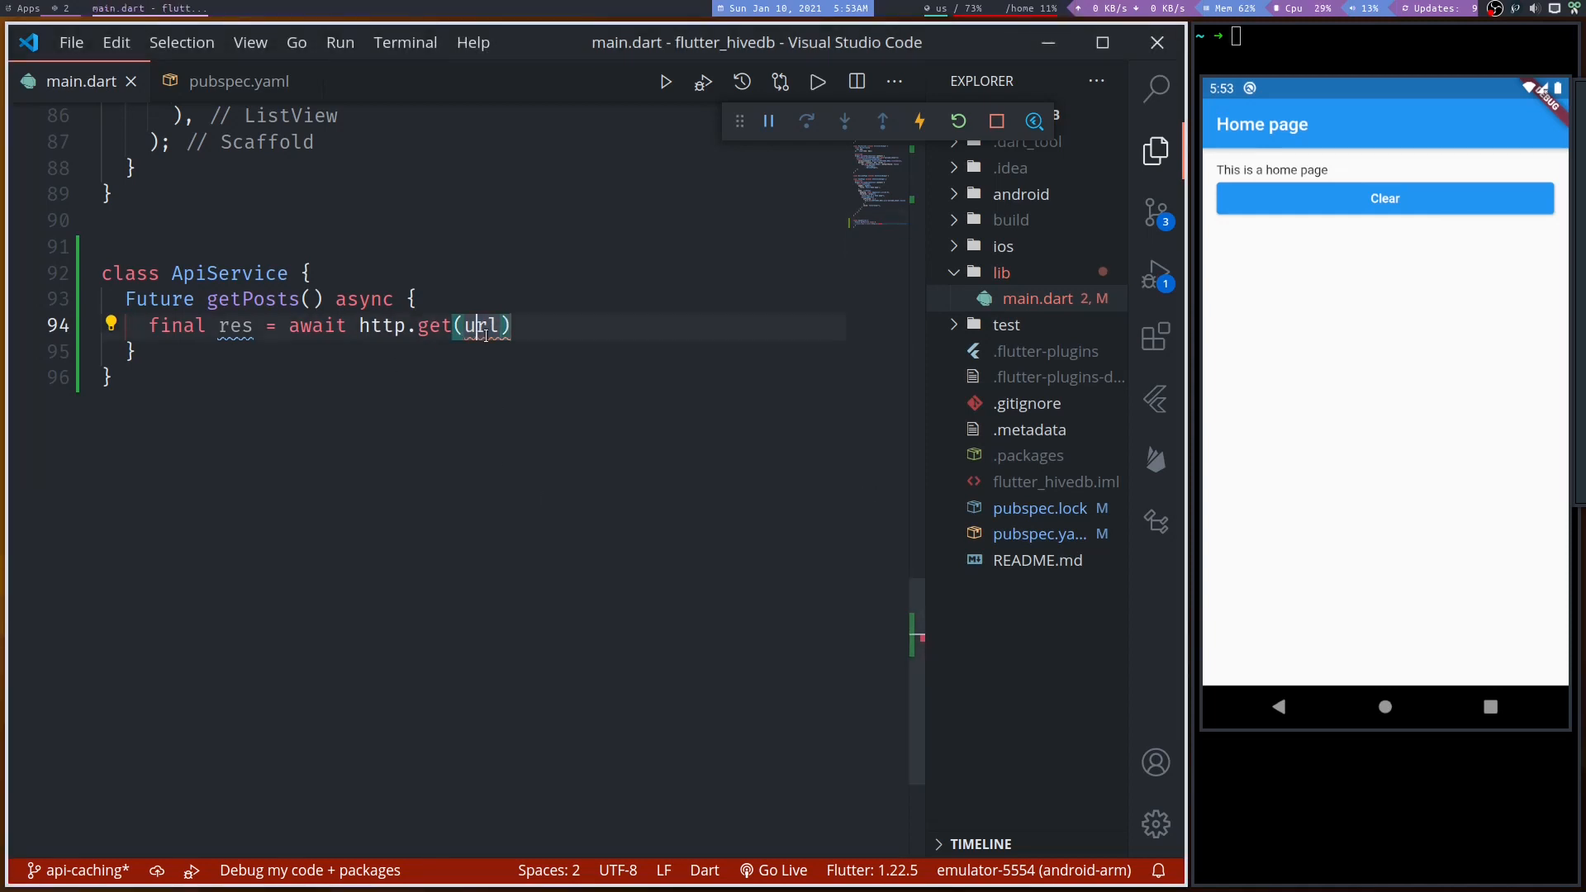
type("'https://jsonplaceholder.typicode.com/posts'")
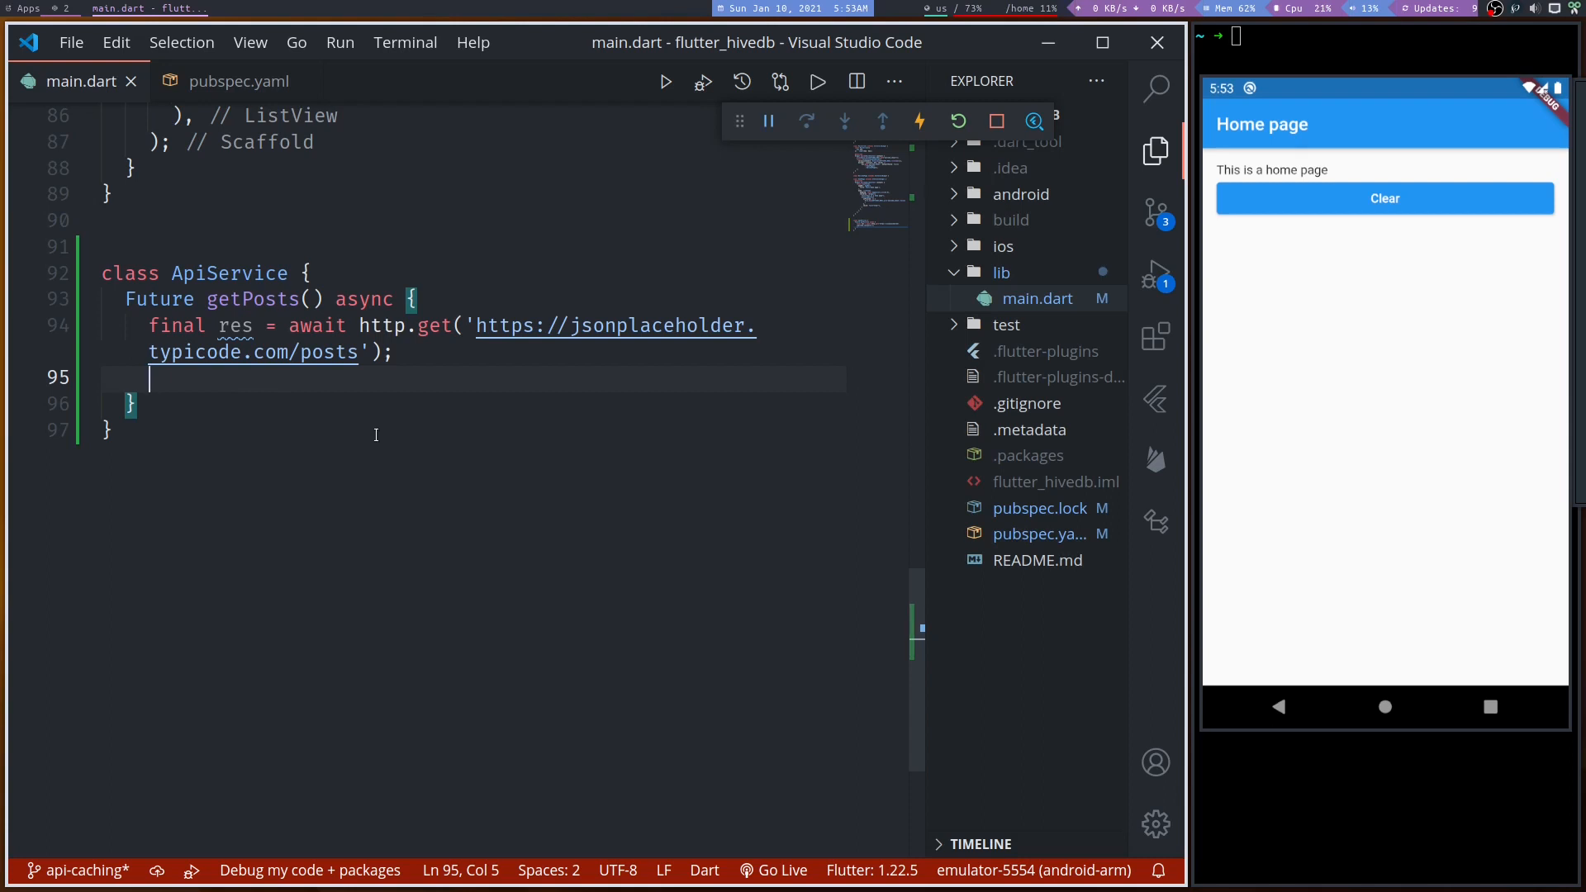
- Decode res.body with jsonDecode into resjson and return it
type("final resj")
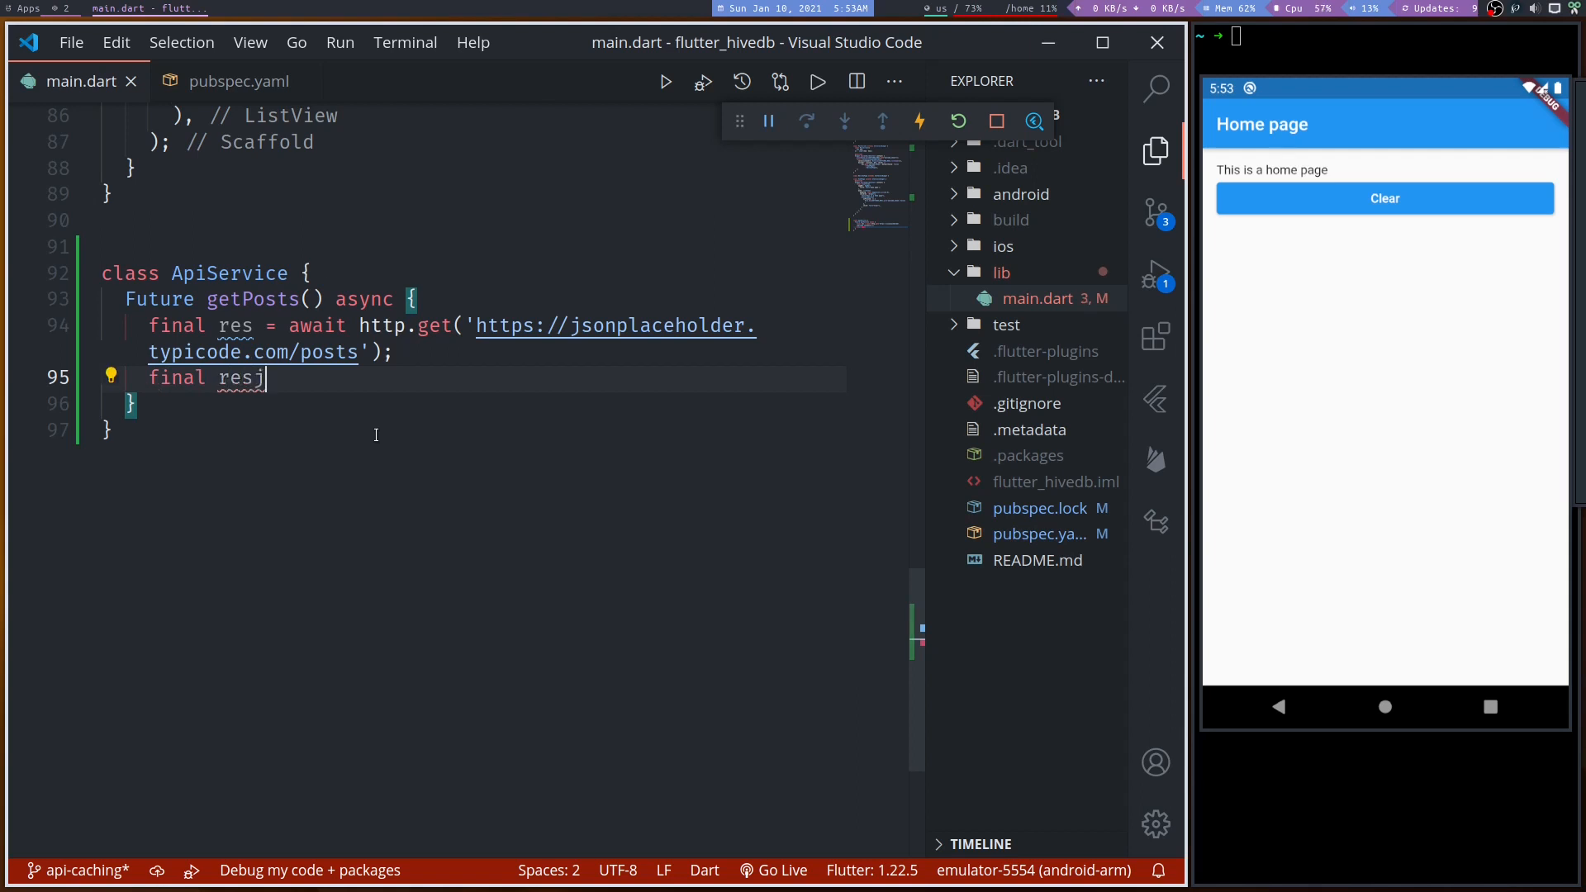
type("son = res.da")
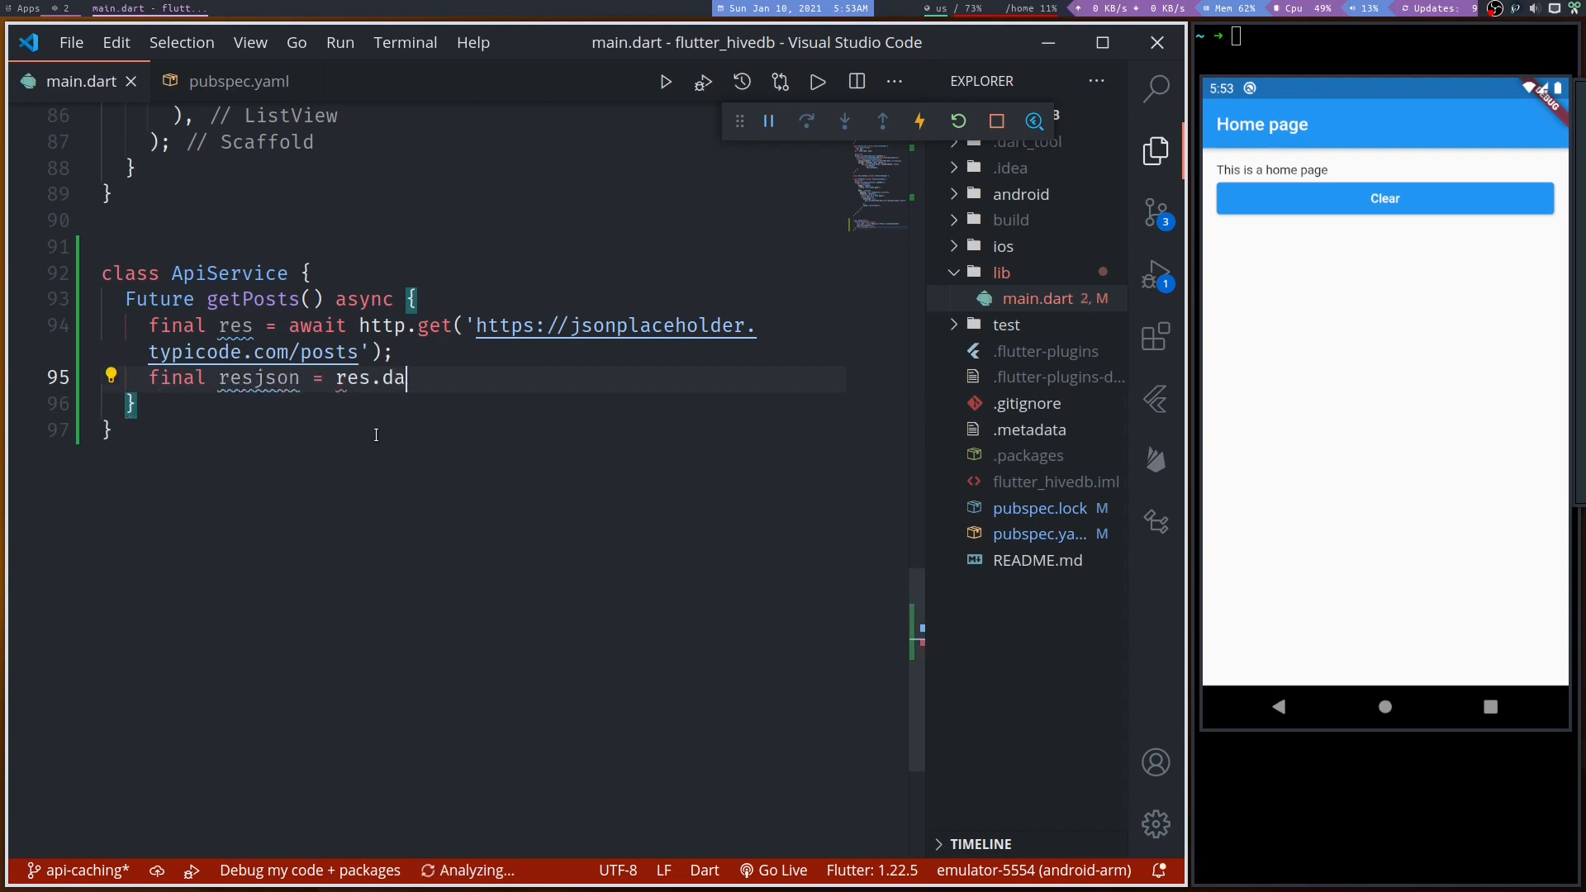
type("ta")
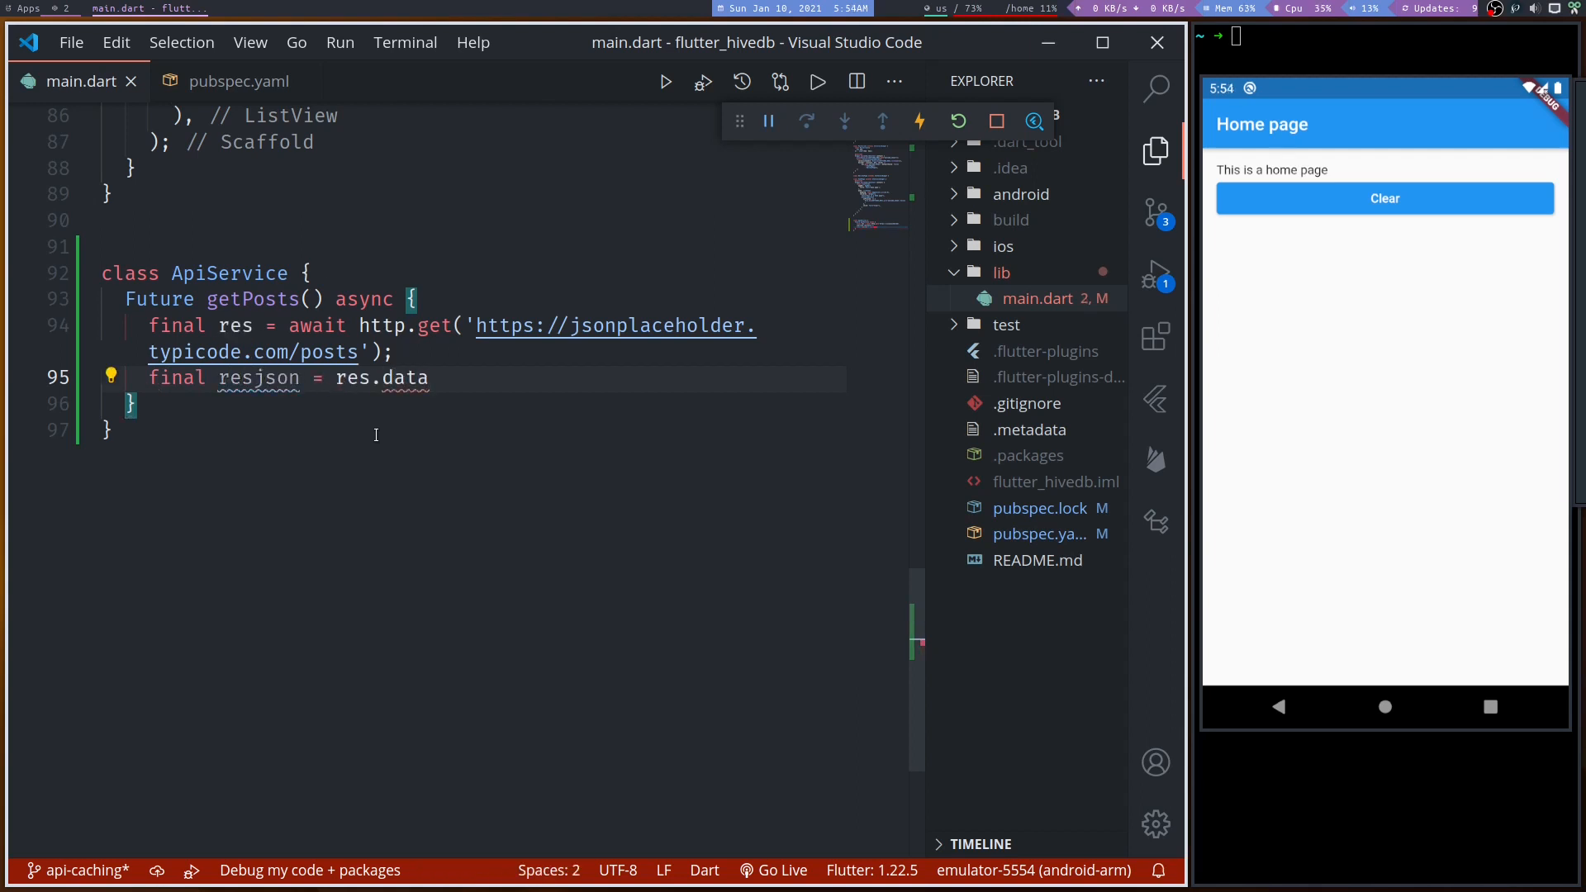
key("BackSpace")
type(" http.Response")
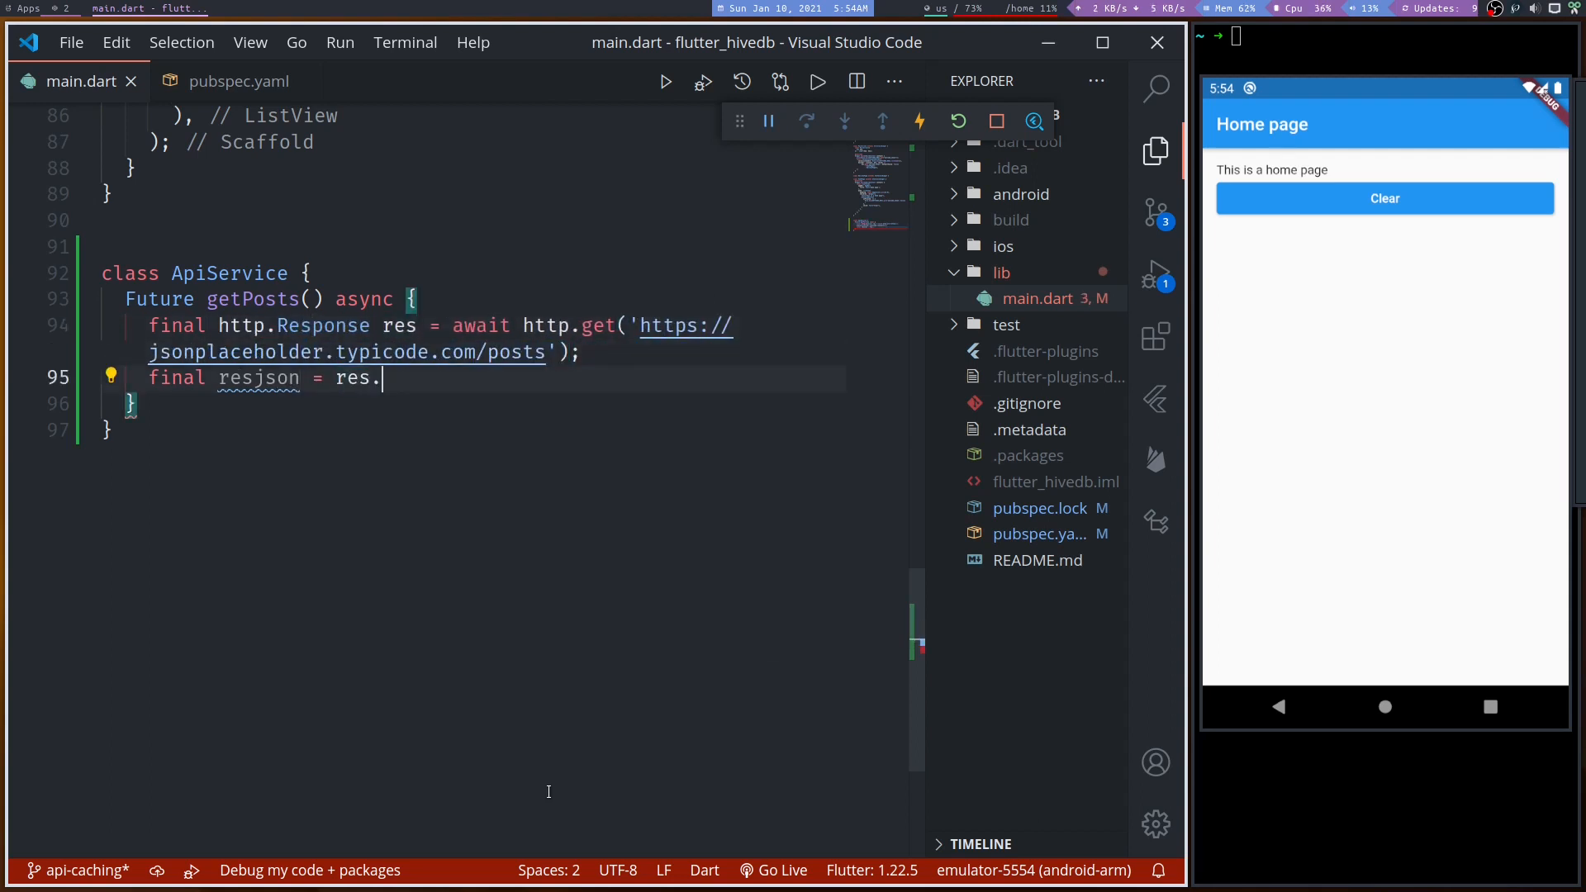
type("body;")
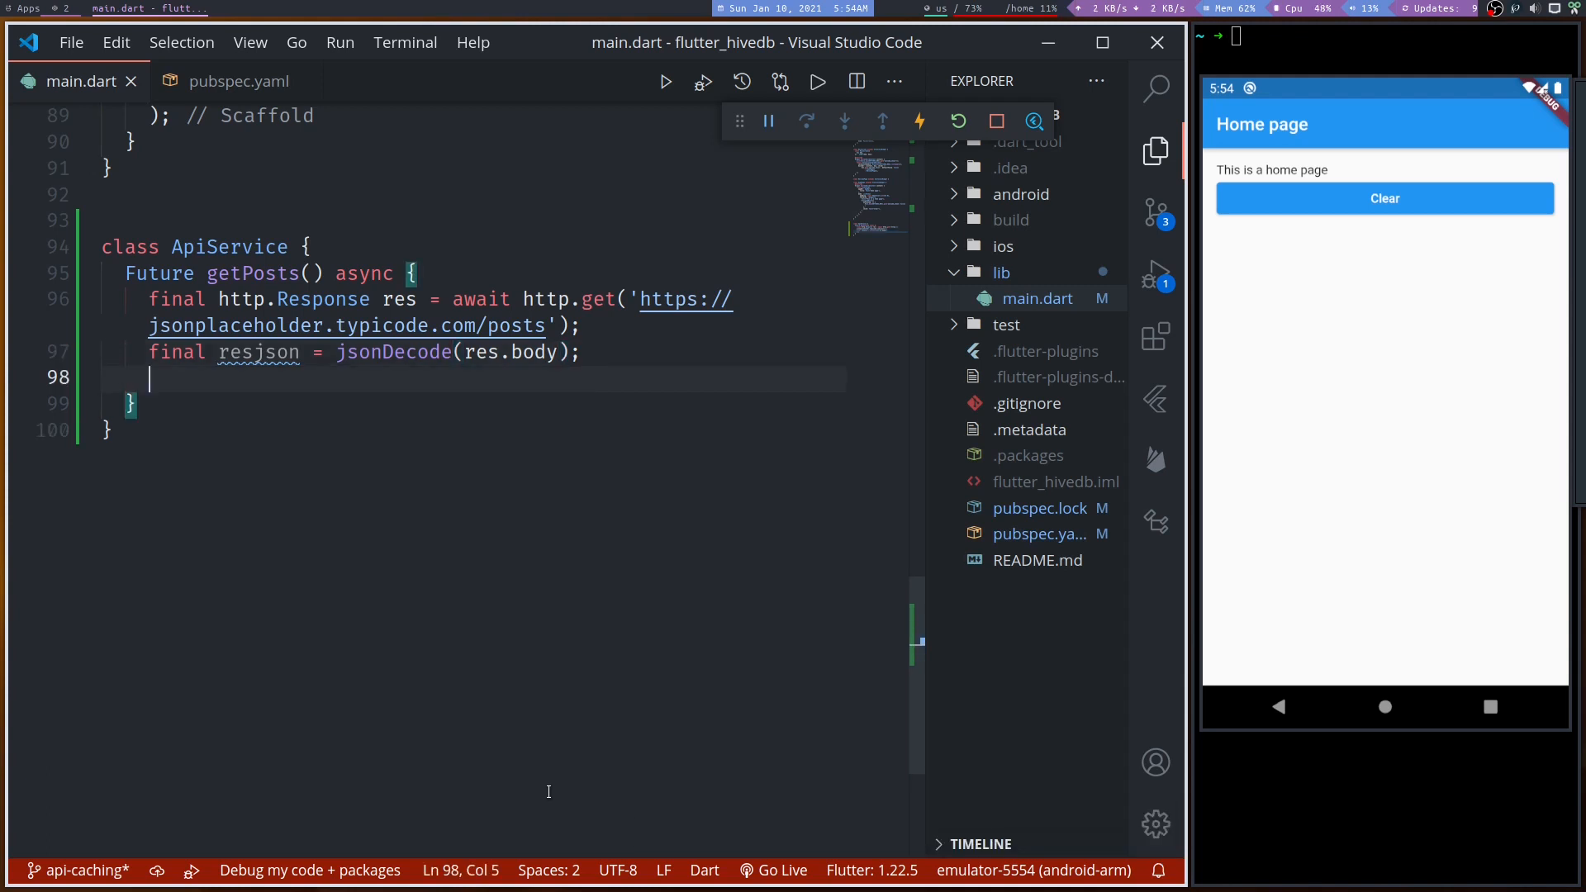
type("return re")
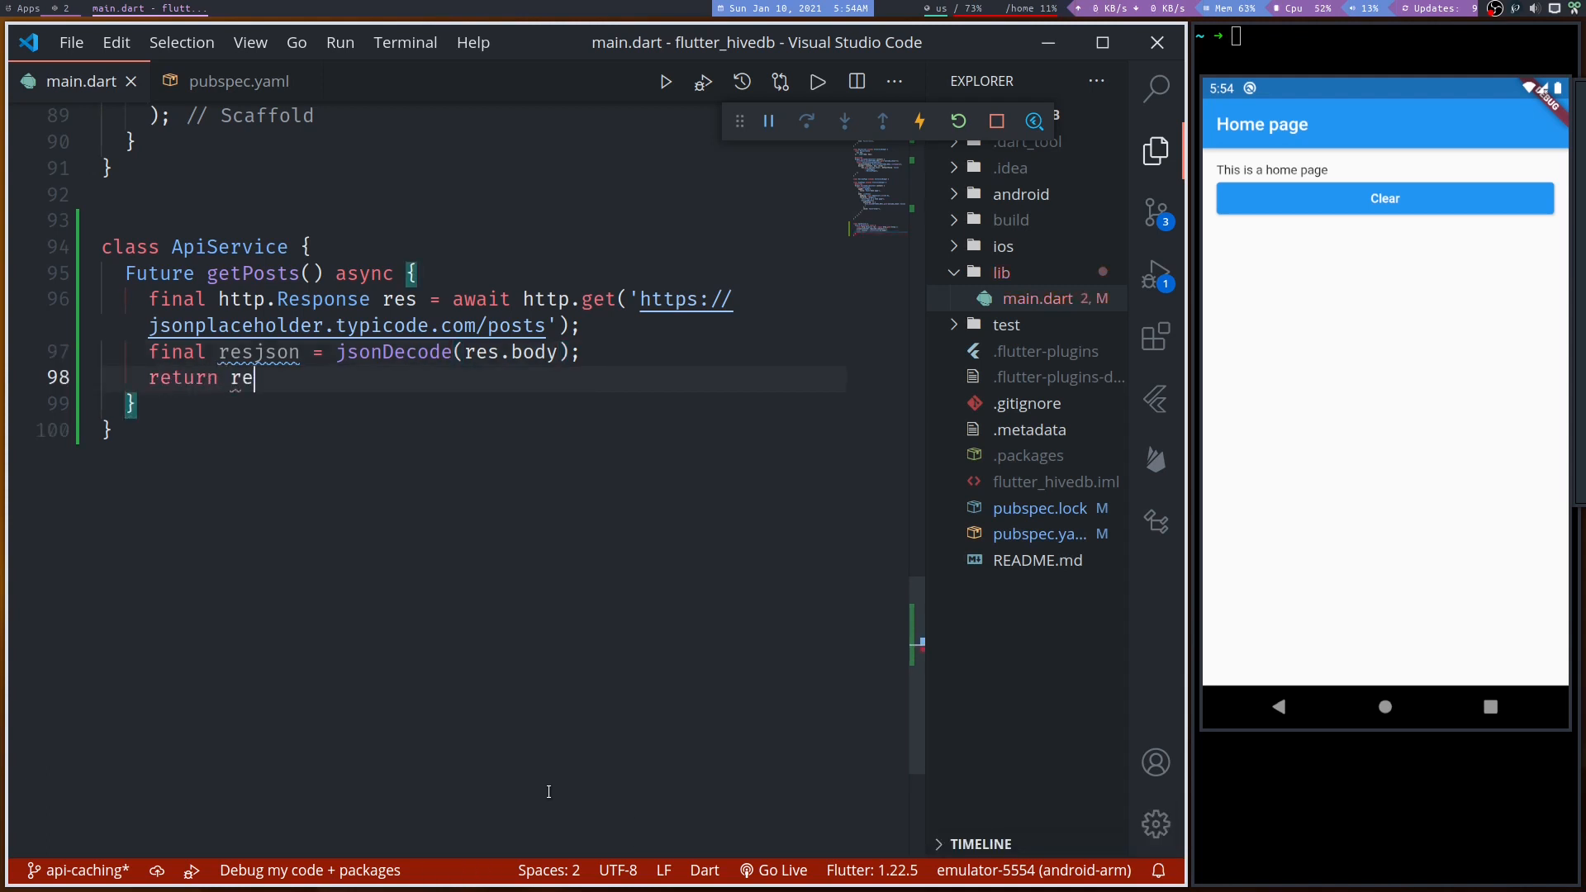
type("sjson")
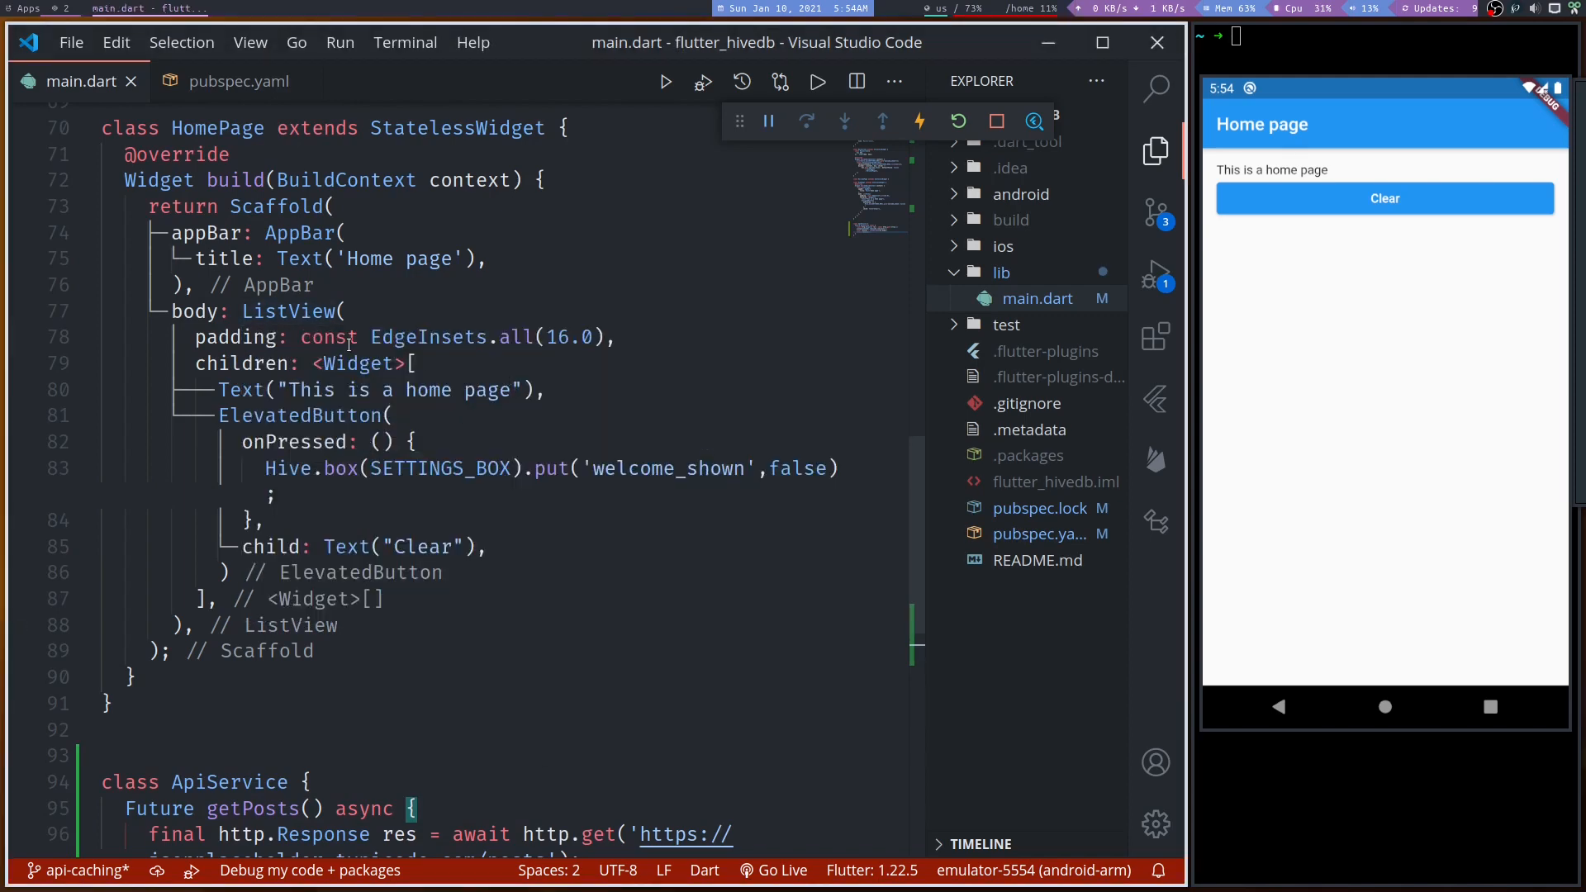
- Wrap the body ListView in a FutureBuilder whose future is ApiService().getPosts()
left_click(312, 310)
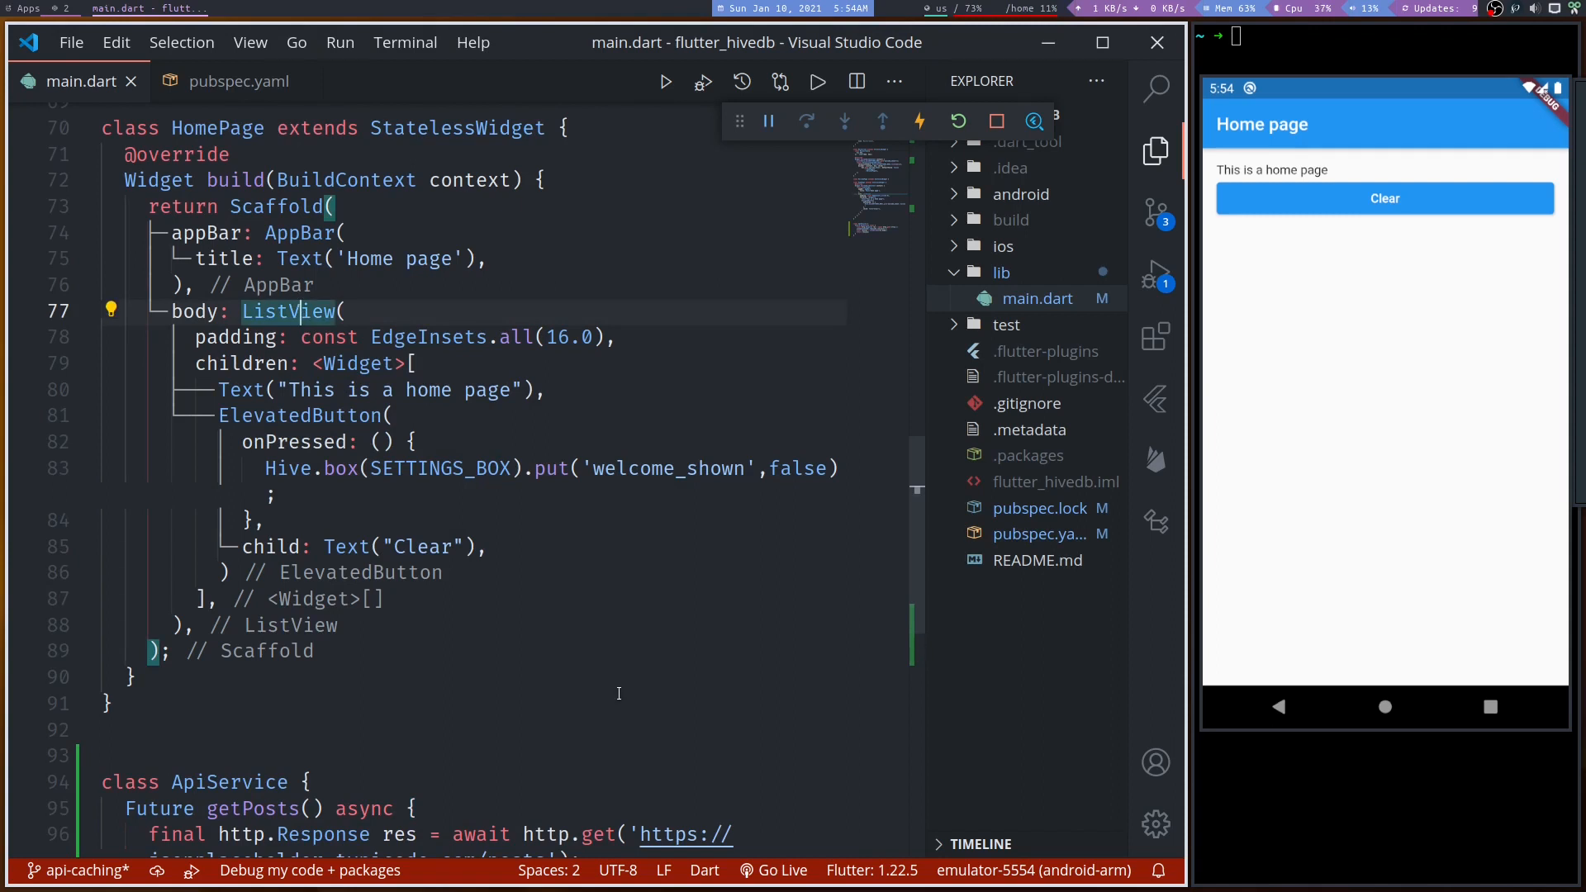
left_click(110, 310)
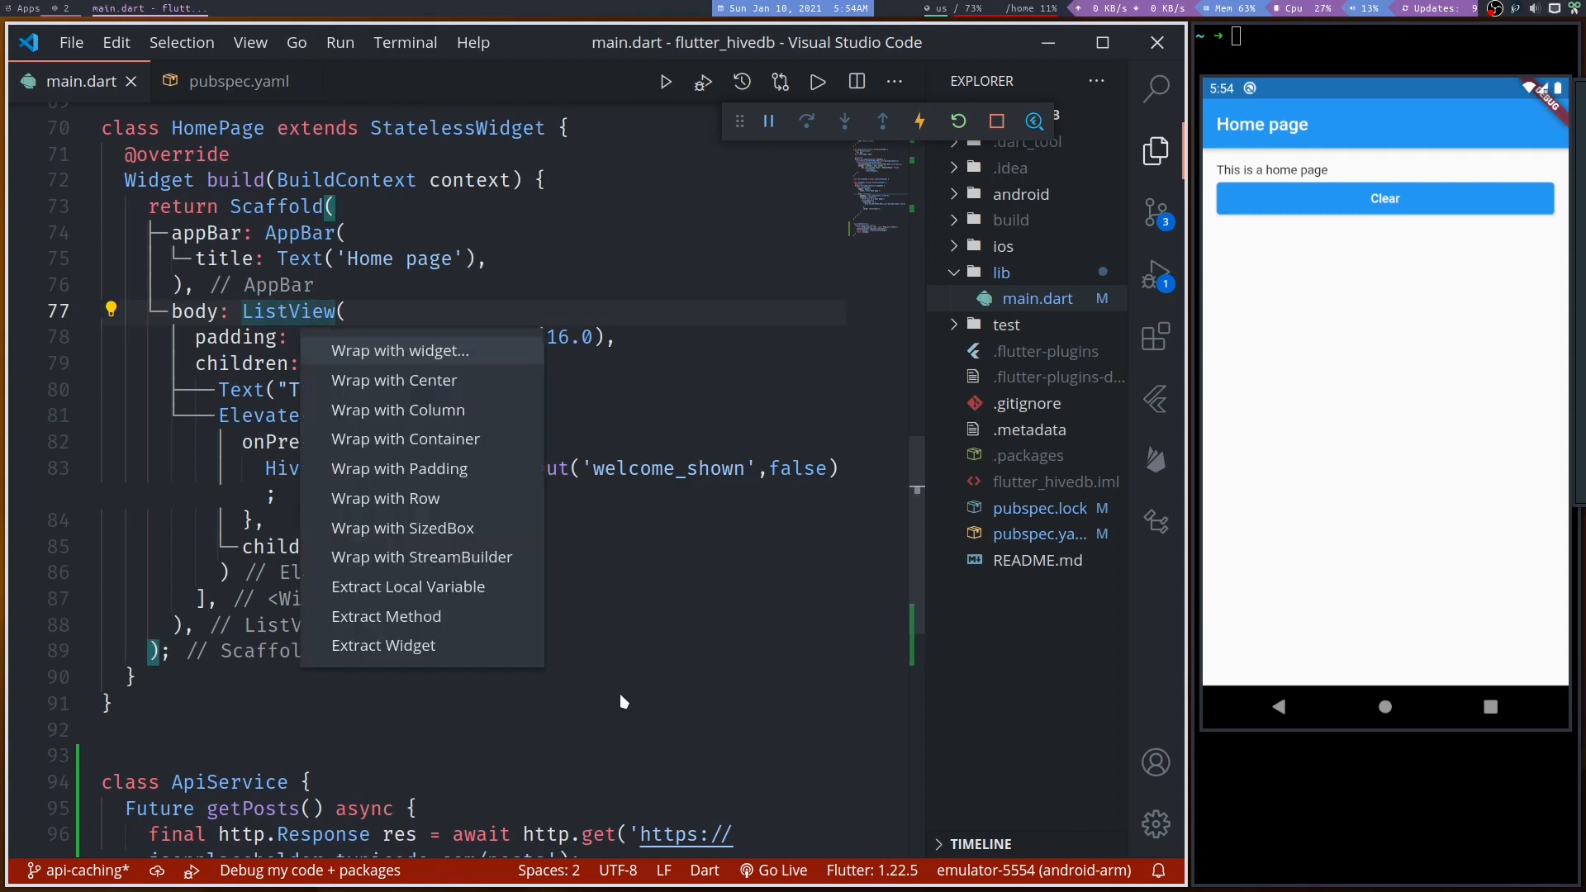
mouse_move(404, 528)
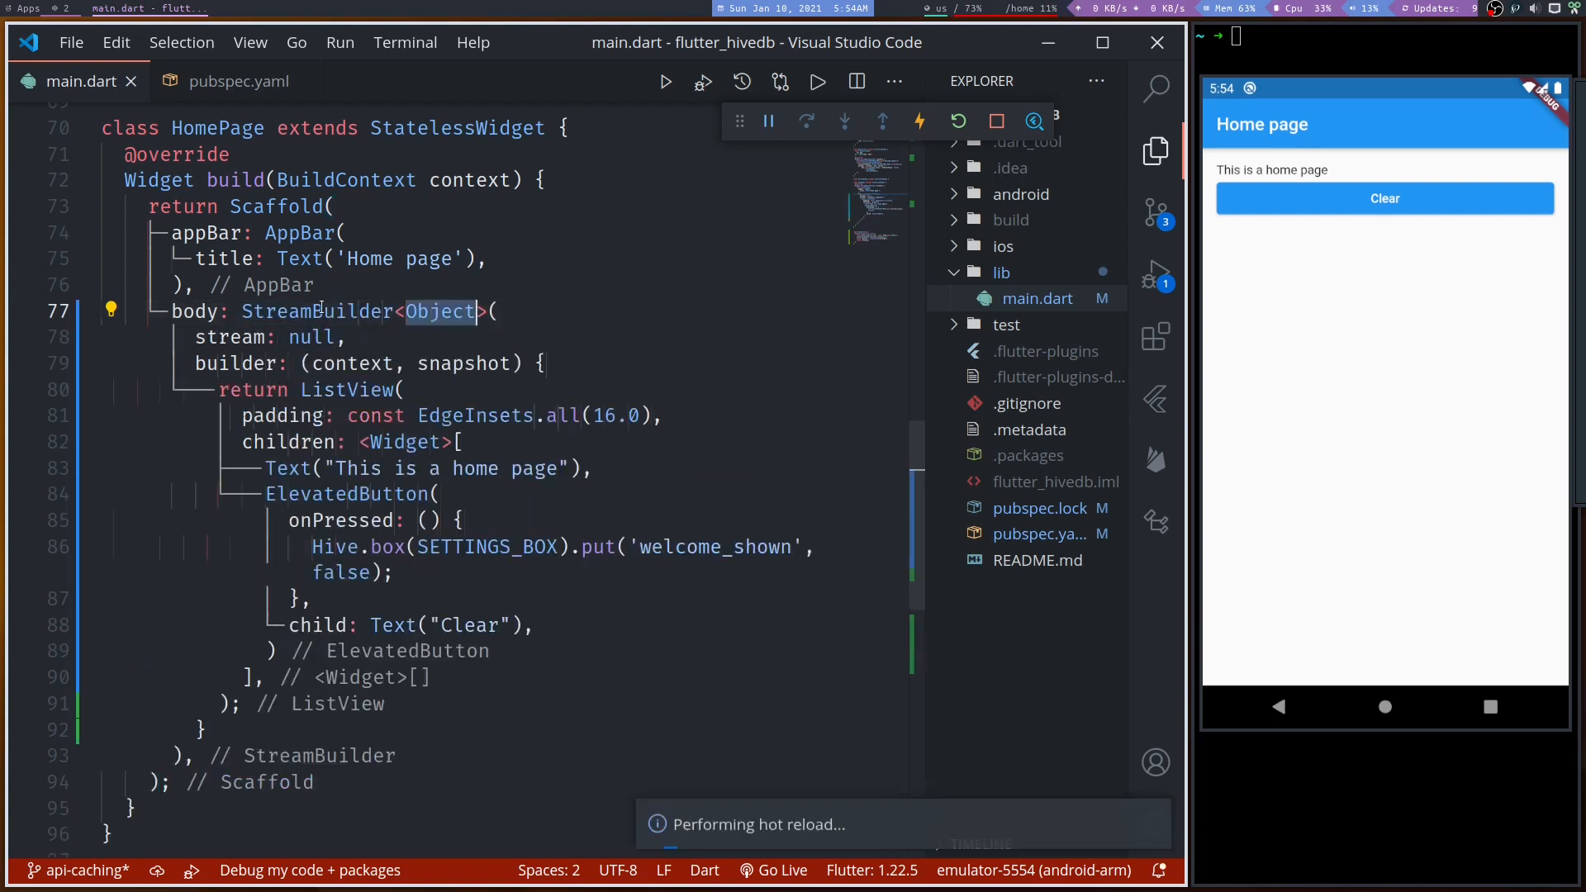
type("FBuilder")
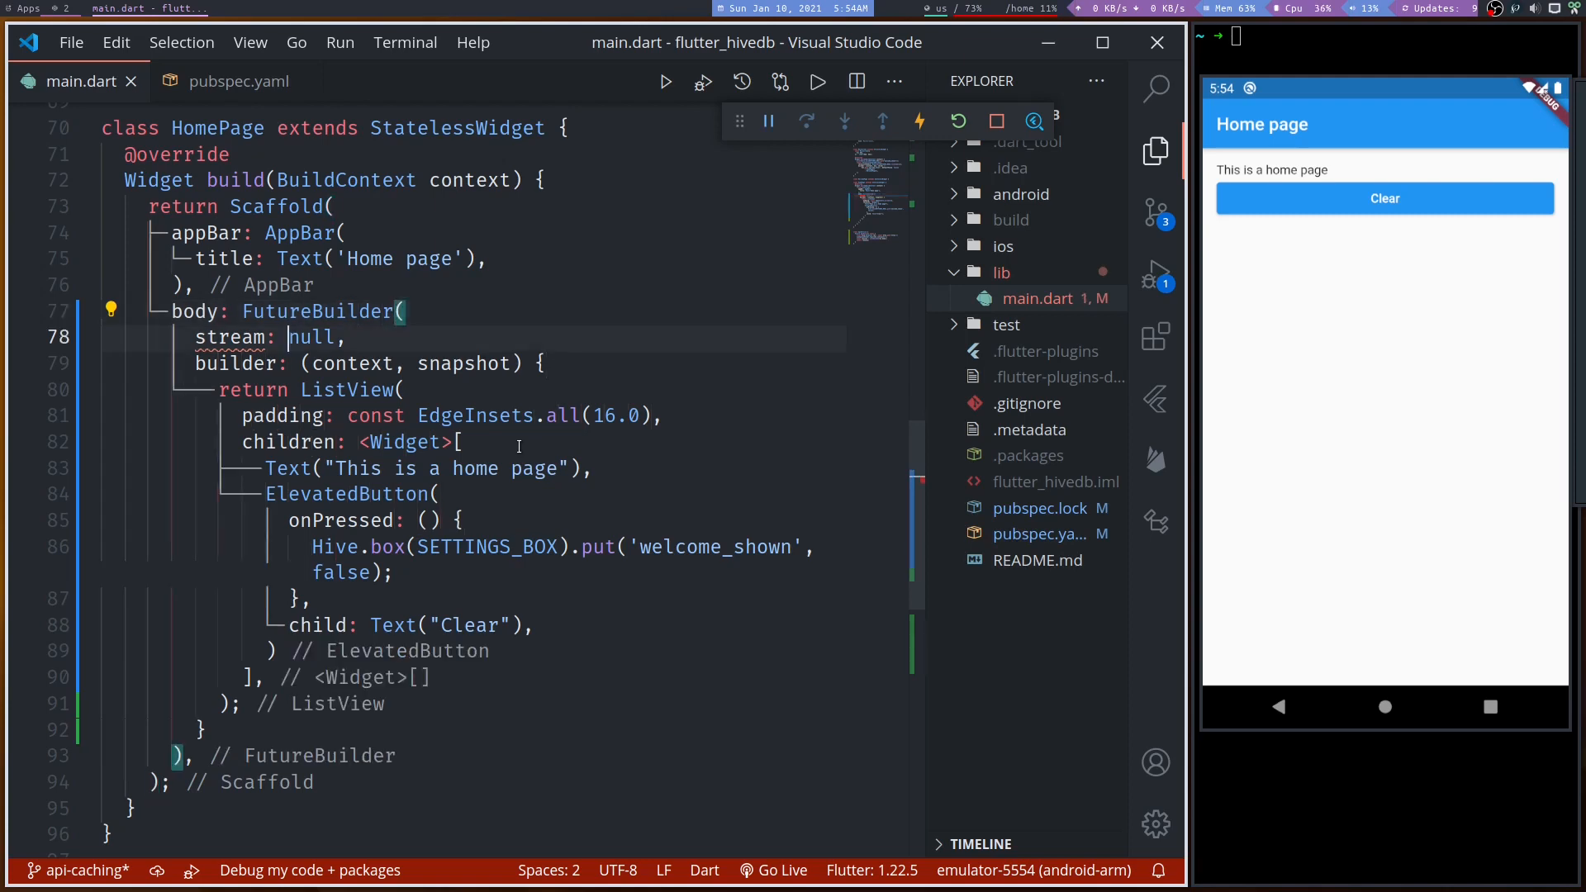
type("f")
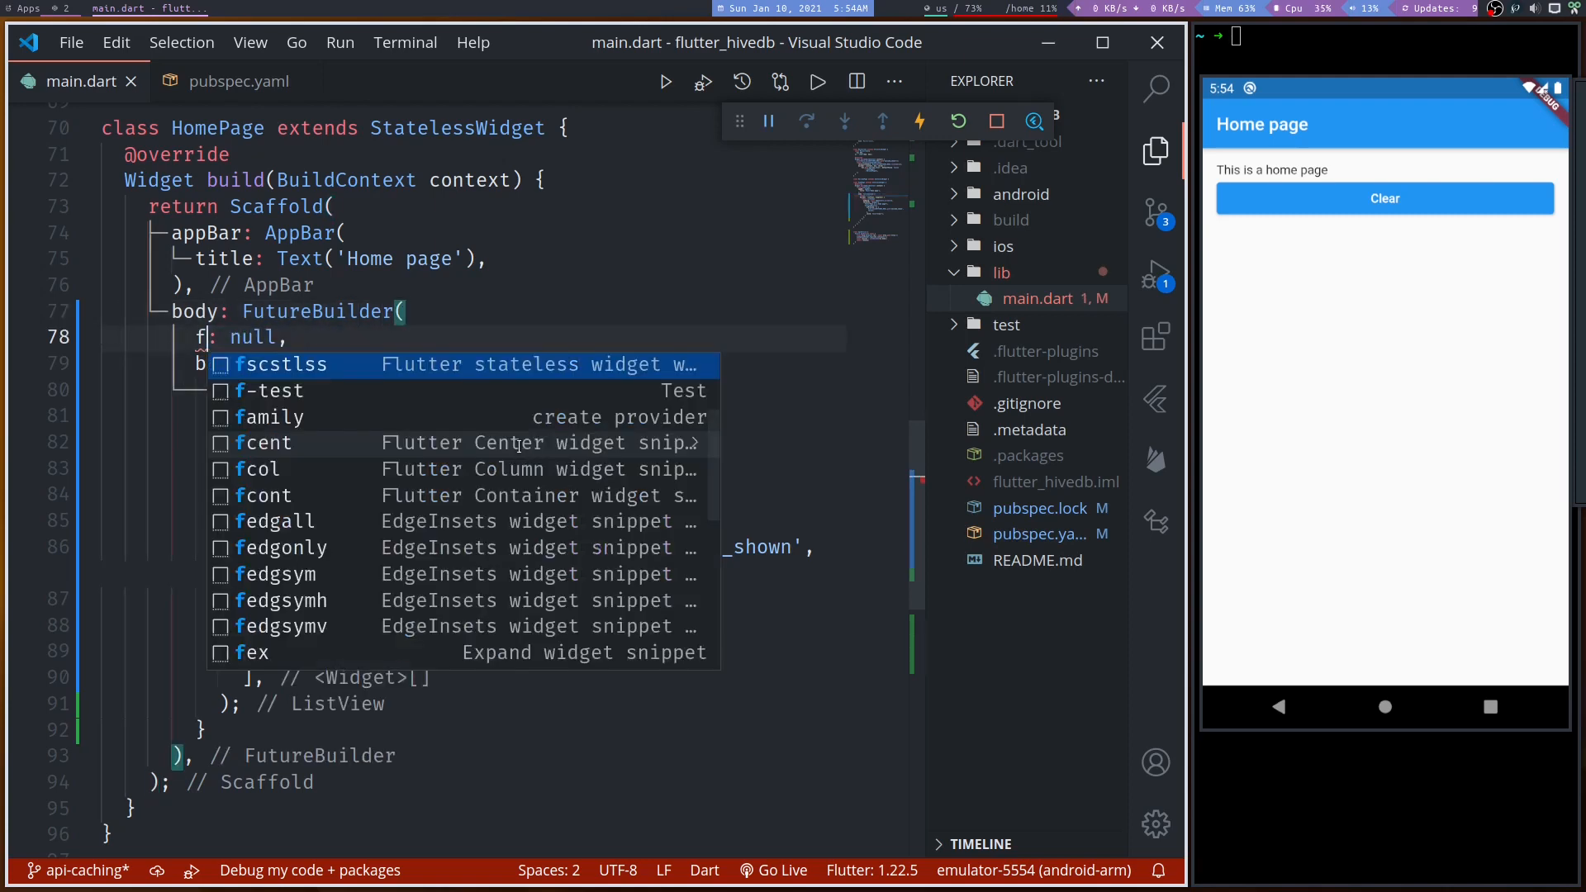
type("uture")
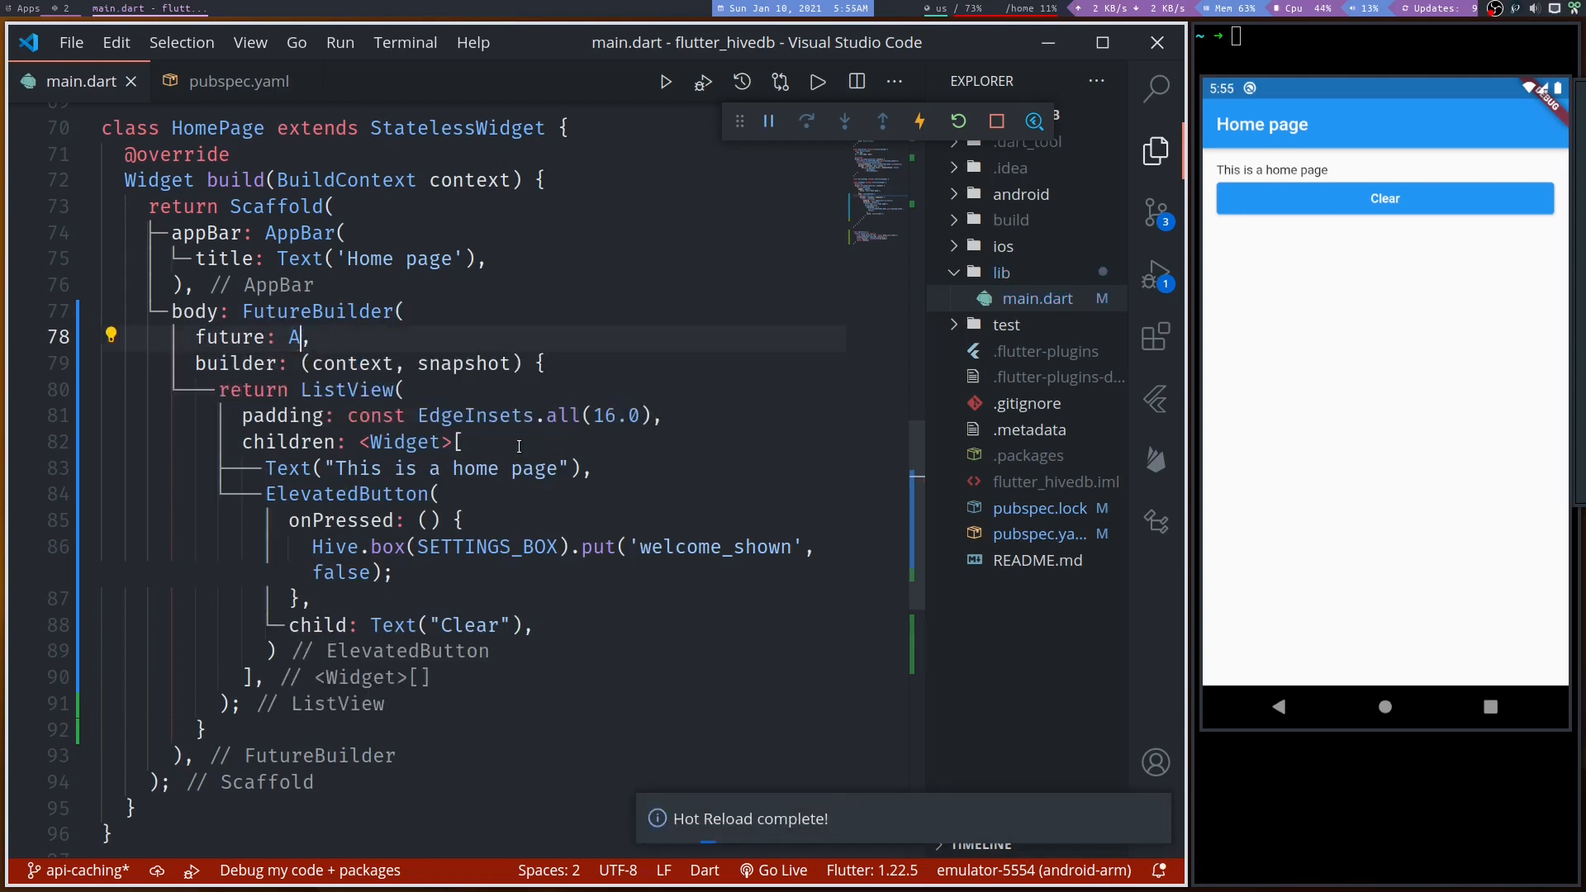
type("piService().get")
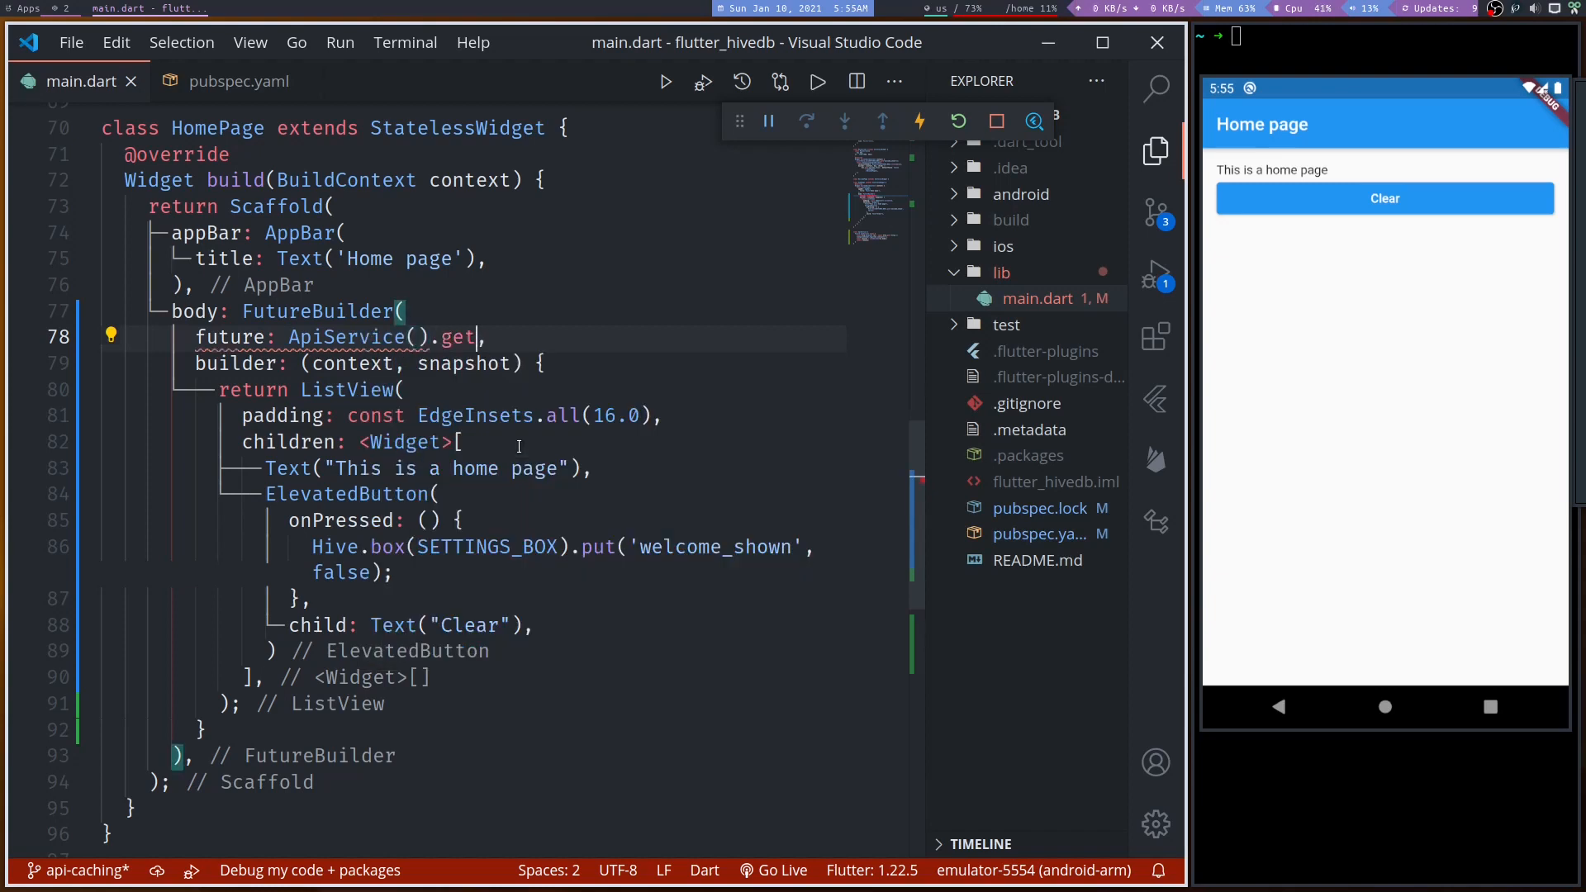
type("Posts()")
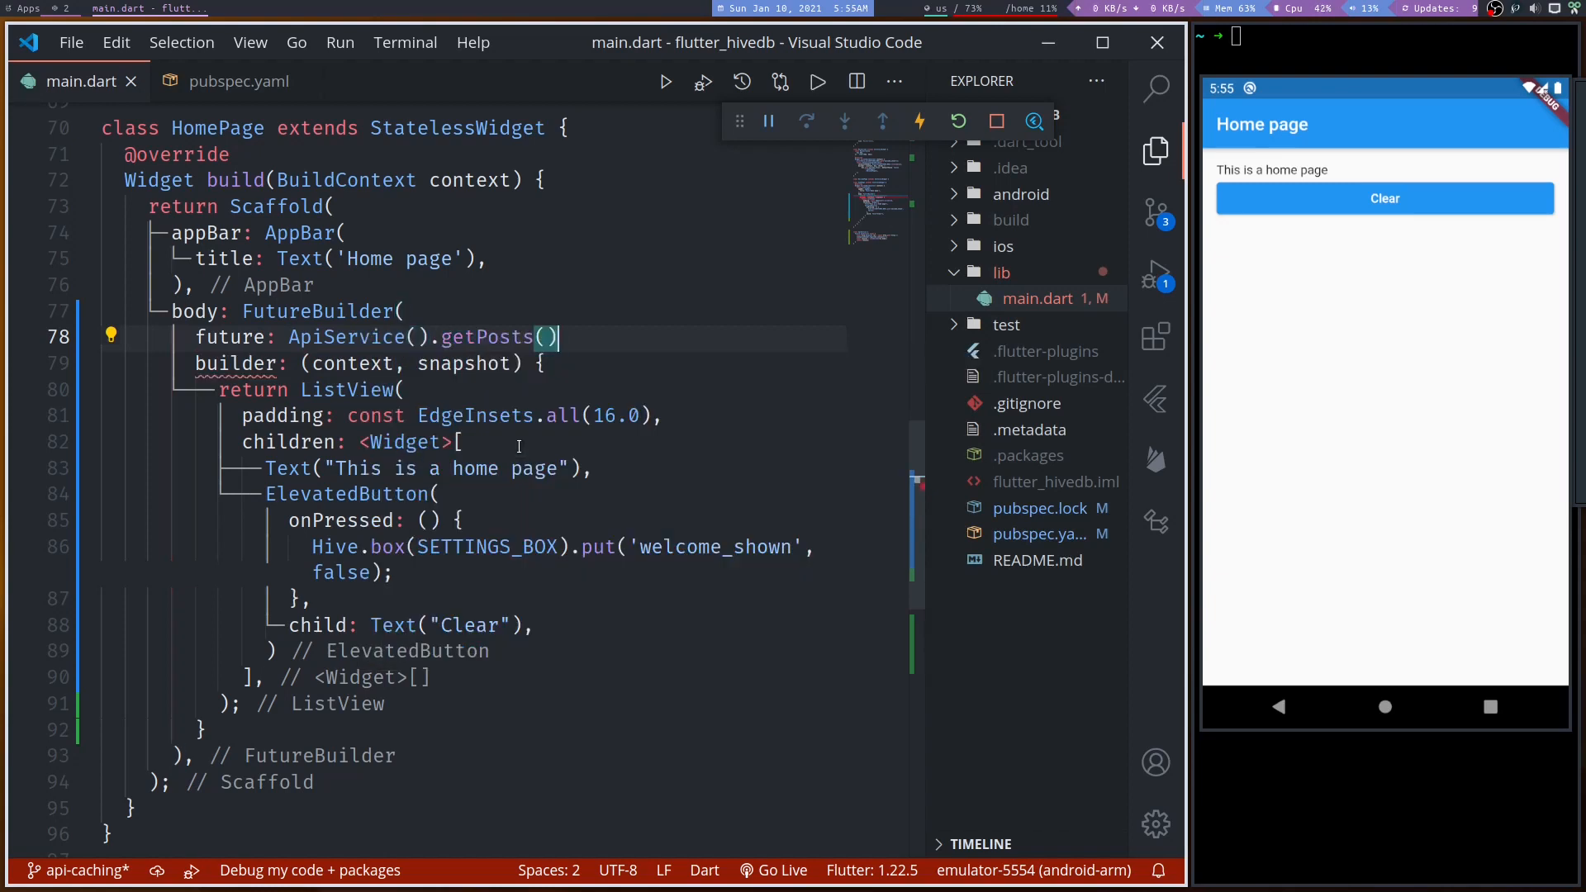
type(",")
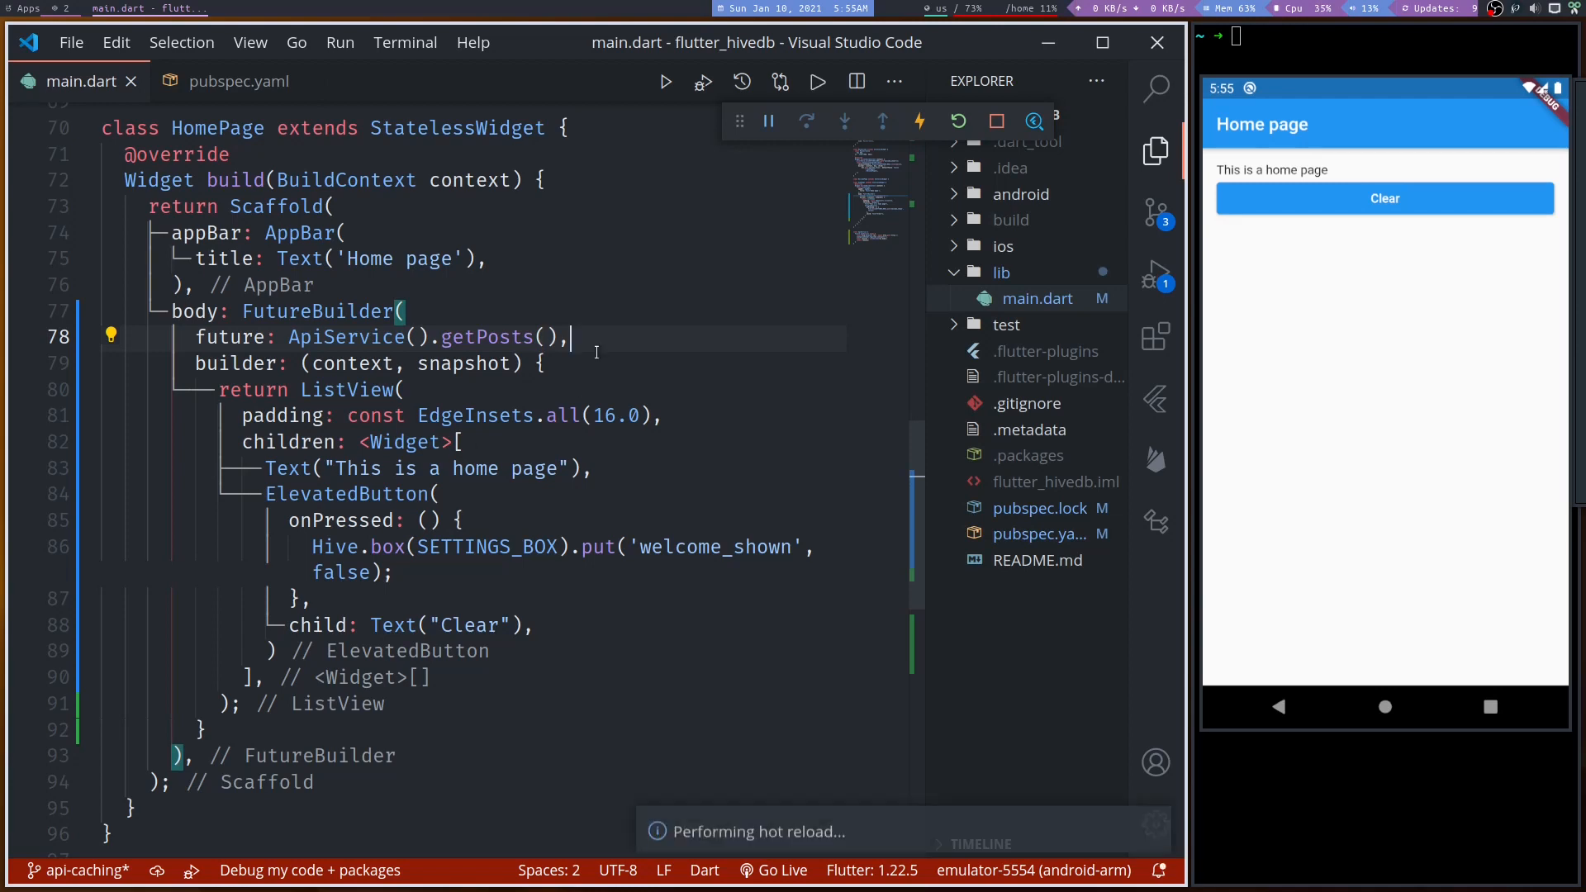
key("enter")
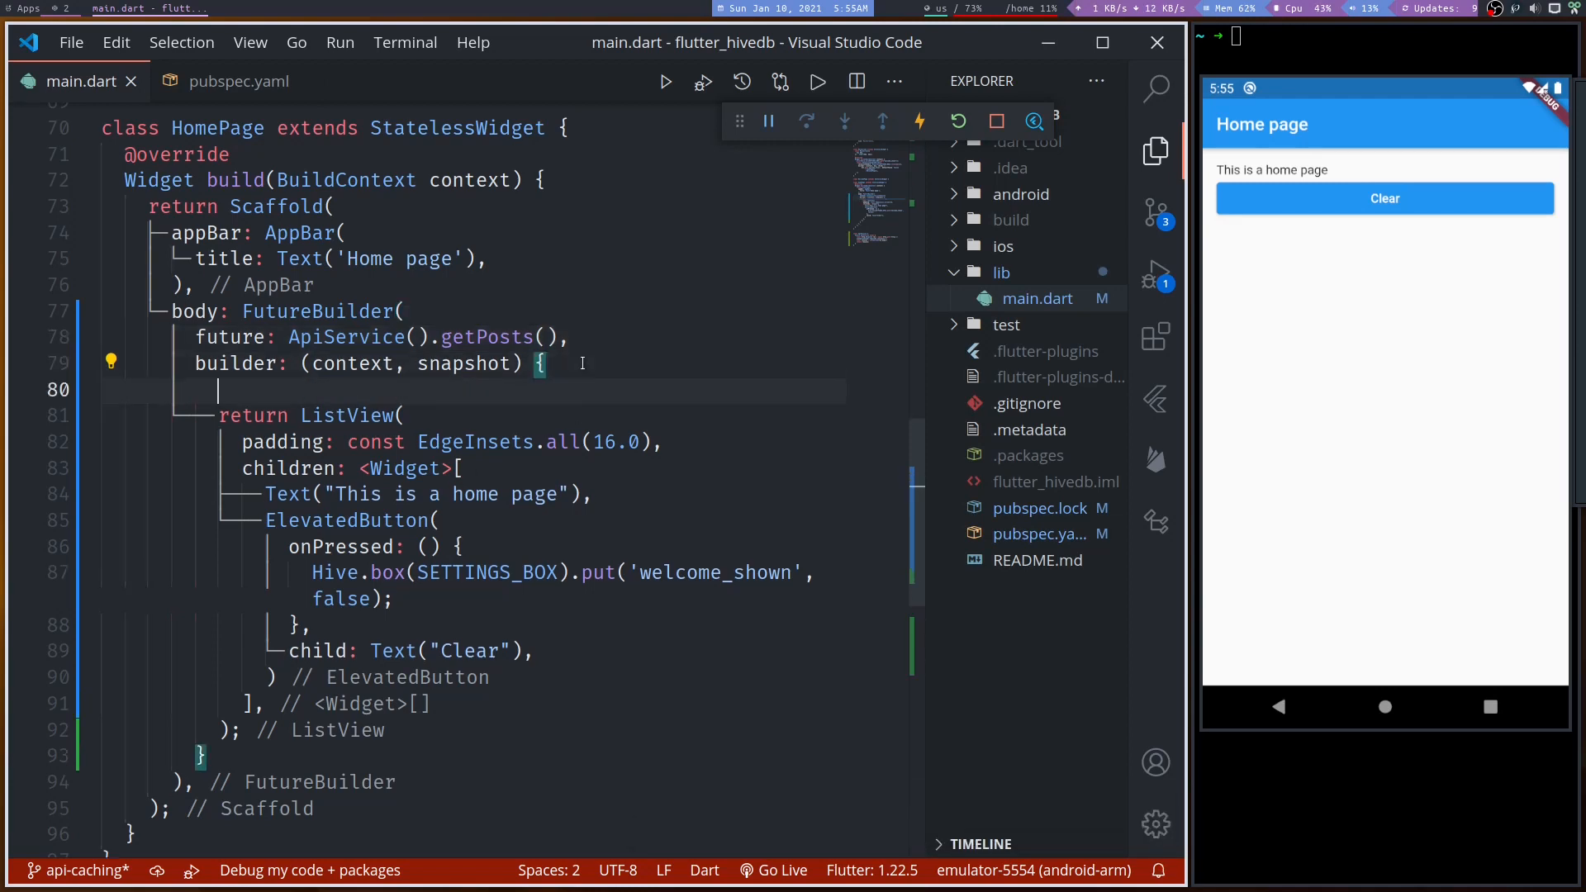
- Return CircularProgressIndicator() when !snapshot.hasData in the builder
type("if(!")
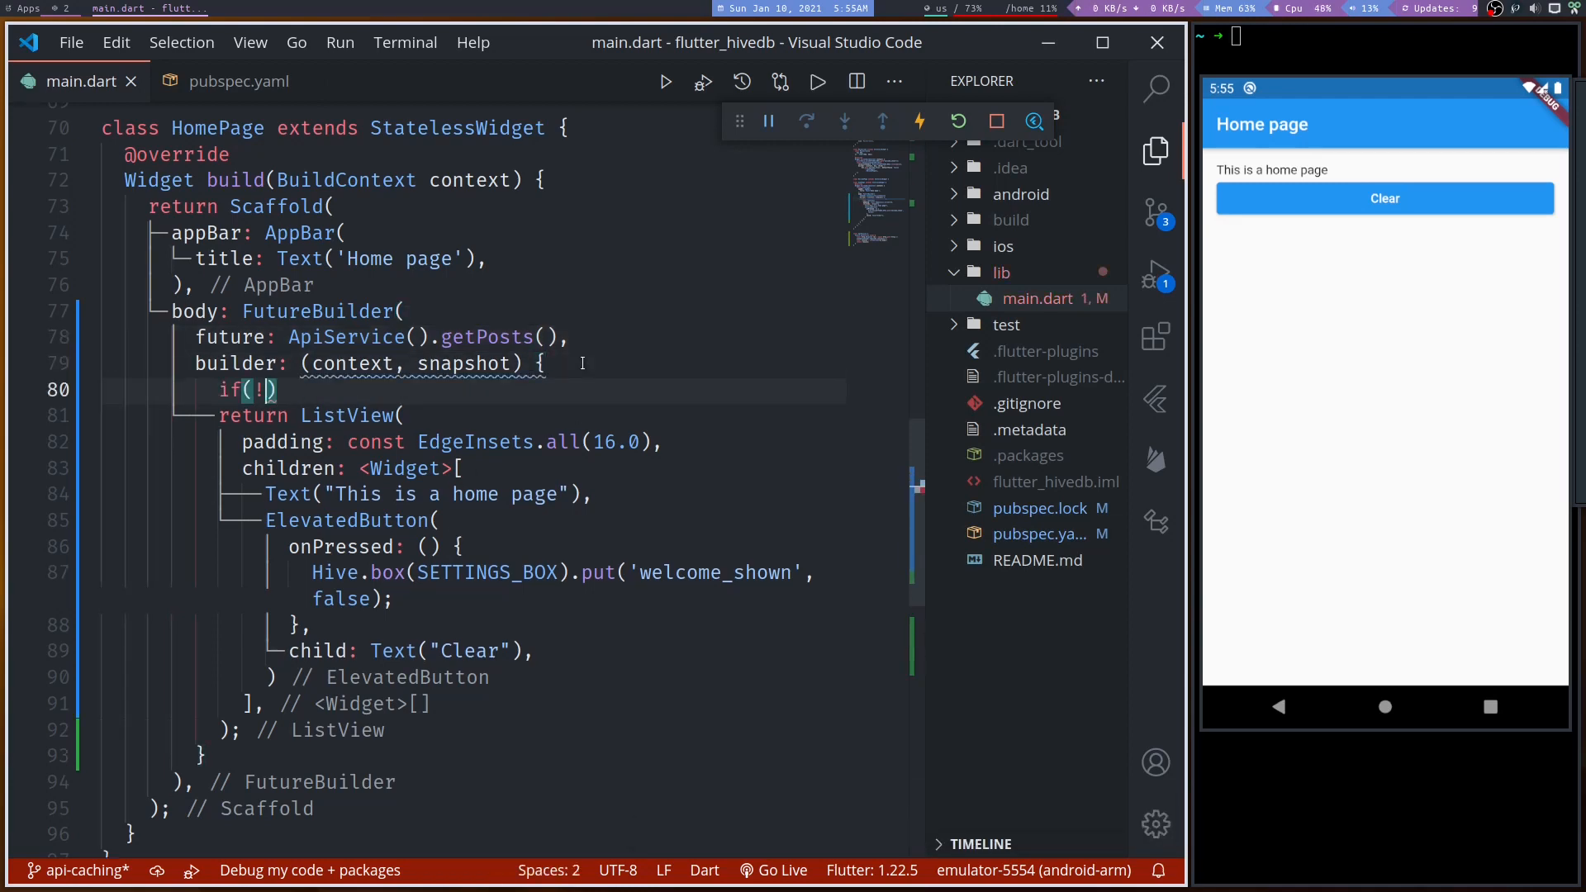
type("snapshot.has")
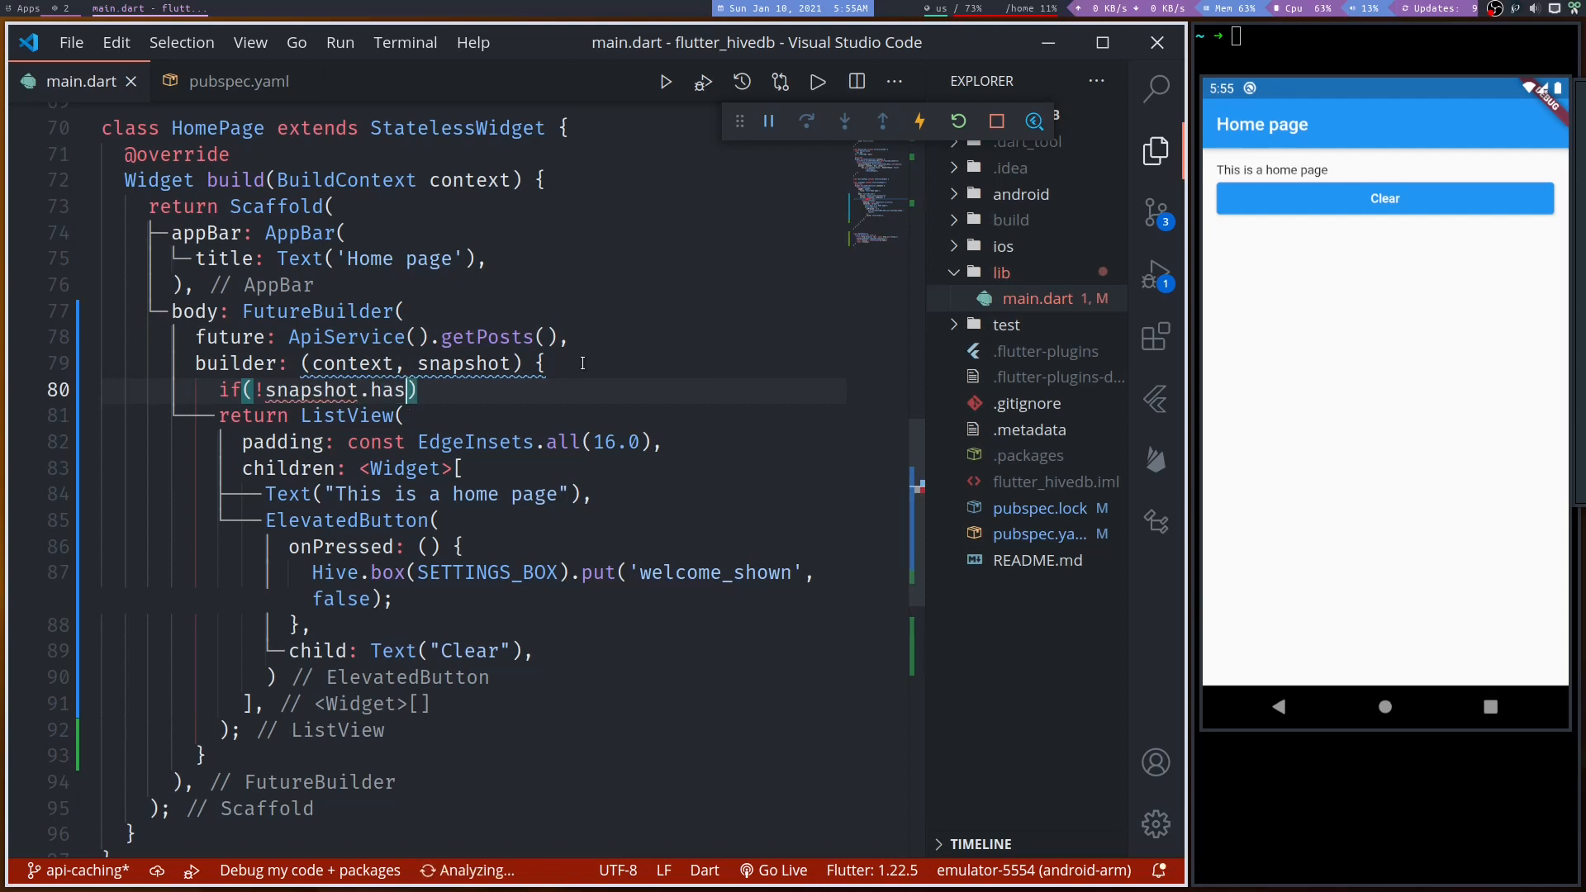
type("Data")
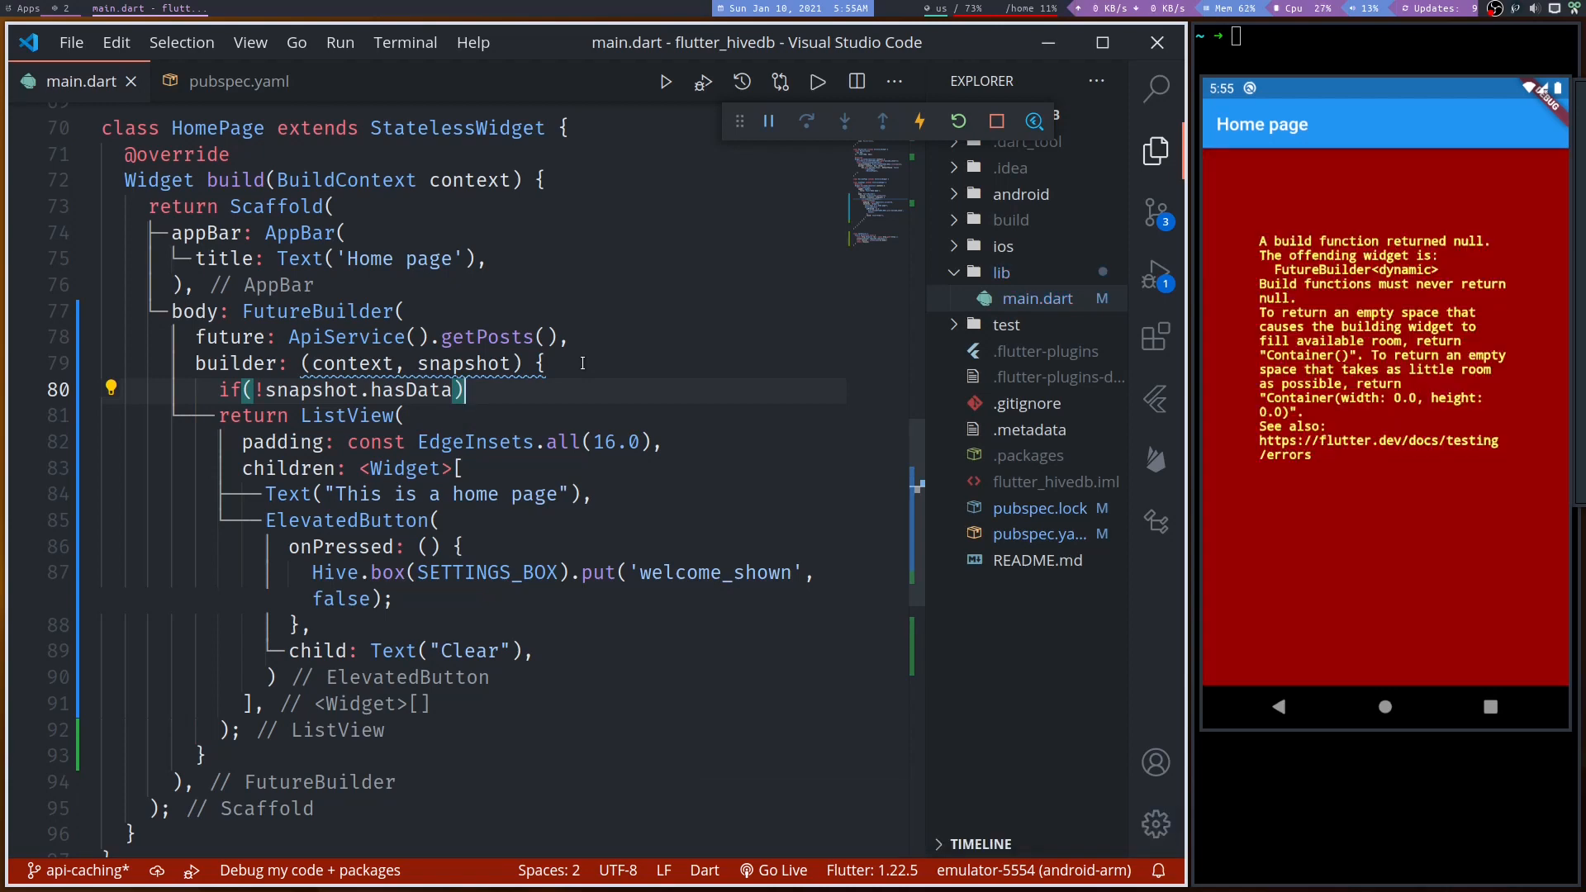
type("return")
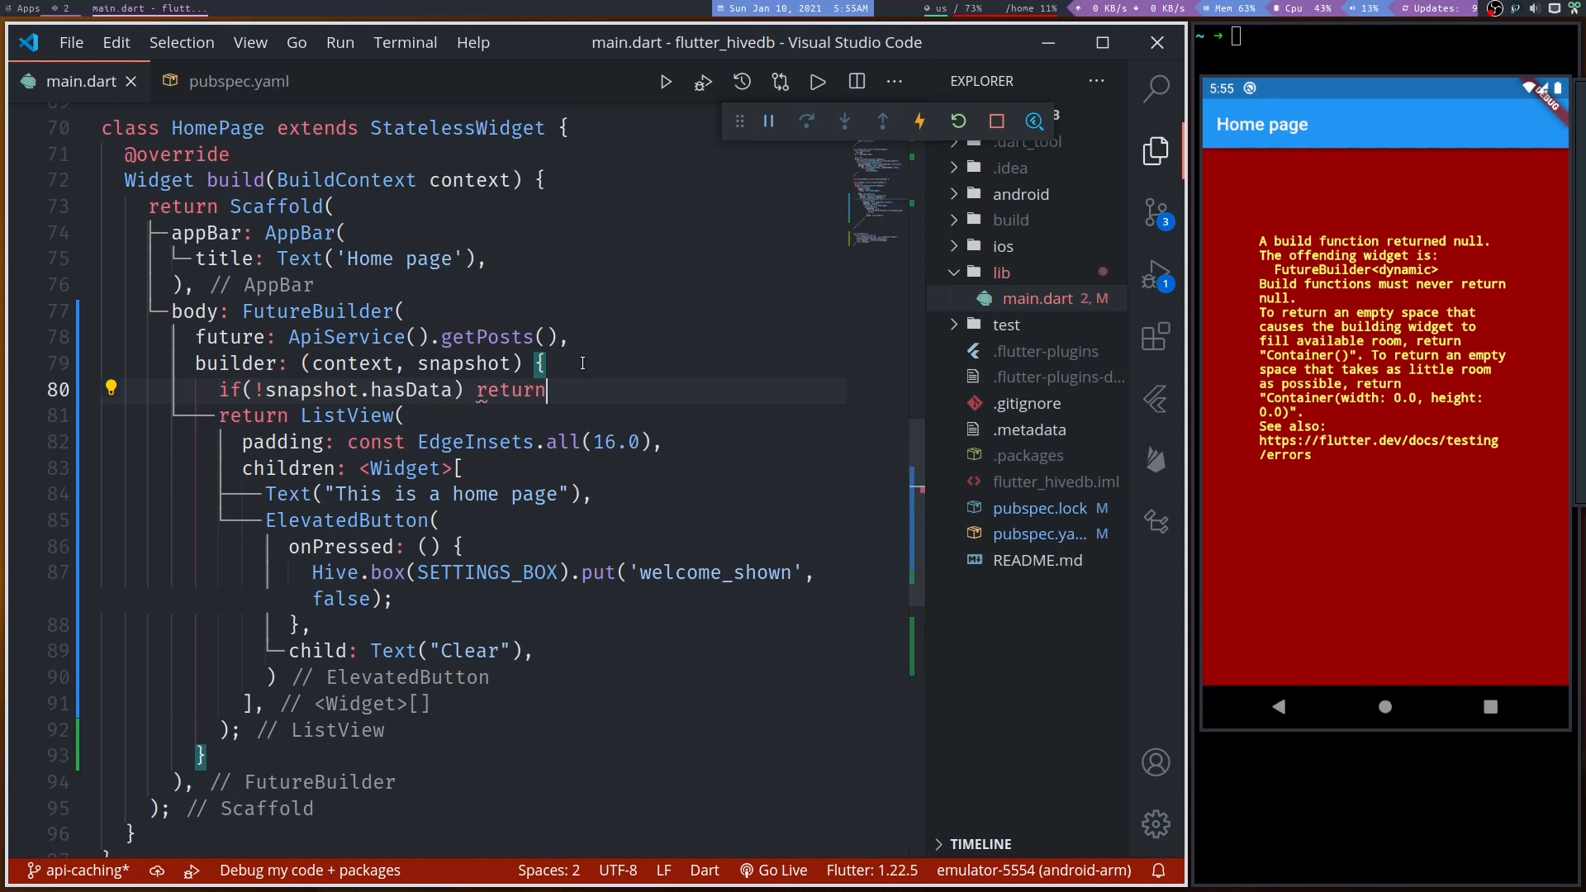
type("CircularProgressIndicator(")
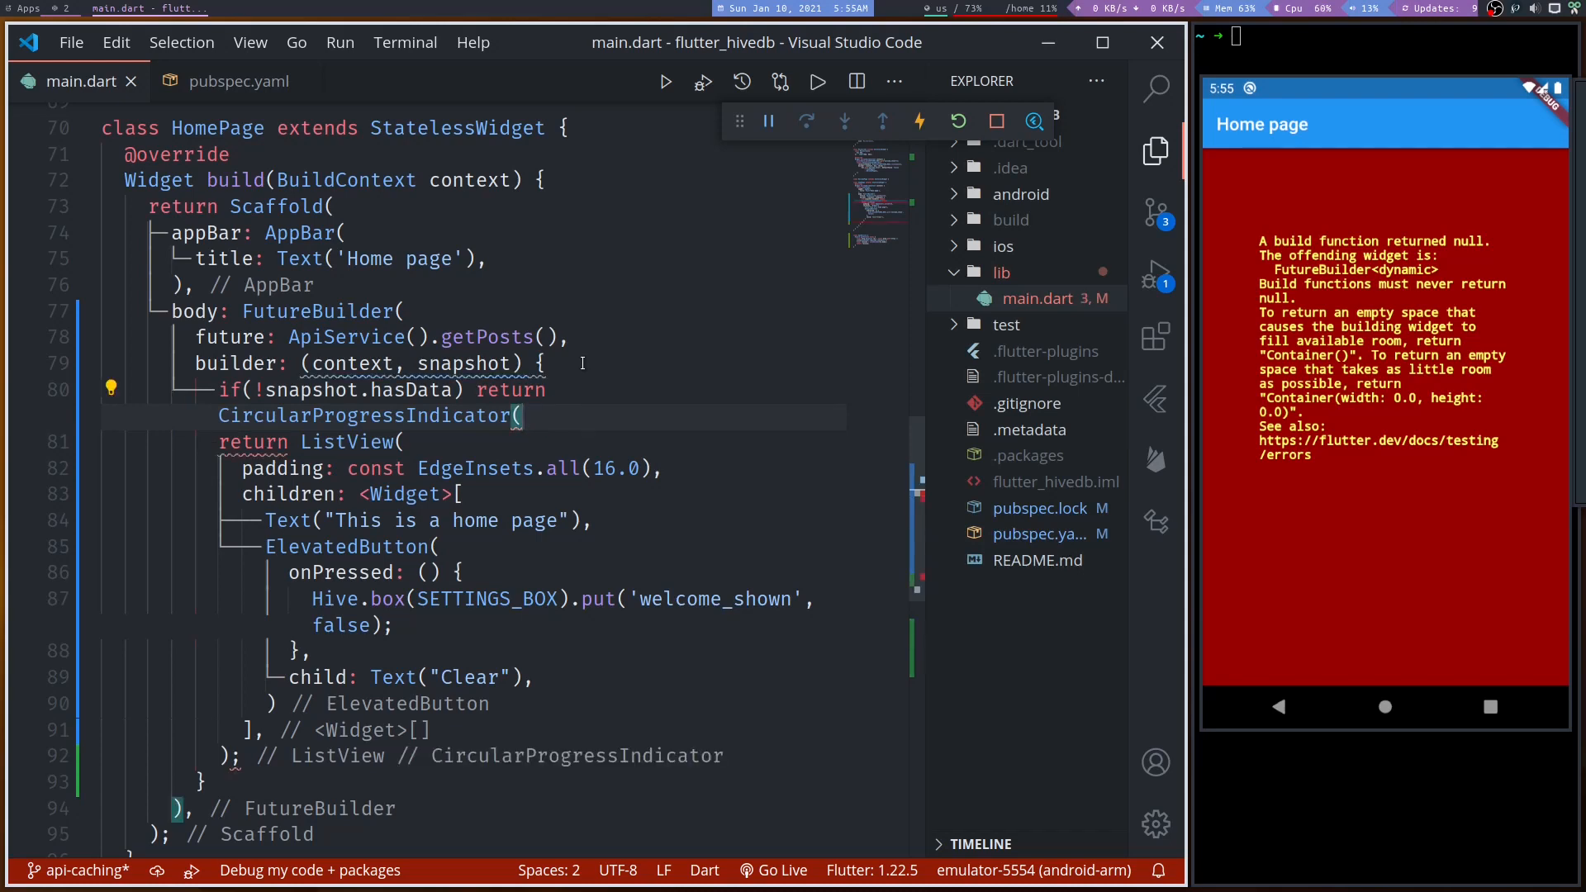
type(");")
type("p")
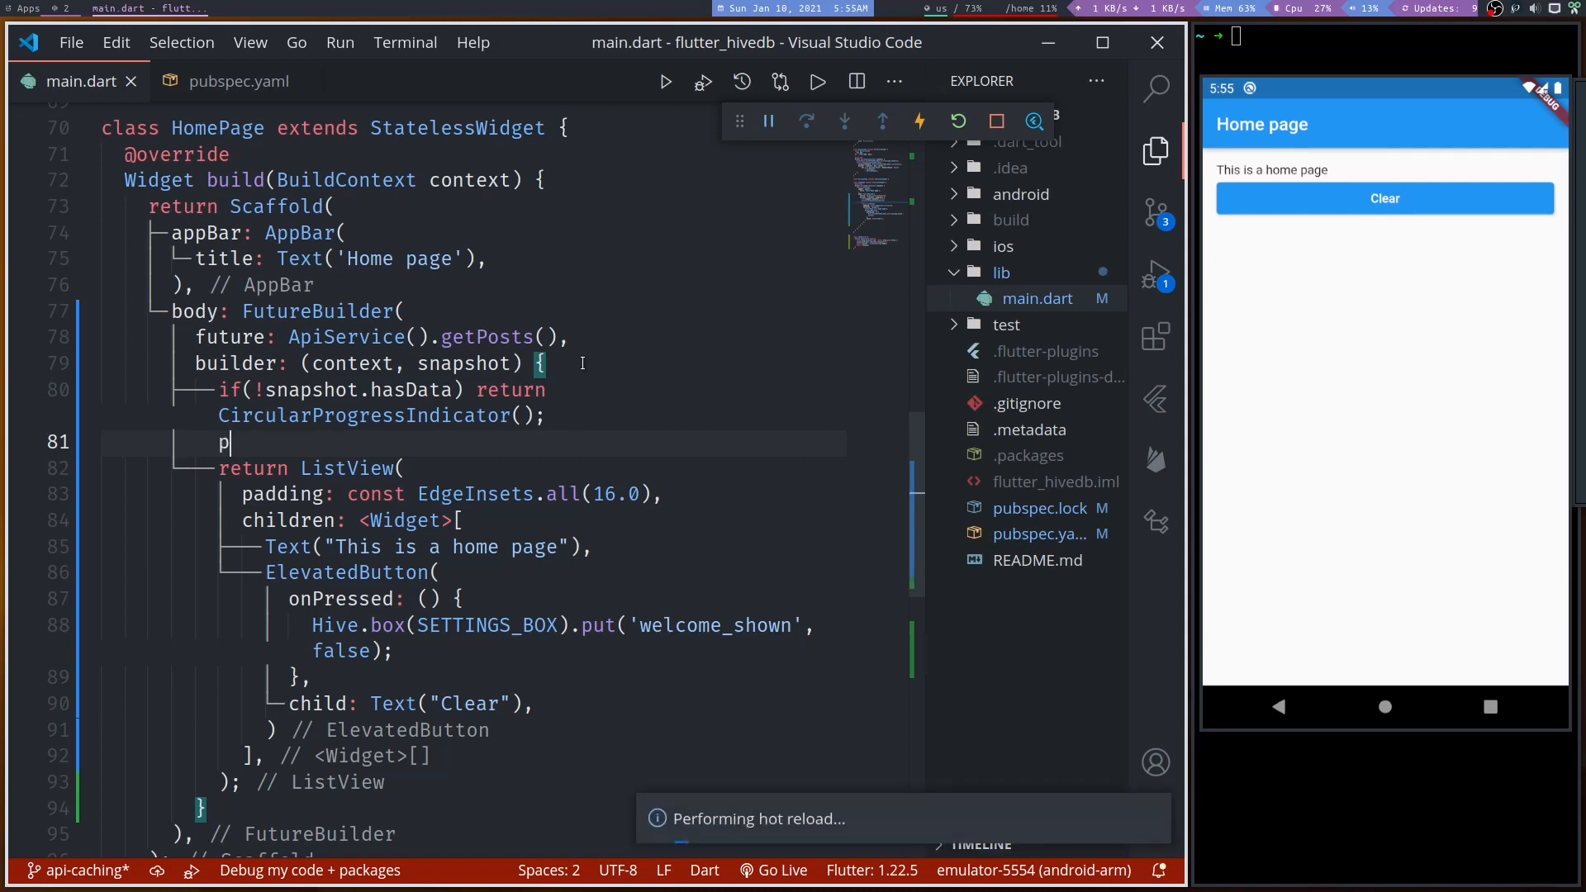
- Declare final List posts = snapshot.data; in the builder before returning the ListView
type("osts")
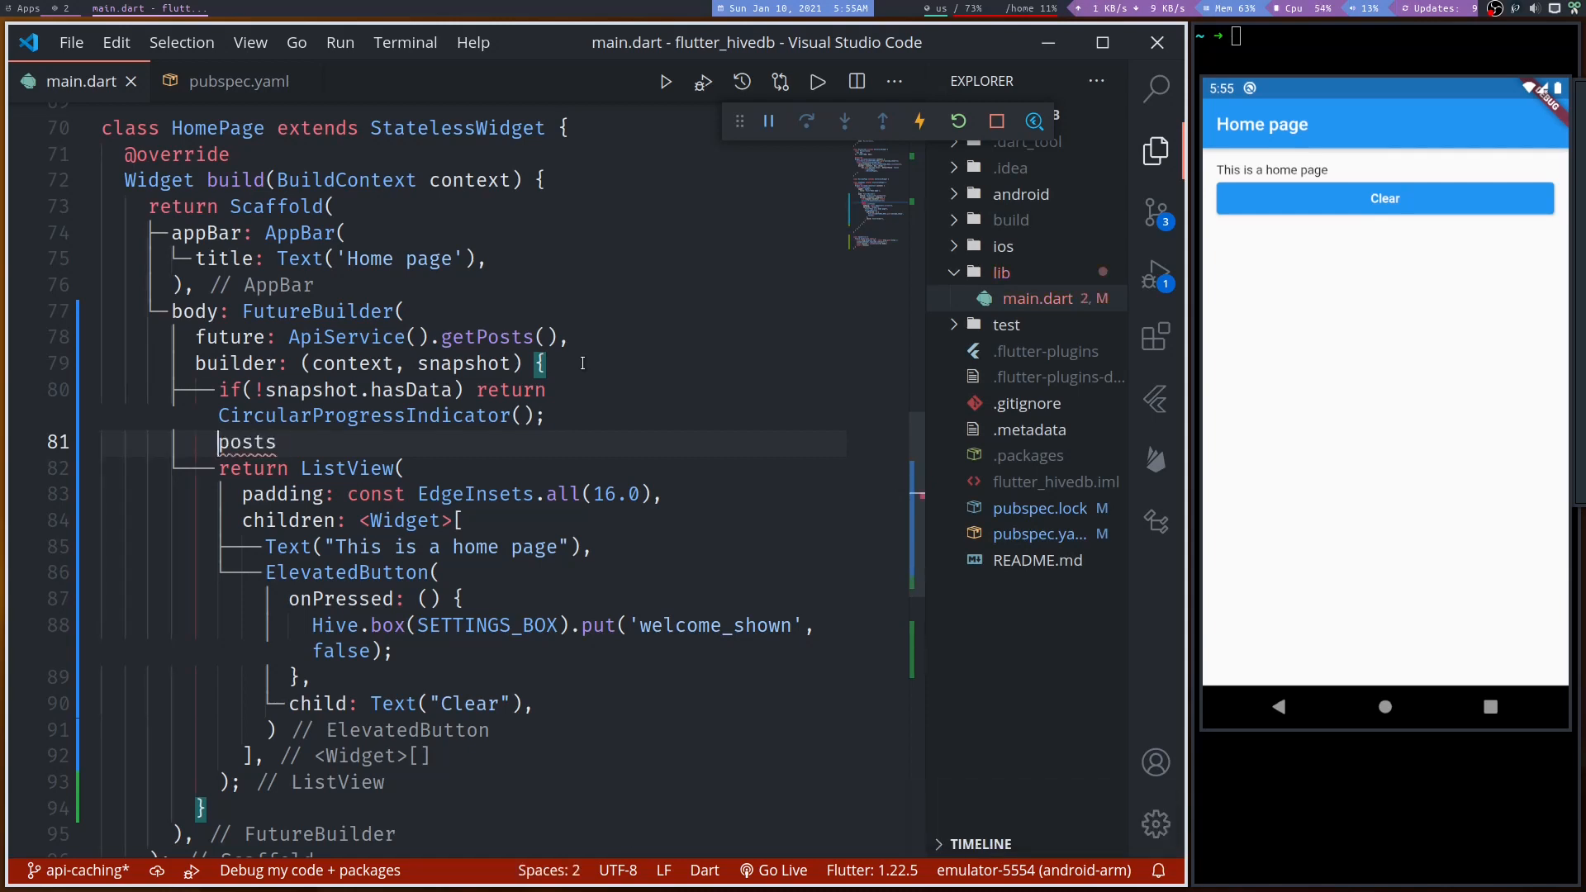
type("final")
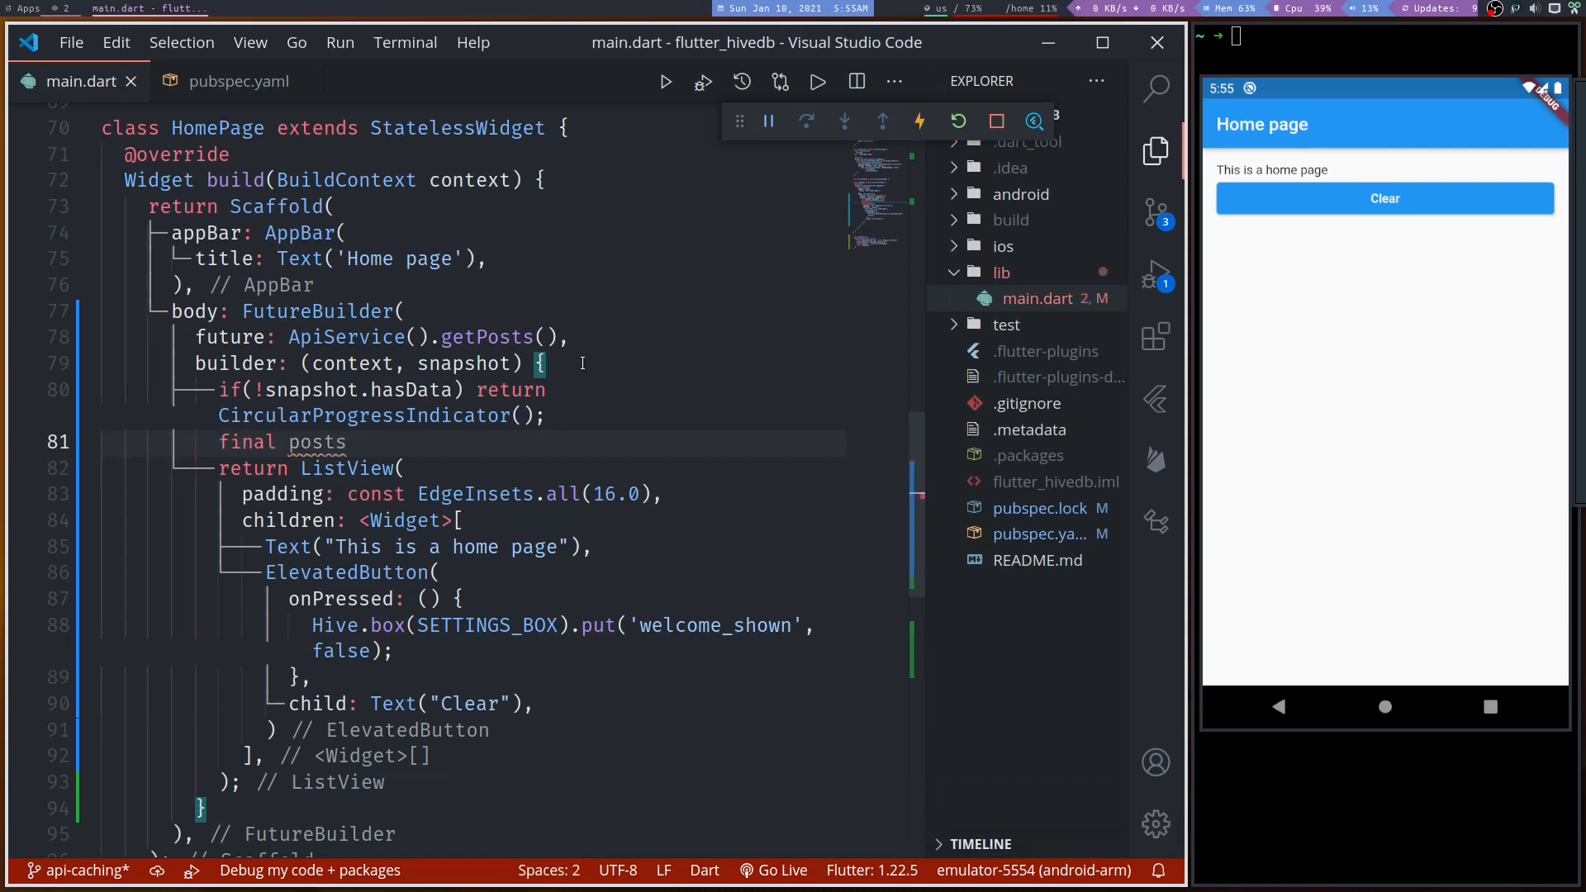
type("= snapshot.d")
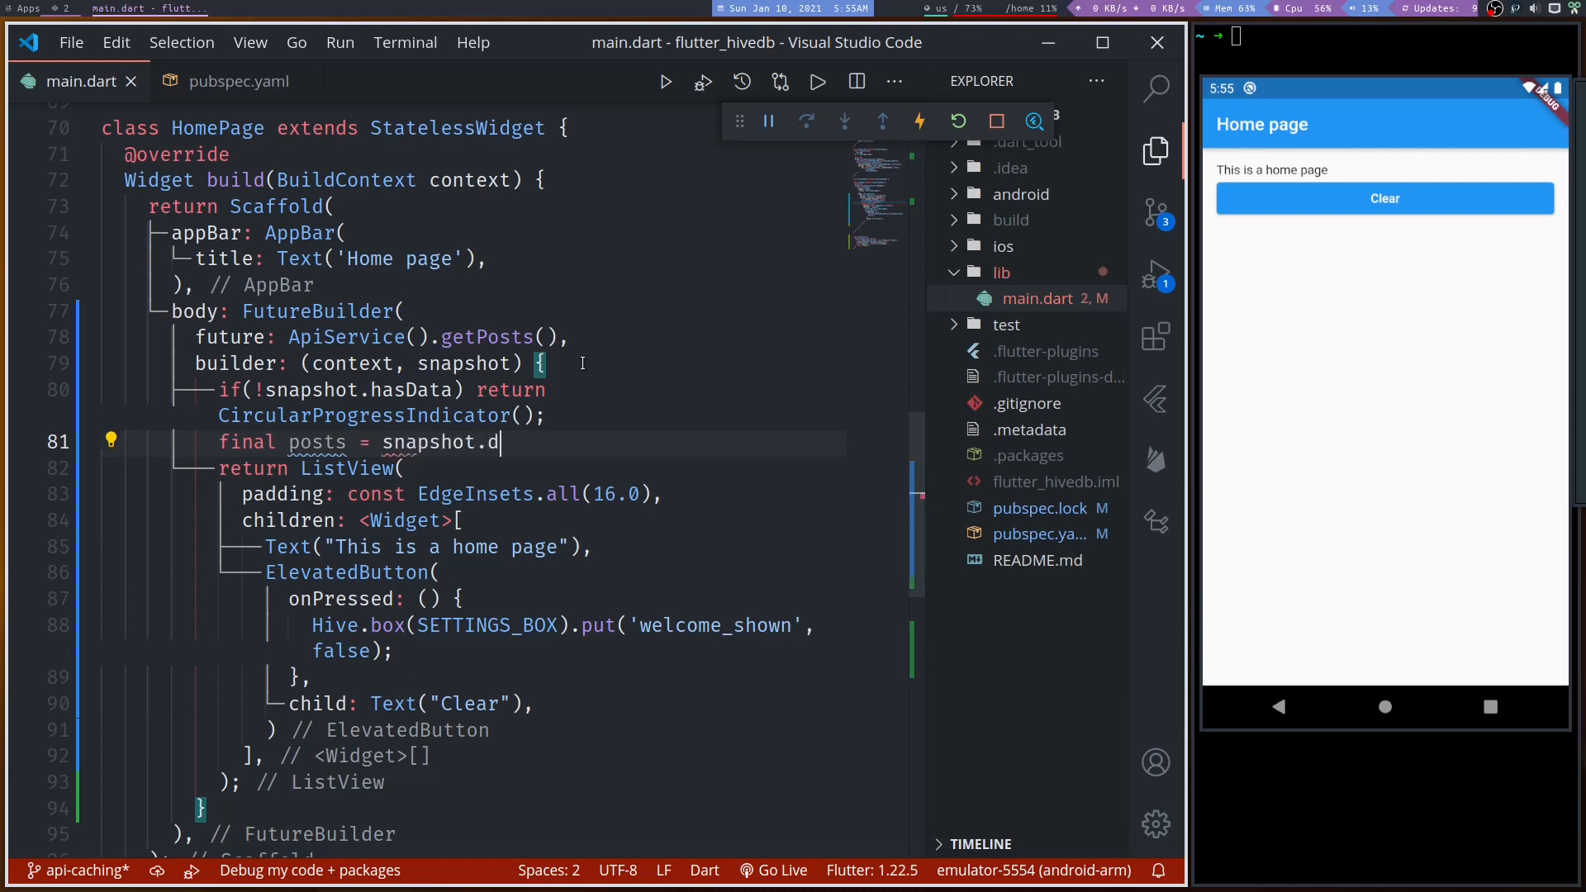
type("ata;")
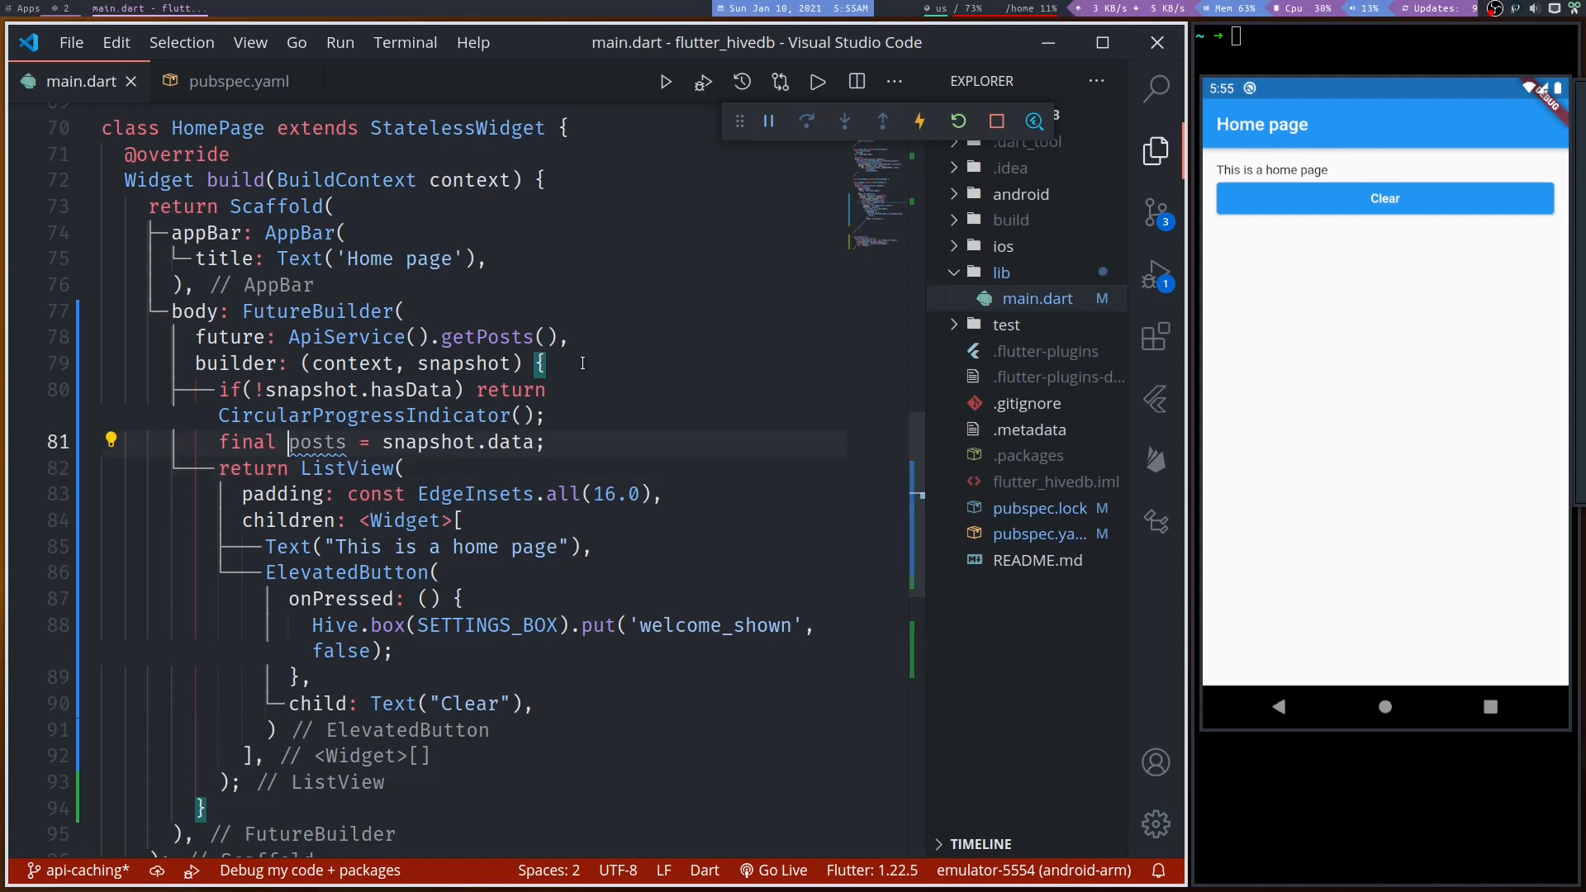
type("List")
type("...")
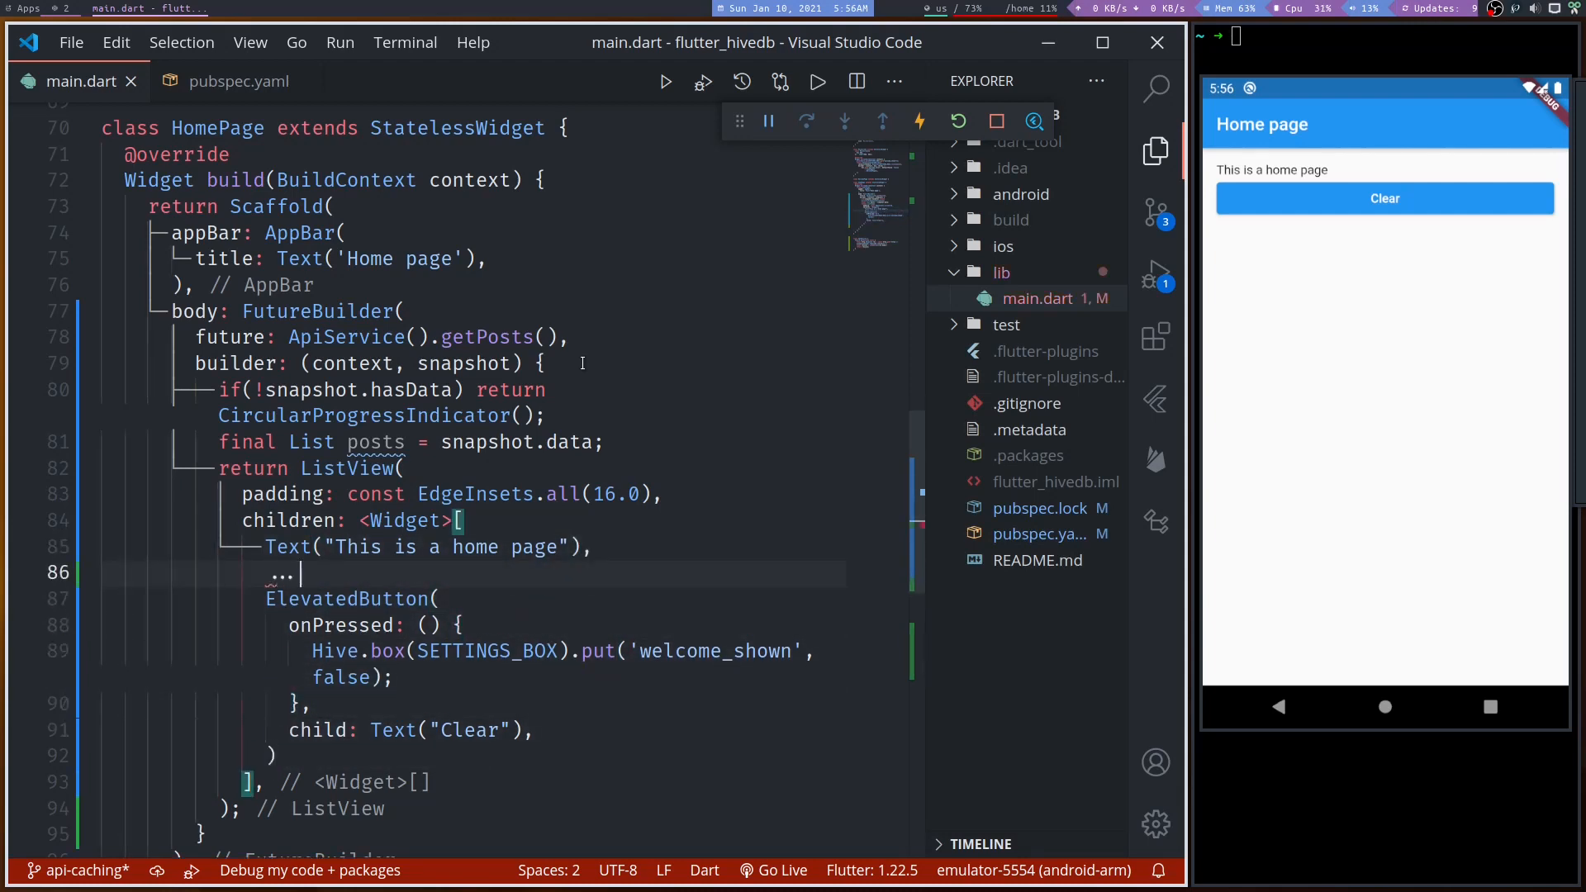
- Spread posts.map((p) => ListTile( into the ListView's children list
type("posts.")
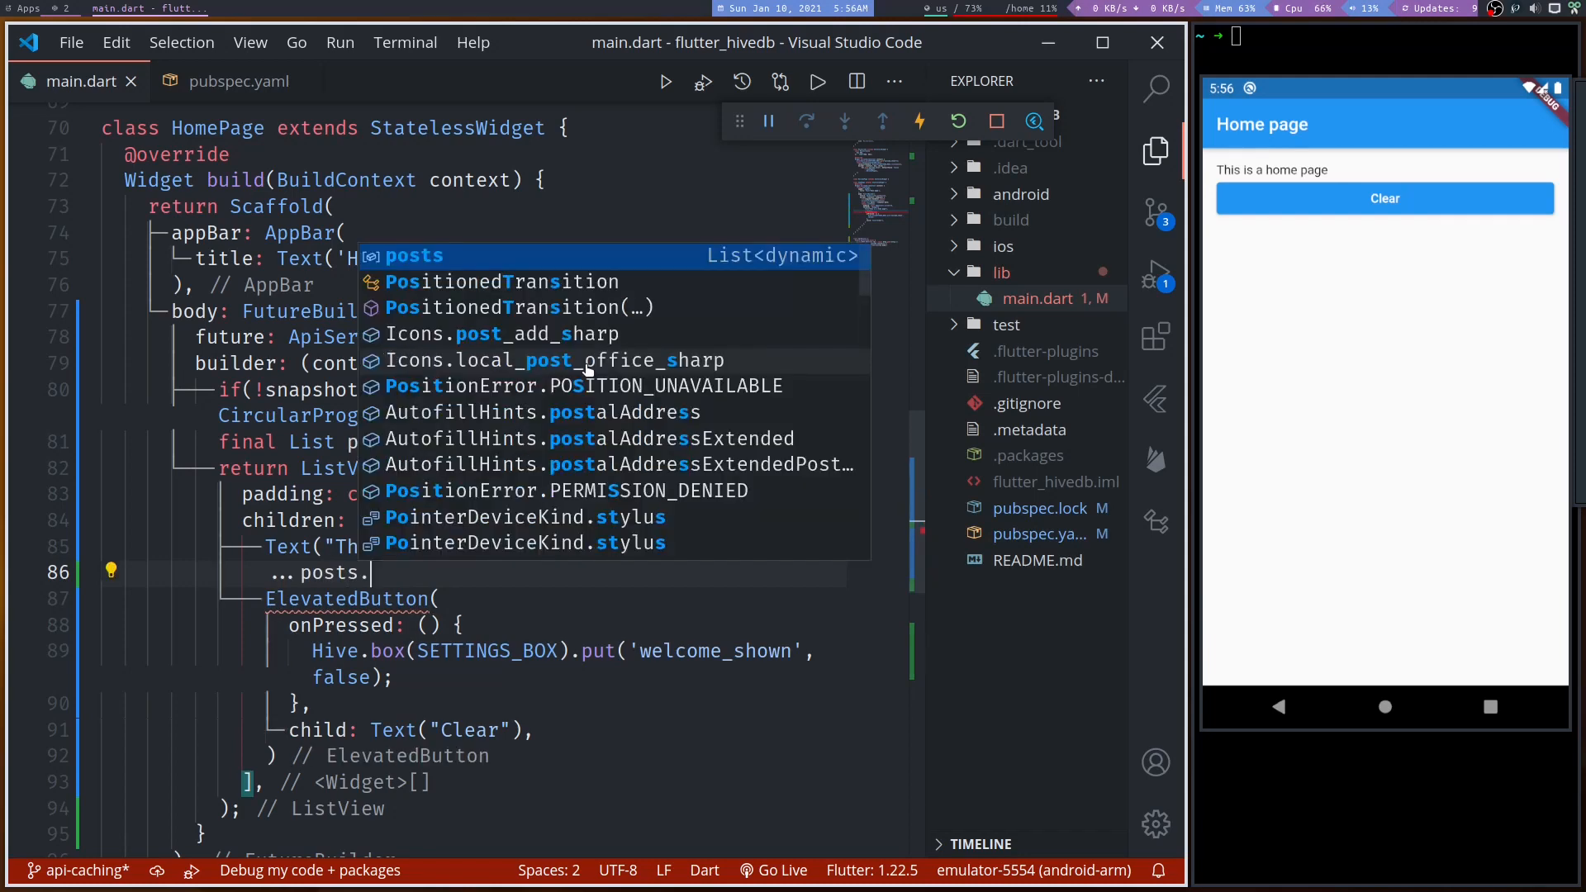
type("map((p")
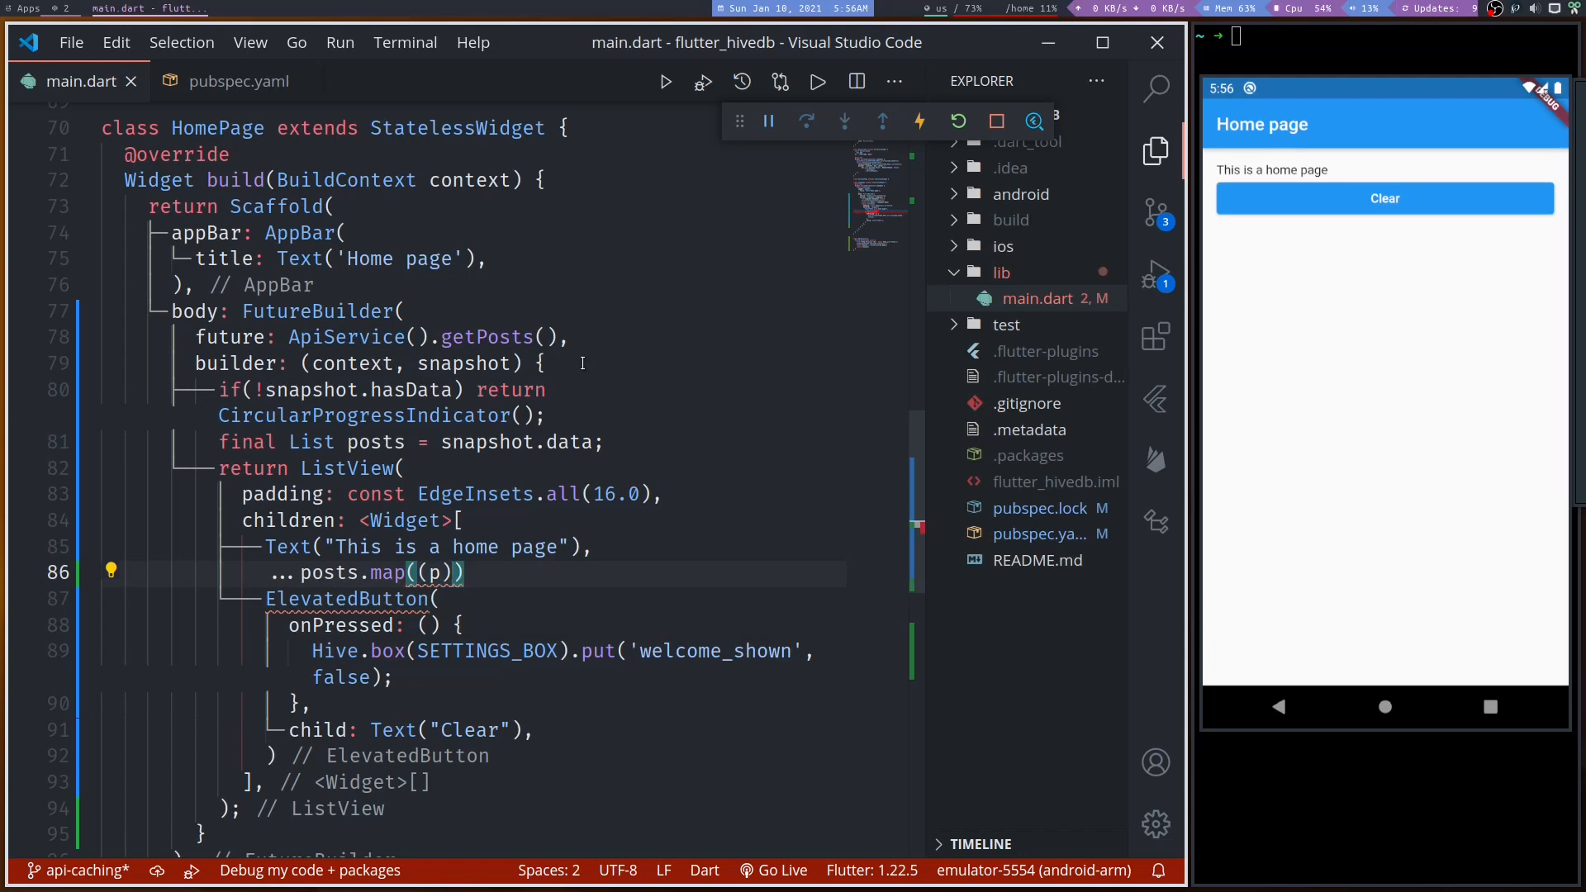
type("=>")
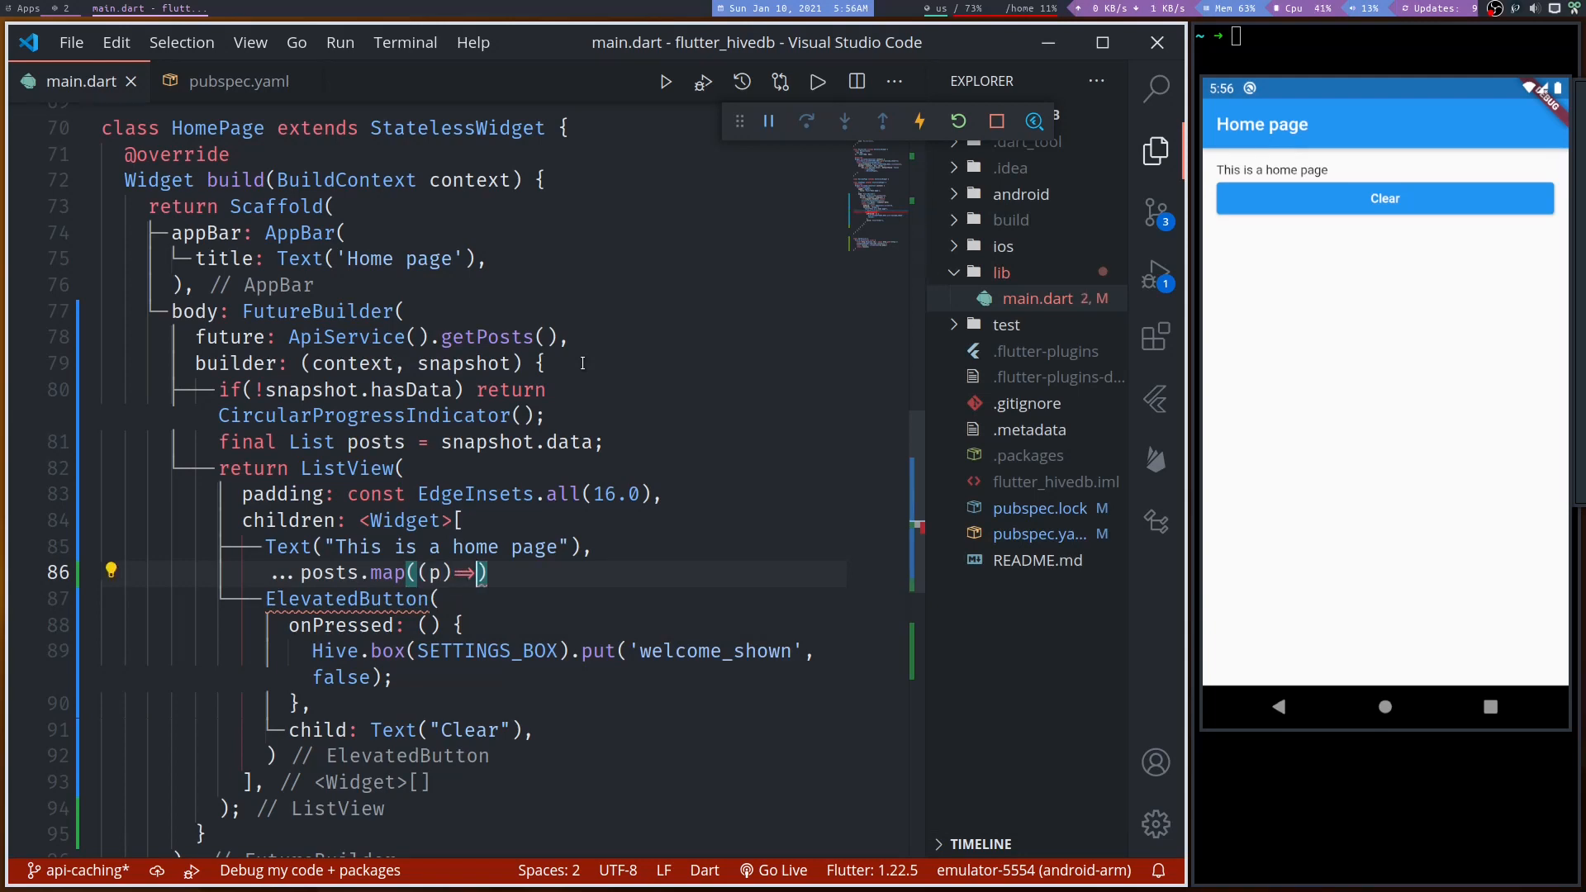
type("ListTile(")
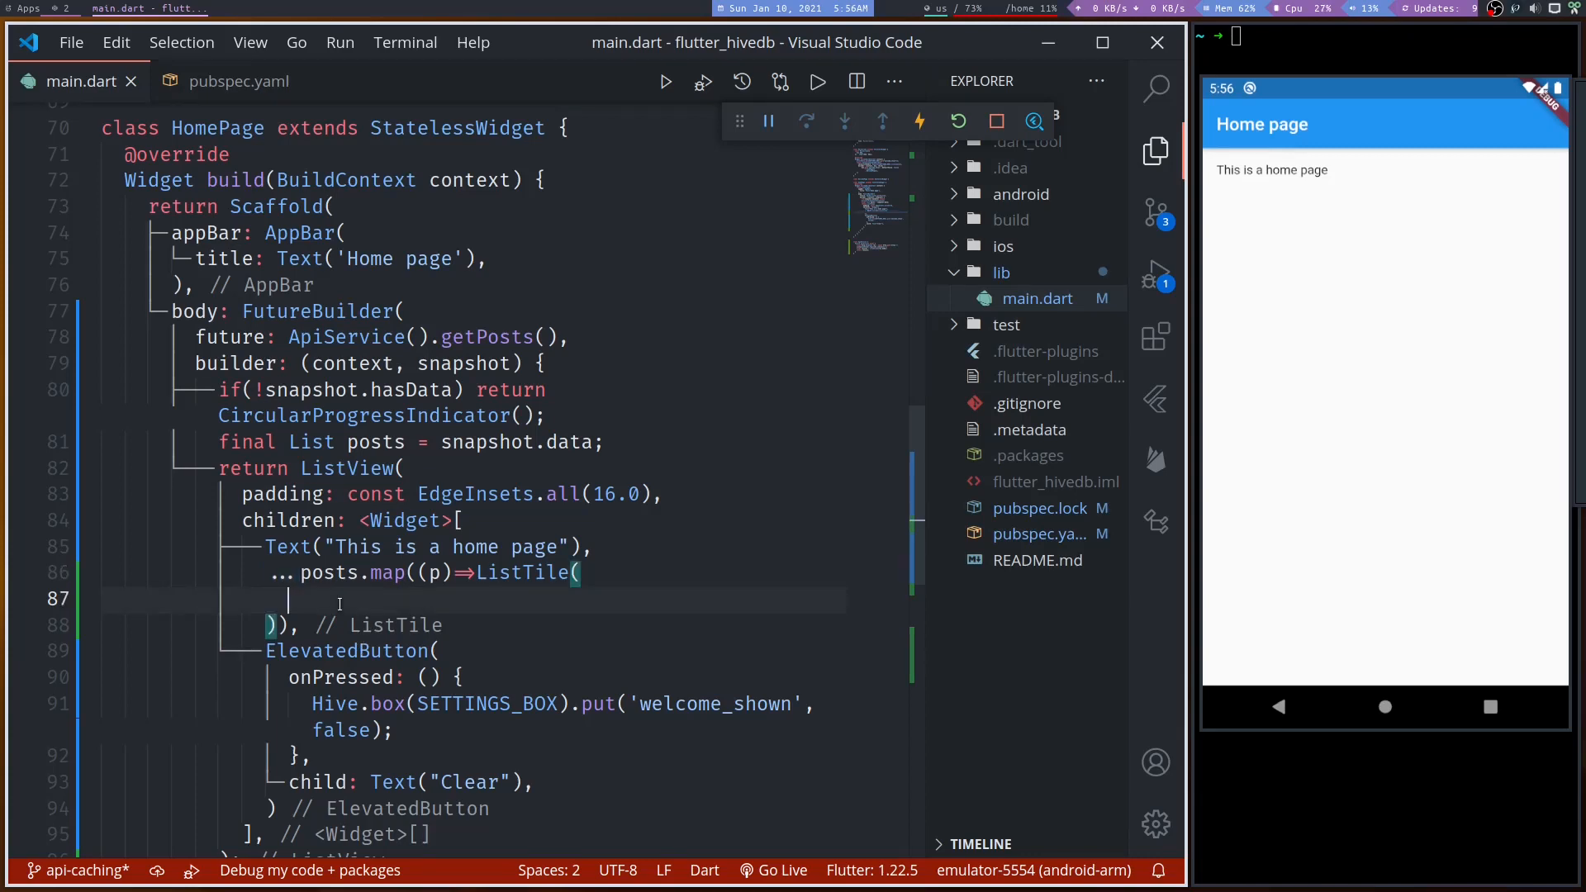
- Start the ListTile's title: Text( argument, dismissing the autocomplete suggestions
type("title: ,")
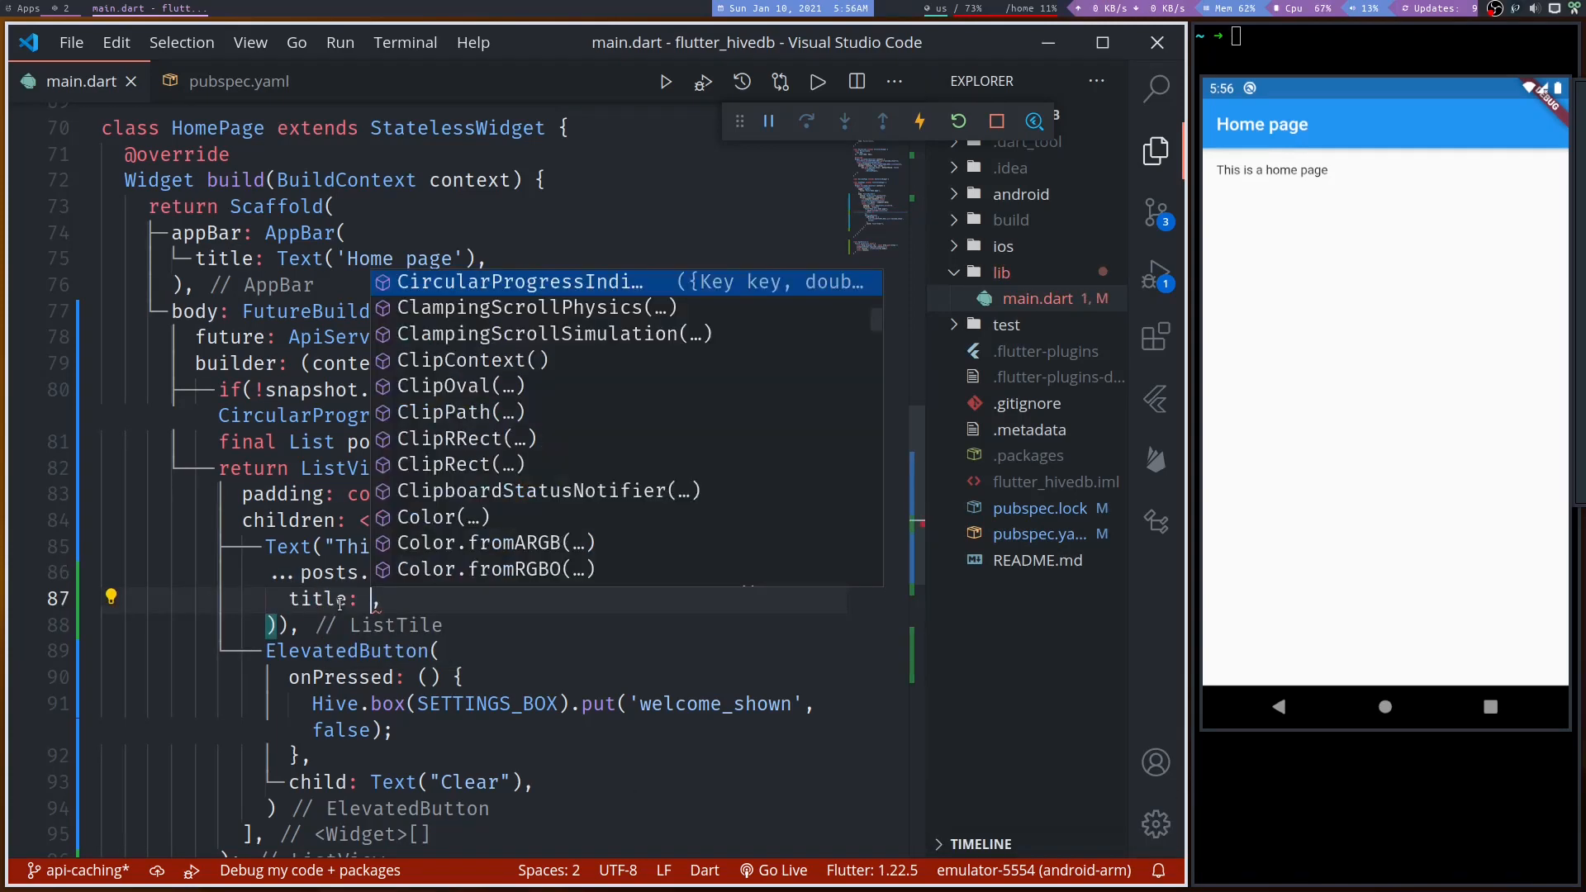
key("Escape")
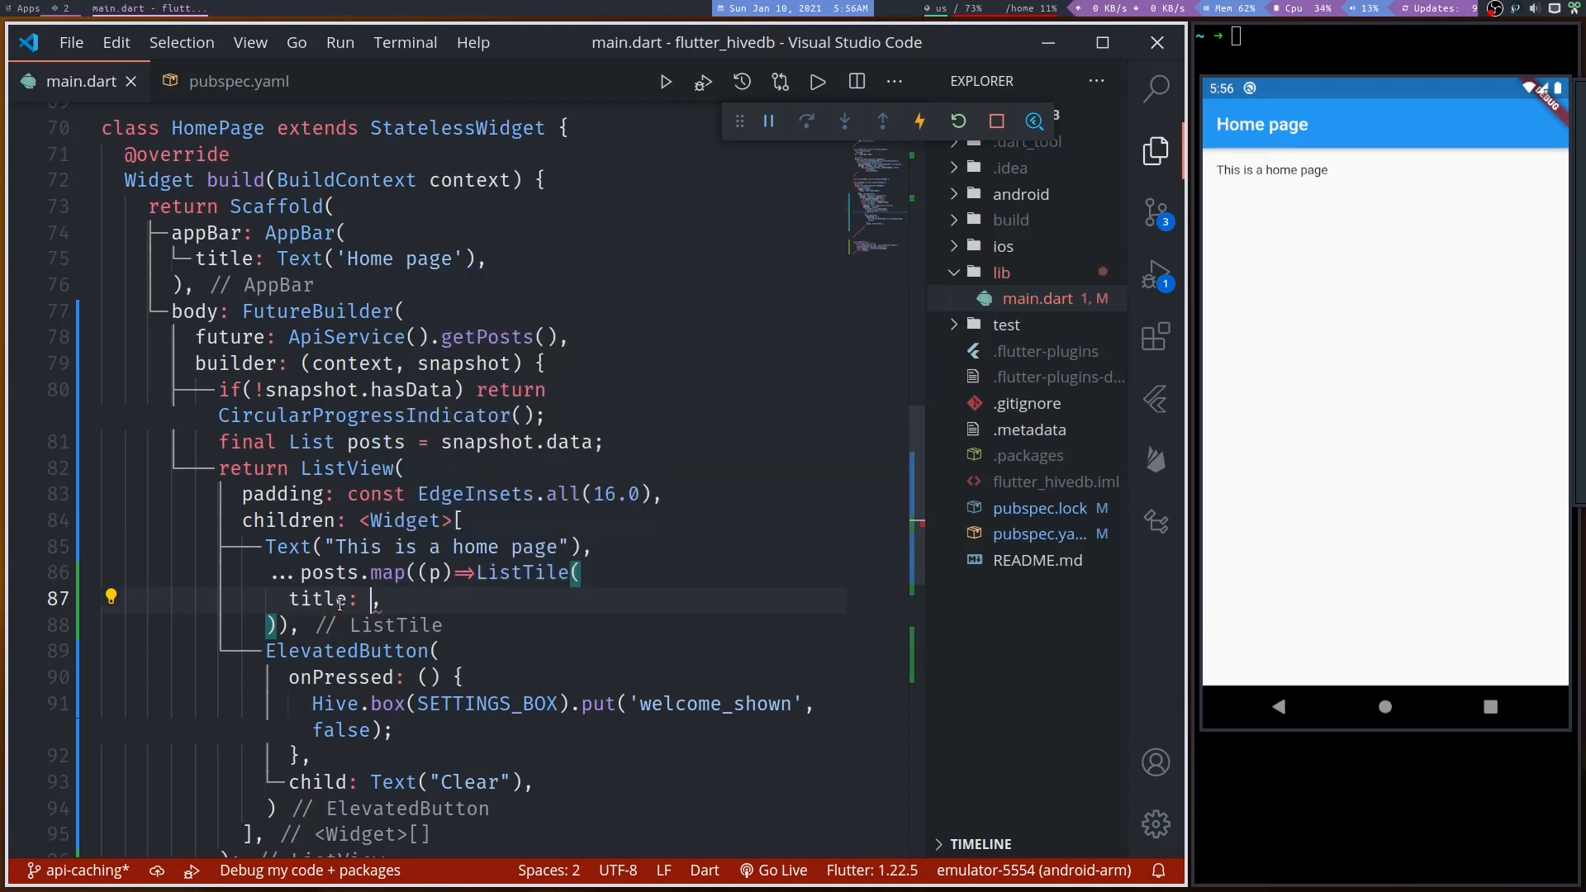
type("Text(")
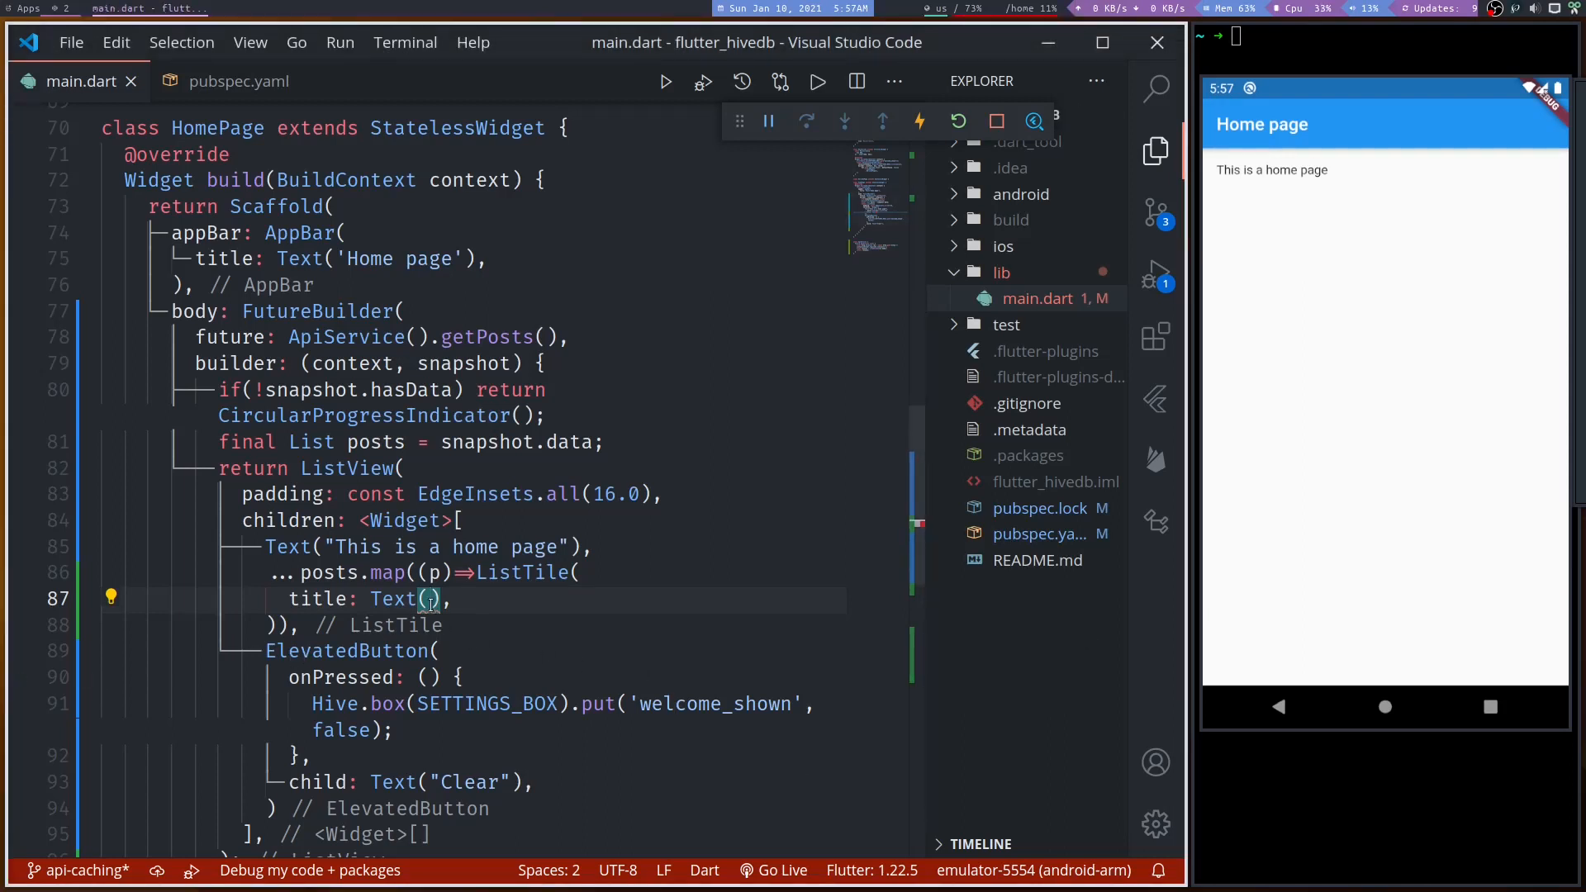
- Fill the title with Text(p['title']) so each tile shows the post title
type("p")
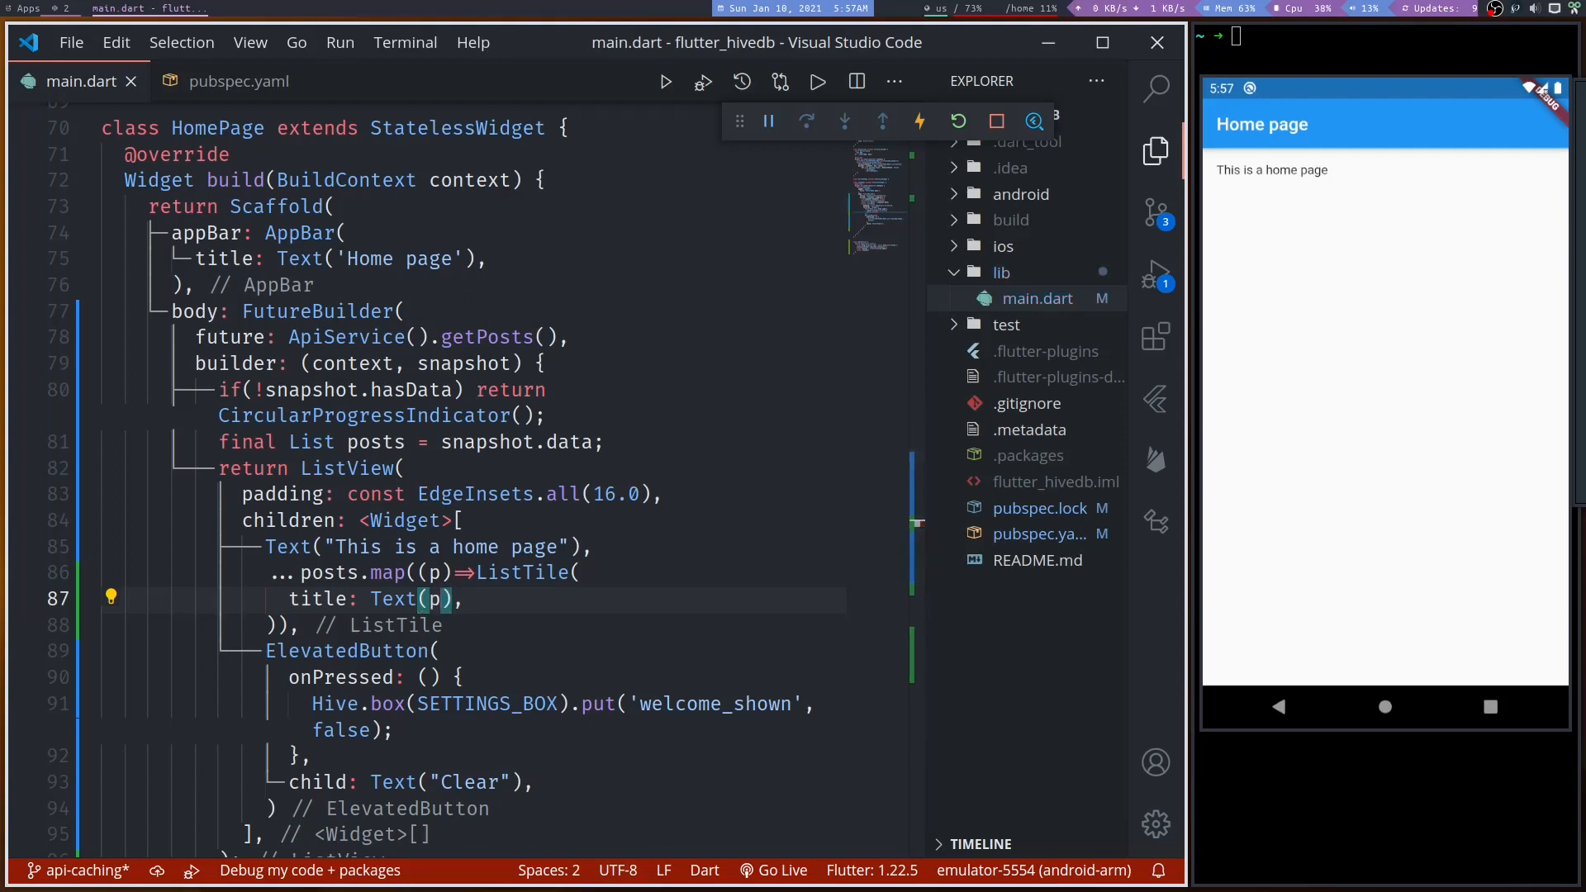
type("['title']")
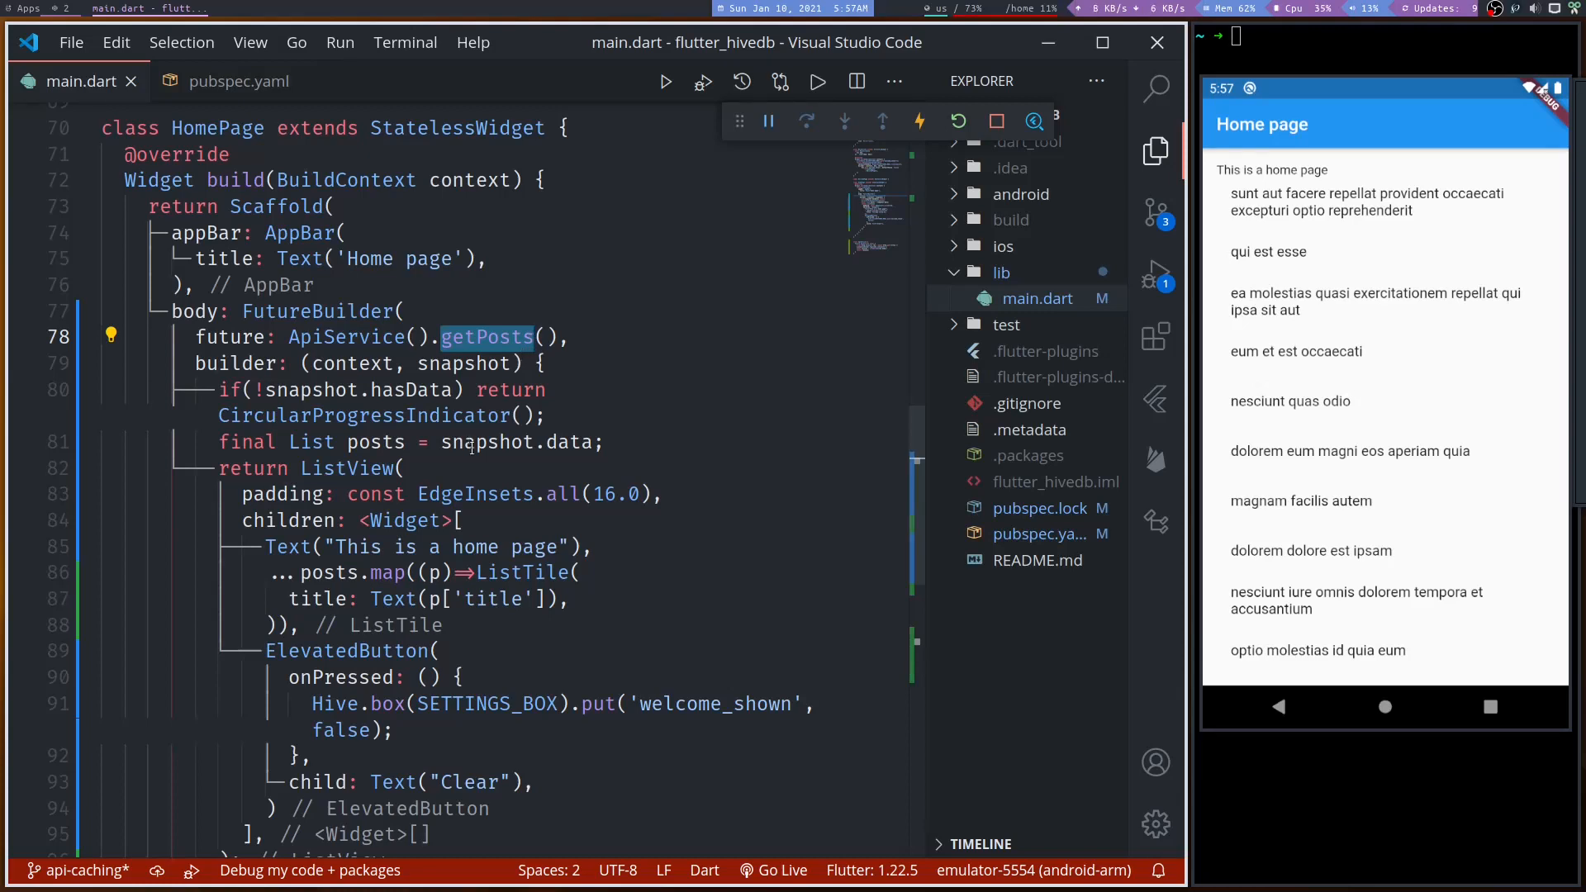
- Scroll from main down to ApiService's getPosts to prepare a line before return resjson
scroll("down", 3)
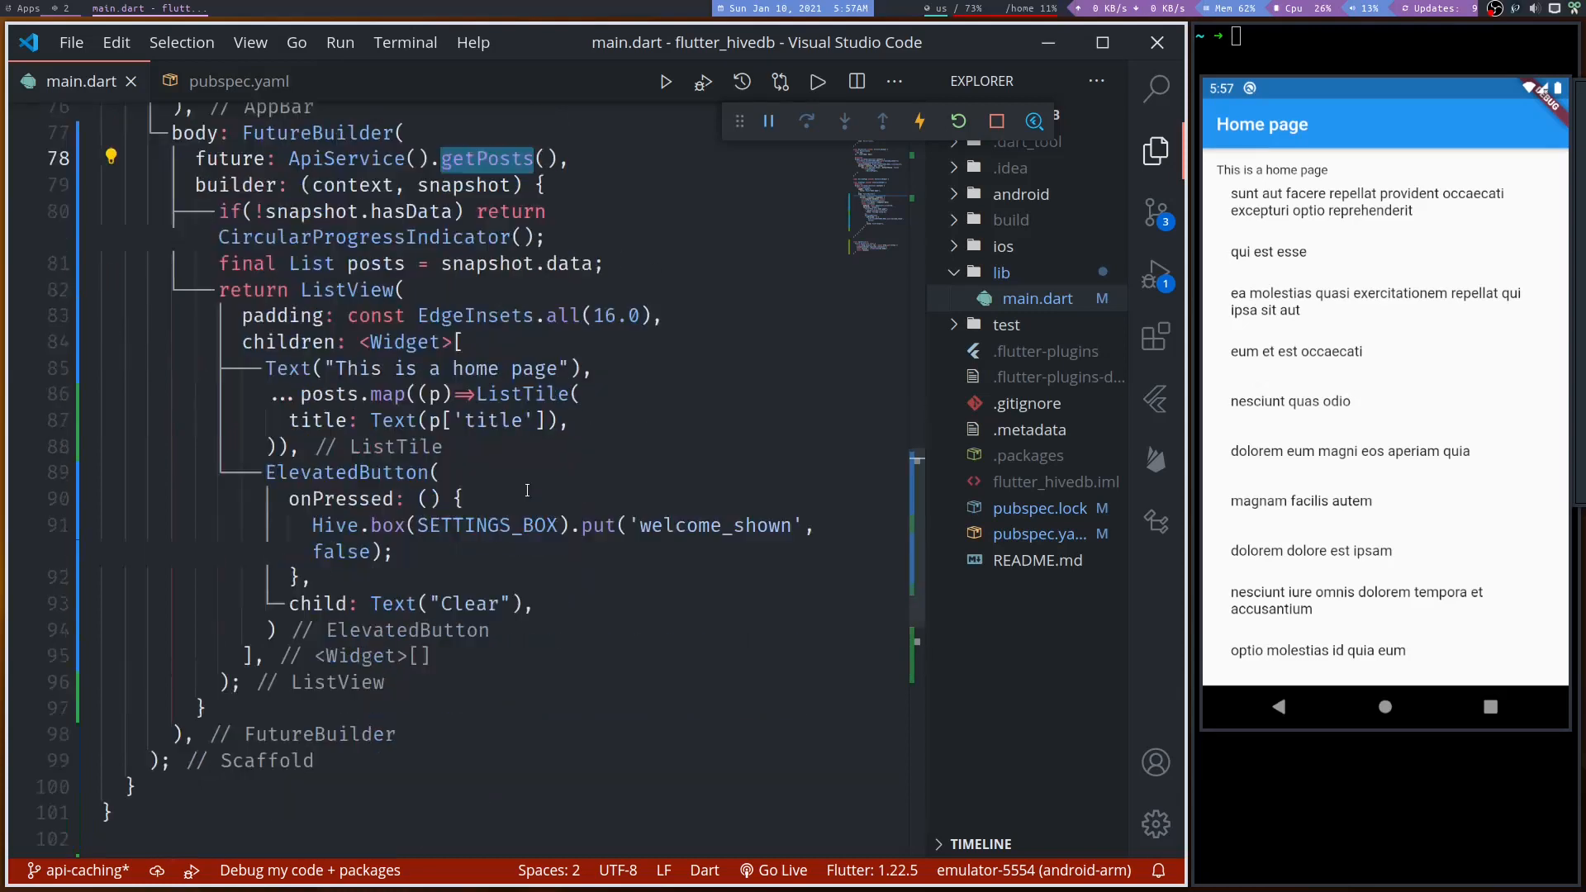
scroll("down", 3)
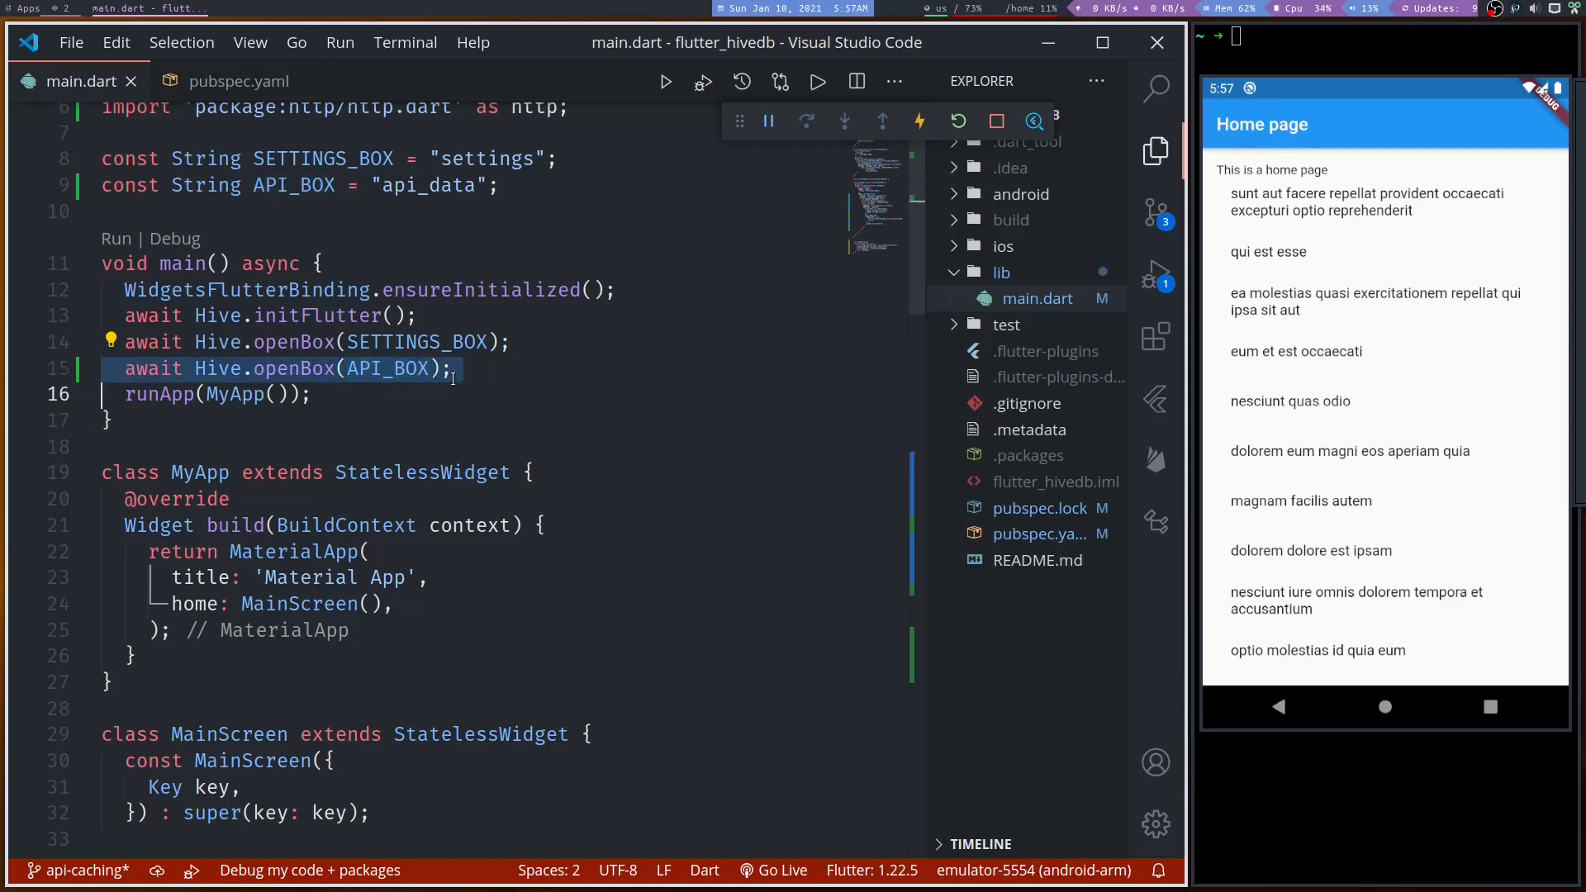
scroll("down", 3)
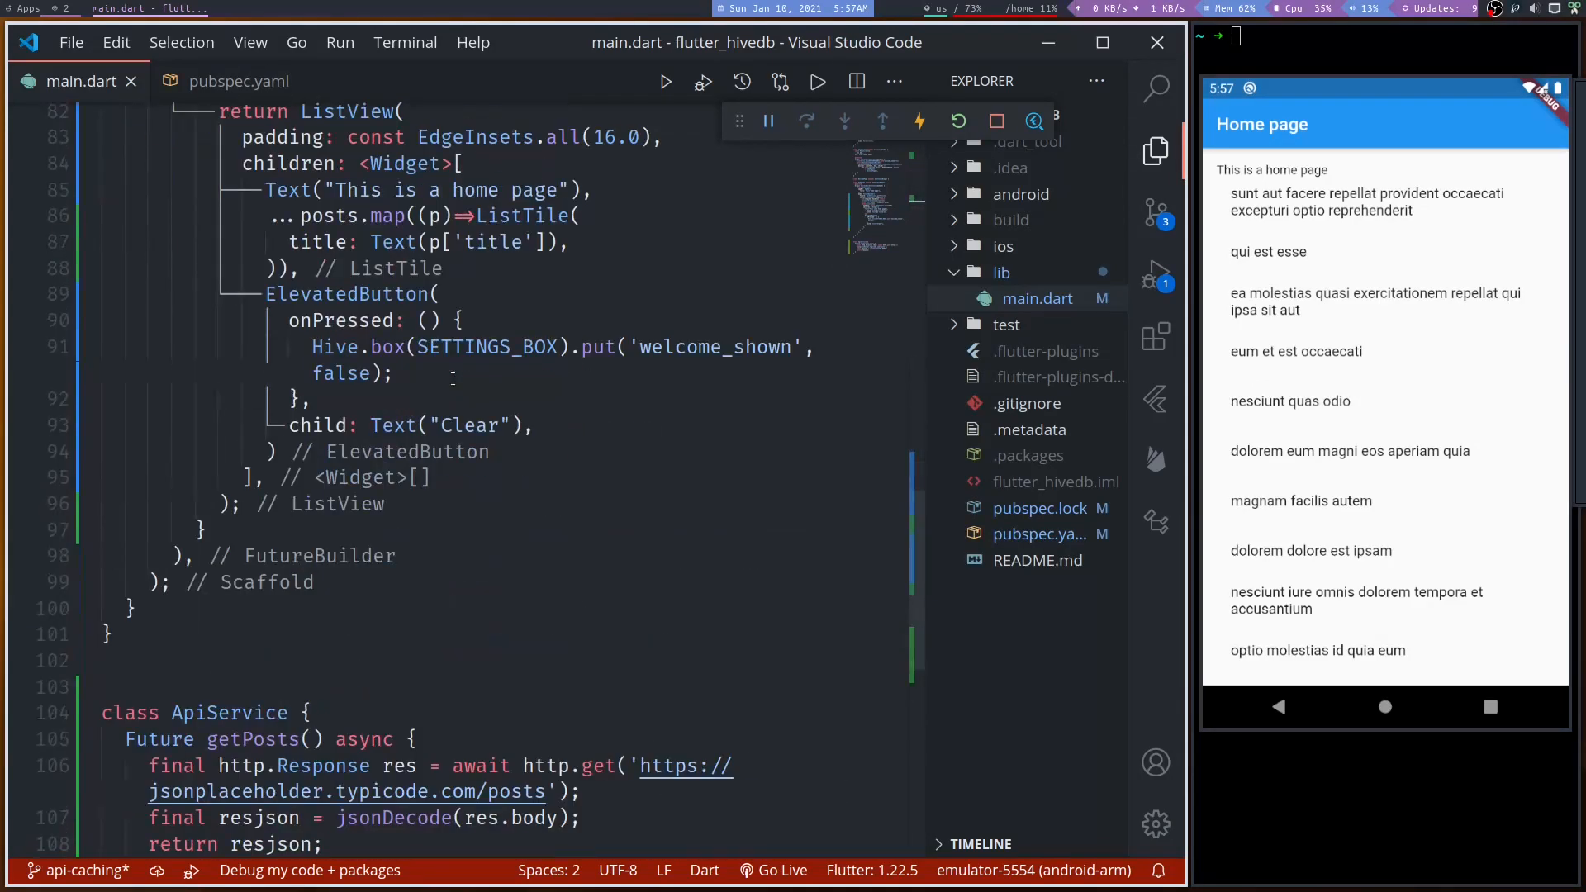
scroll("down", 3)
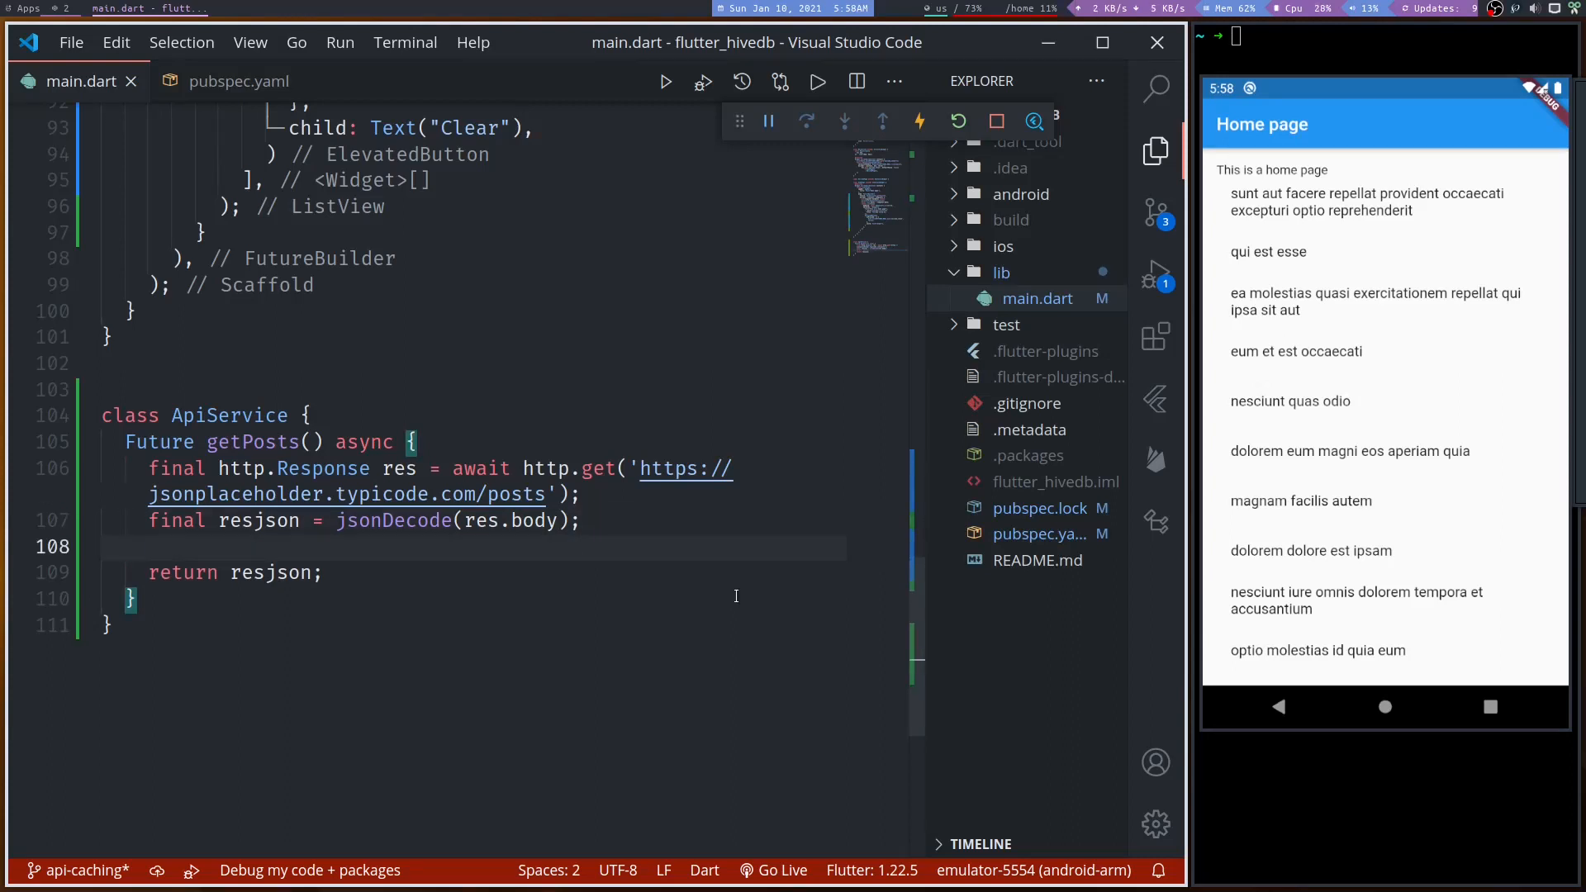
- Begin the caching line with Hive.box(API_BOX) after the jsonDecode call
type("Hive.box(name")
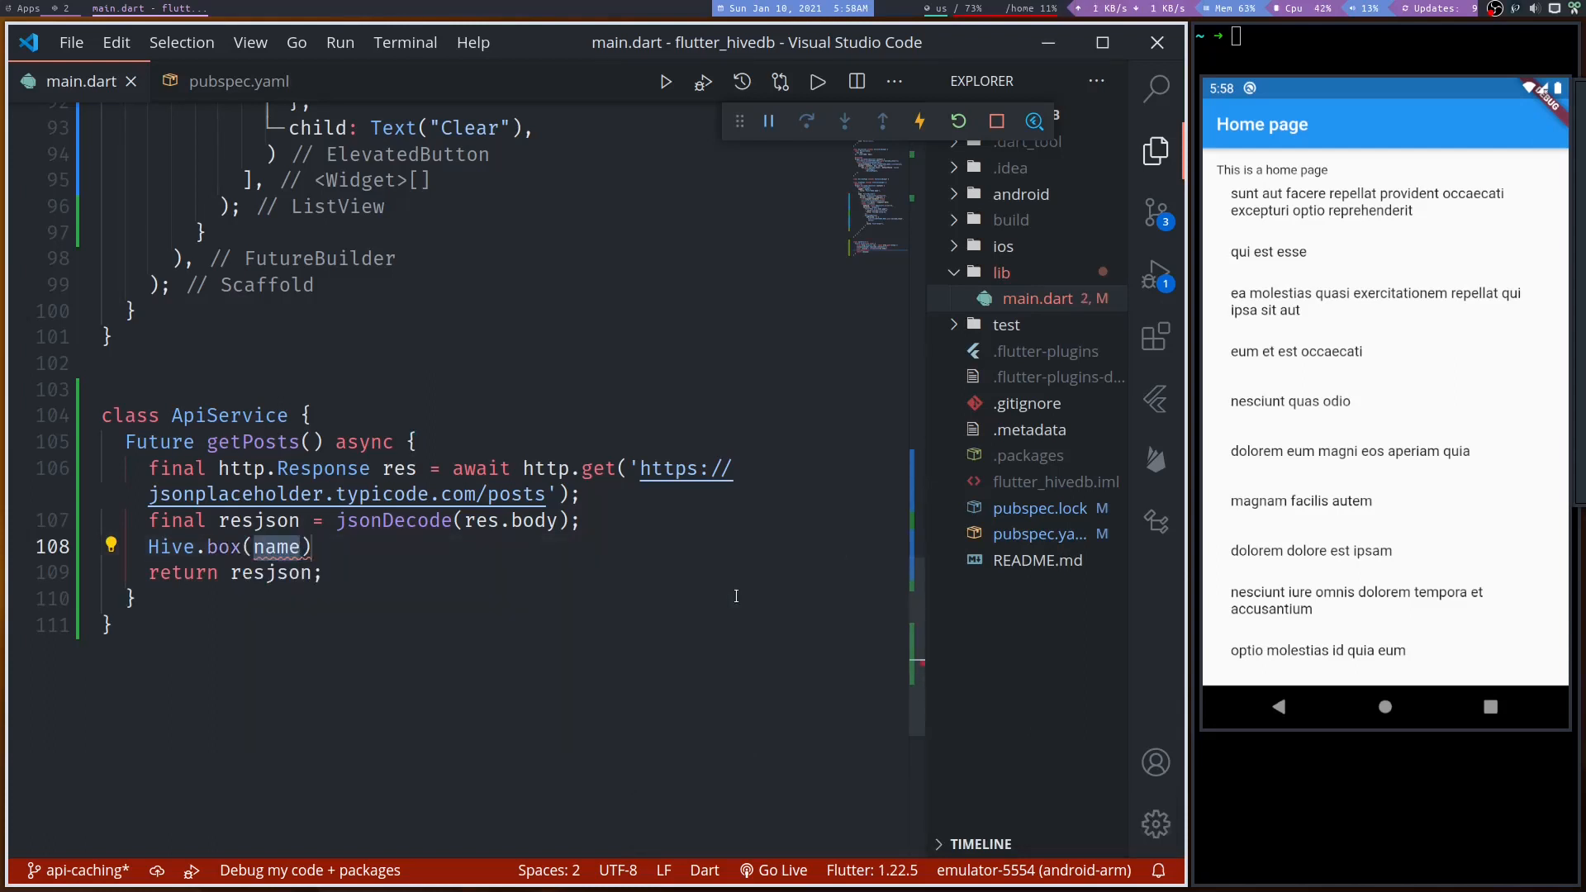
type("API")
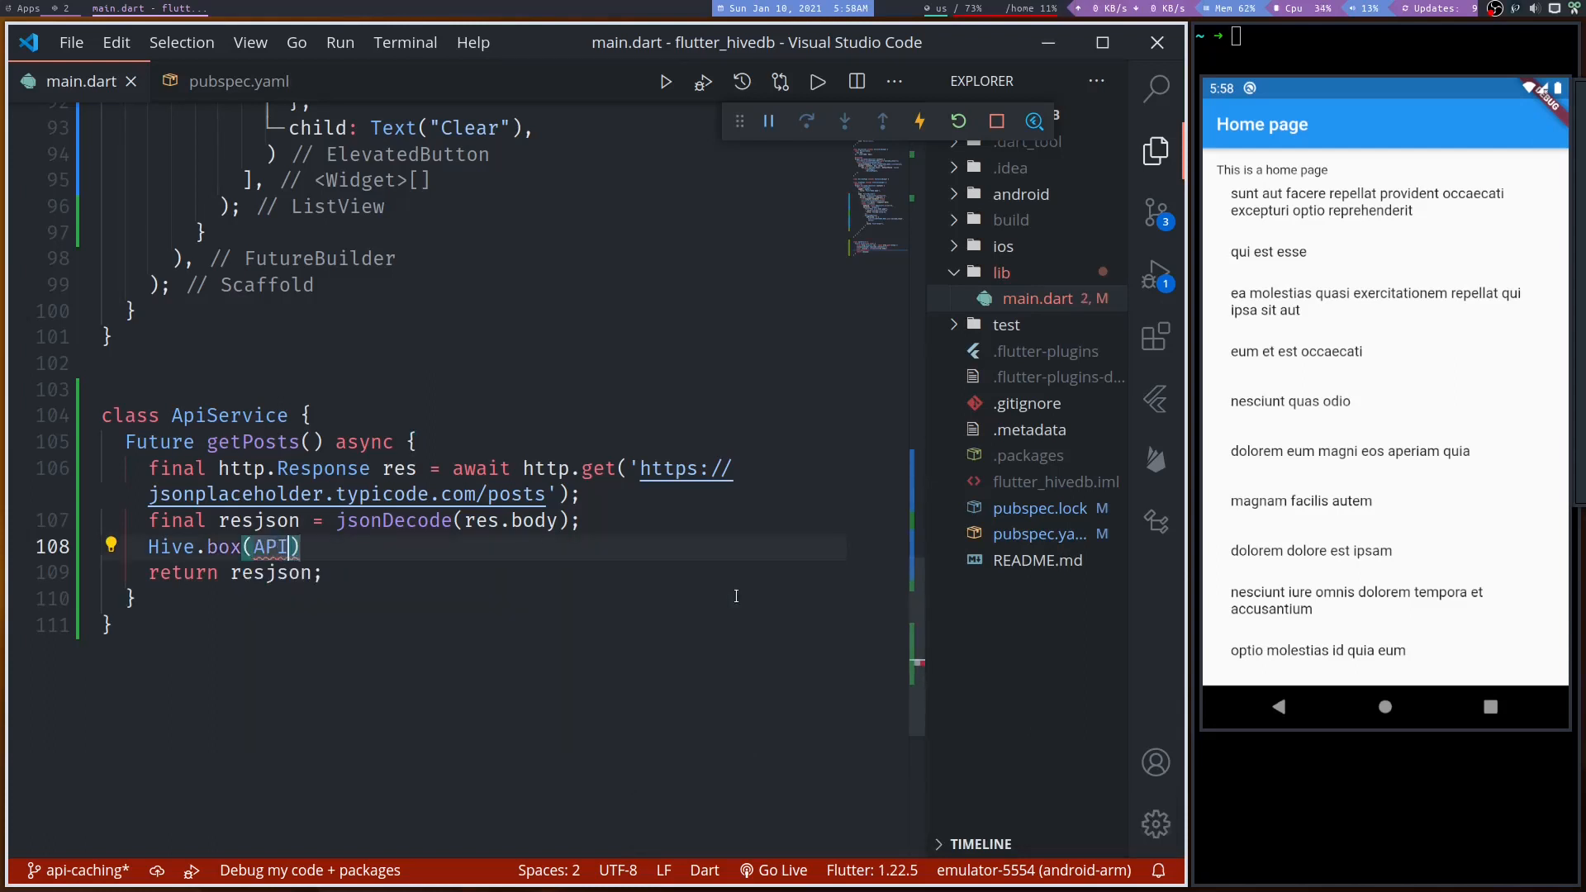
type("_DATA")
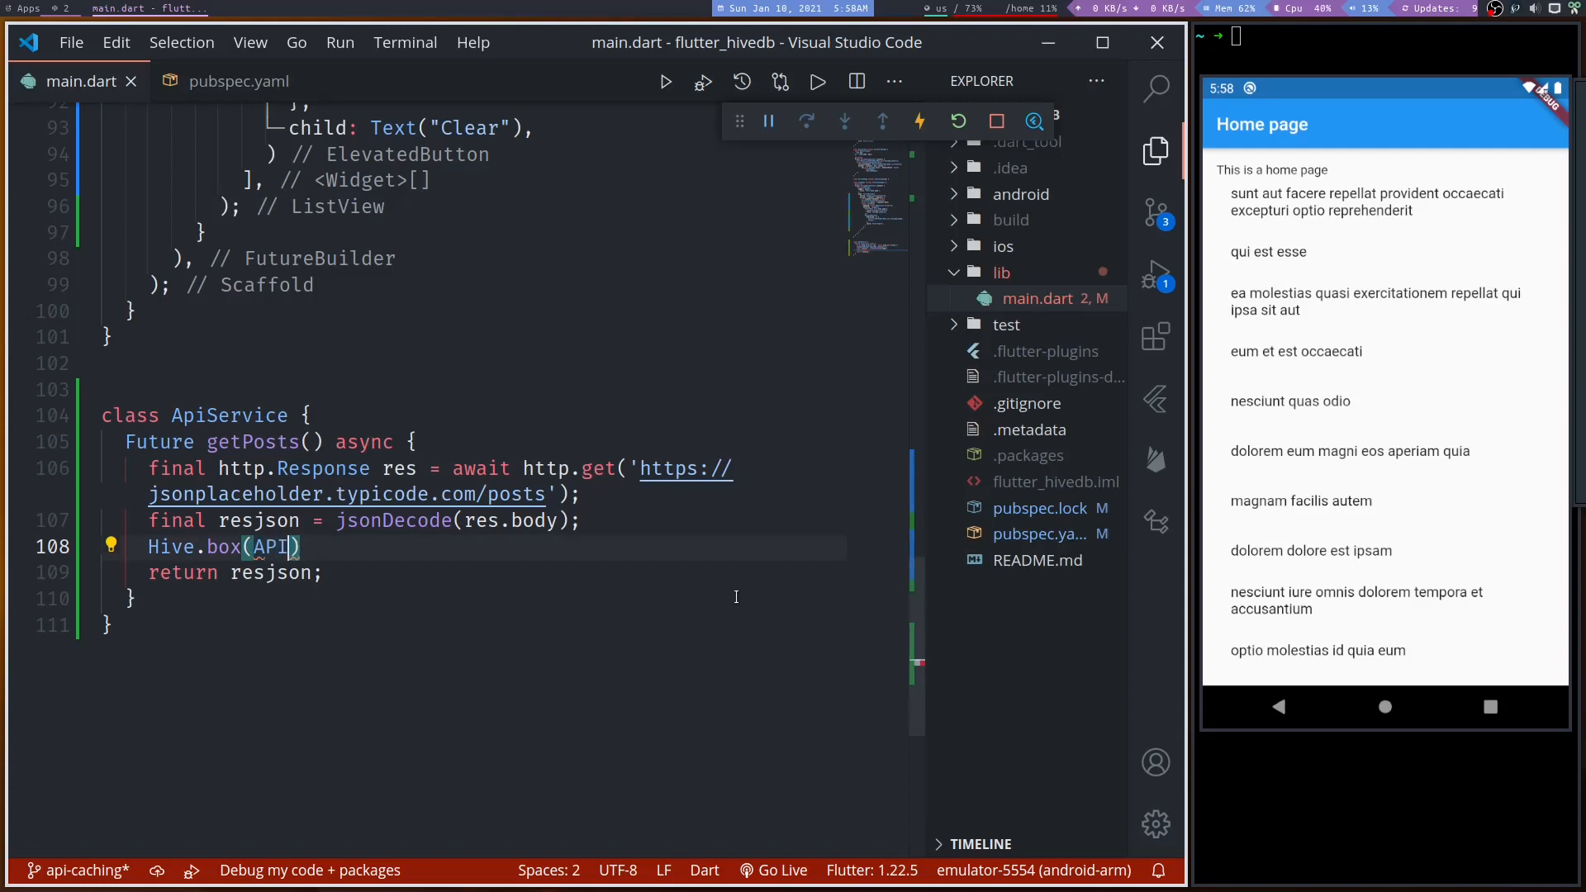
type("_BOX")
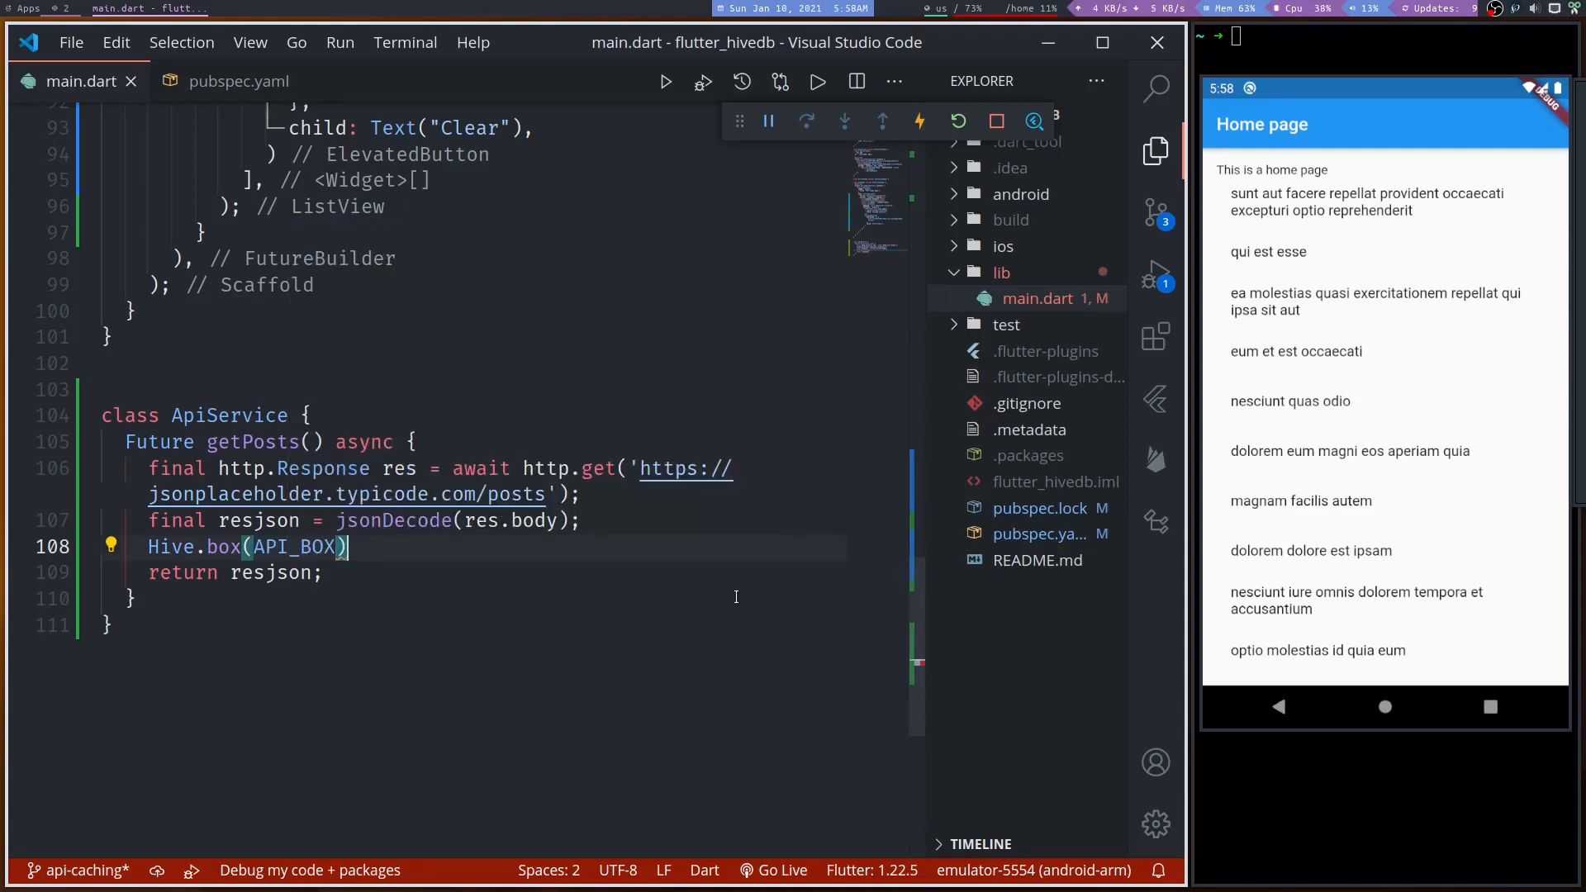
- Complete it as .put("posts", resjson); using the put suggestion
type(".pu")
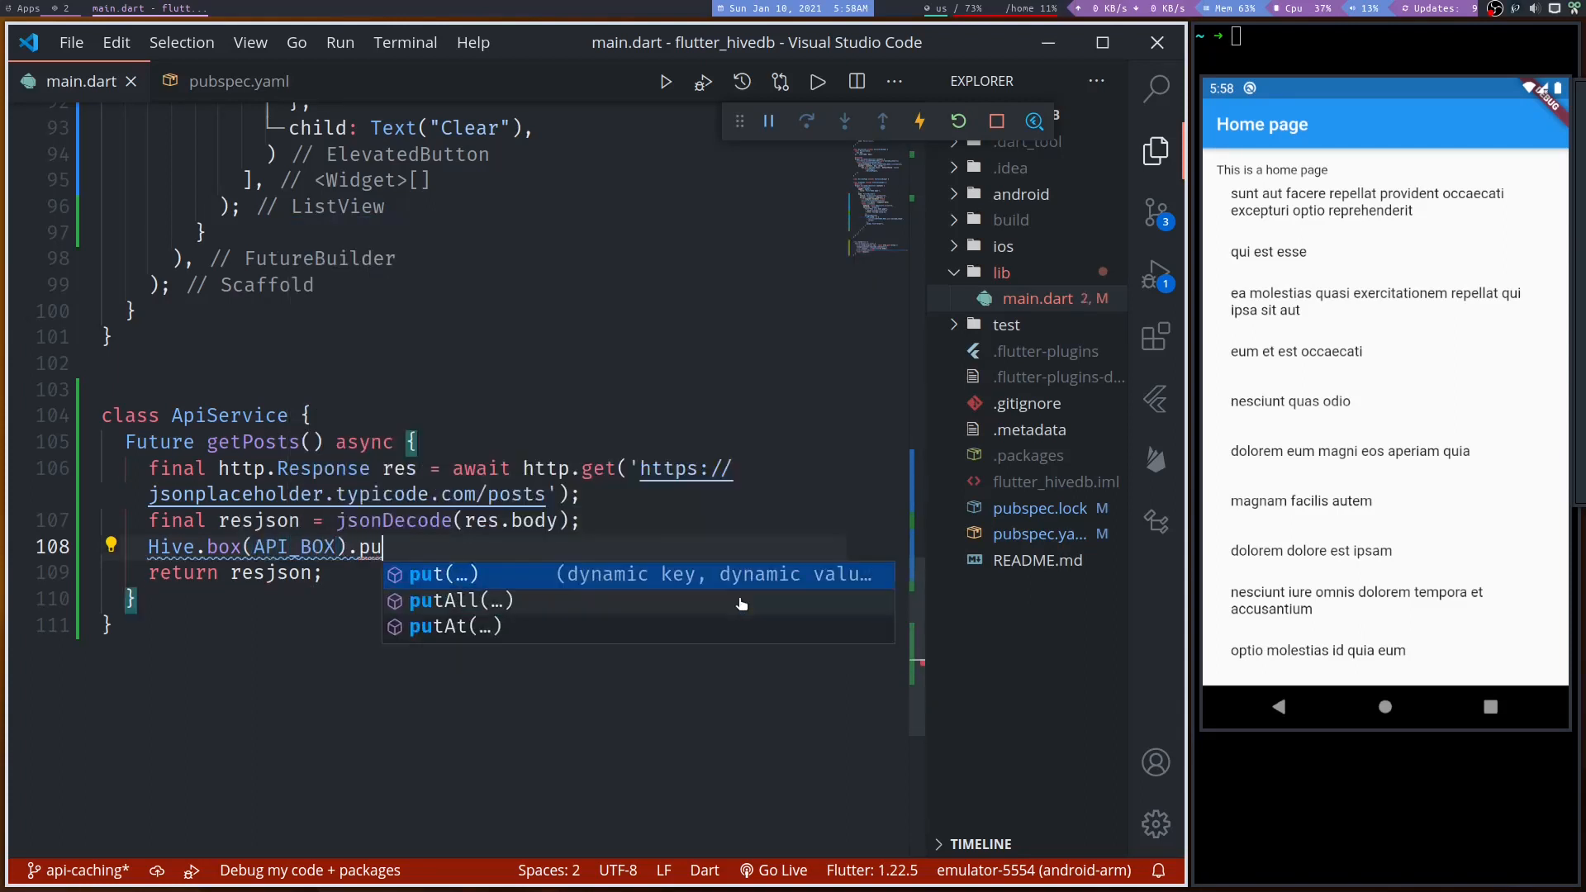
left_click(441, 575)
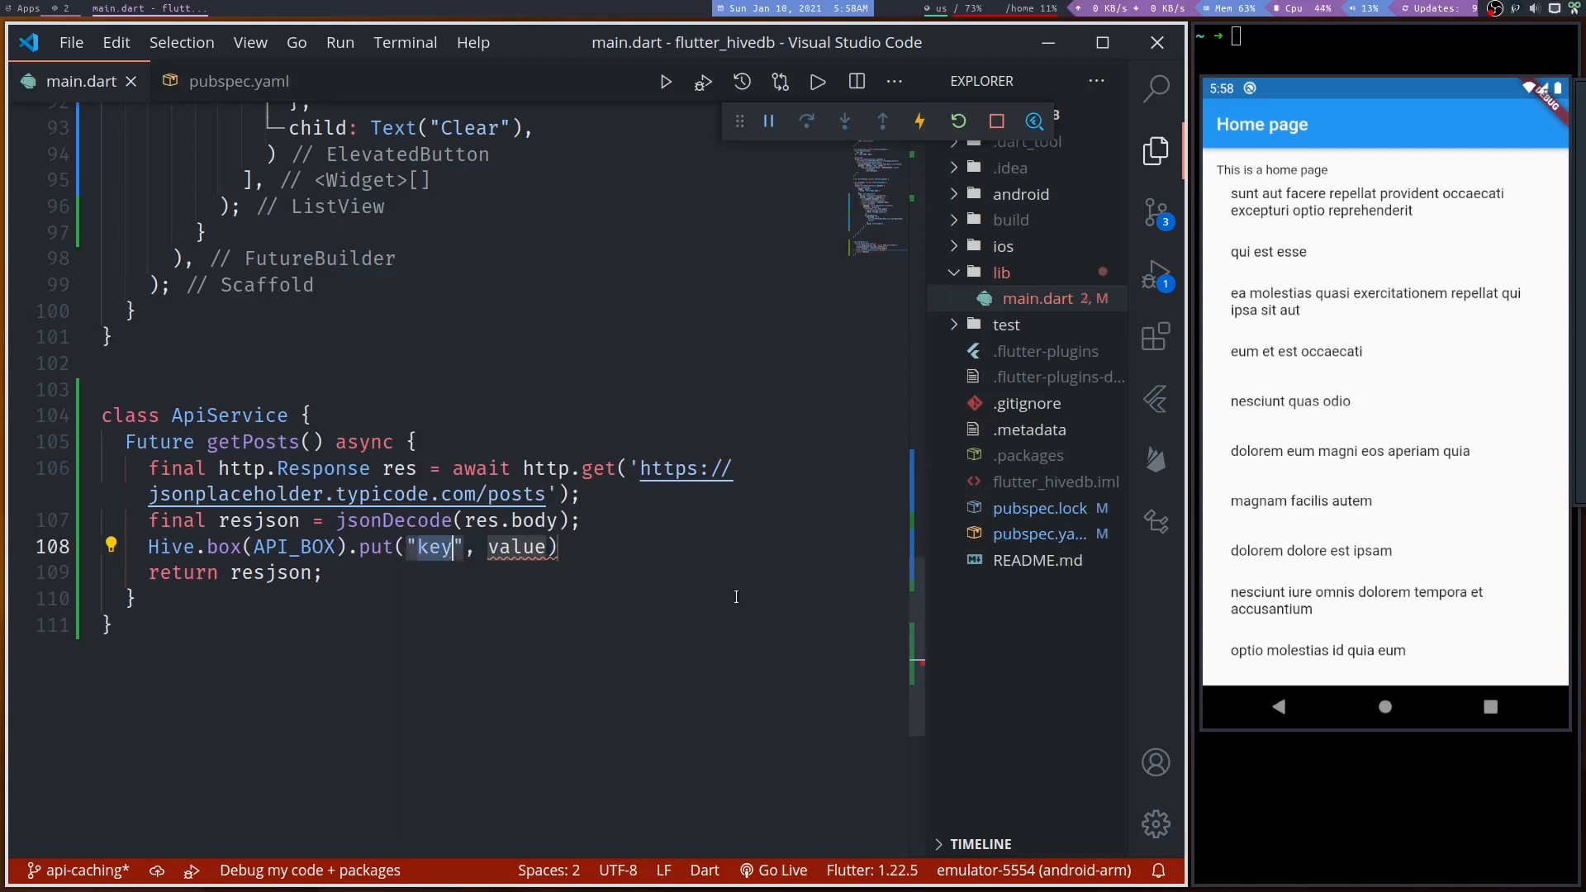
type("posts")
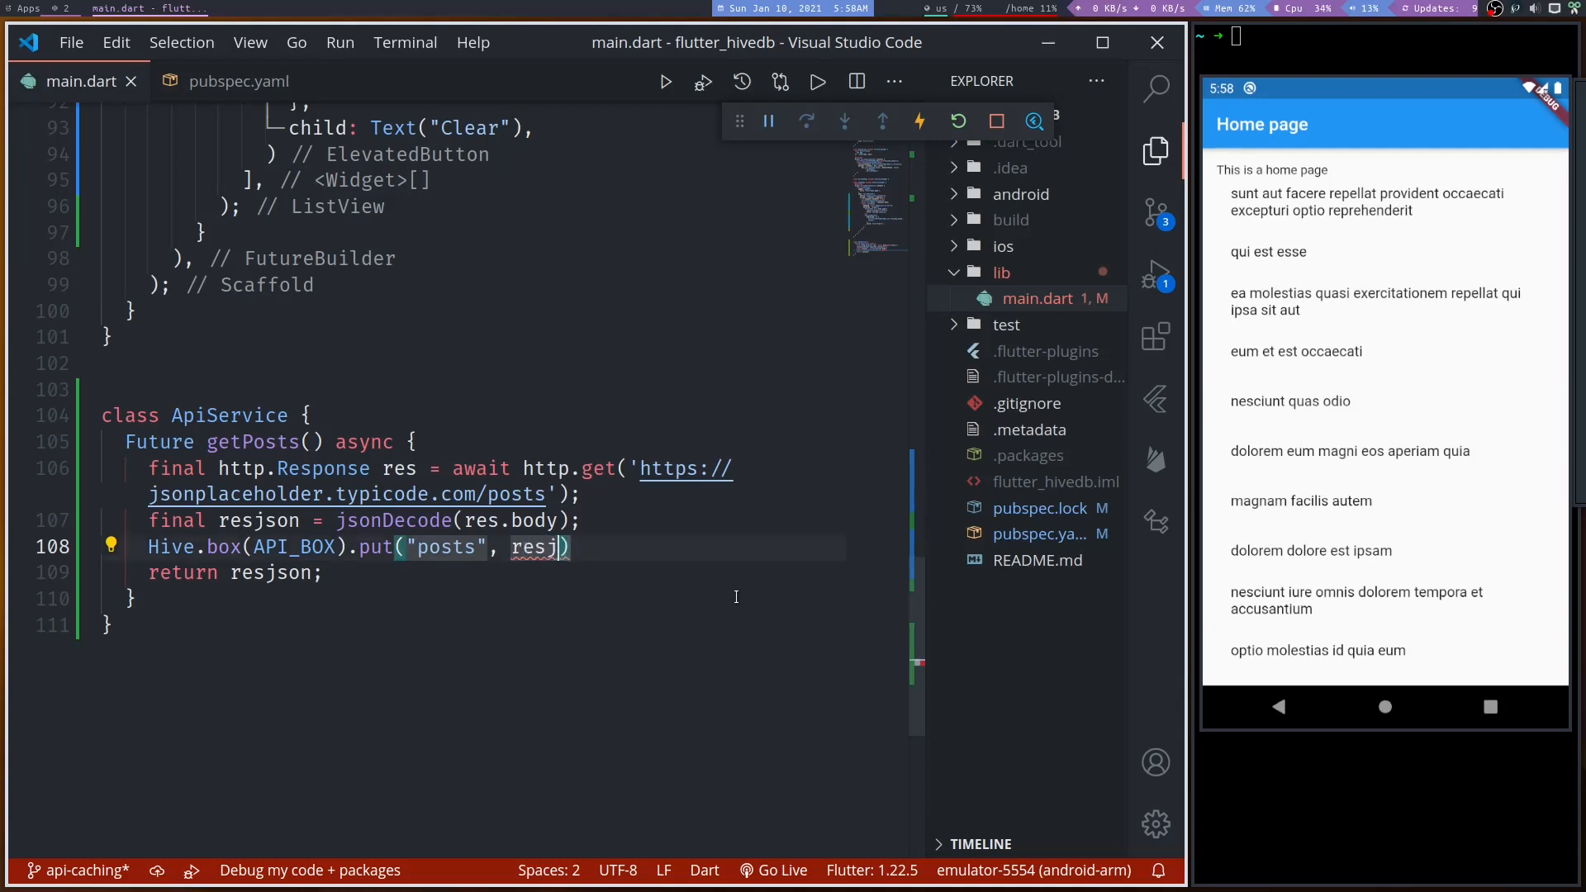
type("son);")
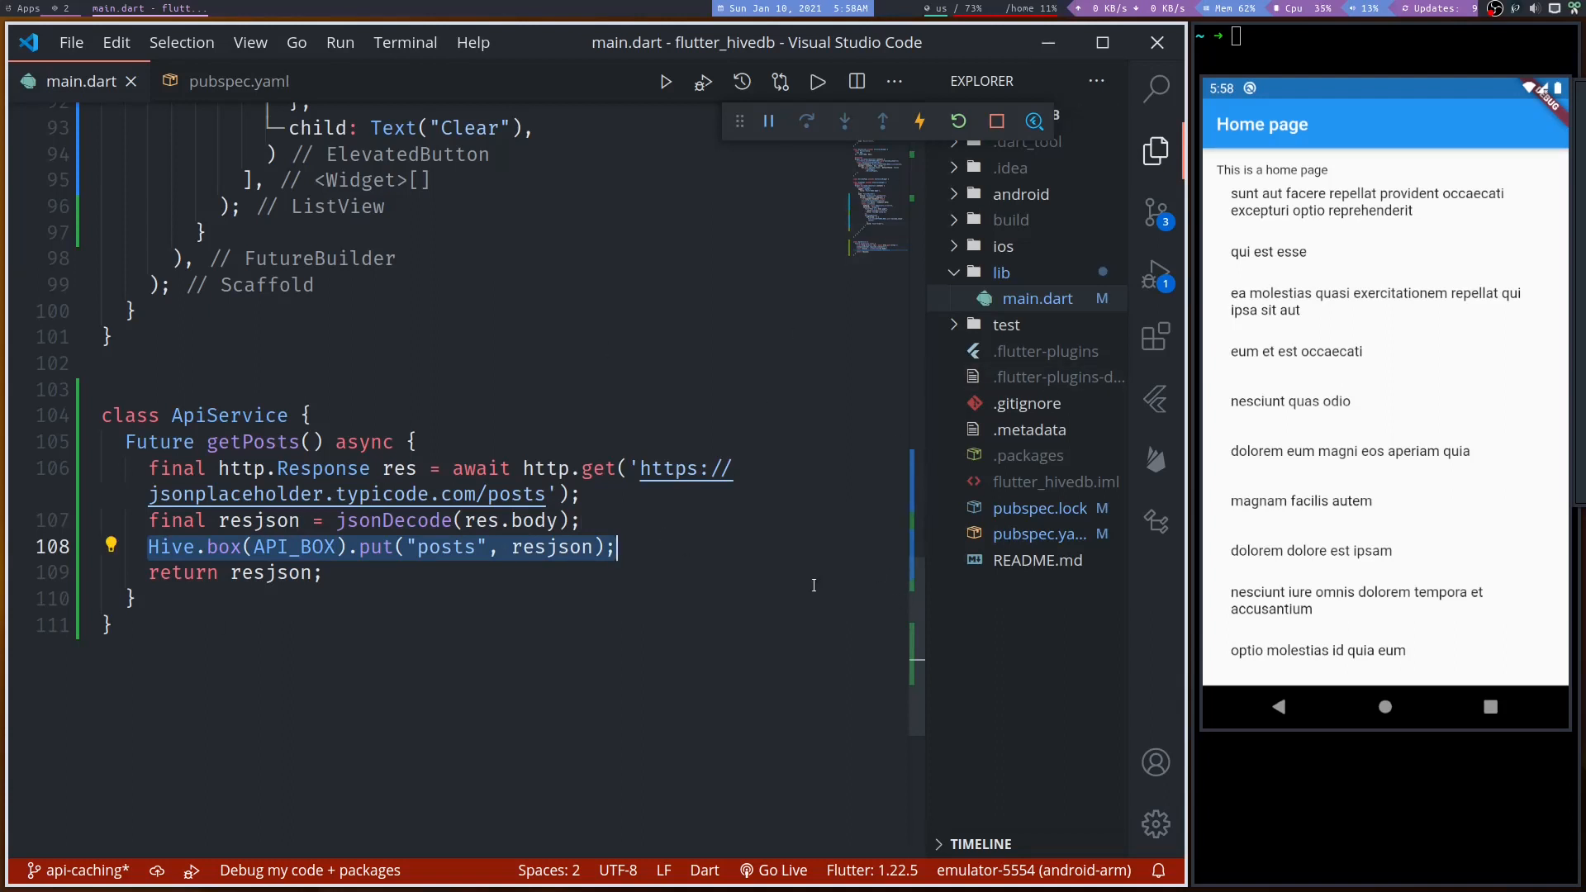
mouse_move(706, 415)
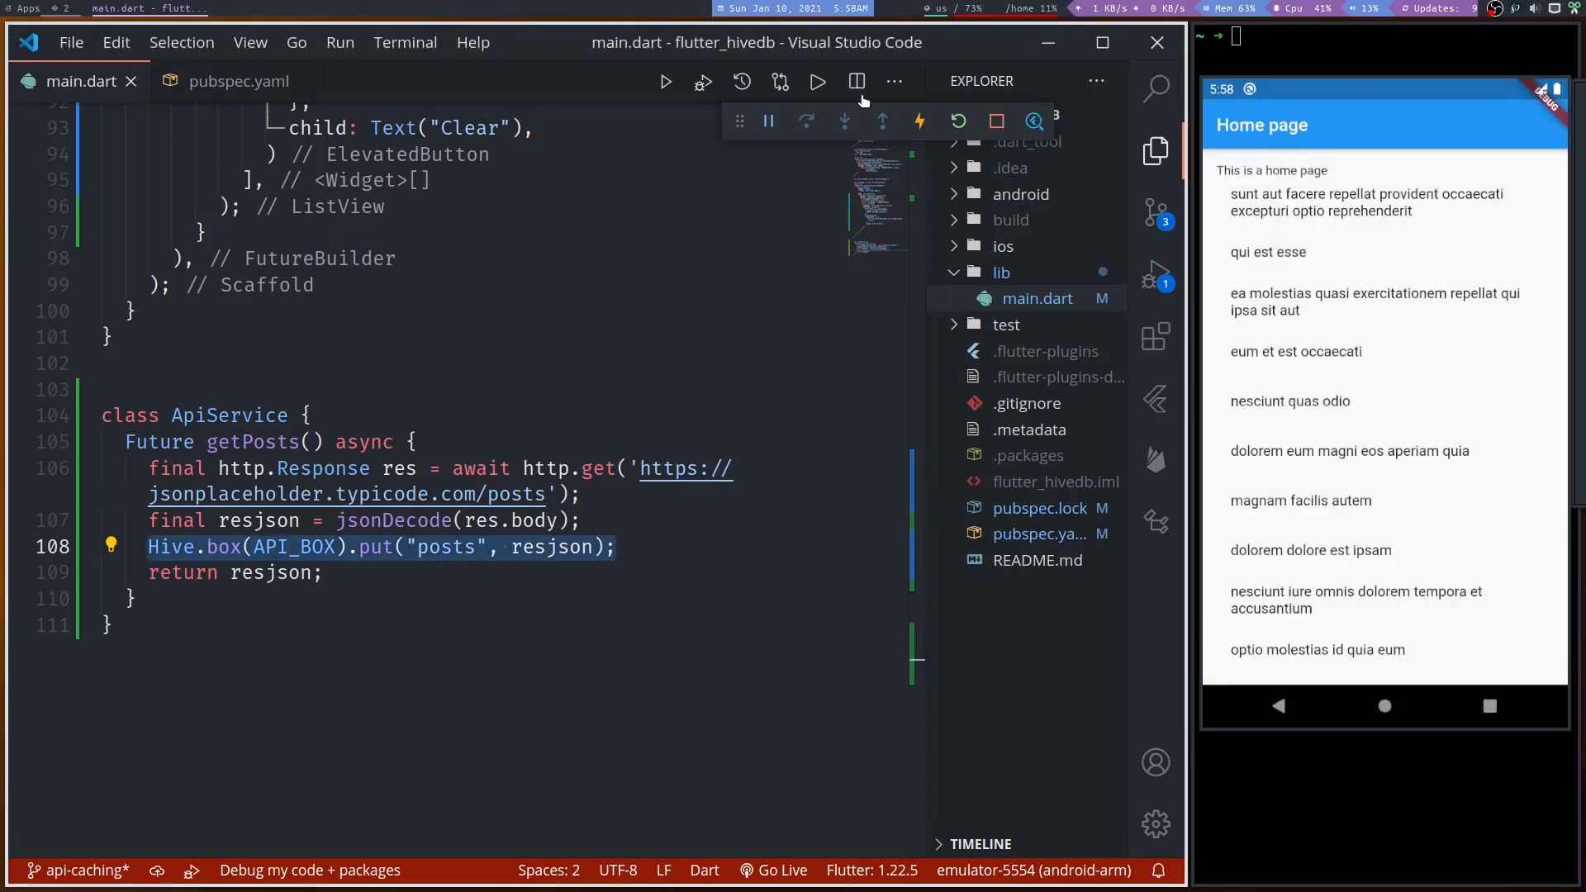
- Run the app, dismiss the SocketException host lookup error, and restart it on the emulator
left_click(956, 120)
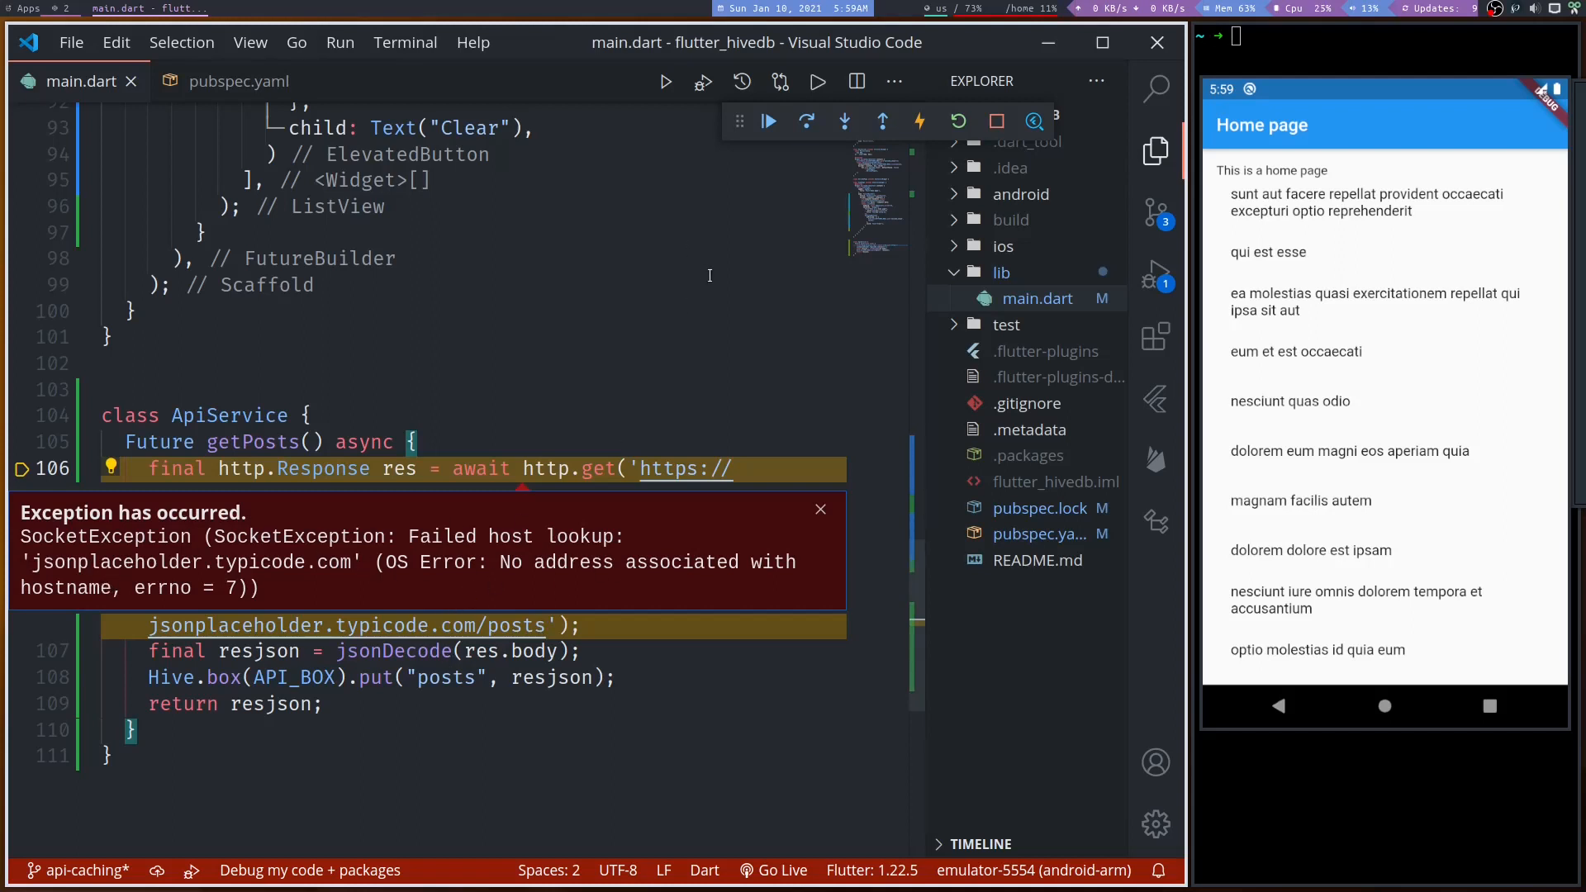
left_click(822, 507)
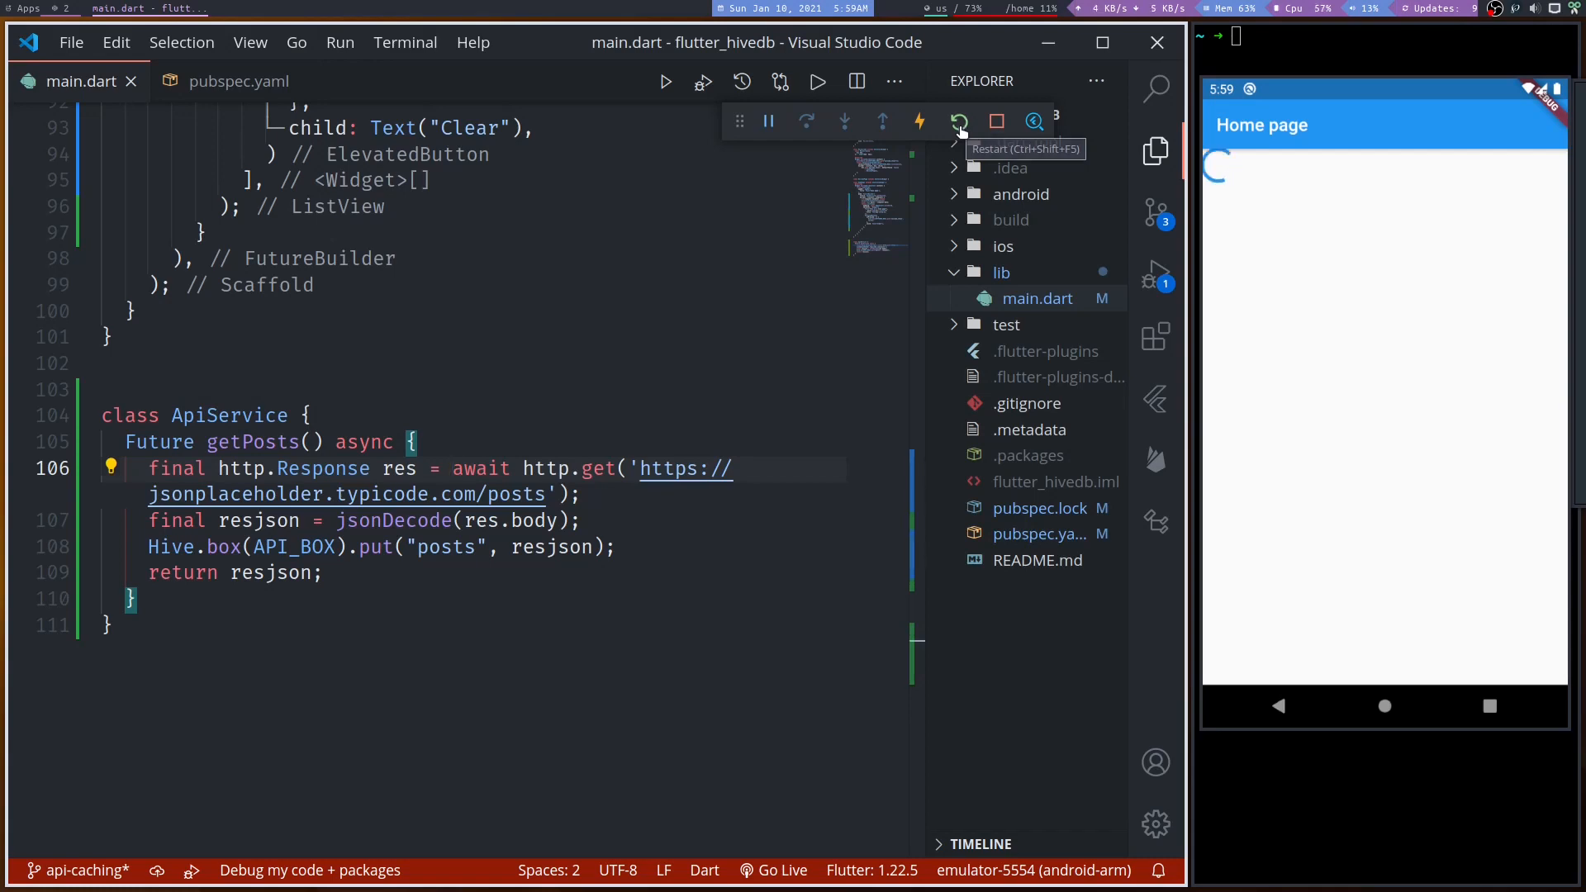
left_click(958, 120)
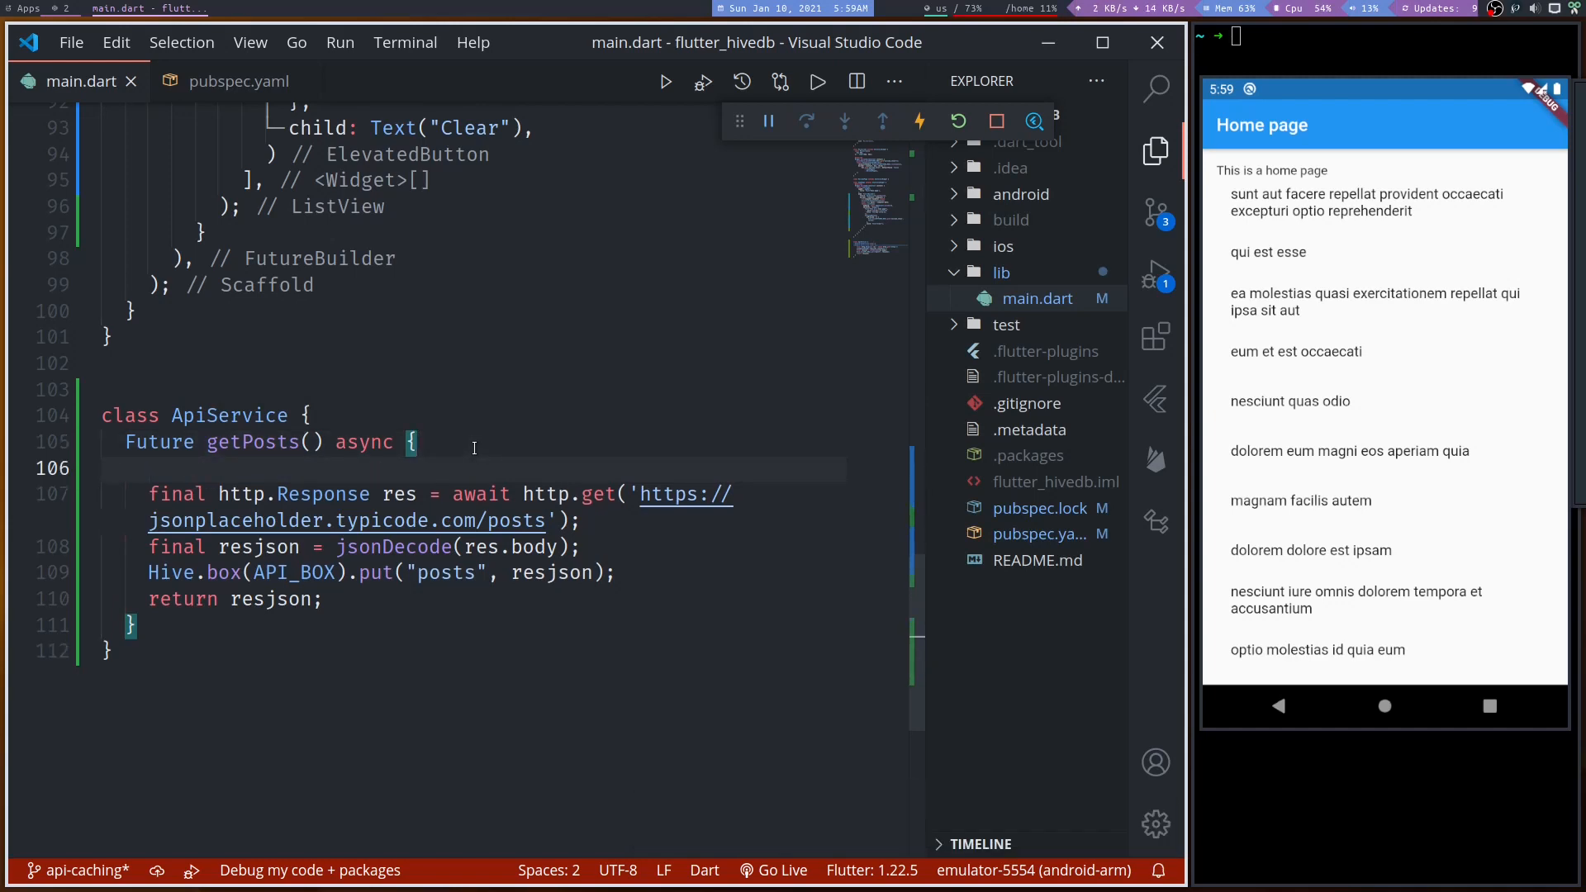
- Start getPosts with final posts = Hive.box(API_BOX).get reading the cache
type("final pos")
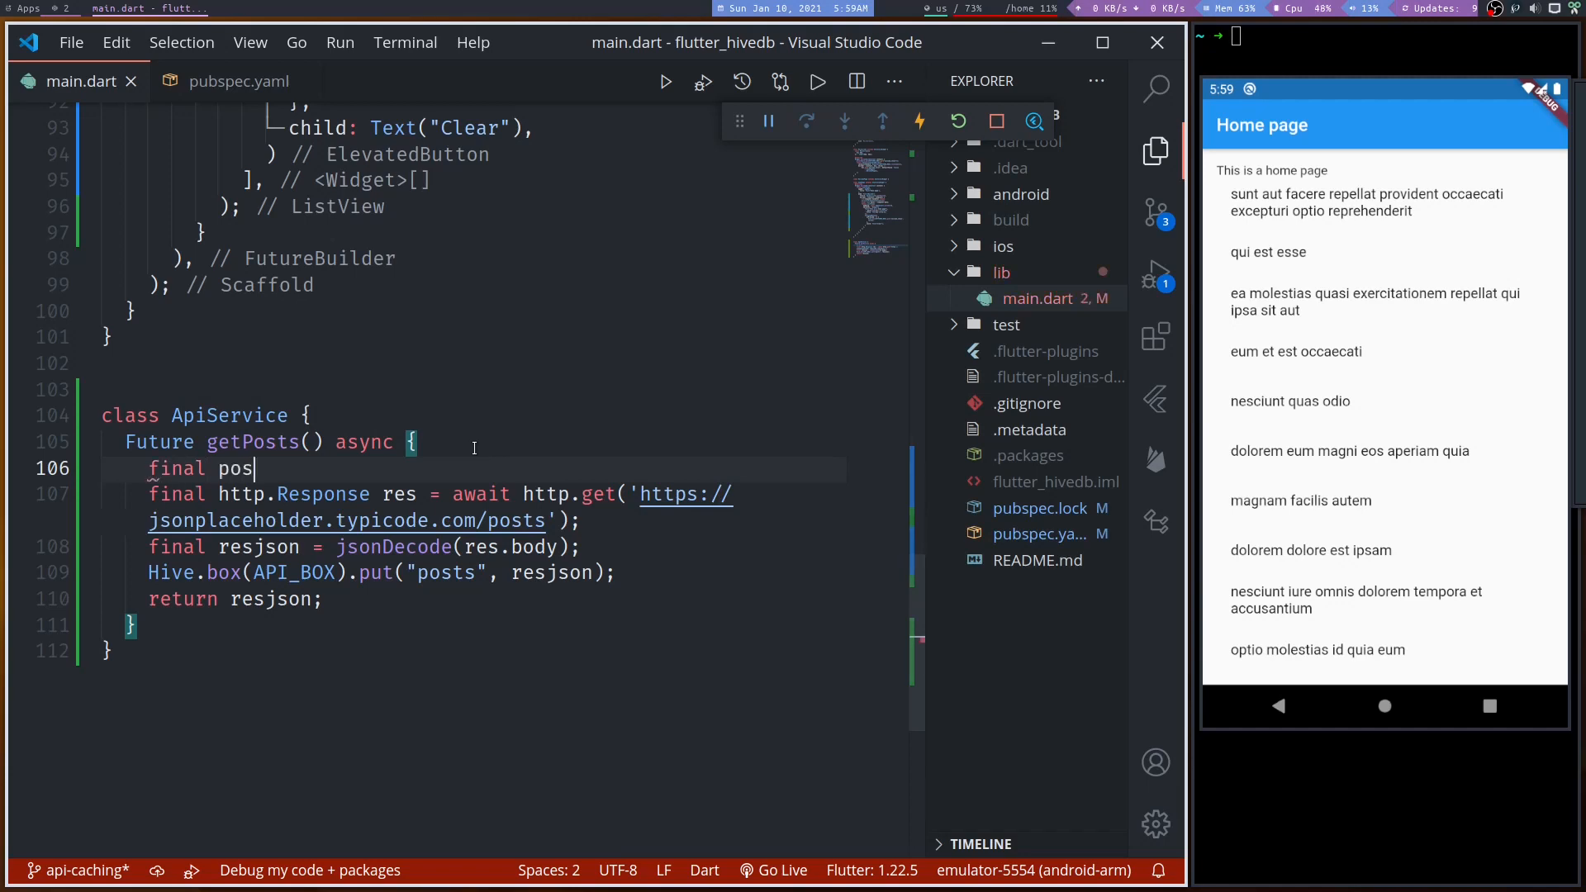
type("ts")
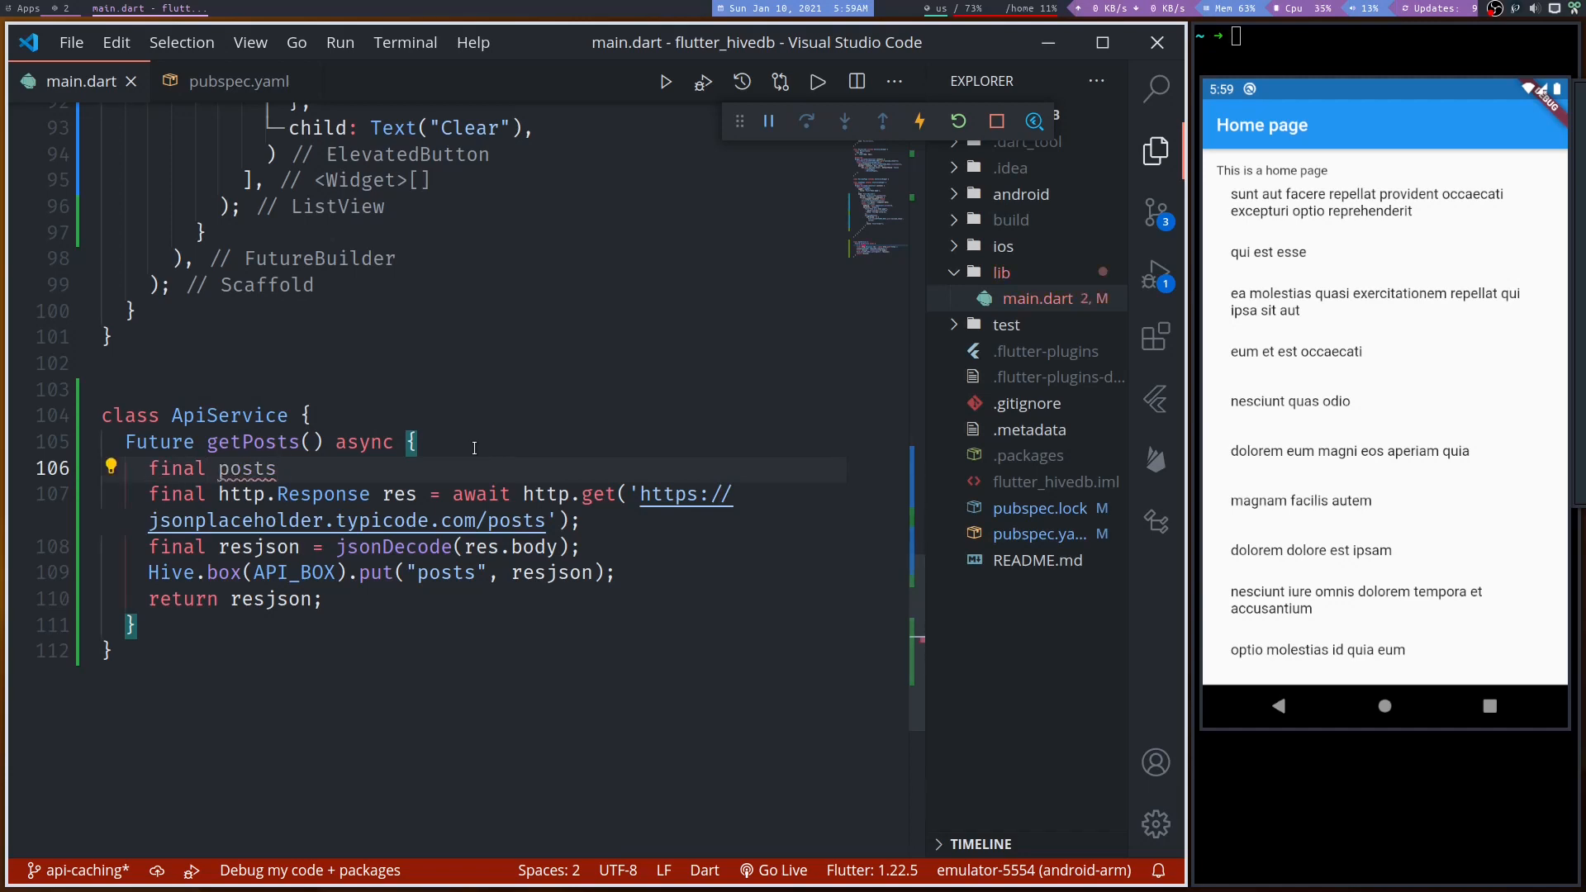
type("=")
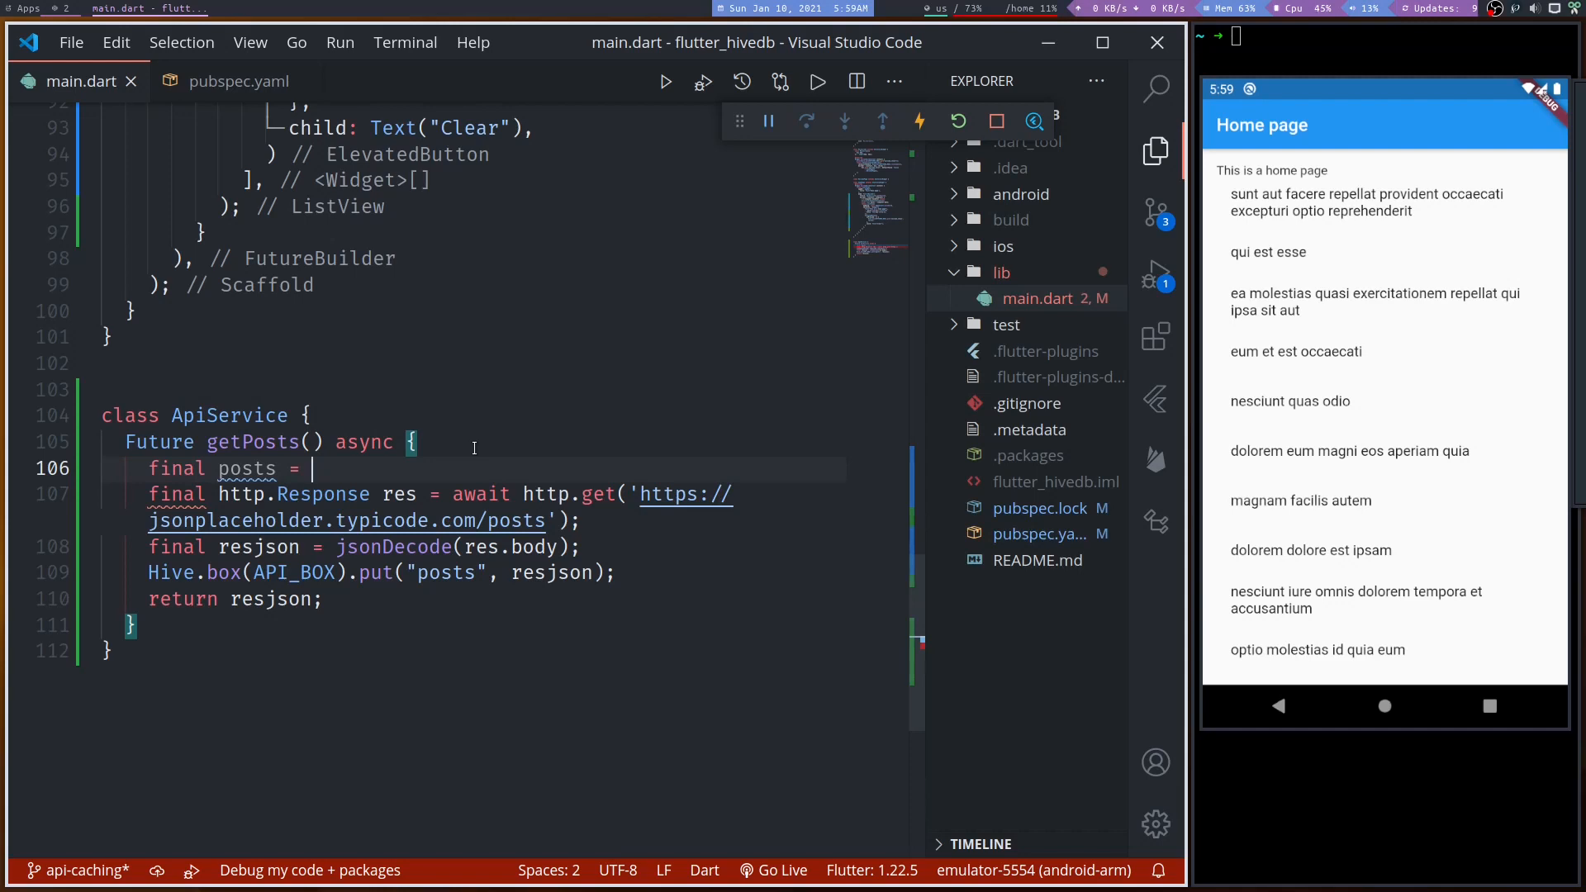
type("Hive.box")
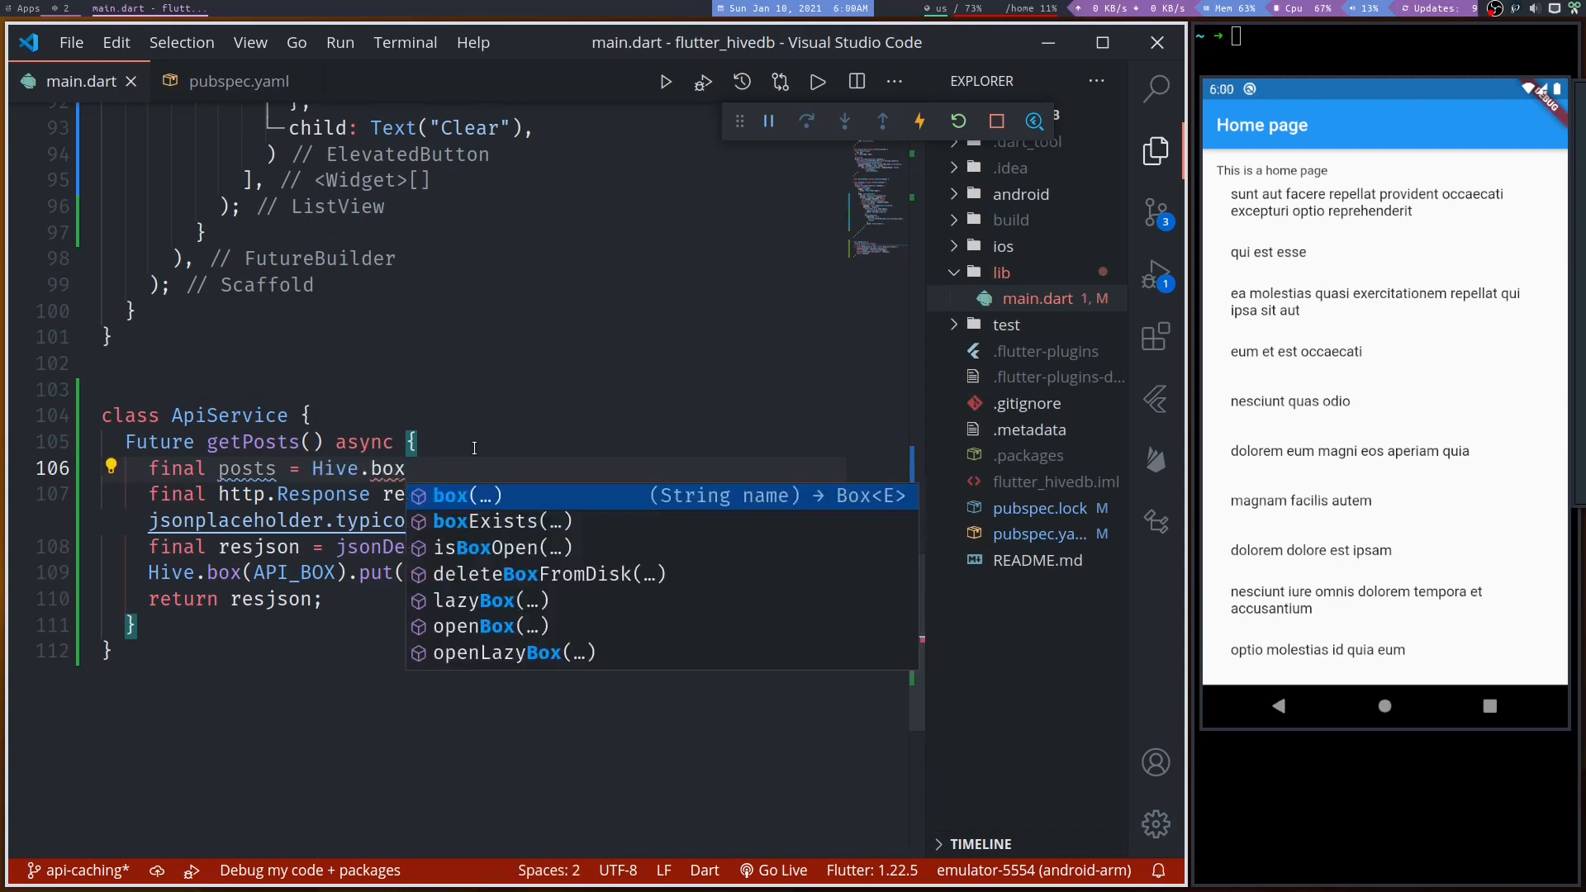
type("API_BOX)")
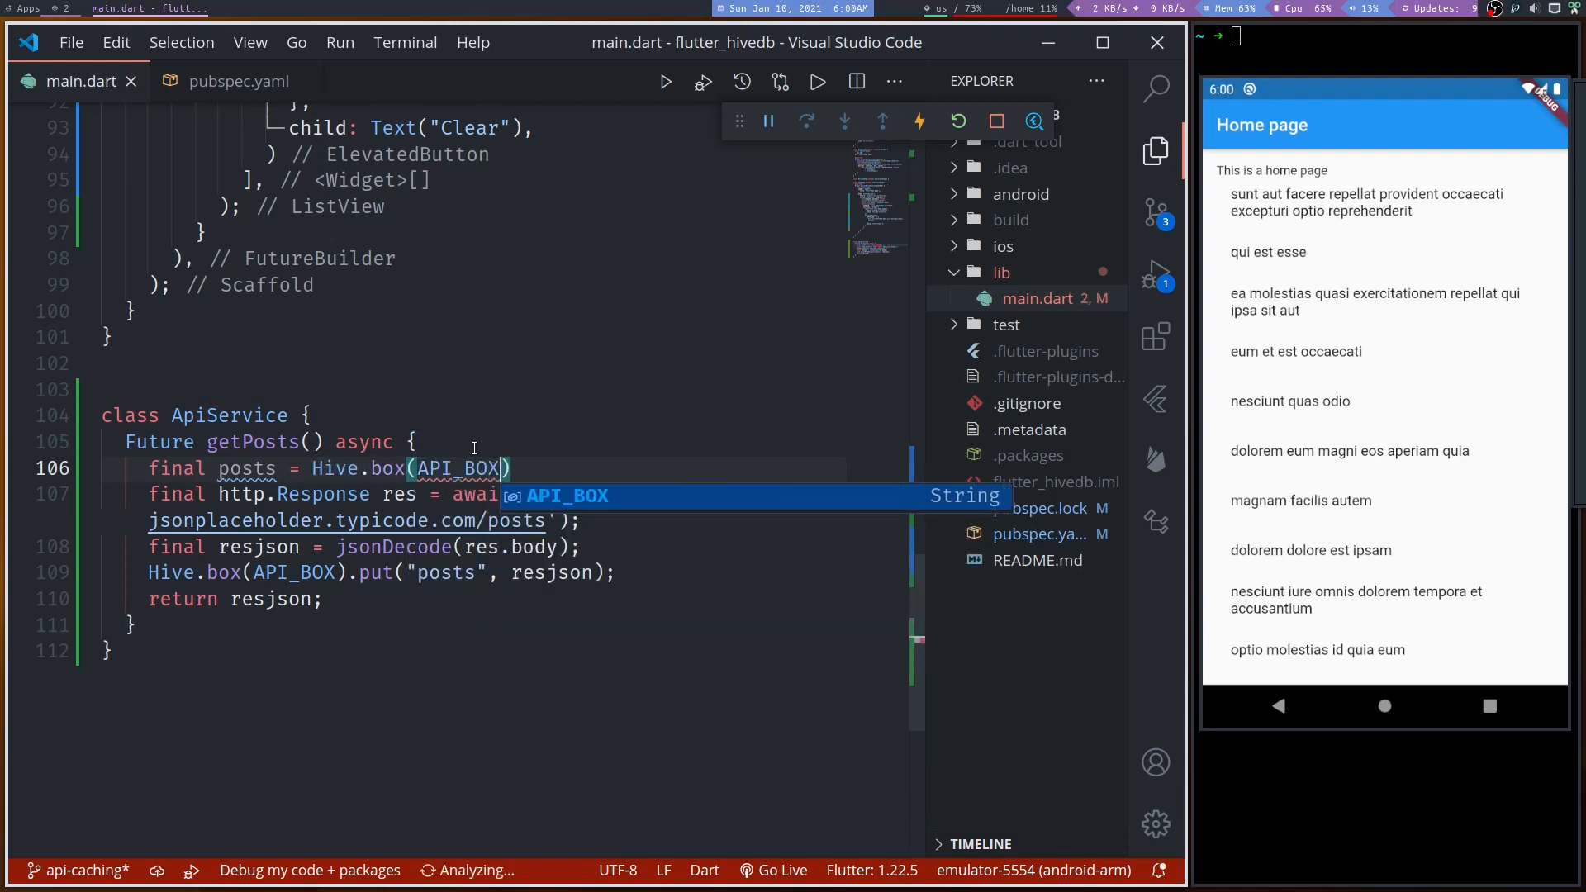
type(".get(")
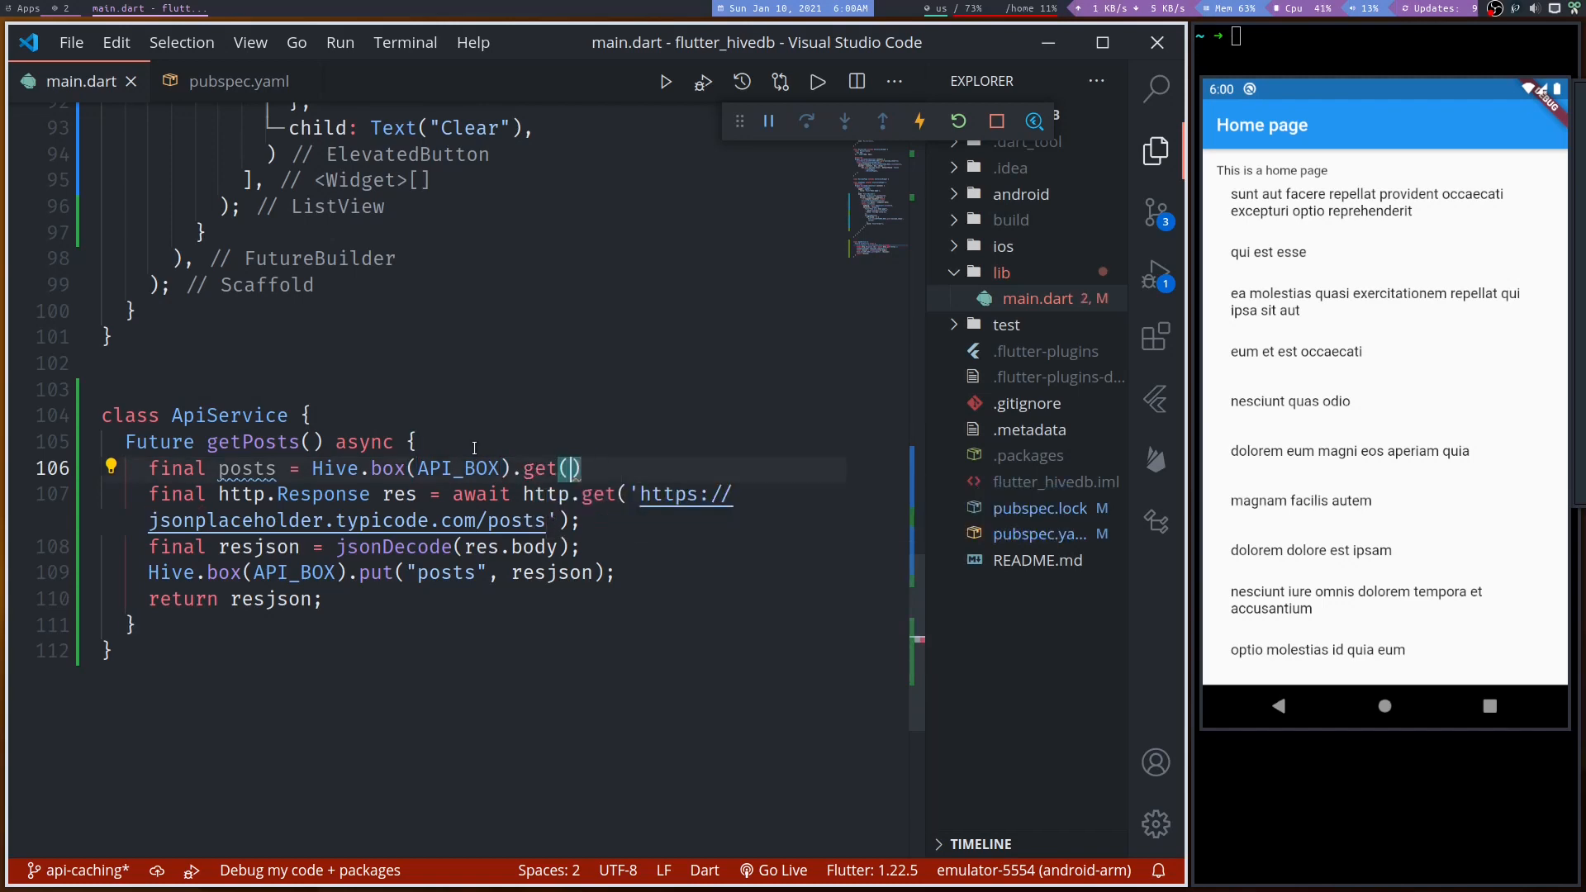
- Pass 'posts' with defaultValue: [] to get, then select the API_BOX identifier
type("'posts'")
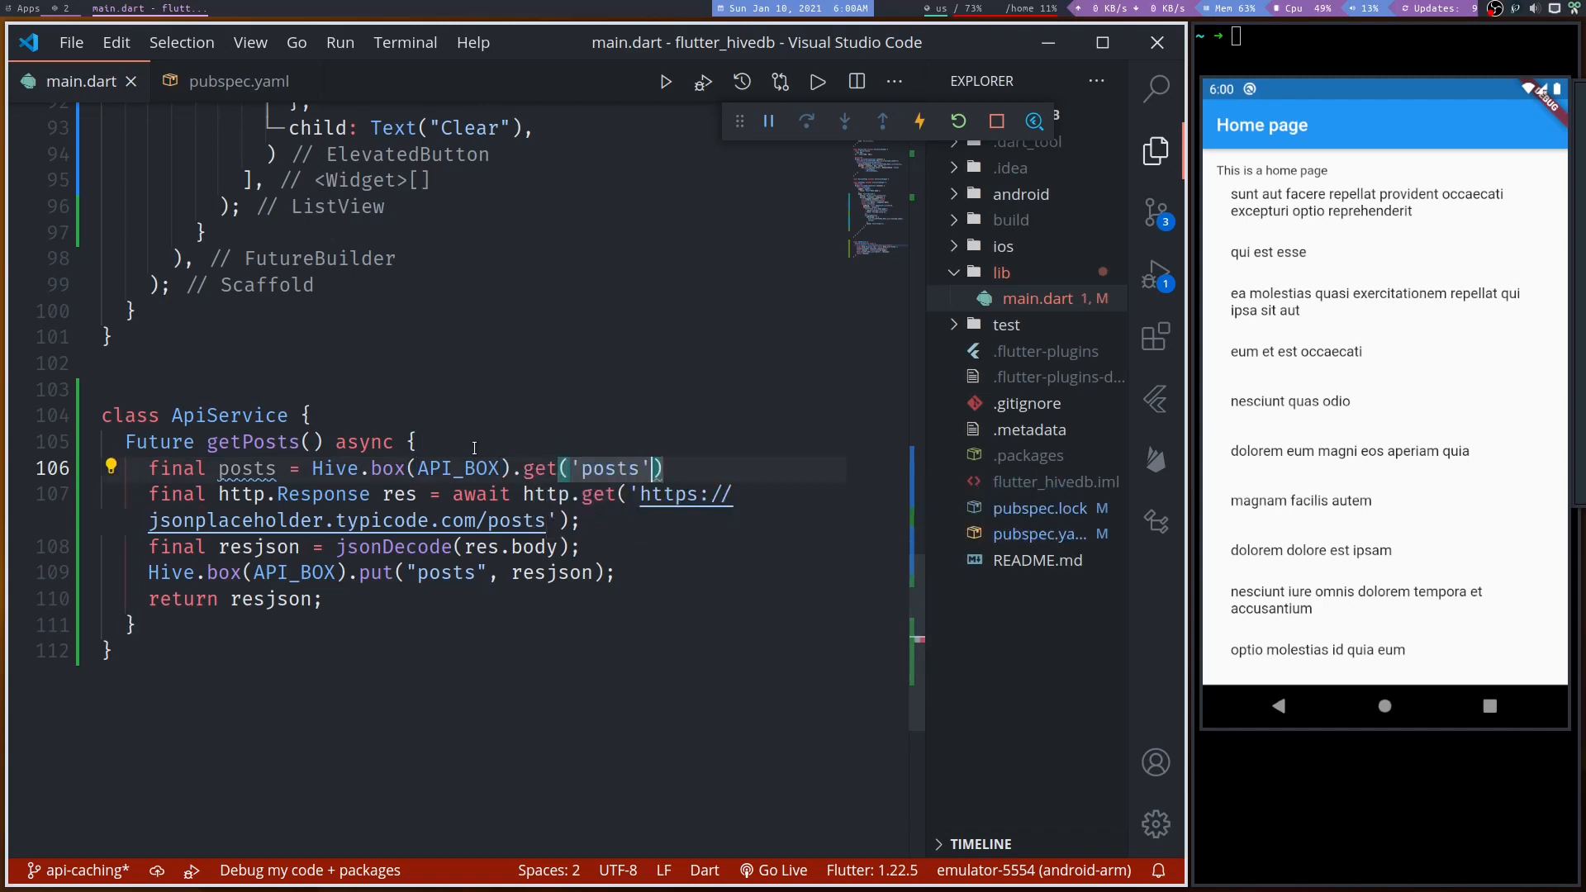
type(",[]")
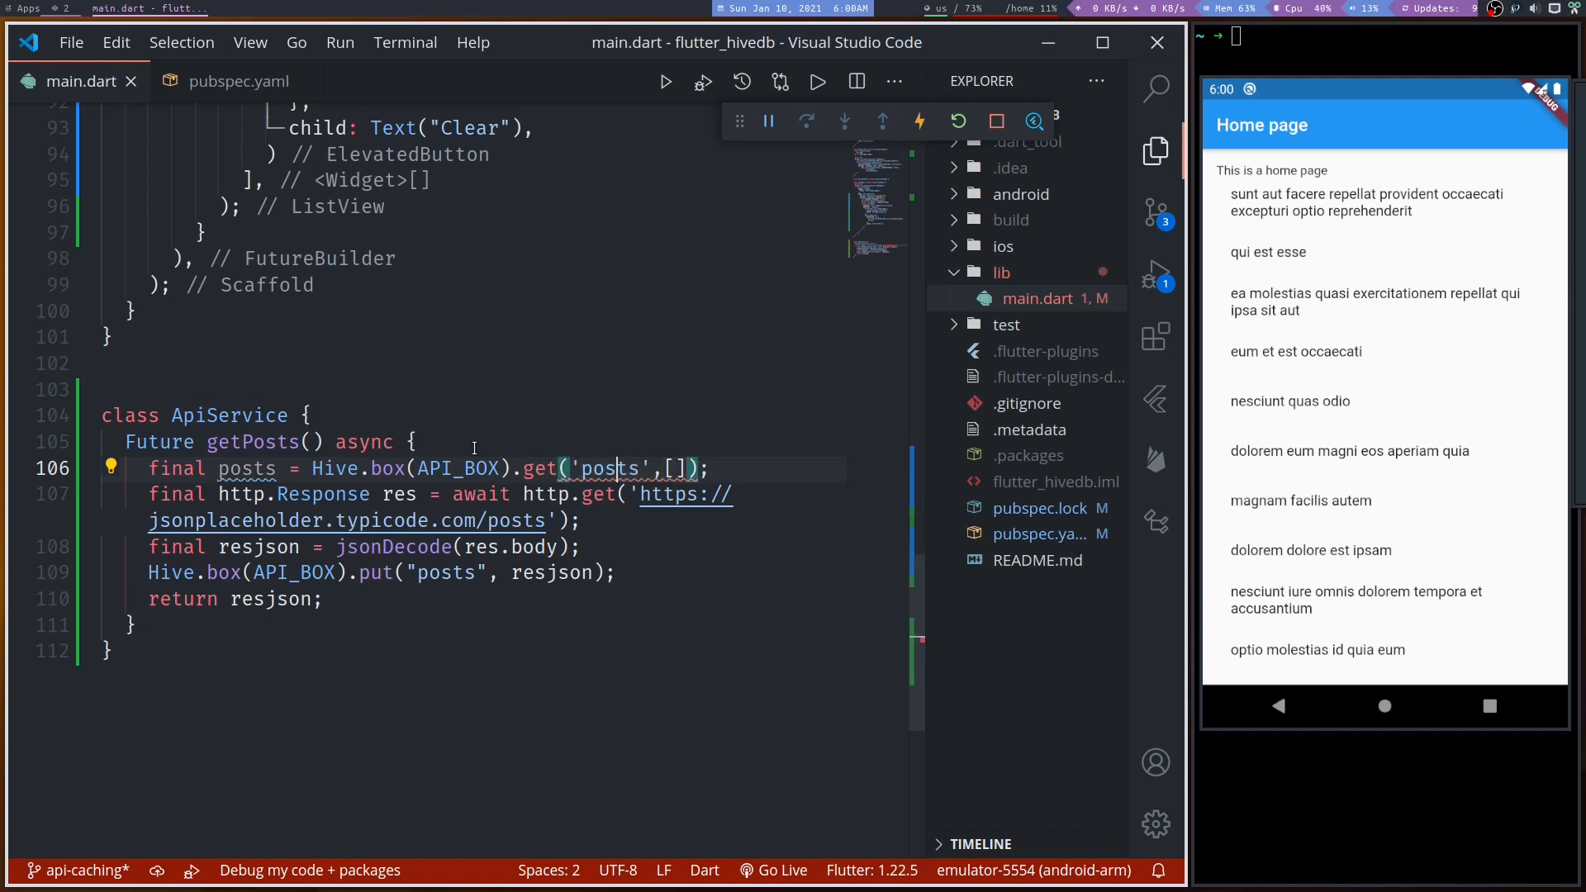
type("default:")
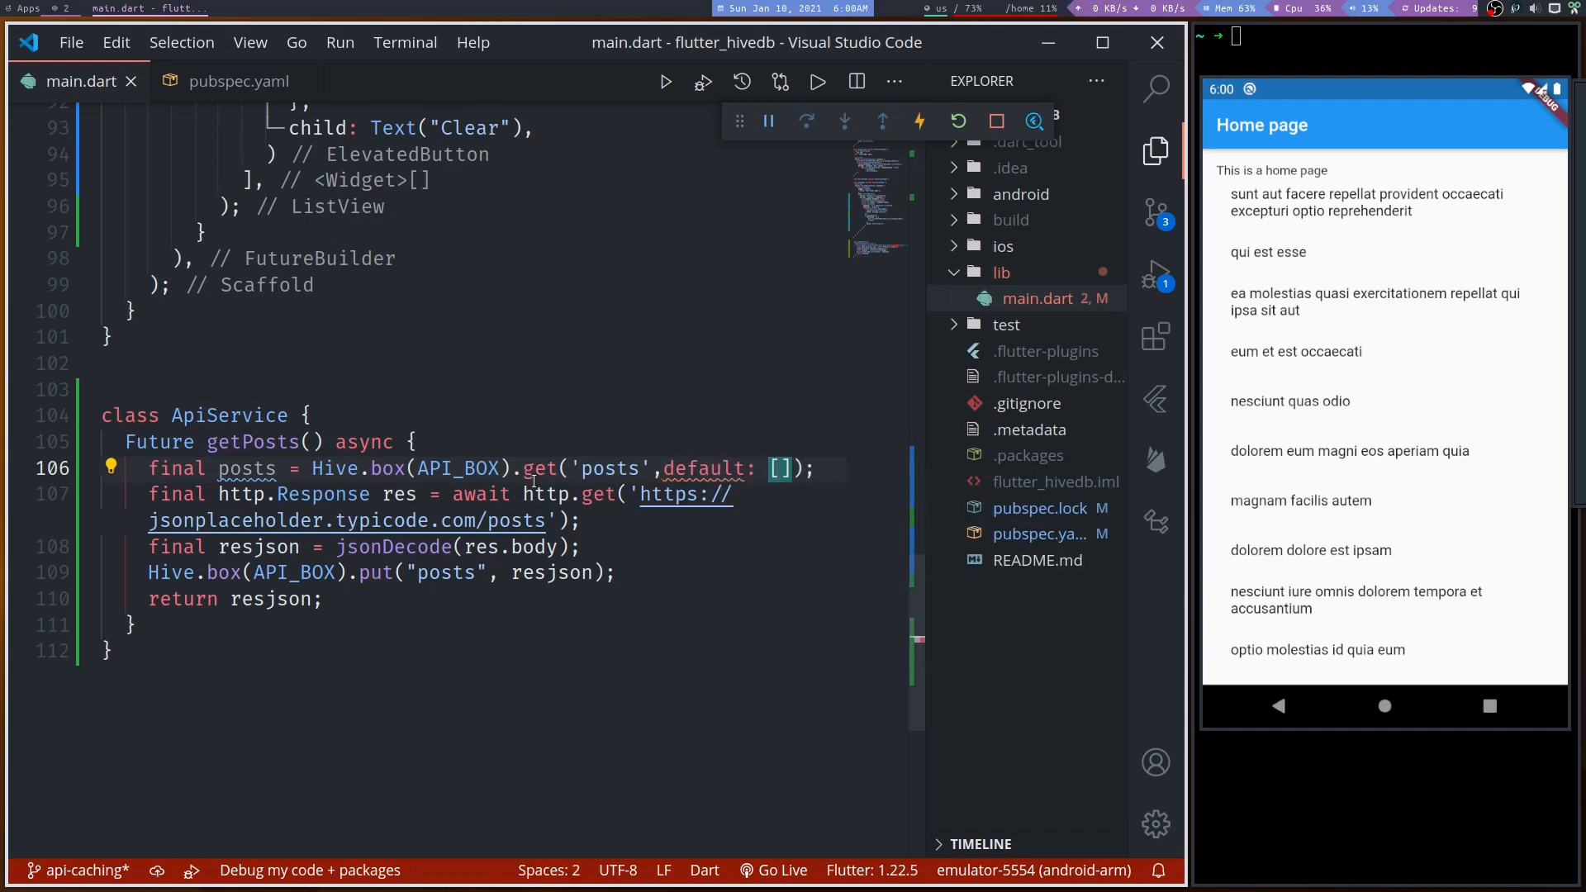
mouse_move(538, 468)
type("Value")
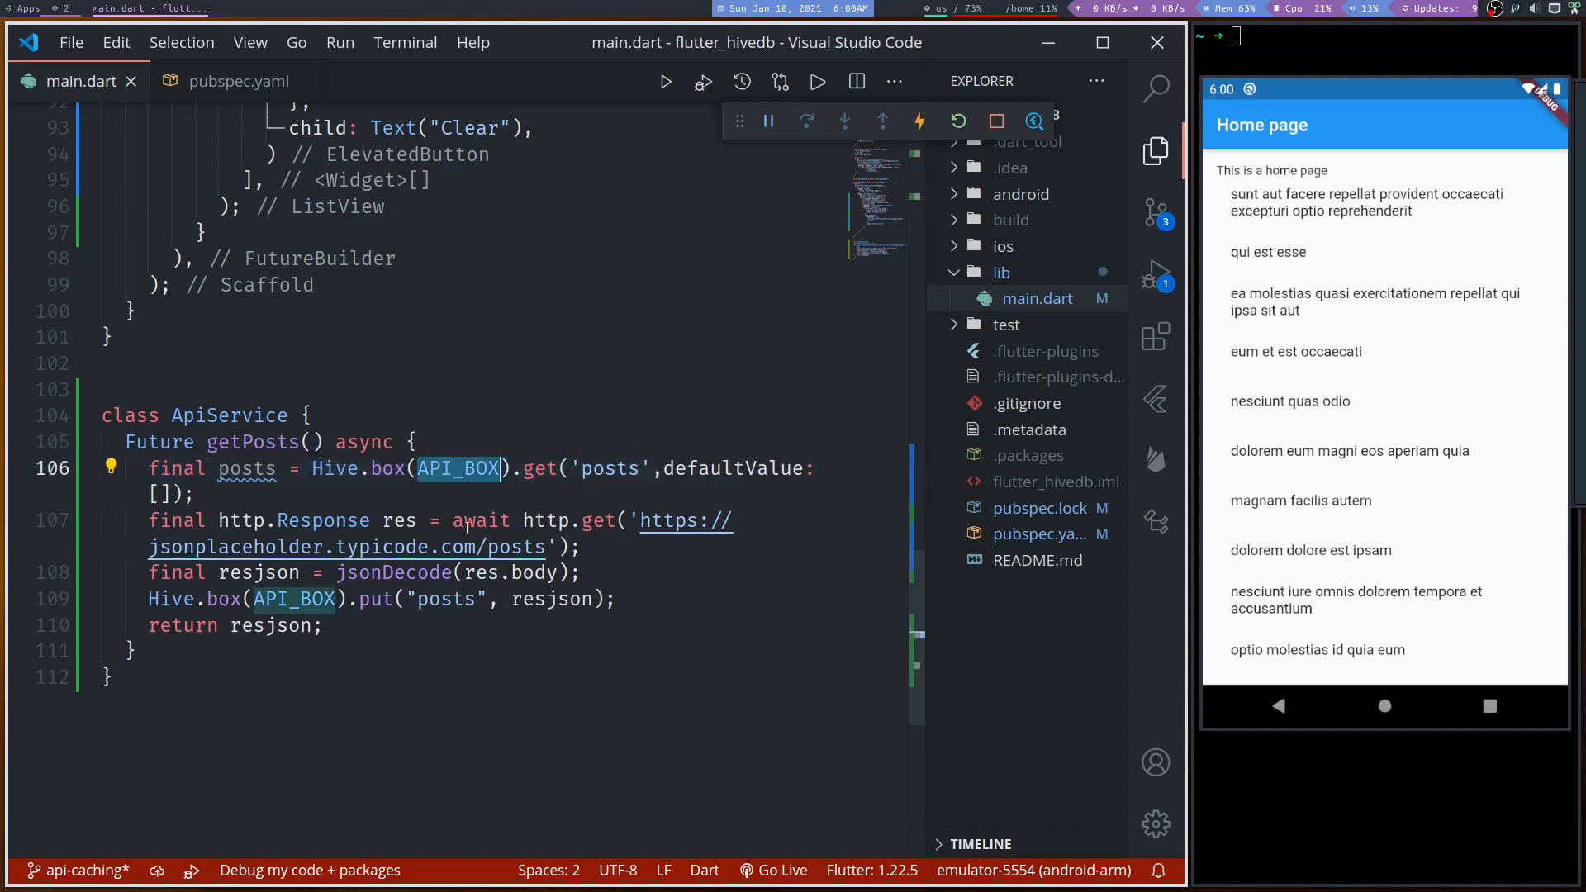
double_click(445, 598)
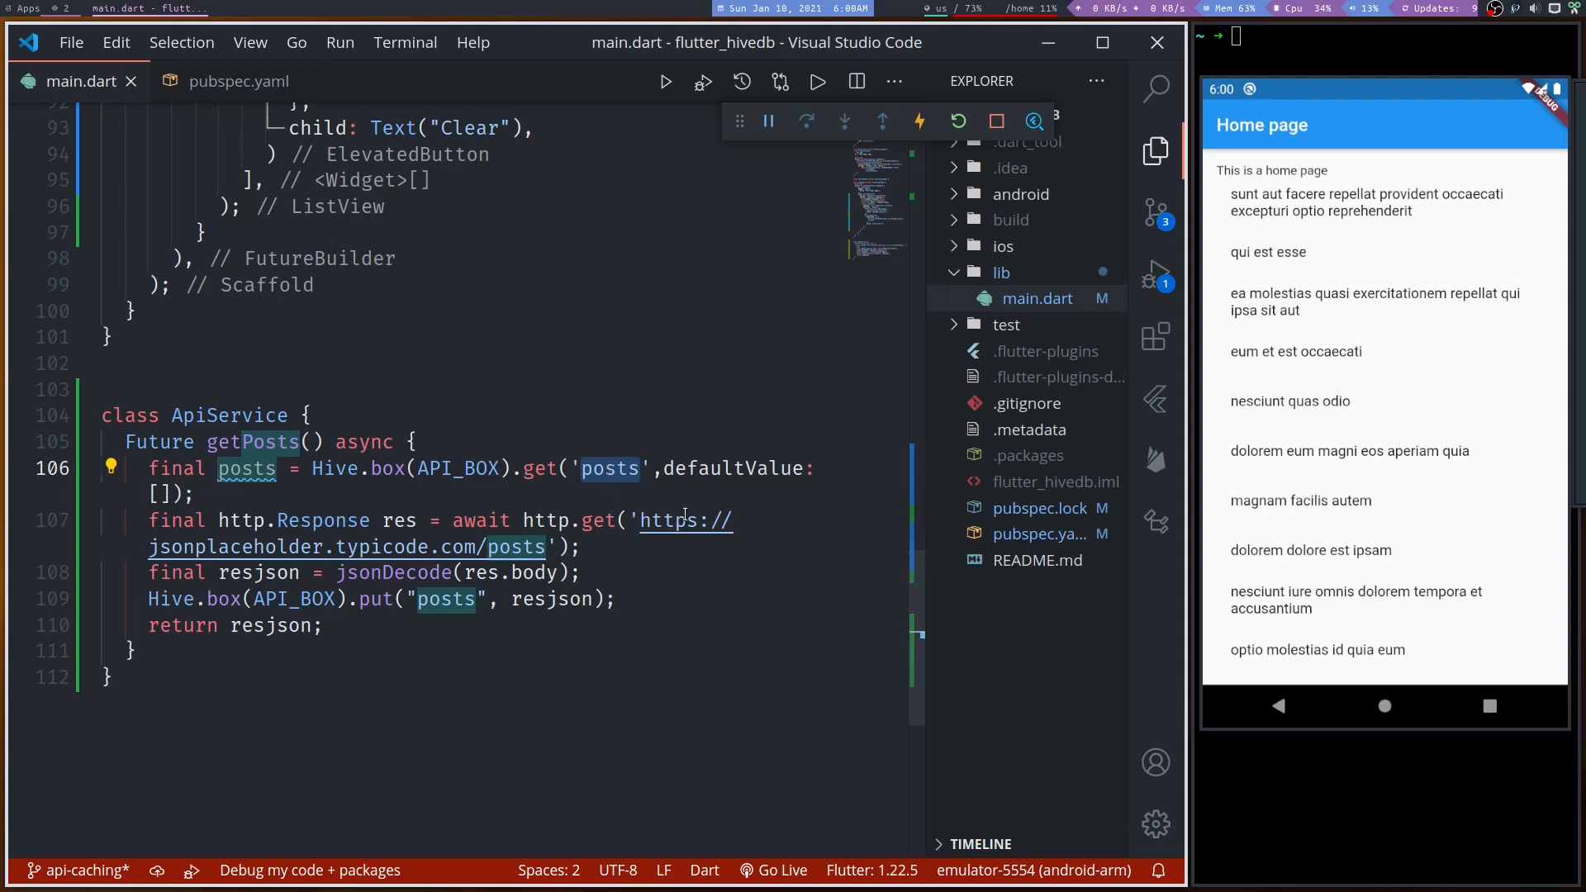
mouse_move(857, 461)
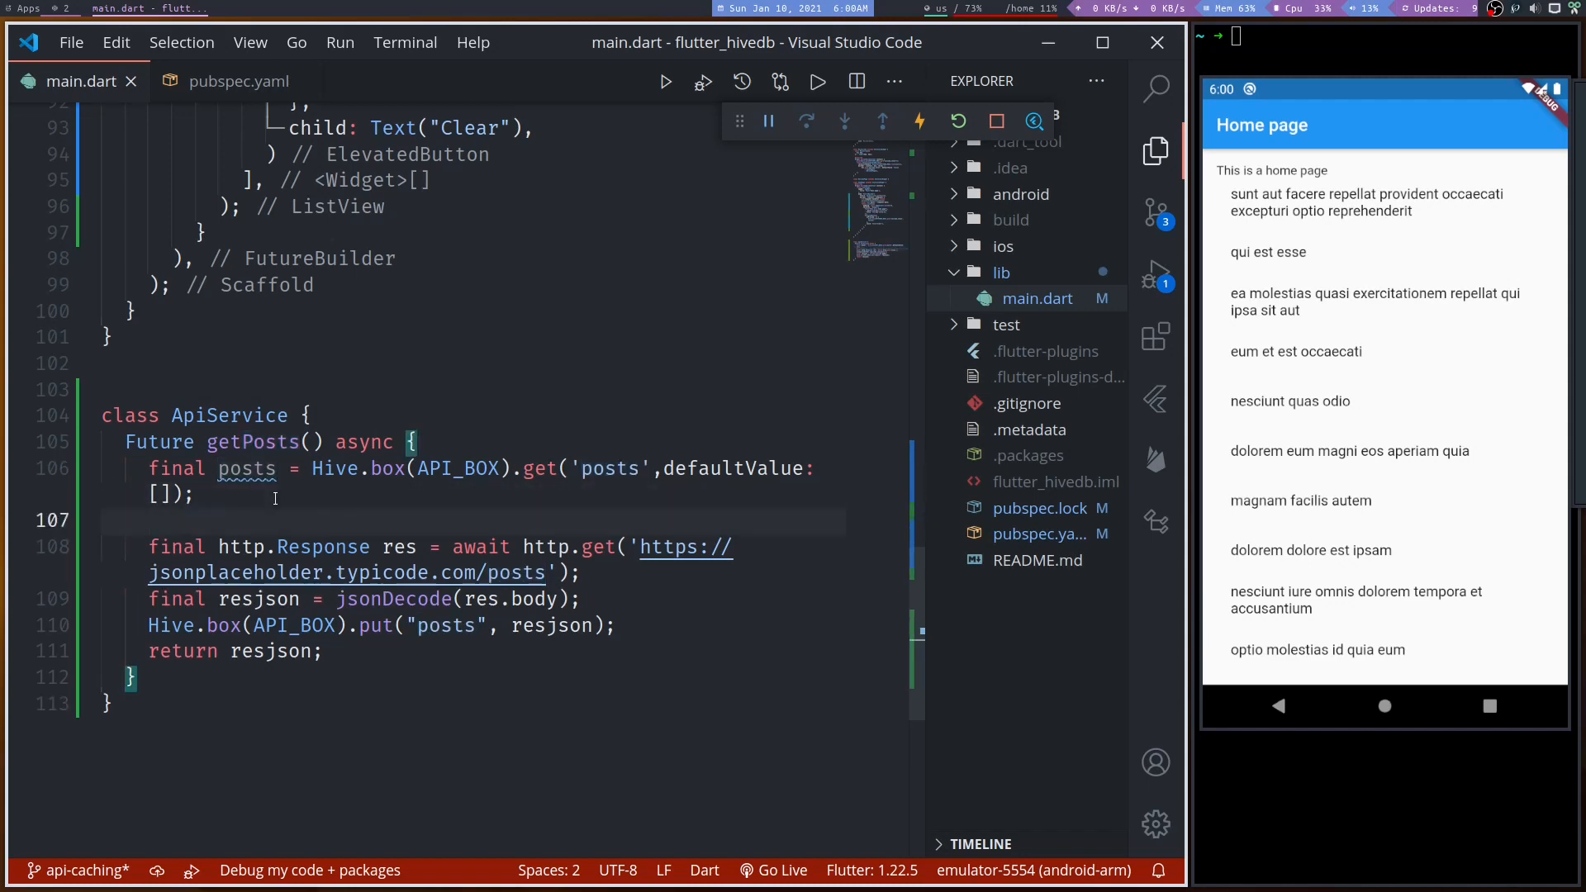
- Add if(posts.isNotEmpty) return posts; before the http.get call
type("if(posts.")
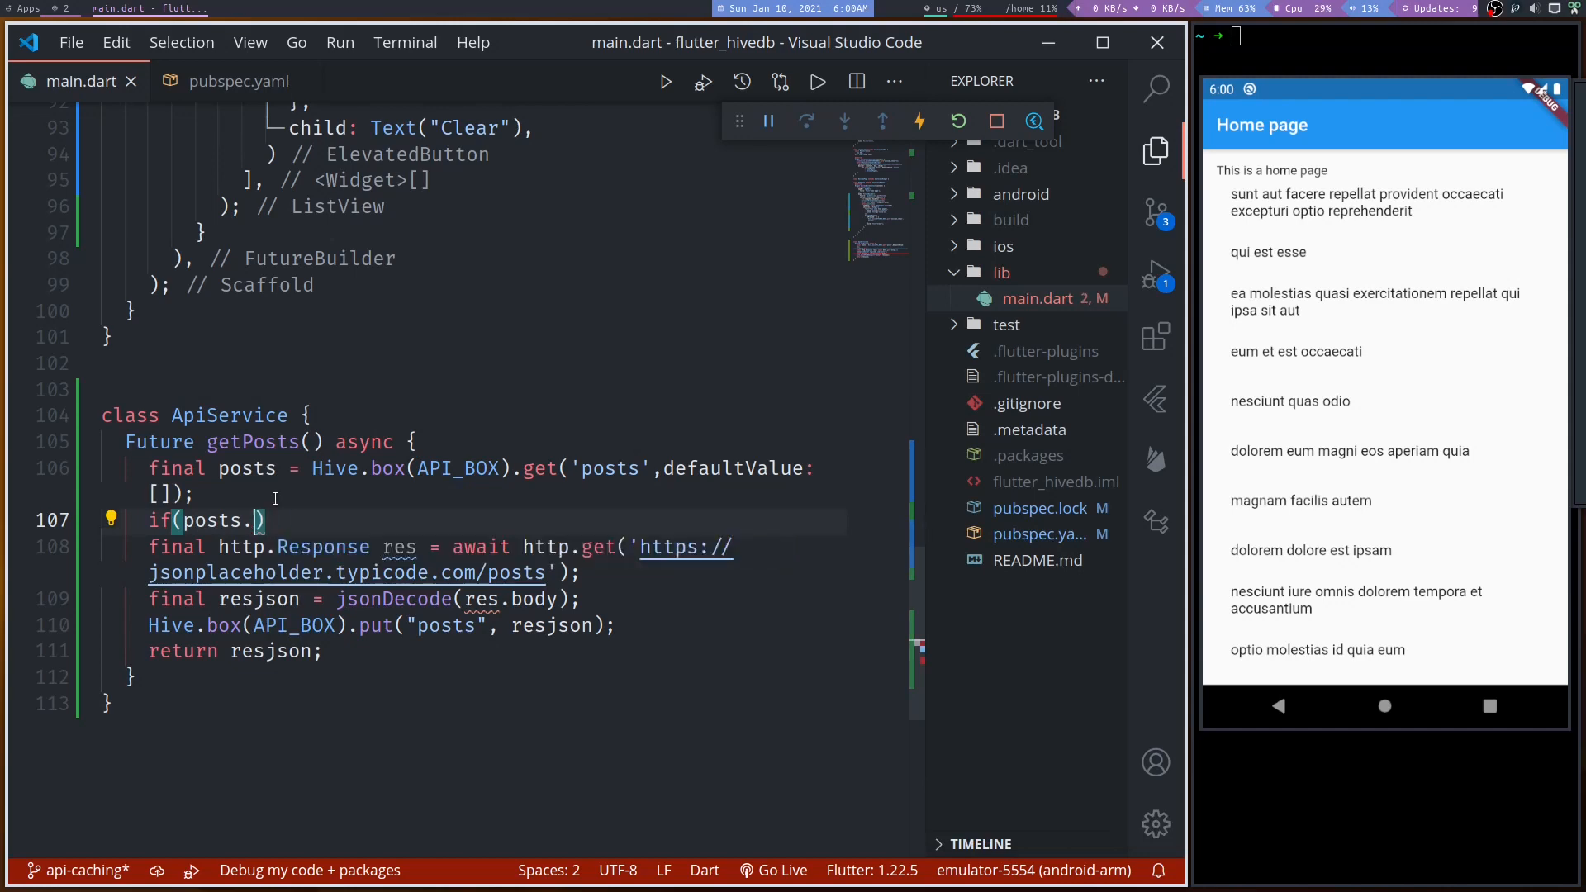
type("isNot")
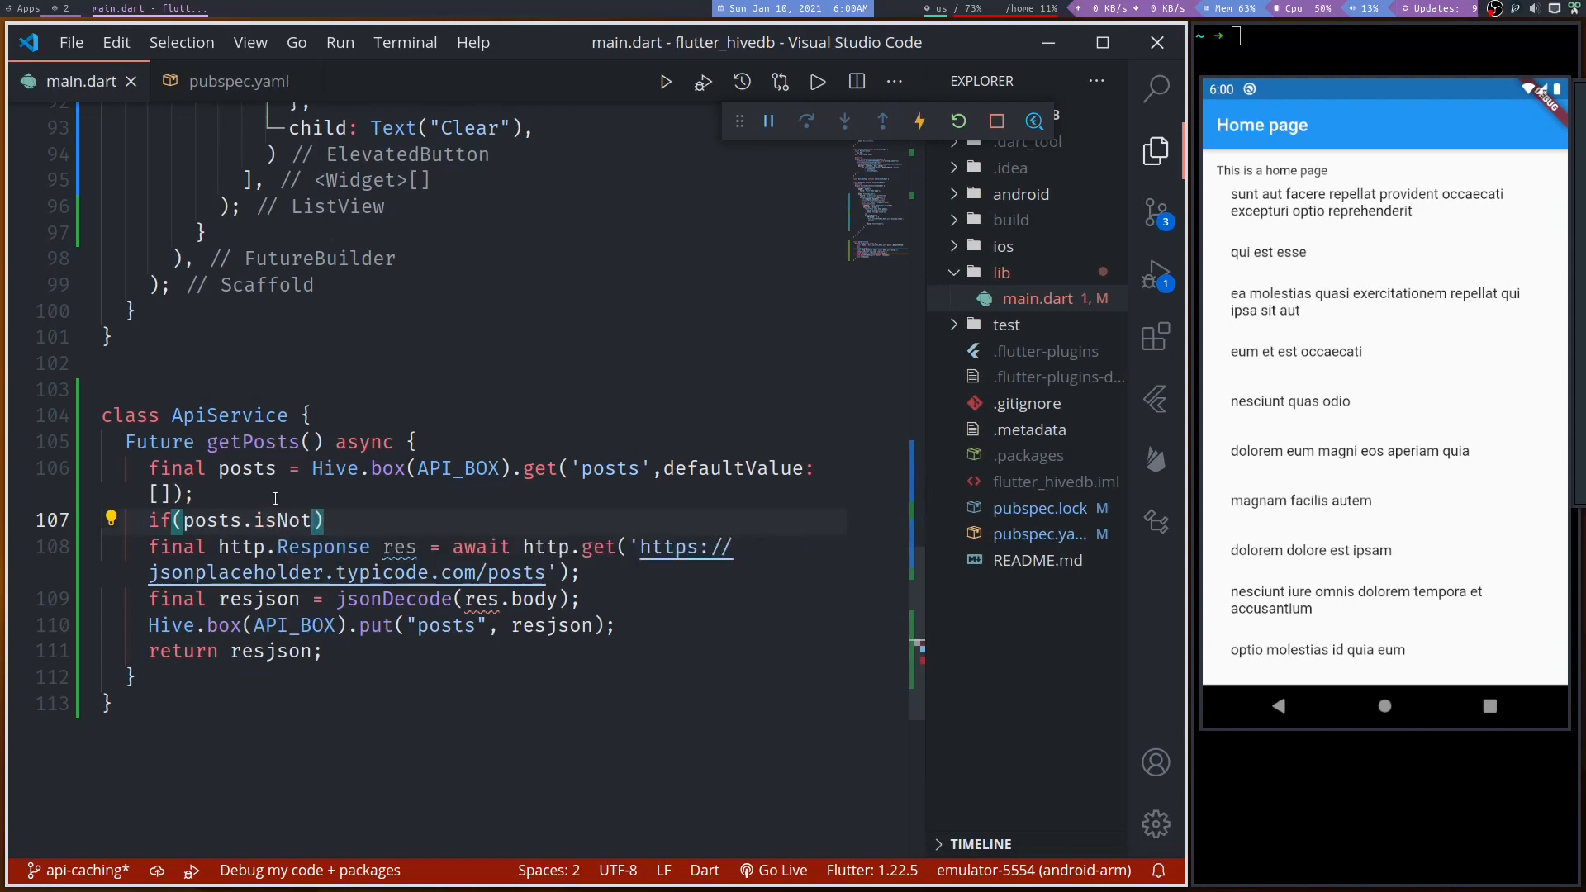
type("Empty")
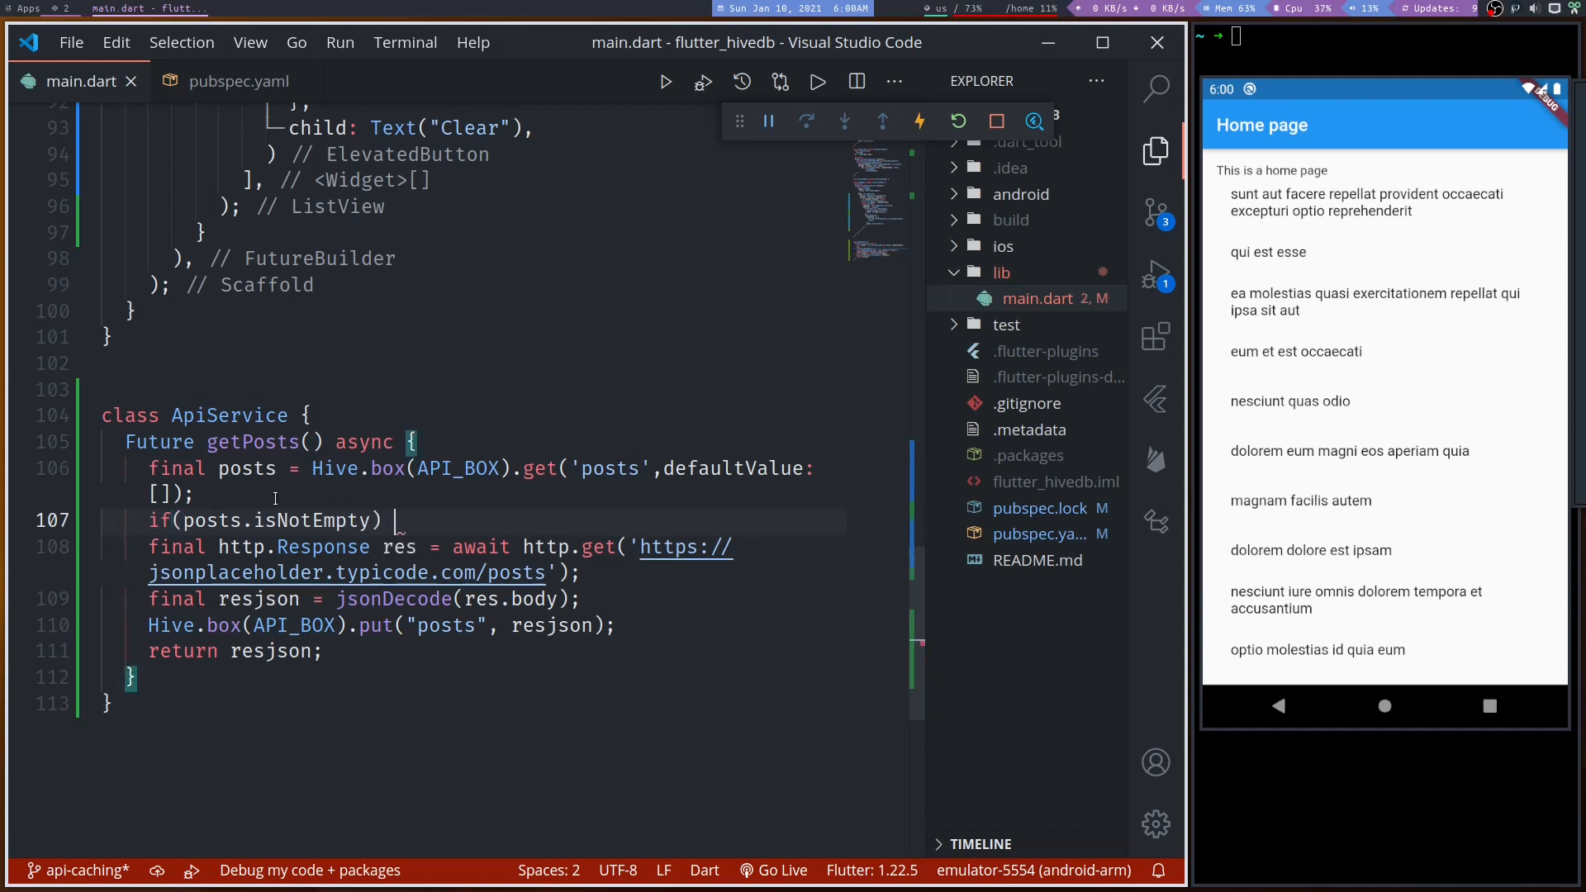
type("return posts;")
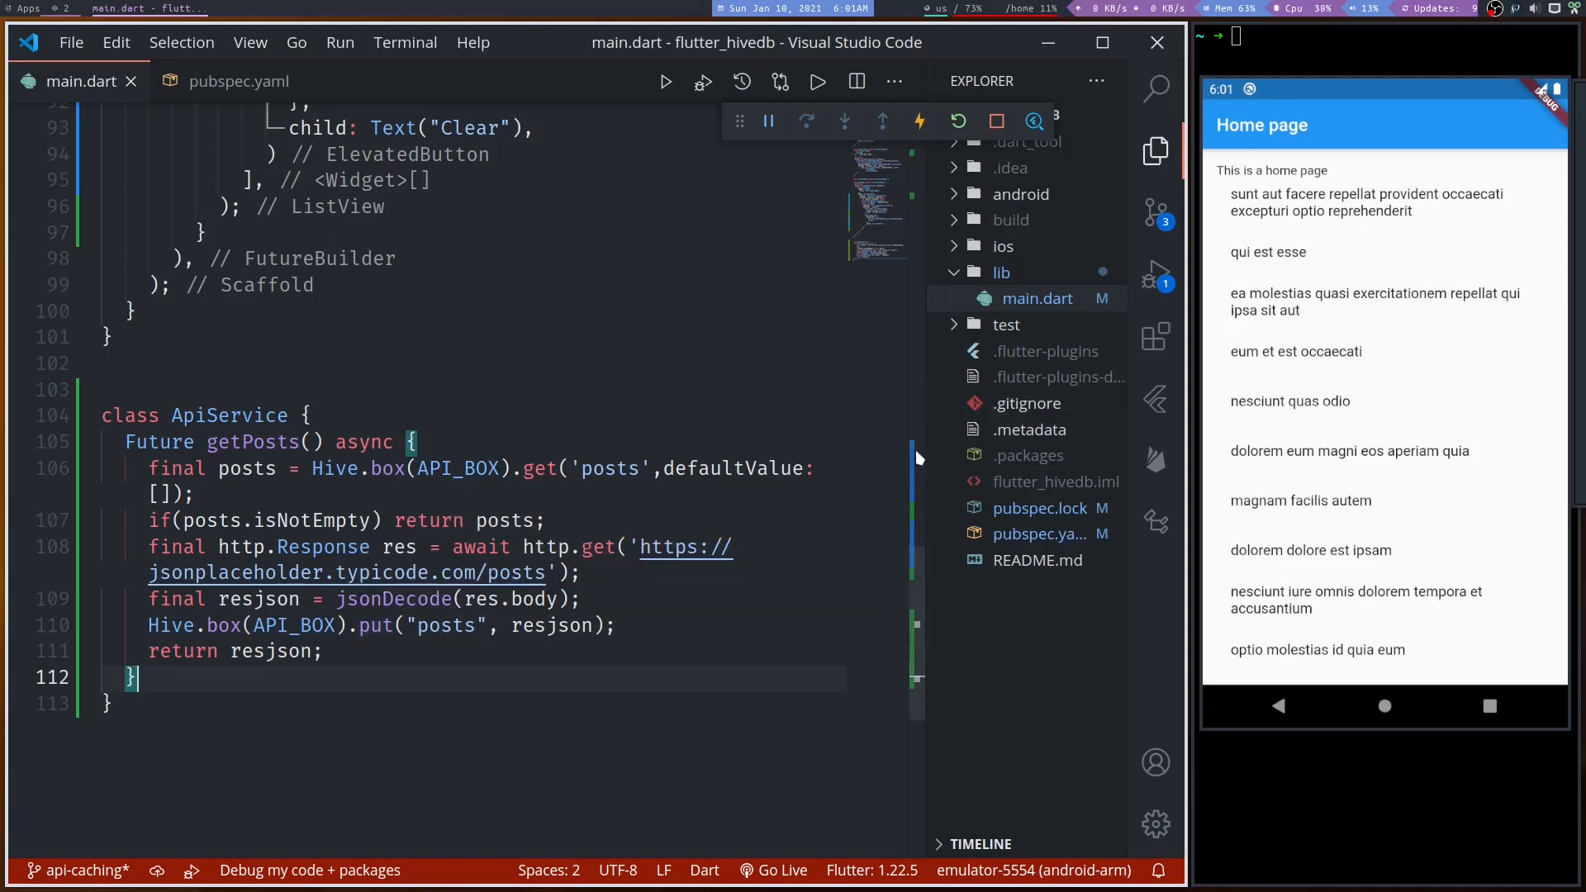
mouse_move(930, 153)
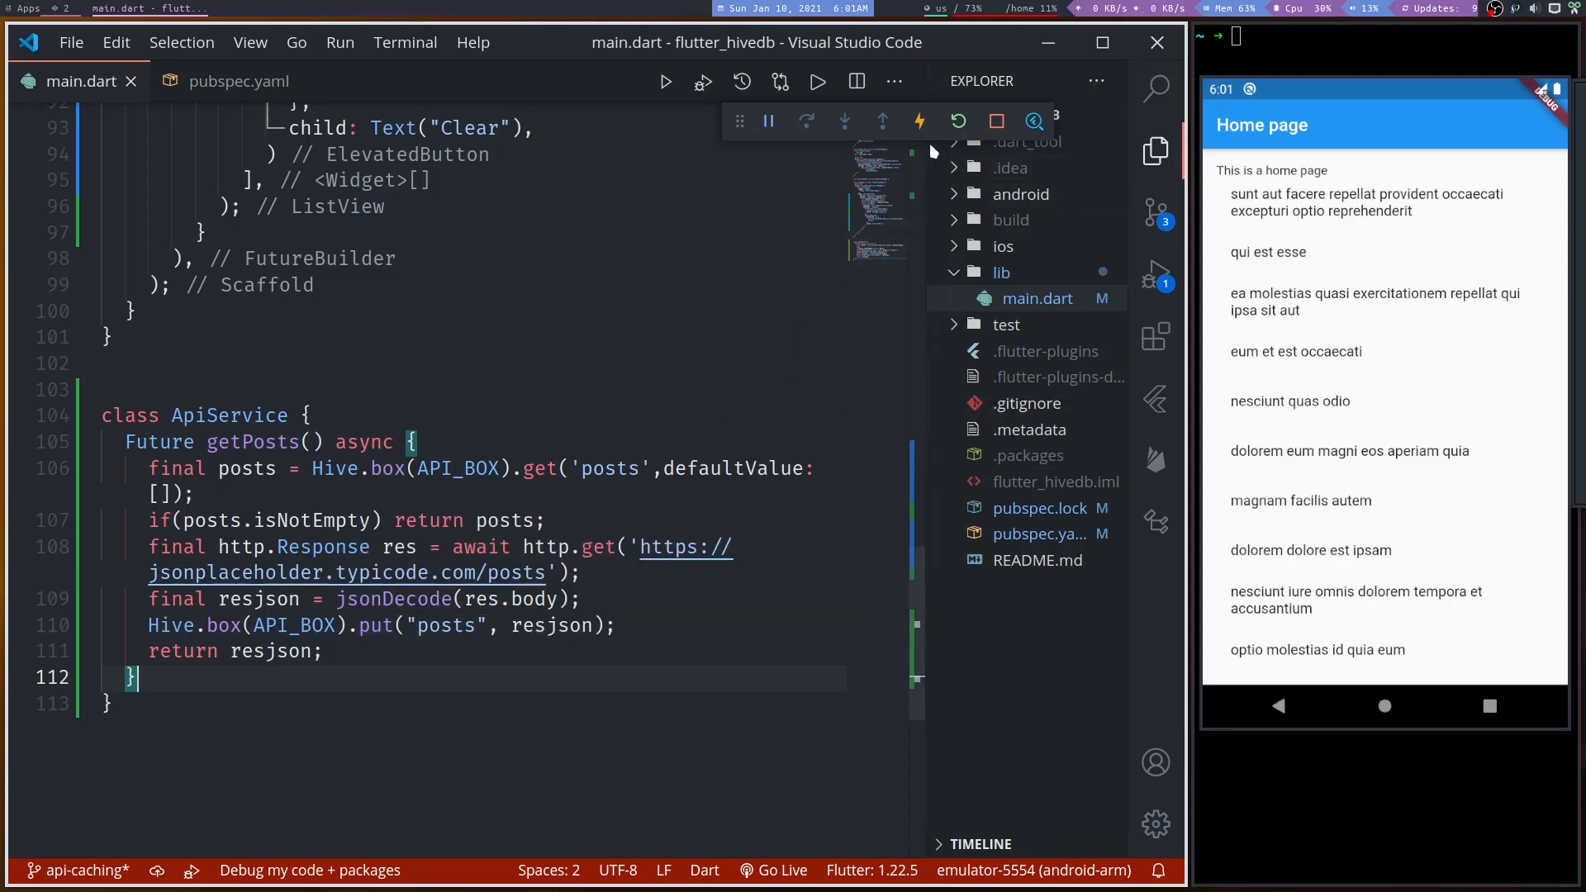
left_click(957, 121)
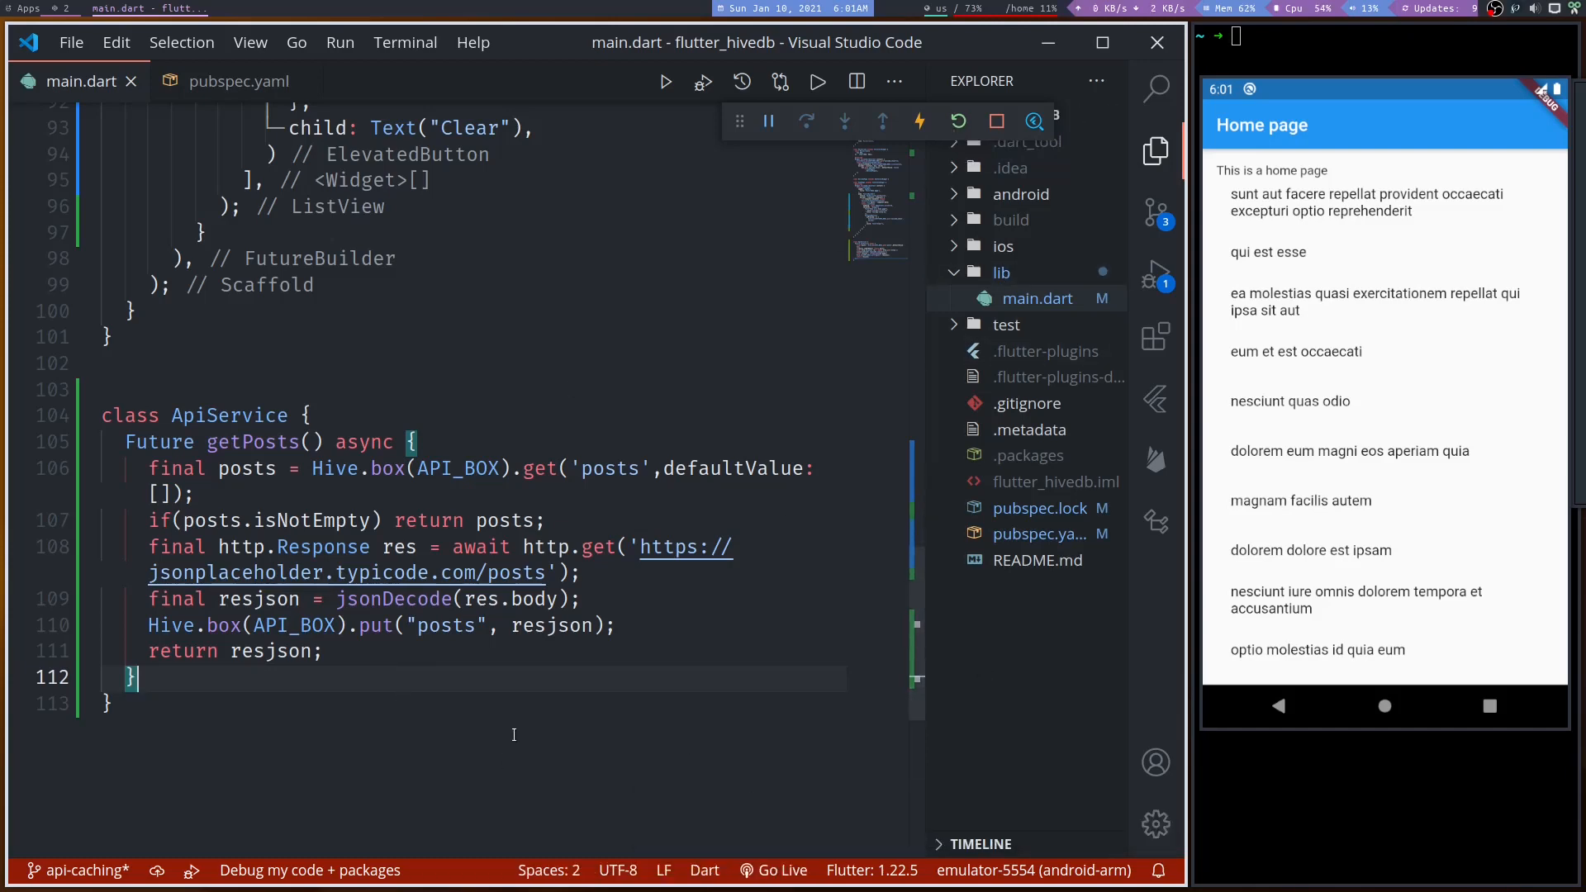
scroll("down", 3)
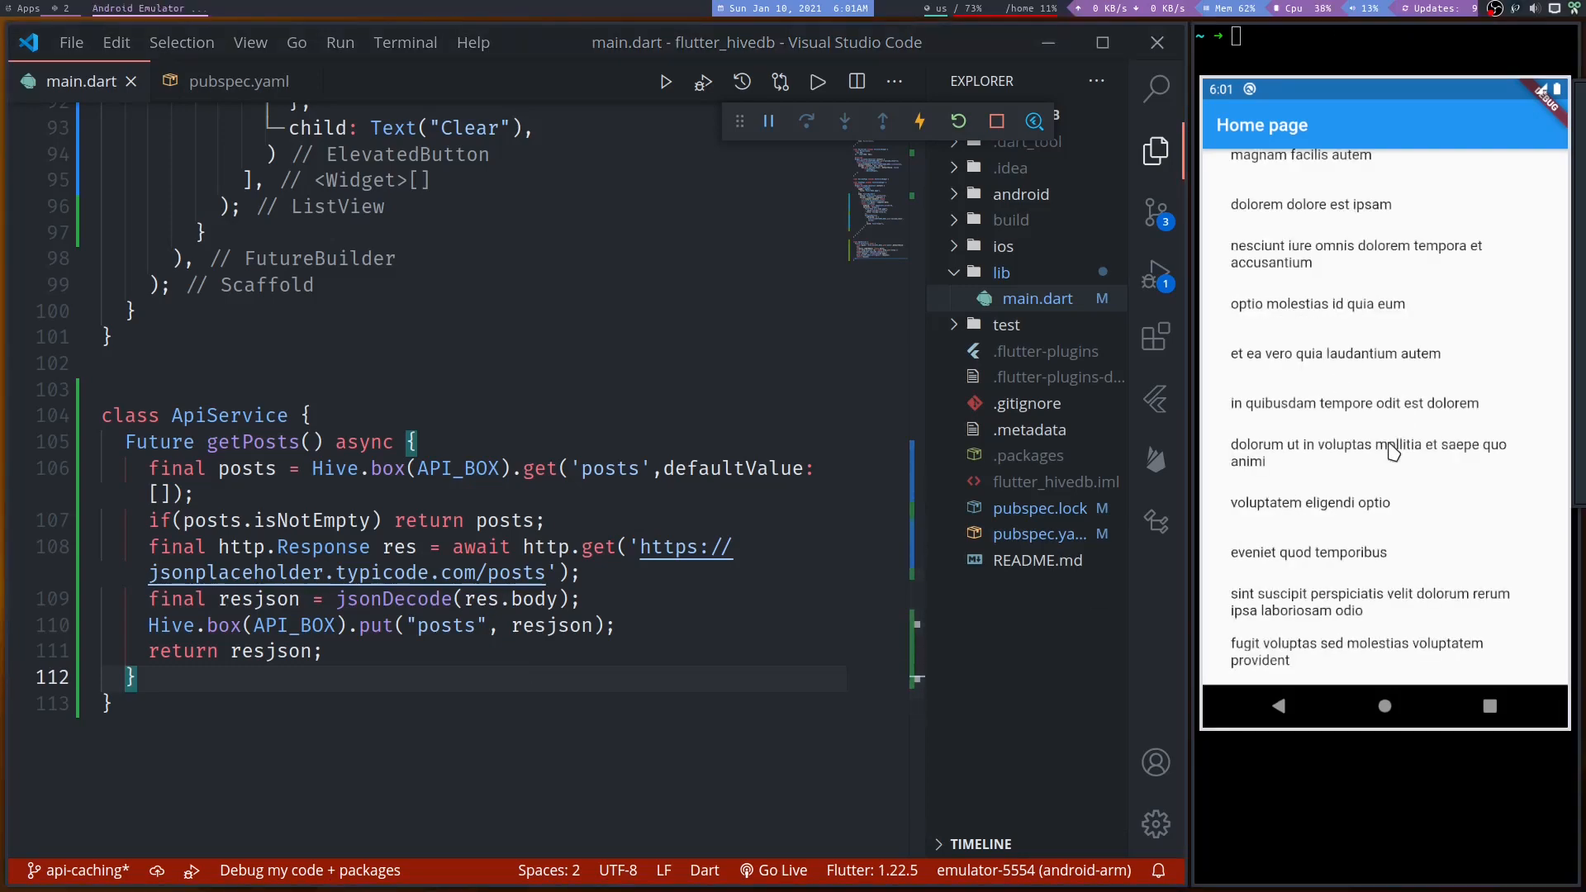
scroll("down", 3)
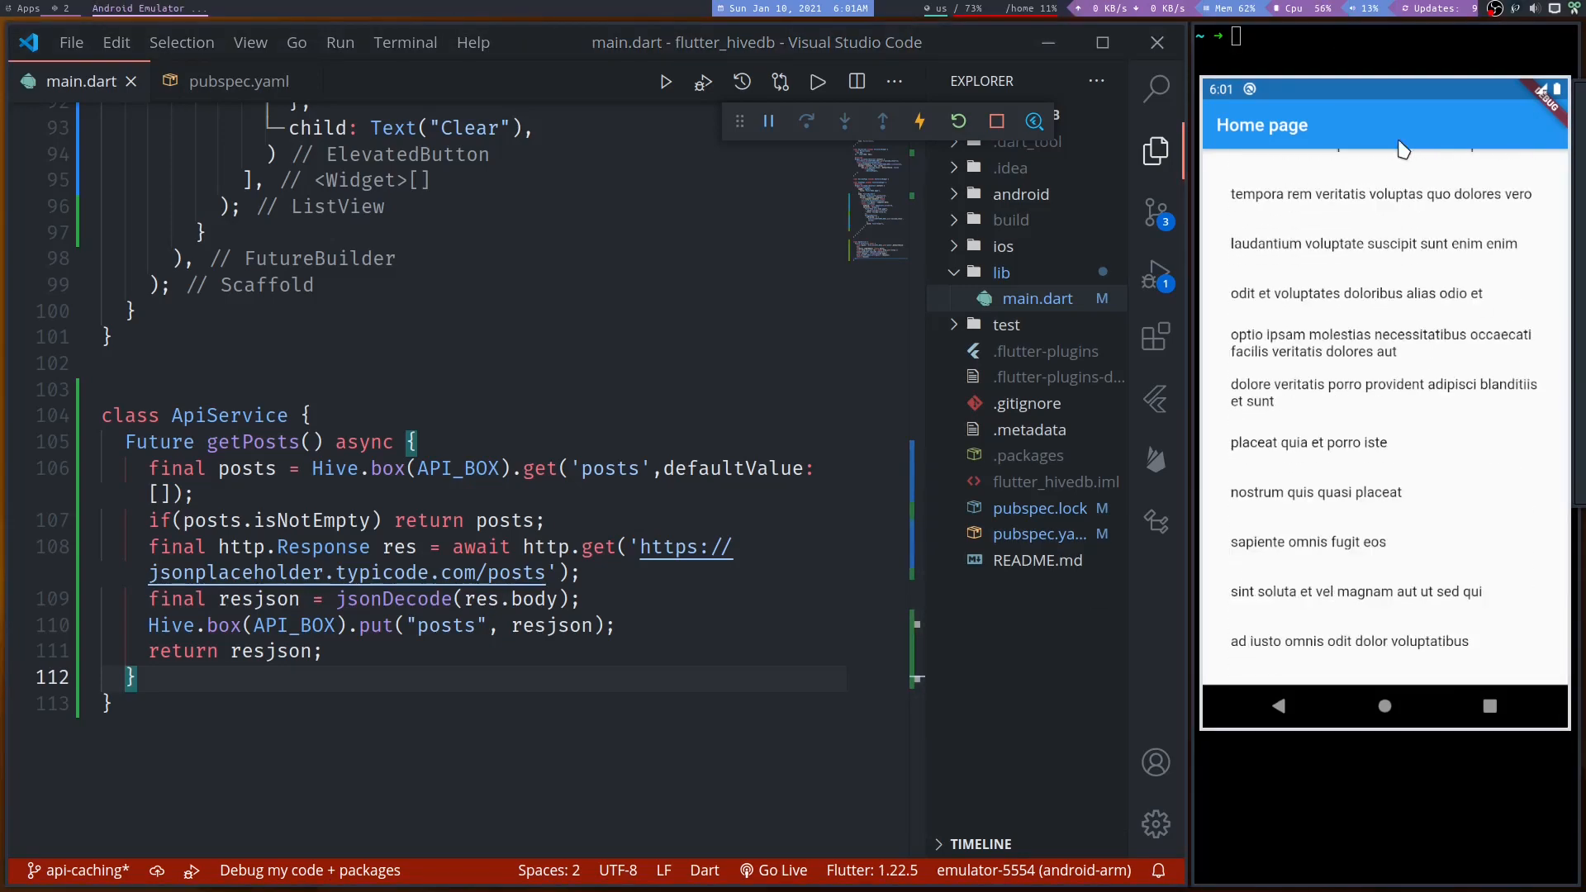
scroll("down", 3)
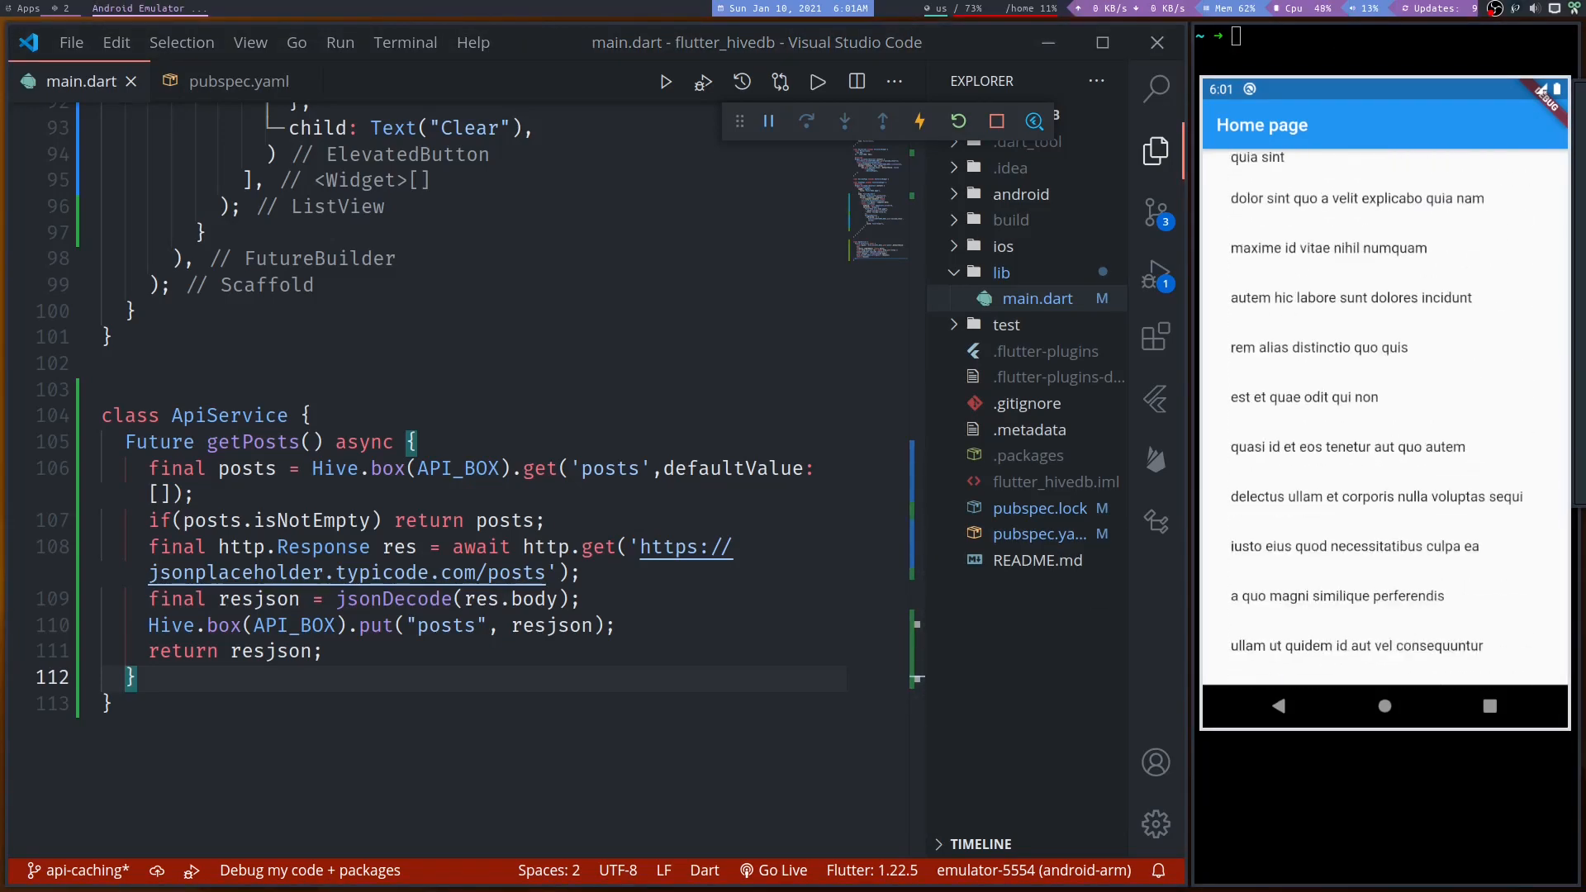